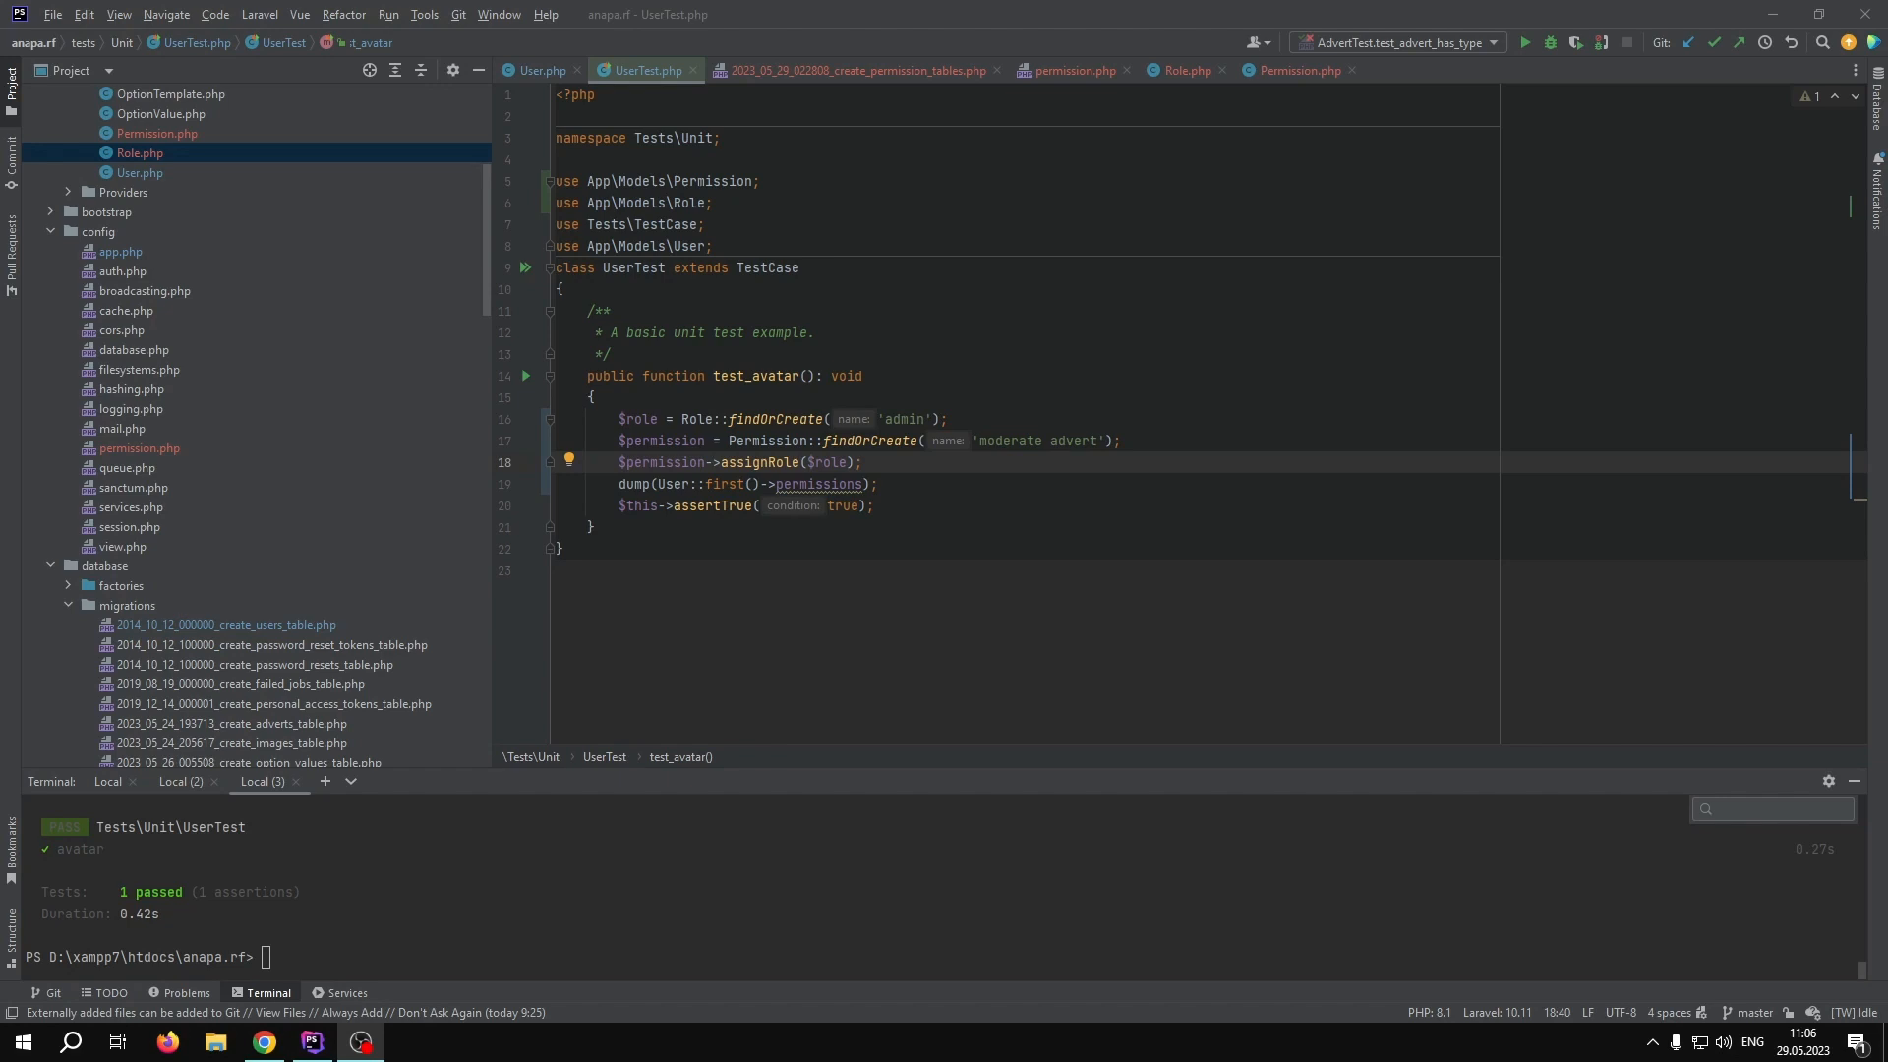
{"action": "mouse_move", "coordinate": [157, 592]}
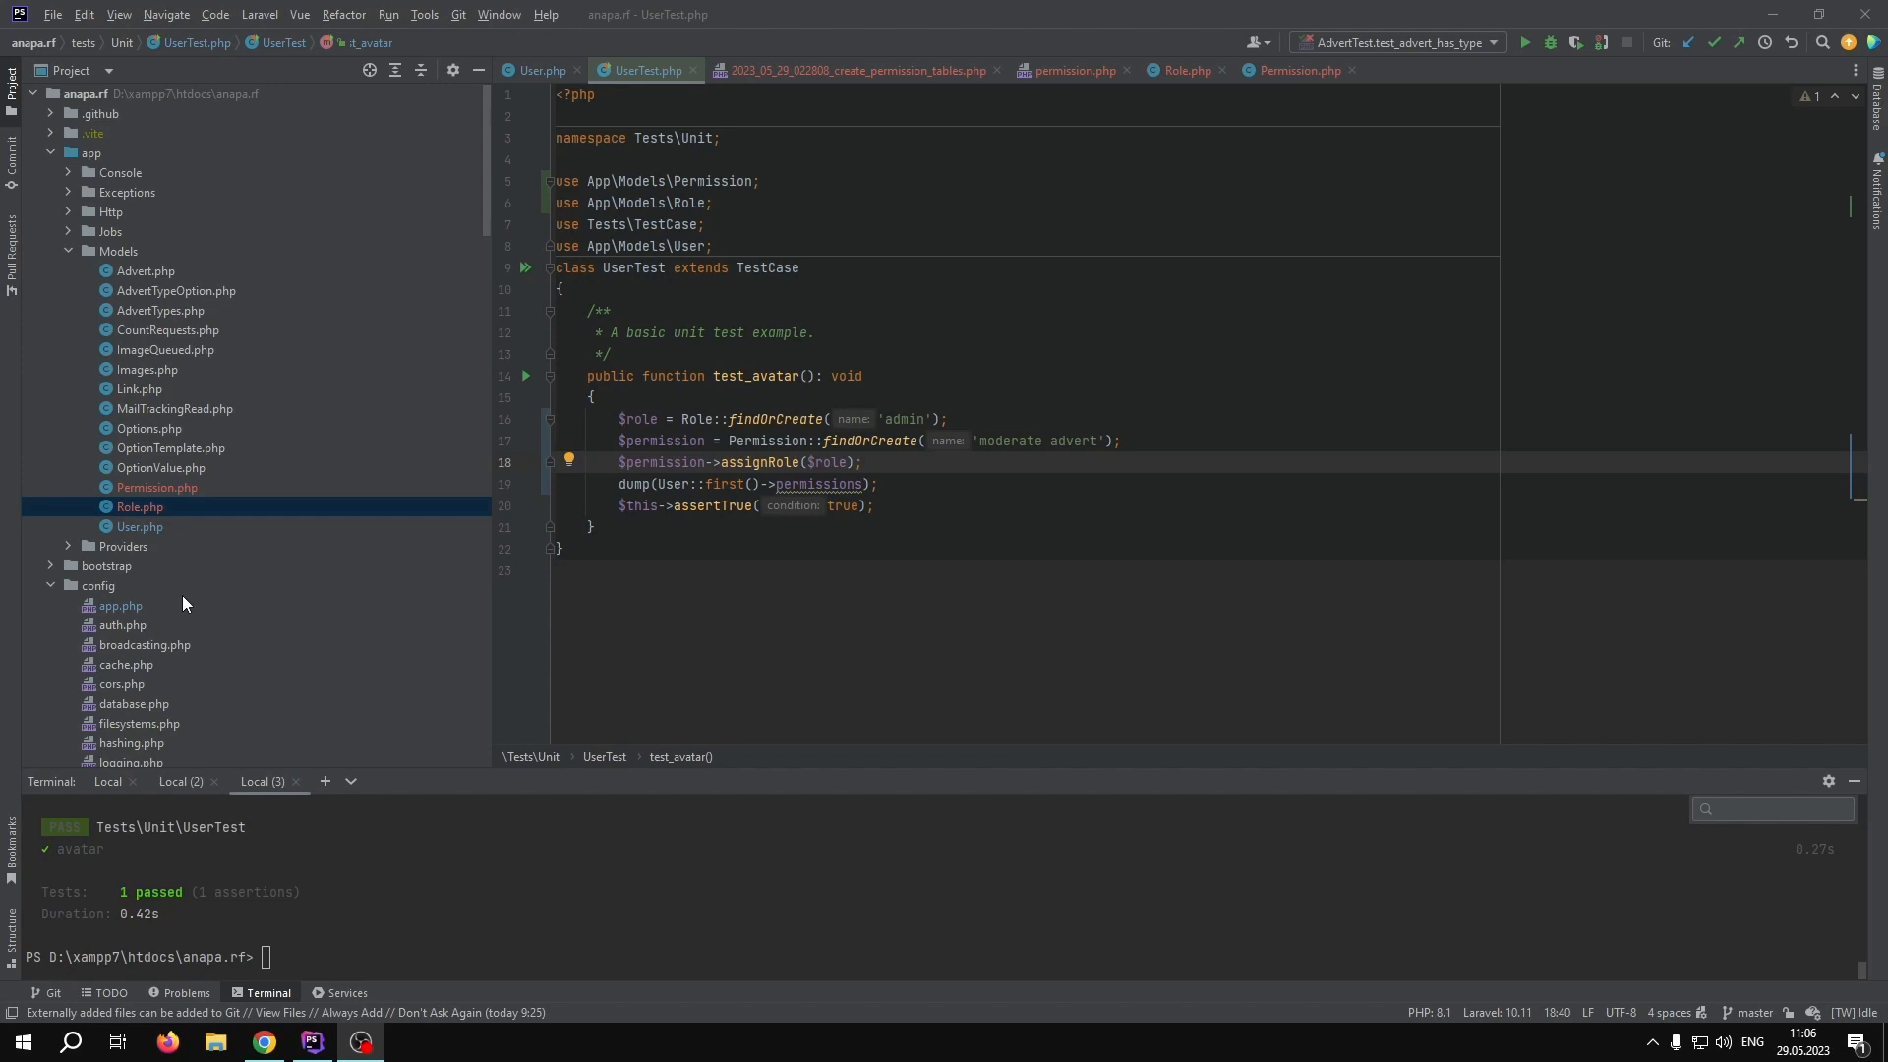
{"action": "mouse_move", "coordinate": [177, 513]}
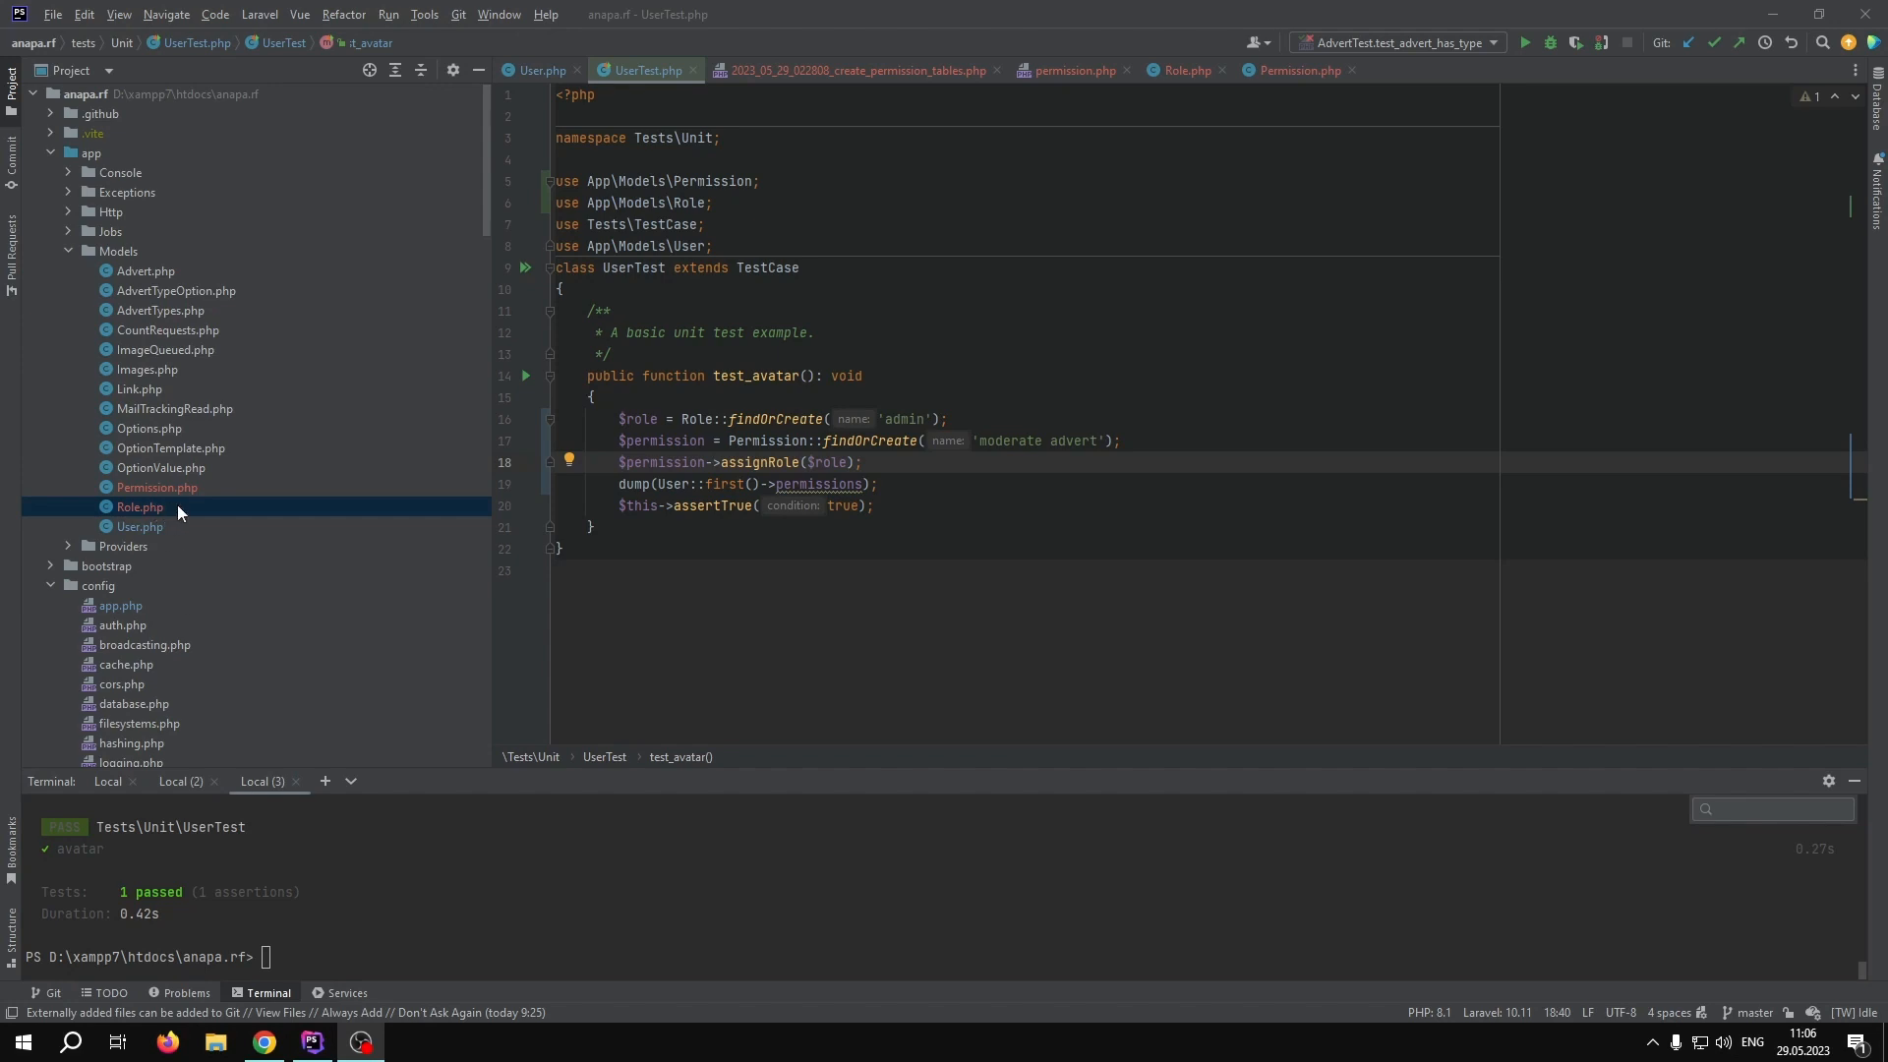
- Open the Permission and Role model files from app/Models
{"action": "left_click", "coordinate": [156, 486]}
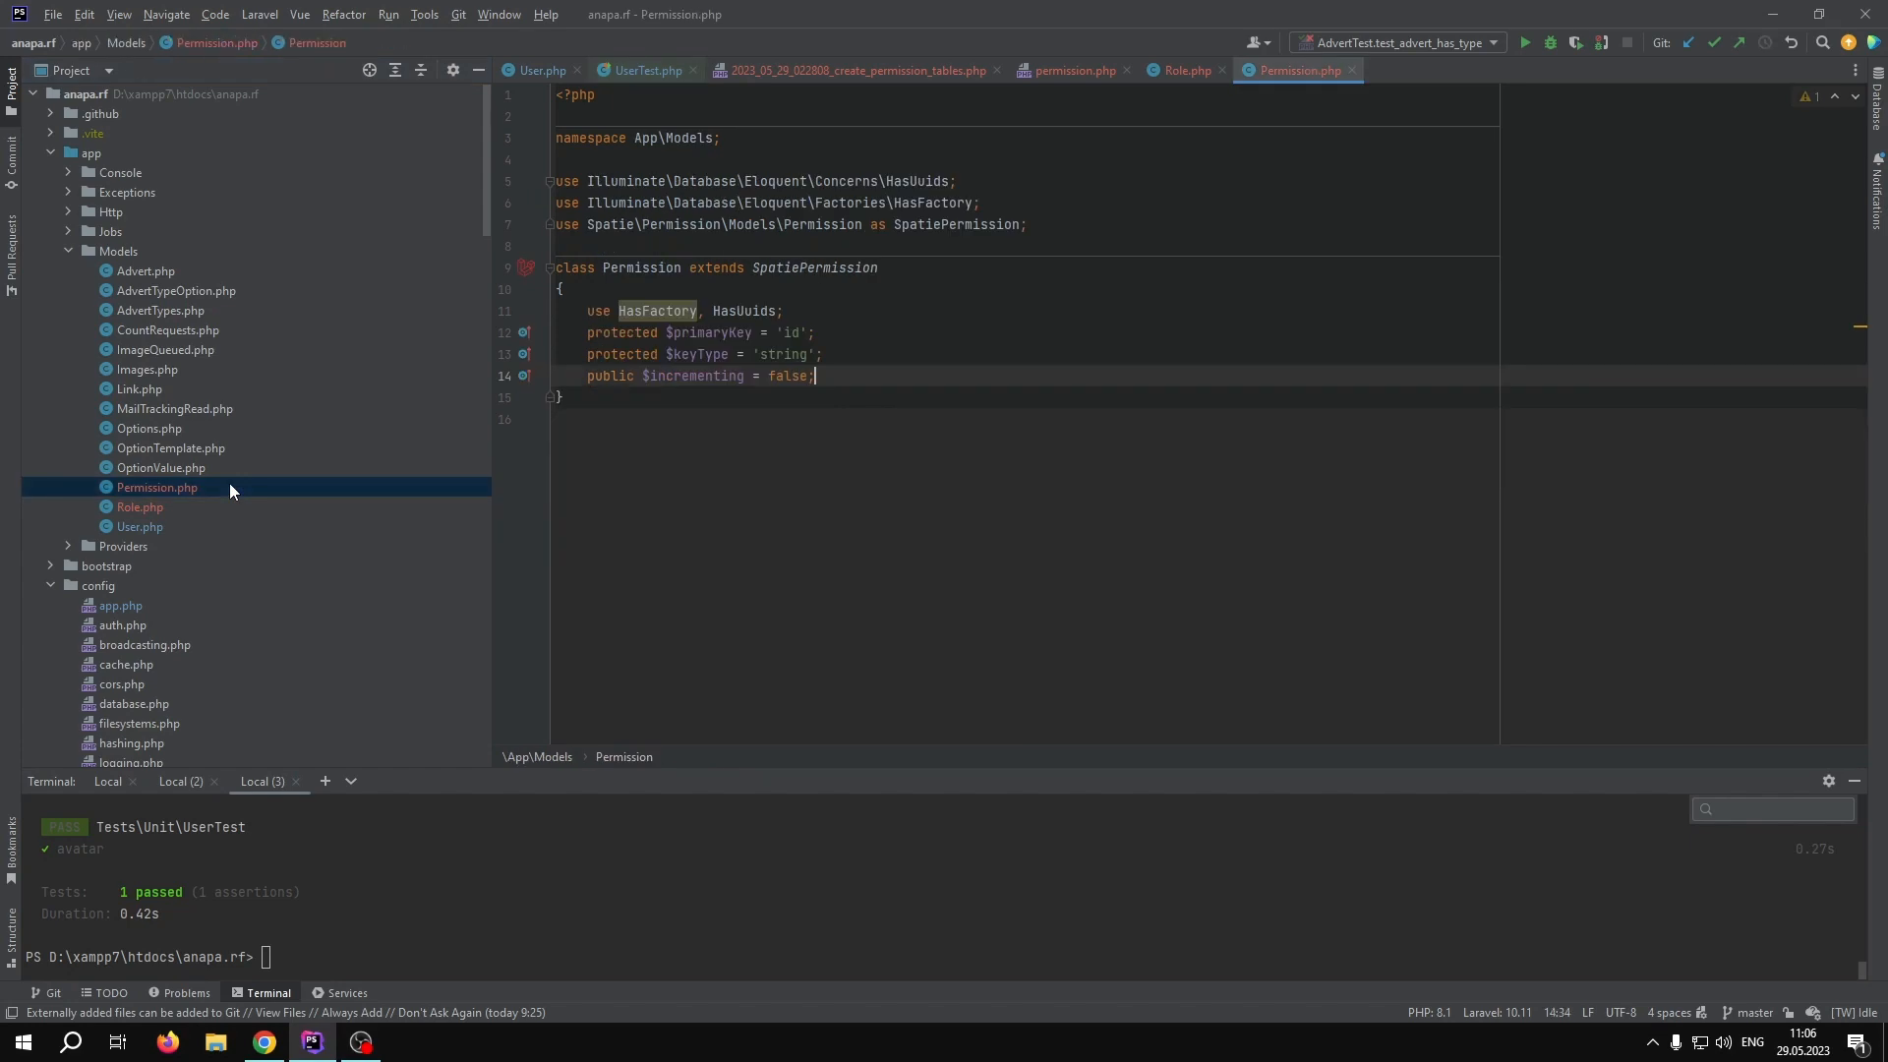
{"action": "left_click", "coordinate": [140, 507]}
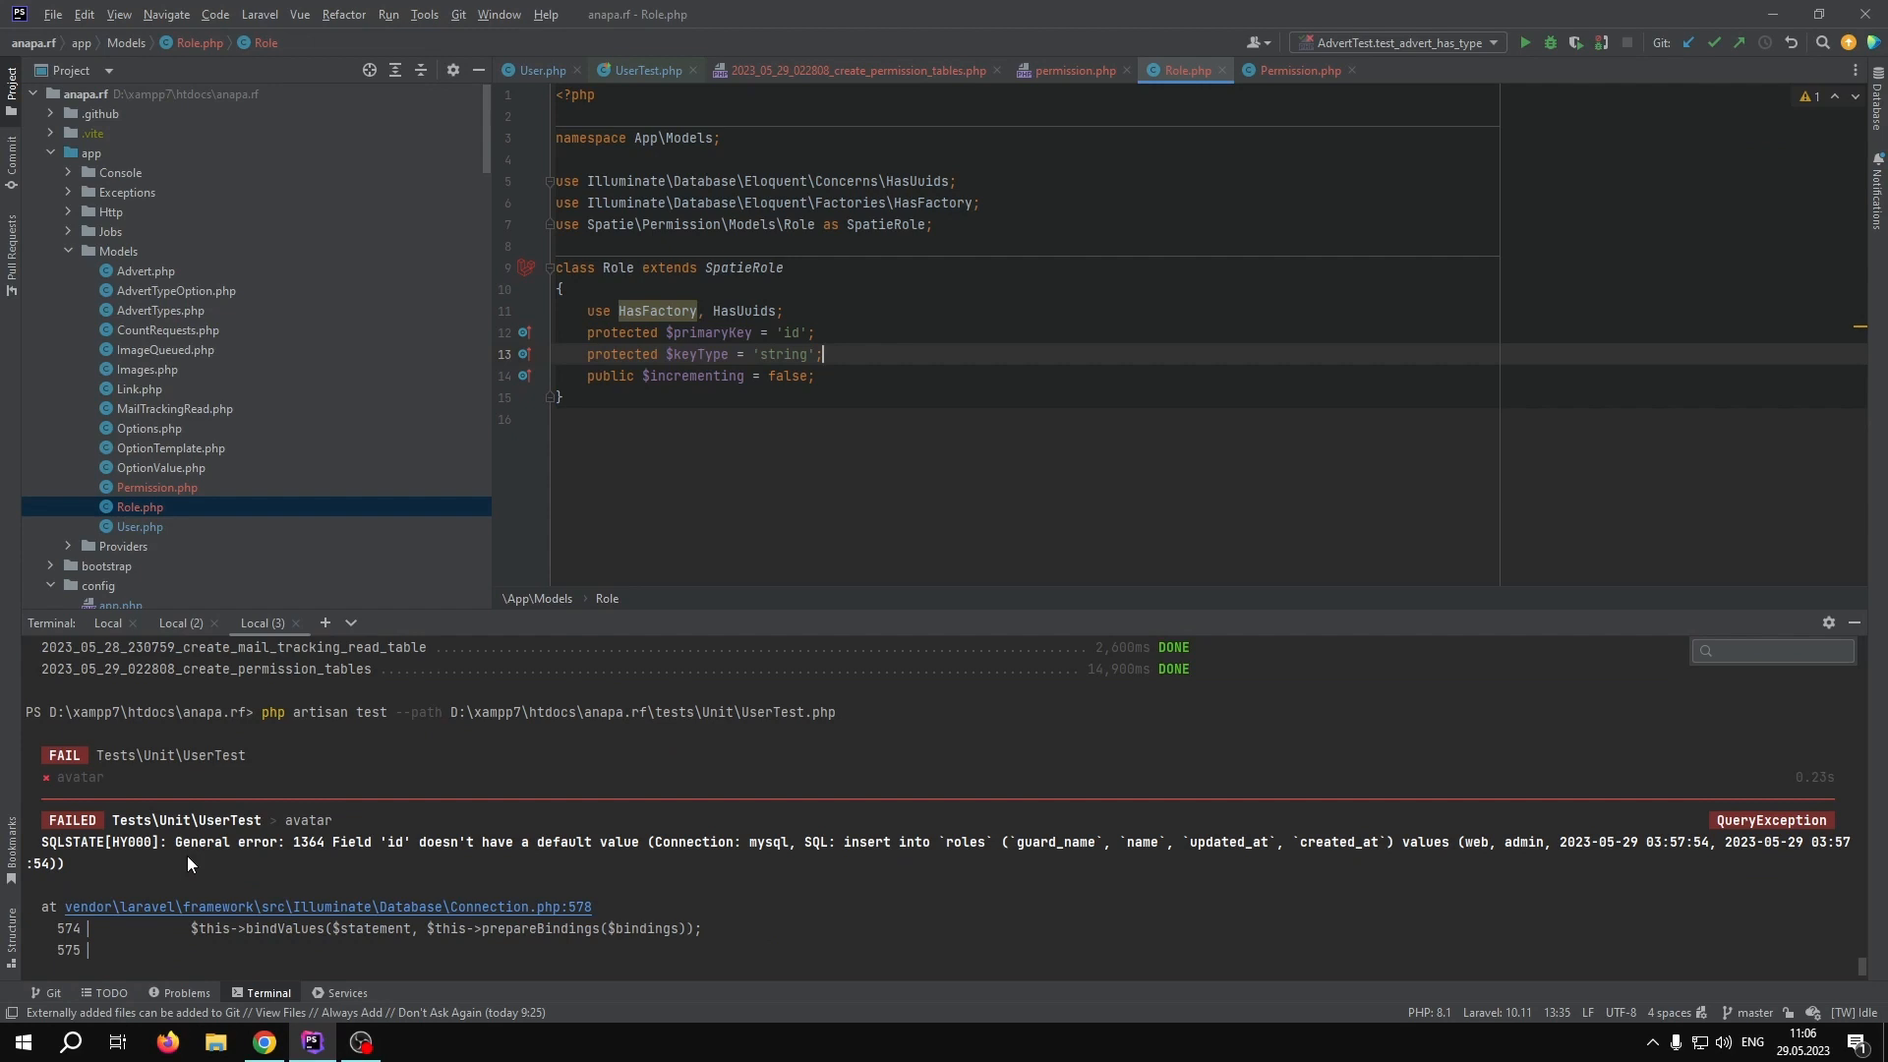
{"action": "mouse_move", "coordinate": [1165, 855]}
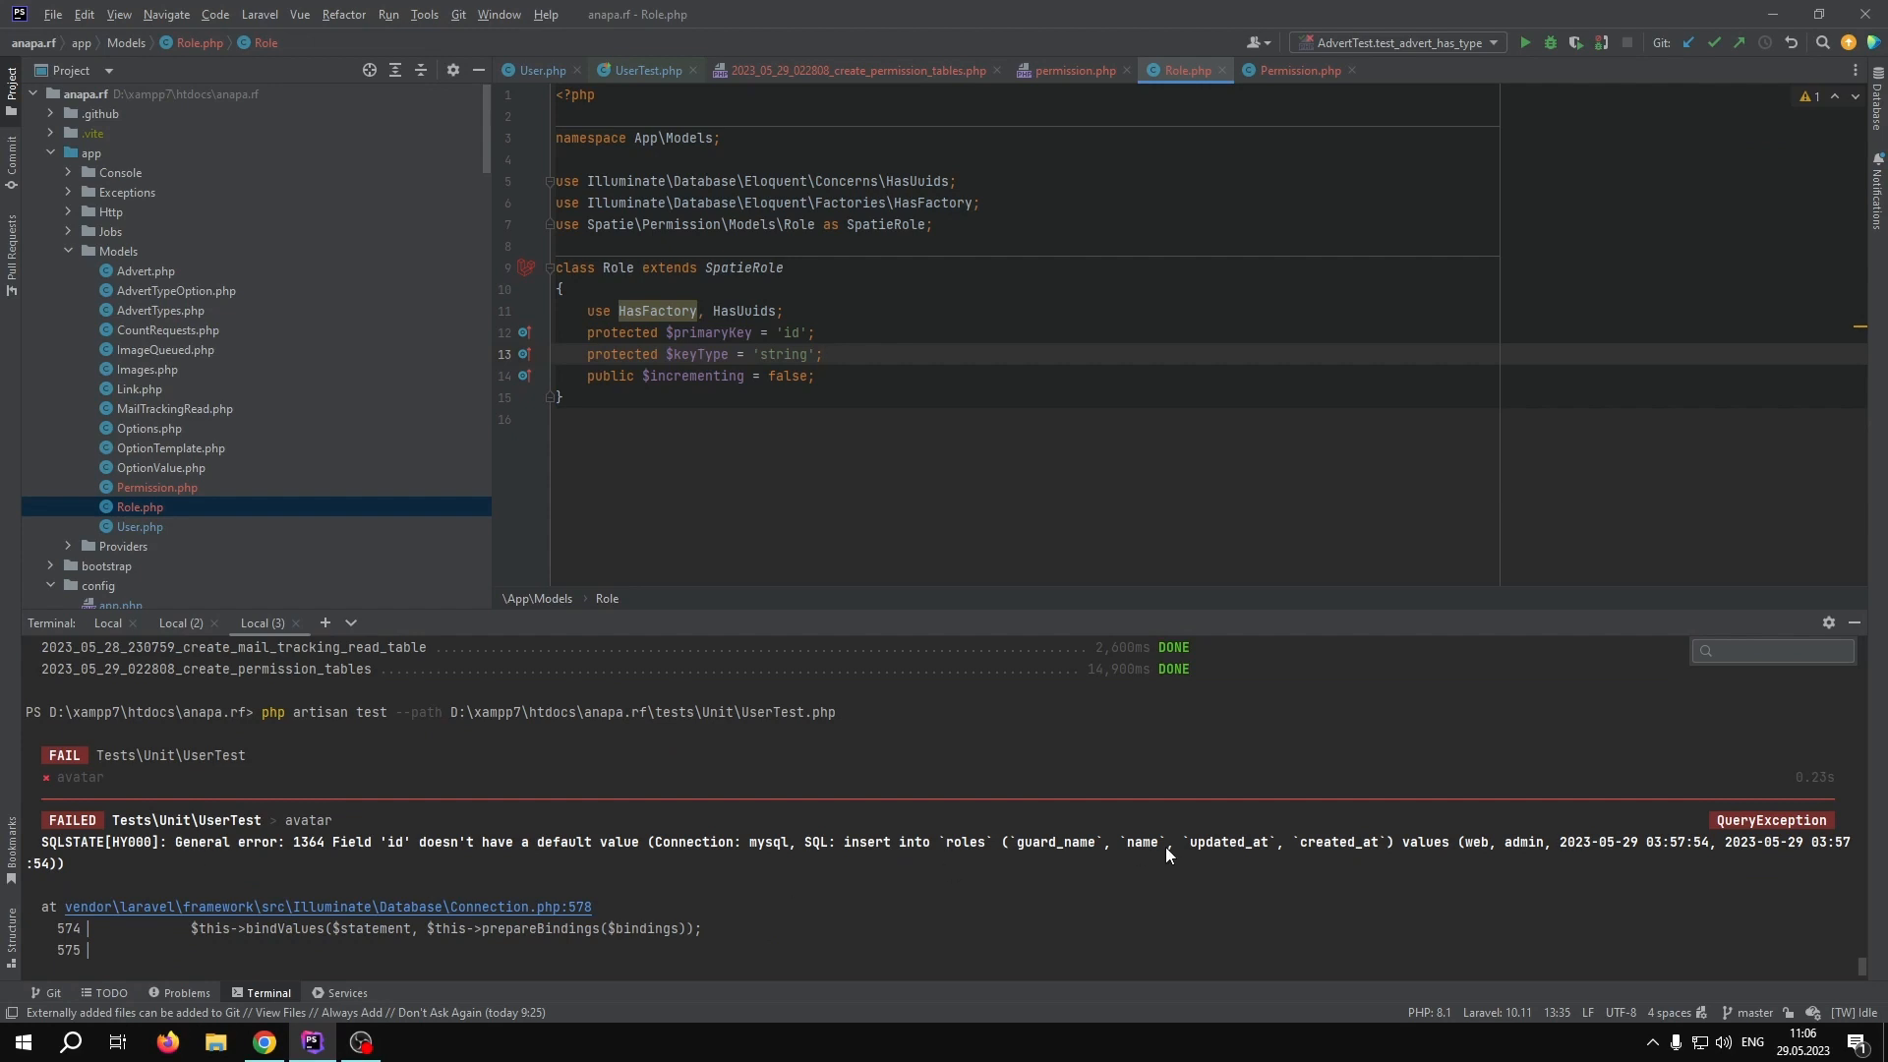
{"action": "mouse_move", "coordinate": [632, 608]}
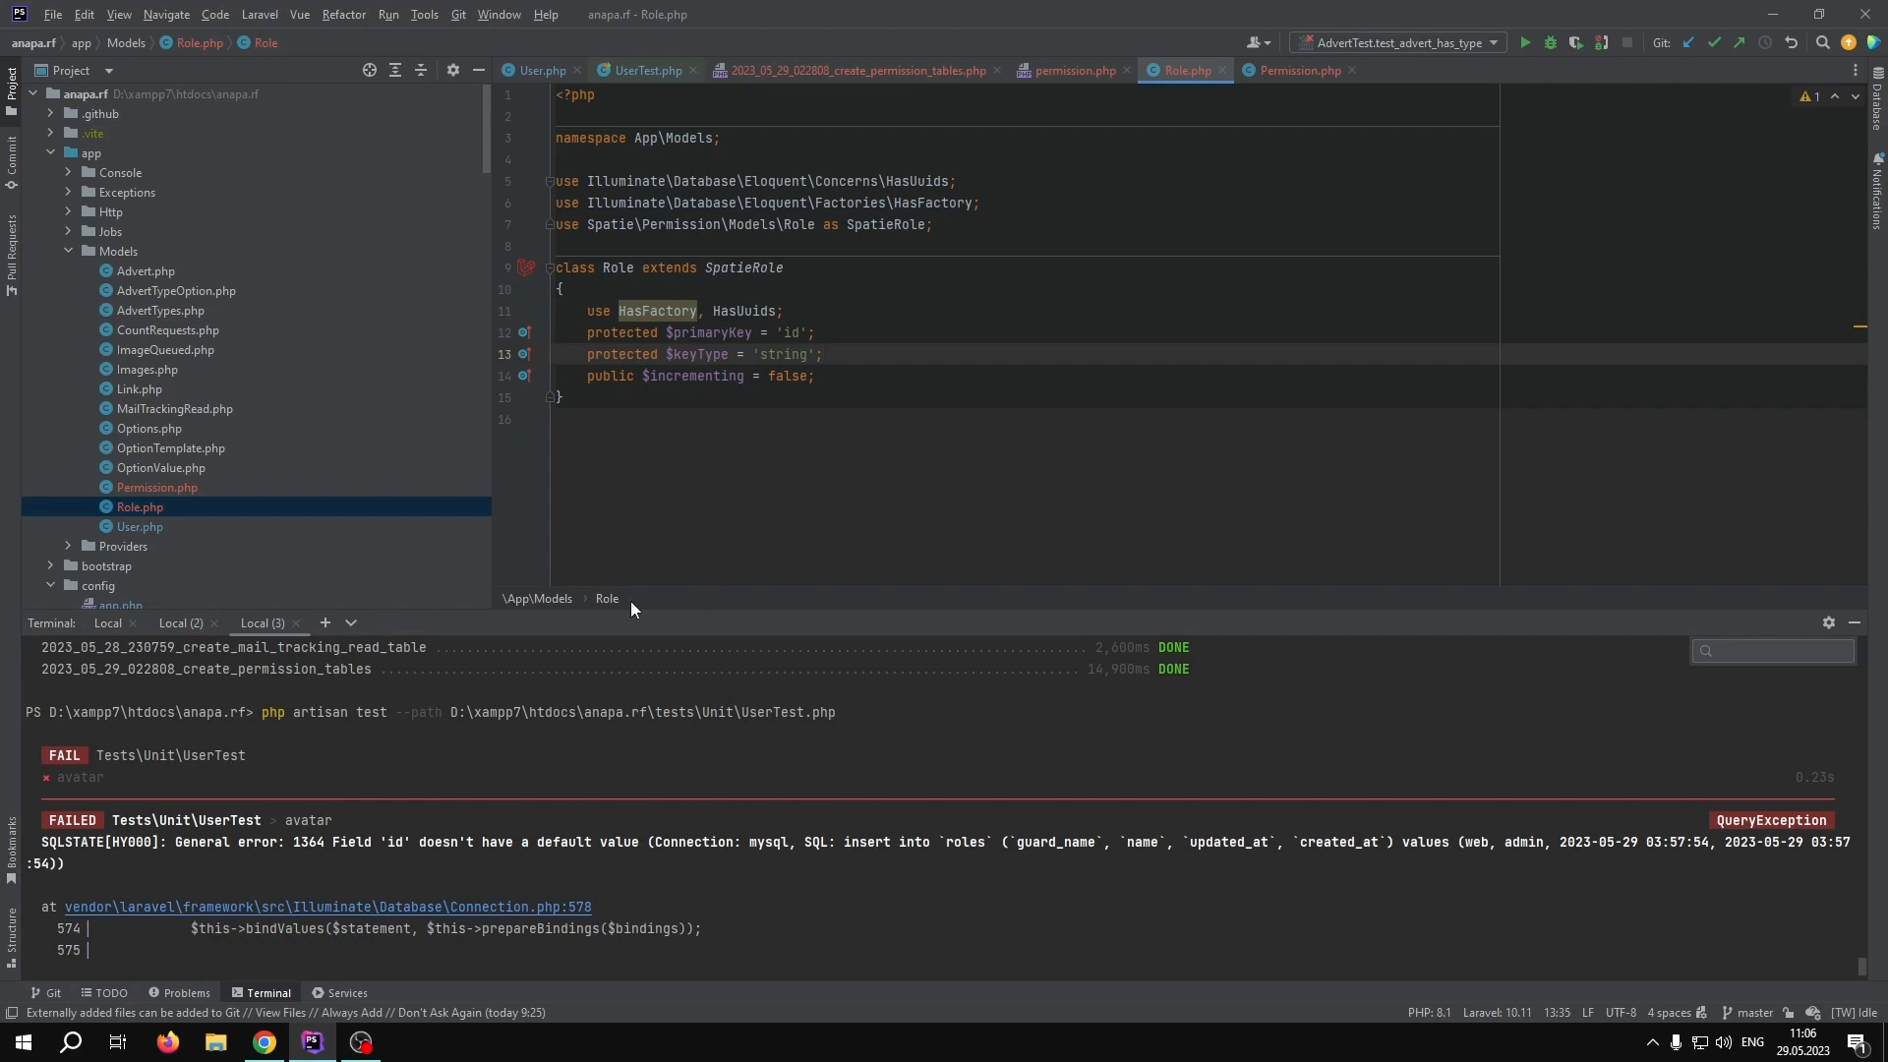
{"action": "mouse_move", "coordinate": [825, 615]}
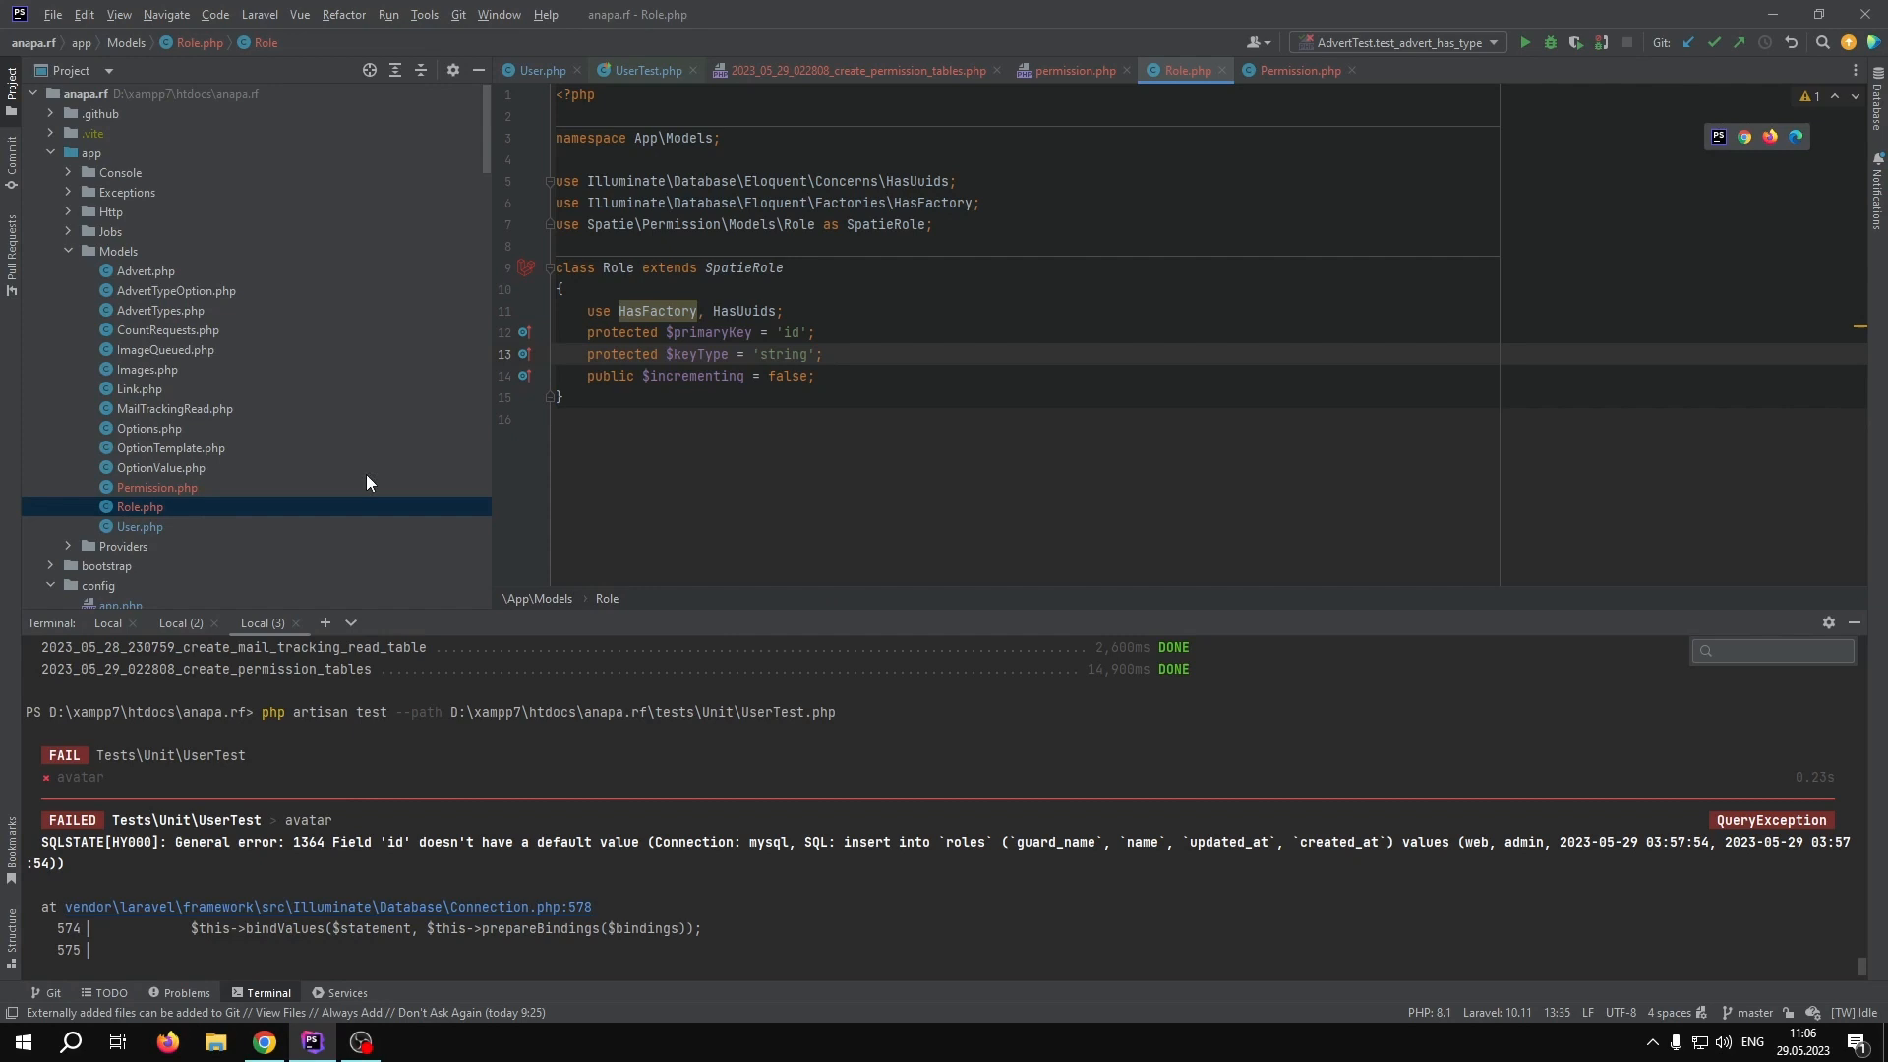
{"action": "mouse_move", "coordinate": [214, 484]}
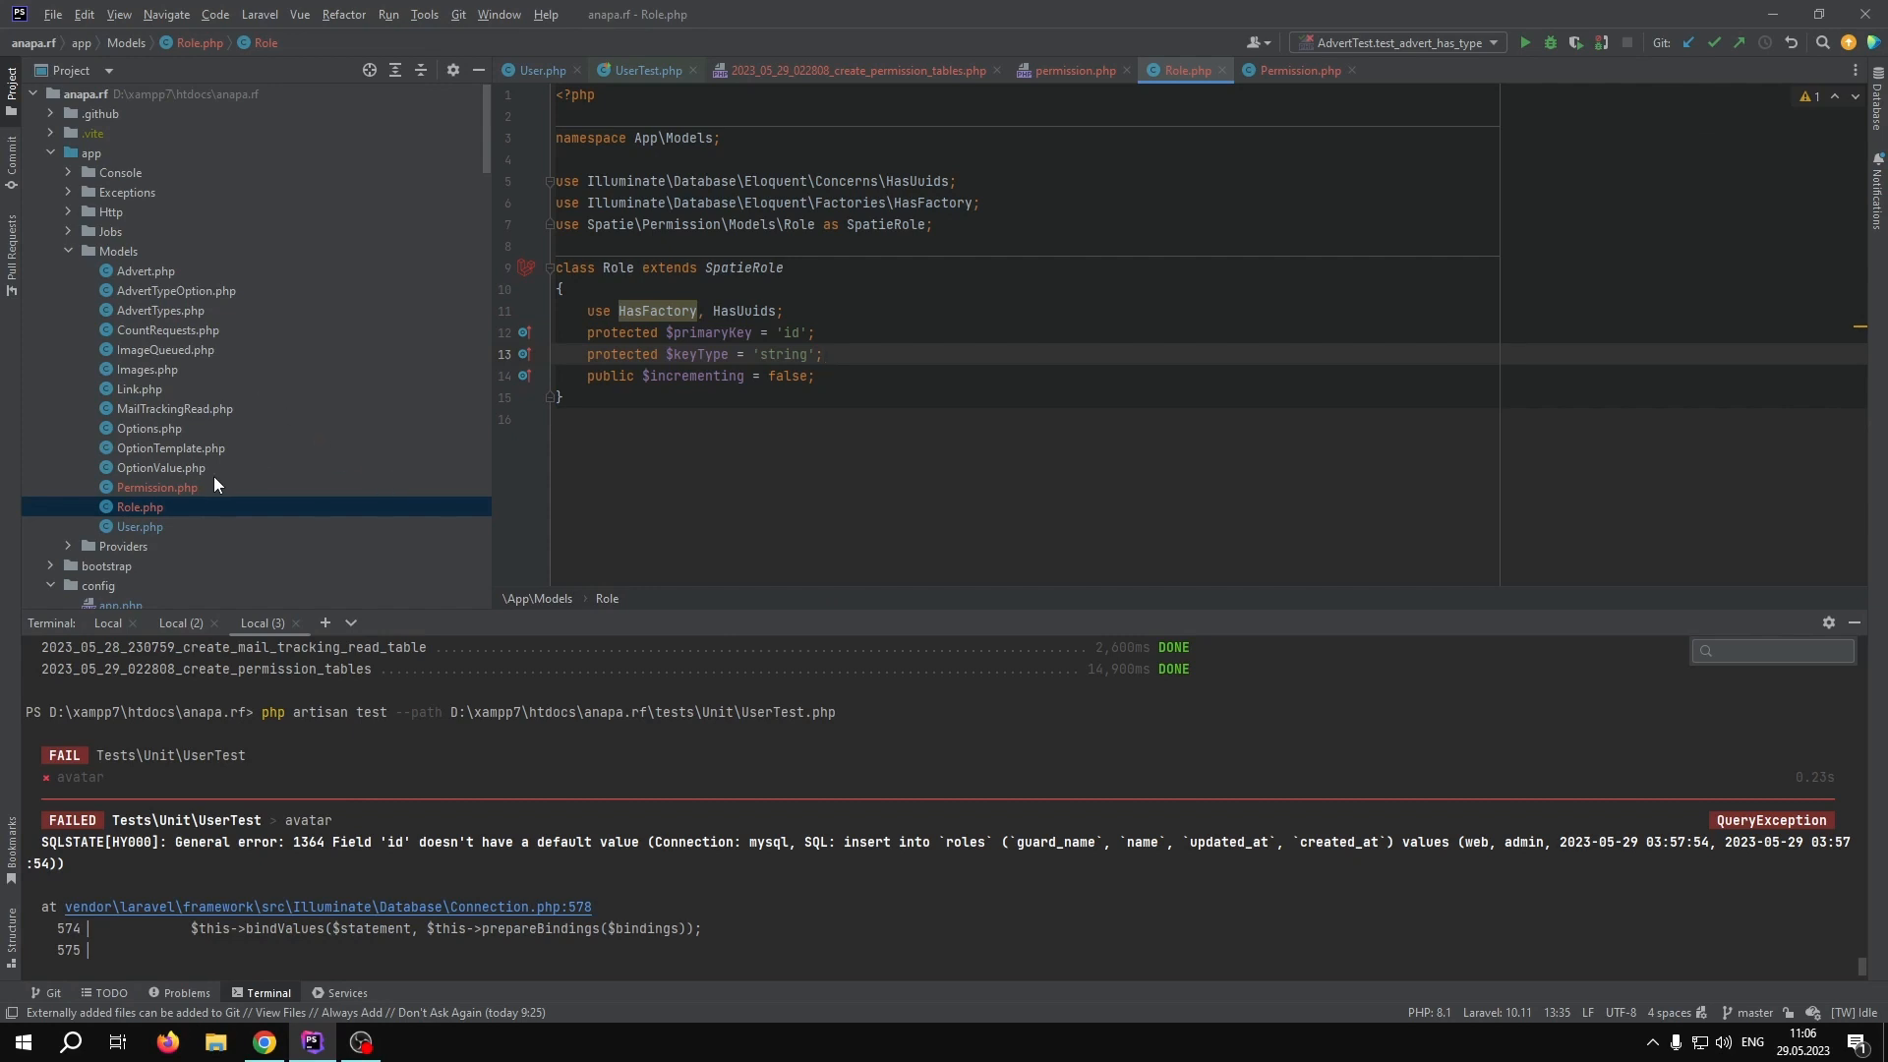
{"action": "mouse_move", "coordinate": [161, 446]}
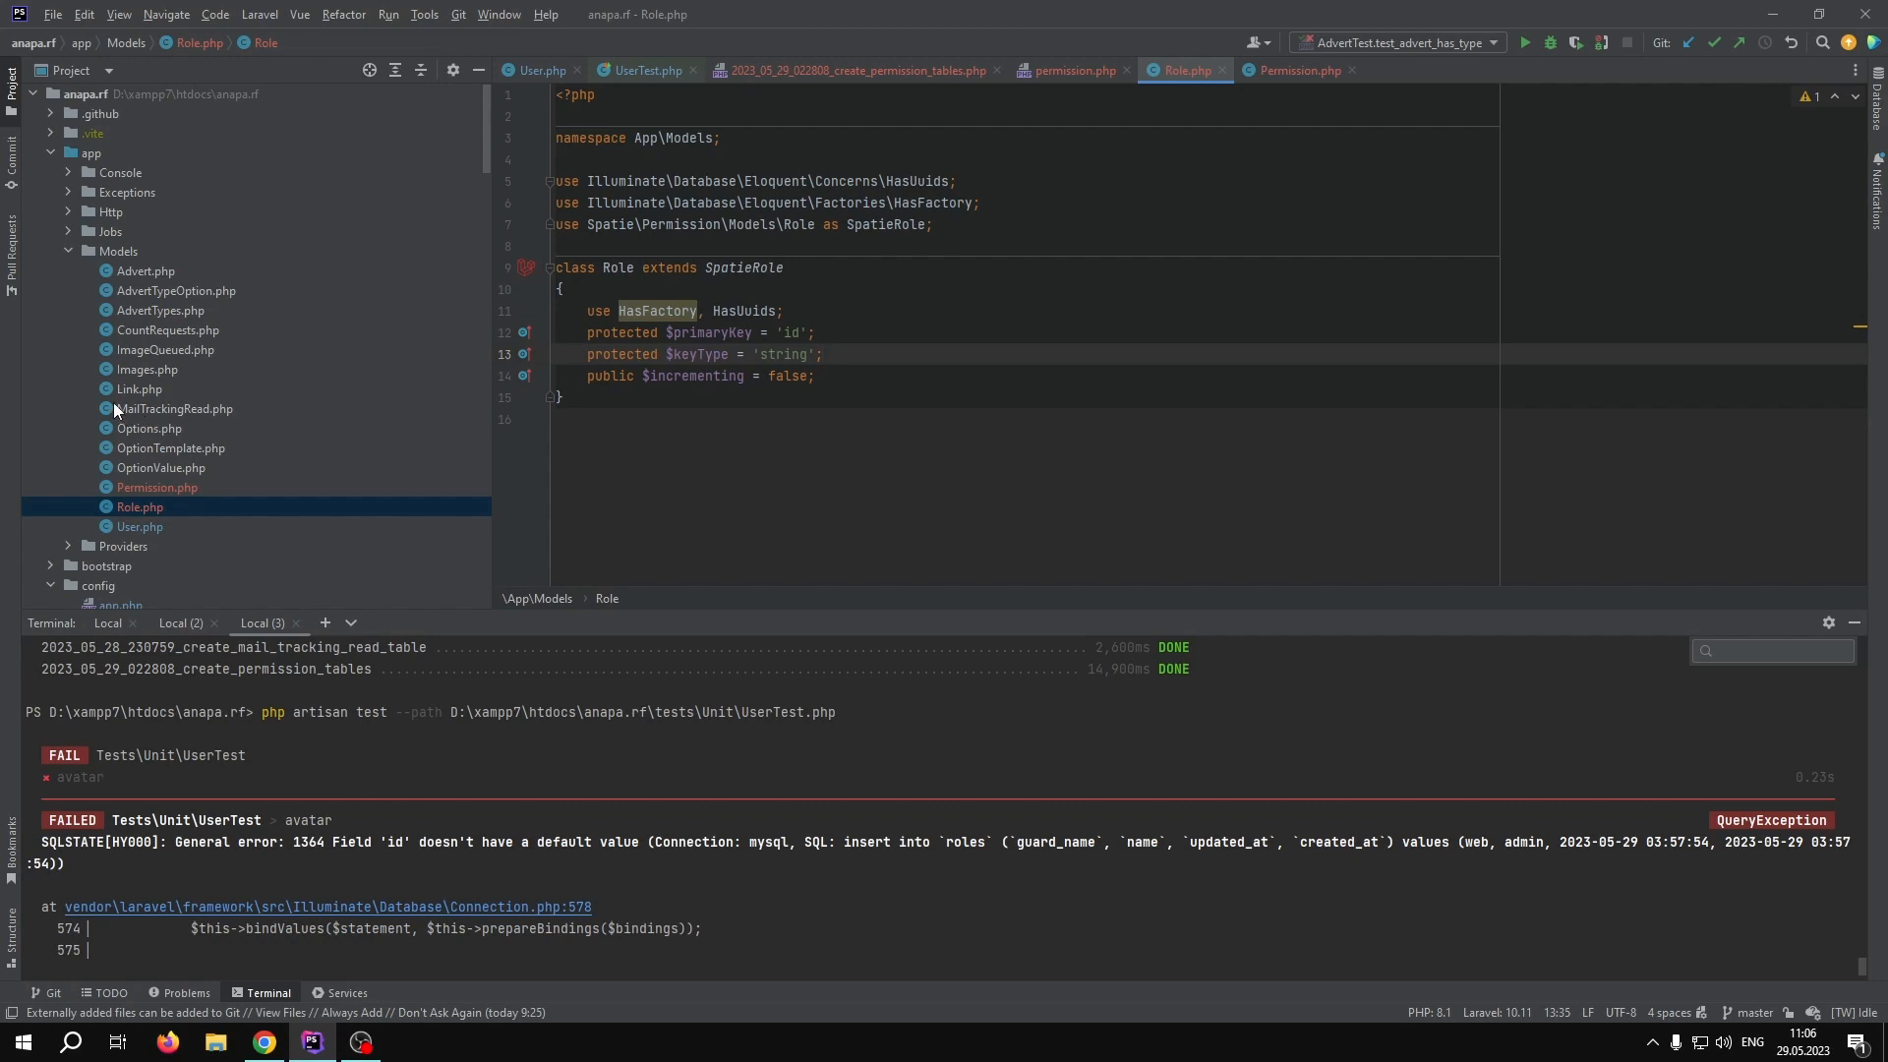
{"action": "mouse_move", "coordinate": [74, 394]}
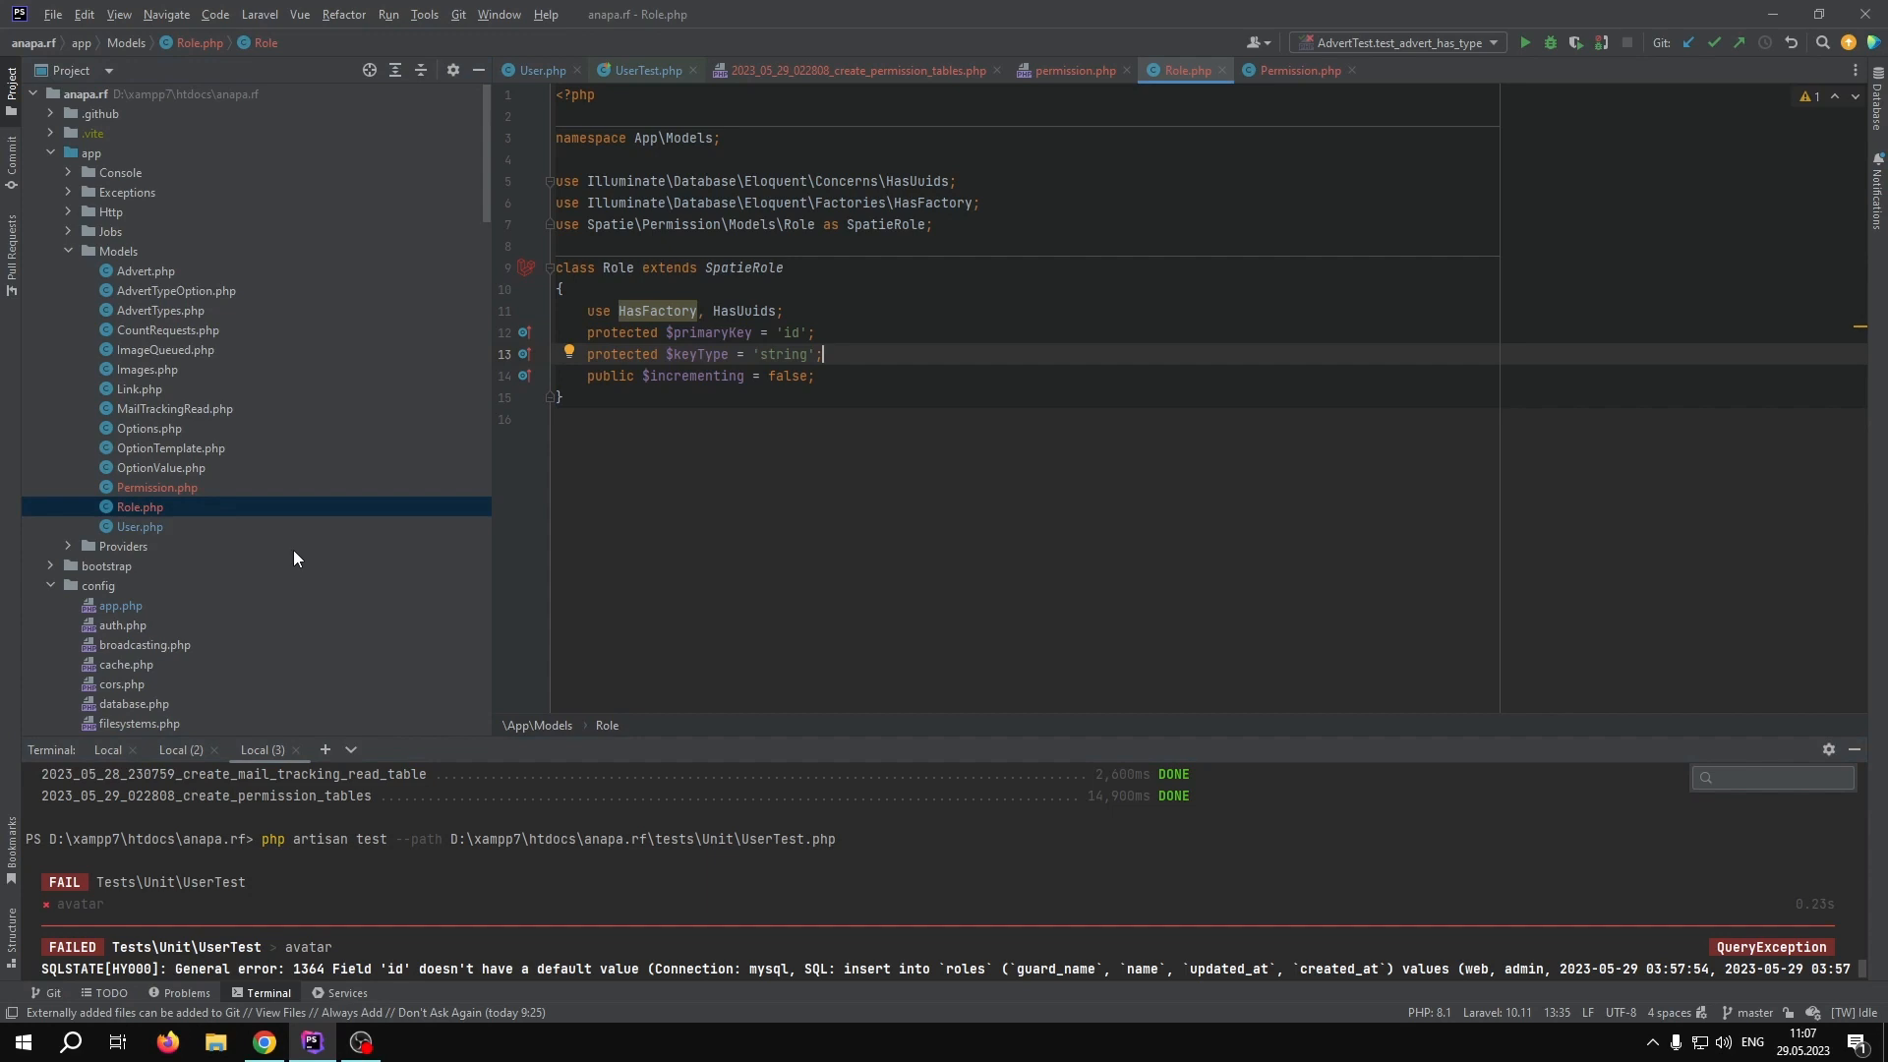
{"action": "mouse_move", "coordinate": [257, 530]}
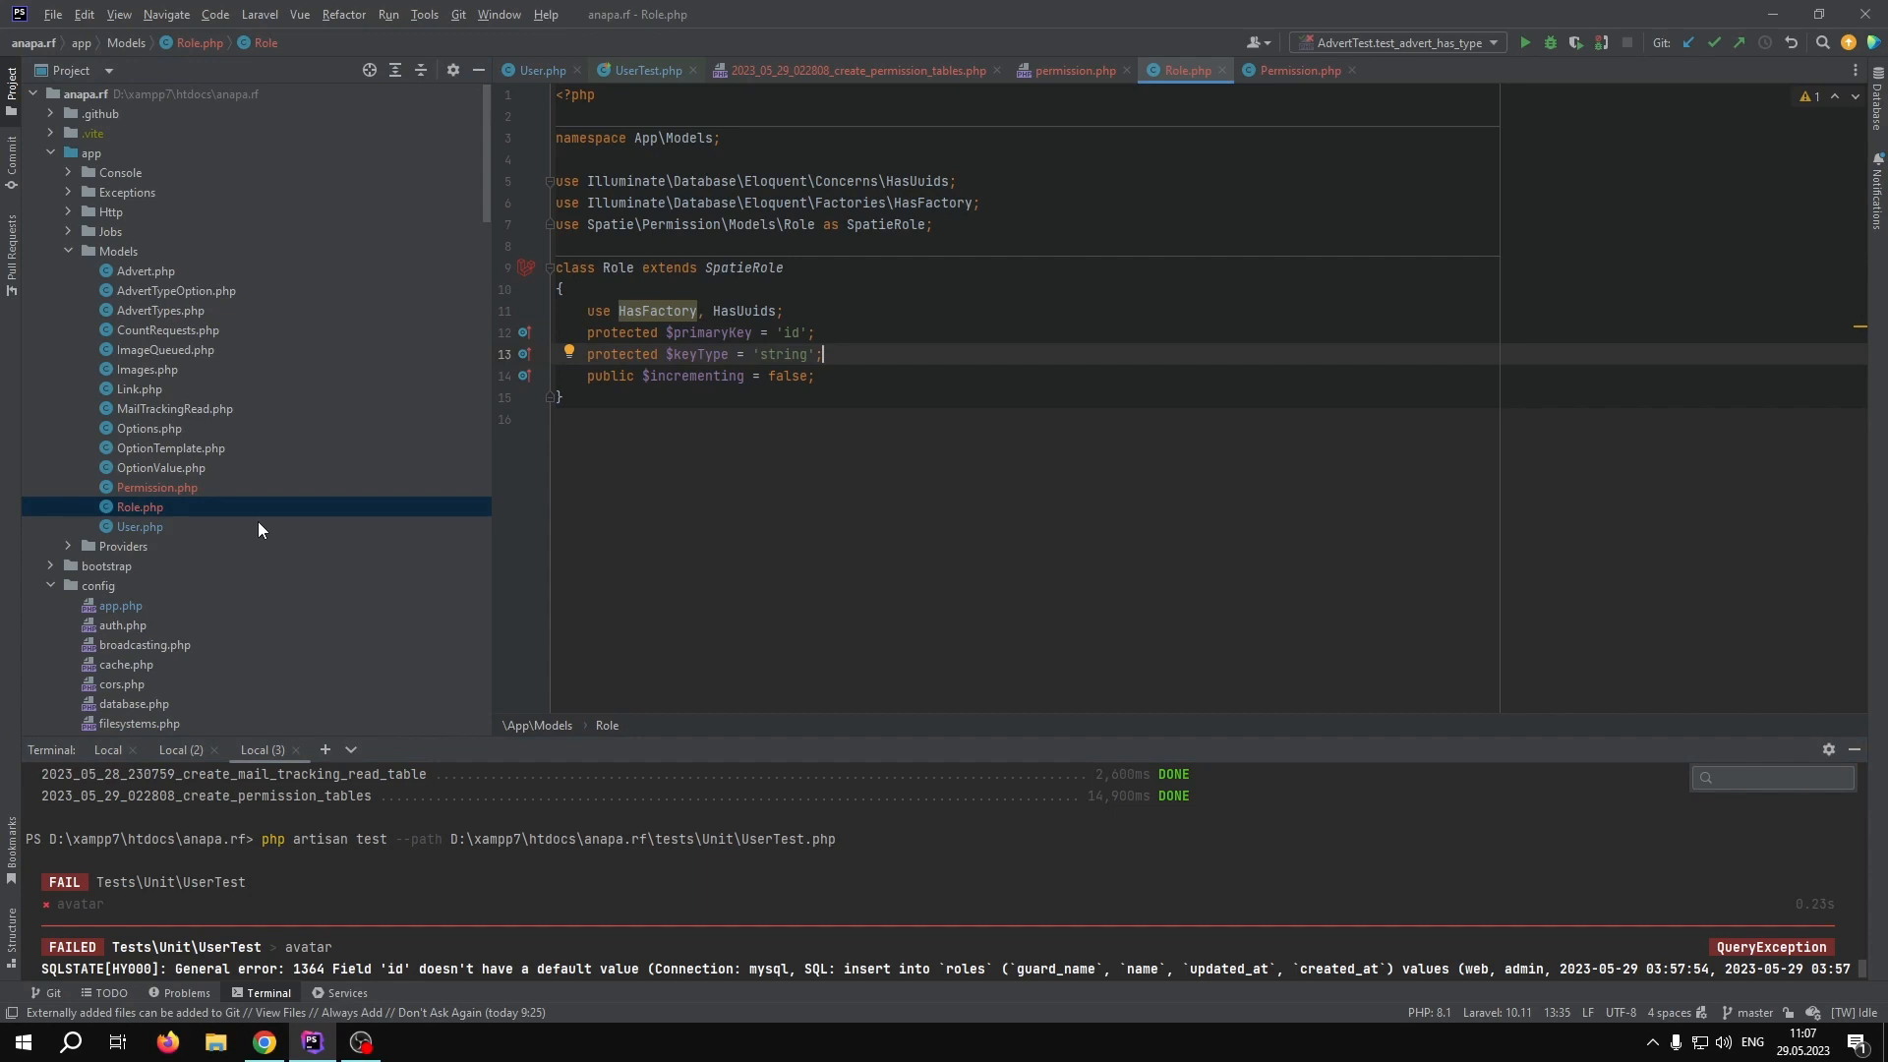
{"action": "mouse_move", "coordinate": [261, 511]}
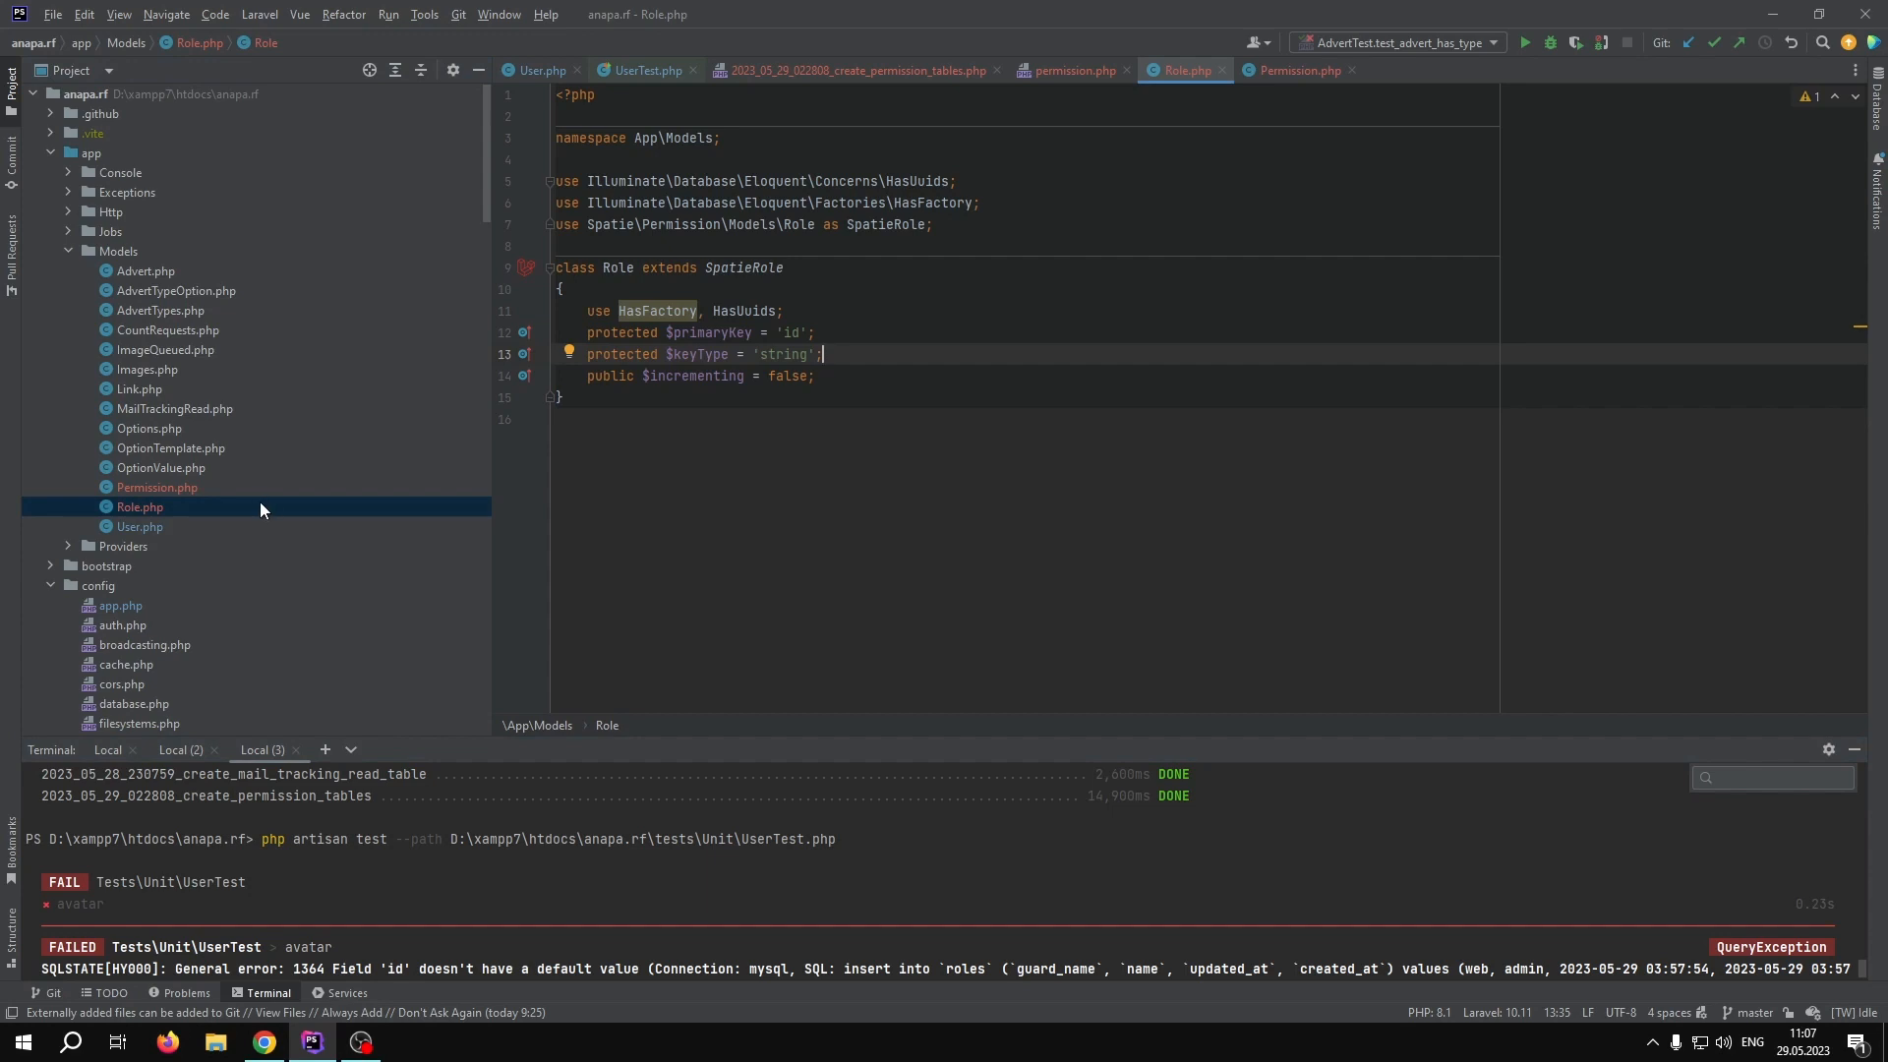
{"action": "mouse_move", "coordinate": [260, 516]}
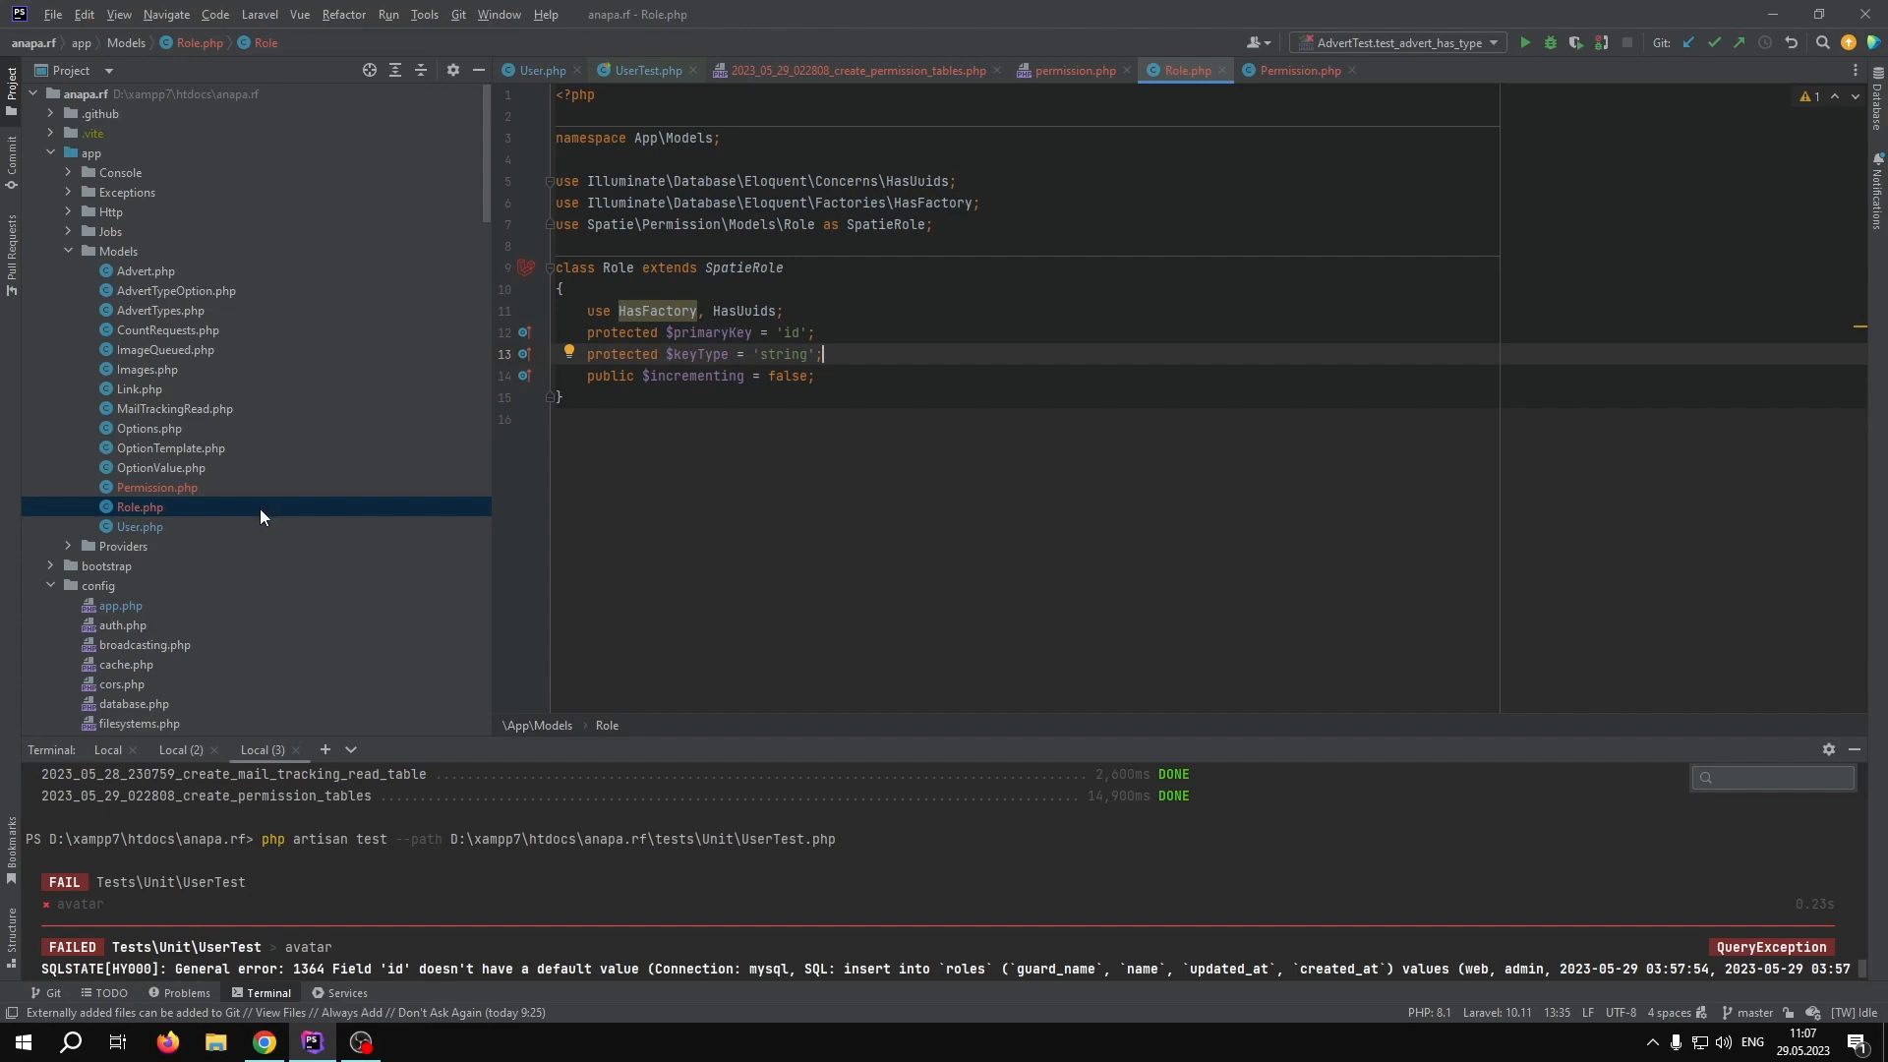
{"action": "mouse_move", "coordinate": [253, 522]}
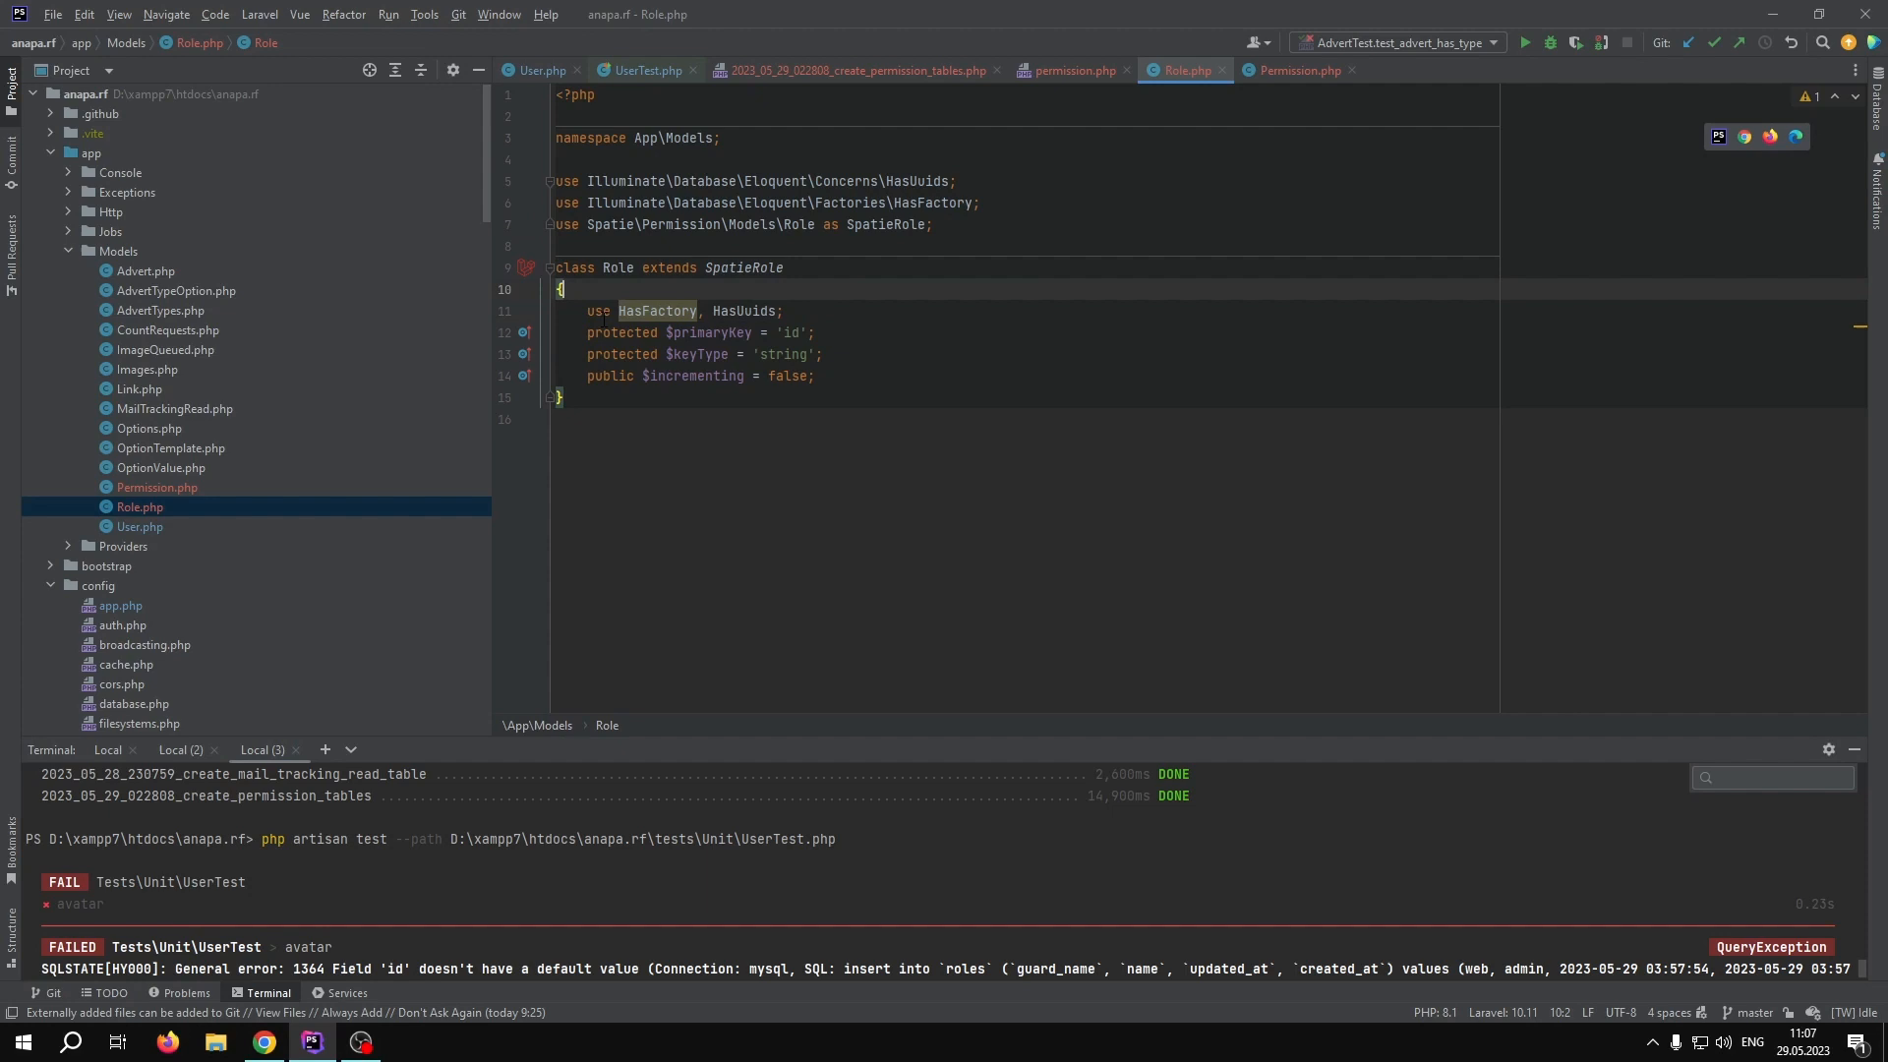
{"action": "double_click", "coordinate": [744, 311]}
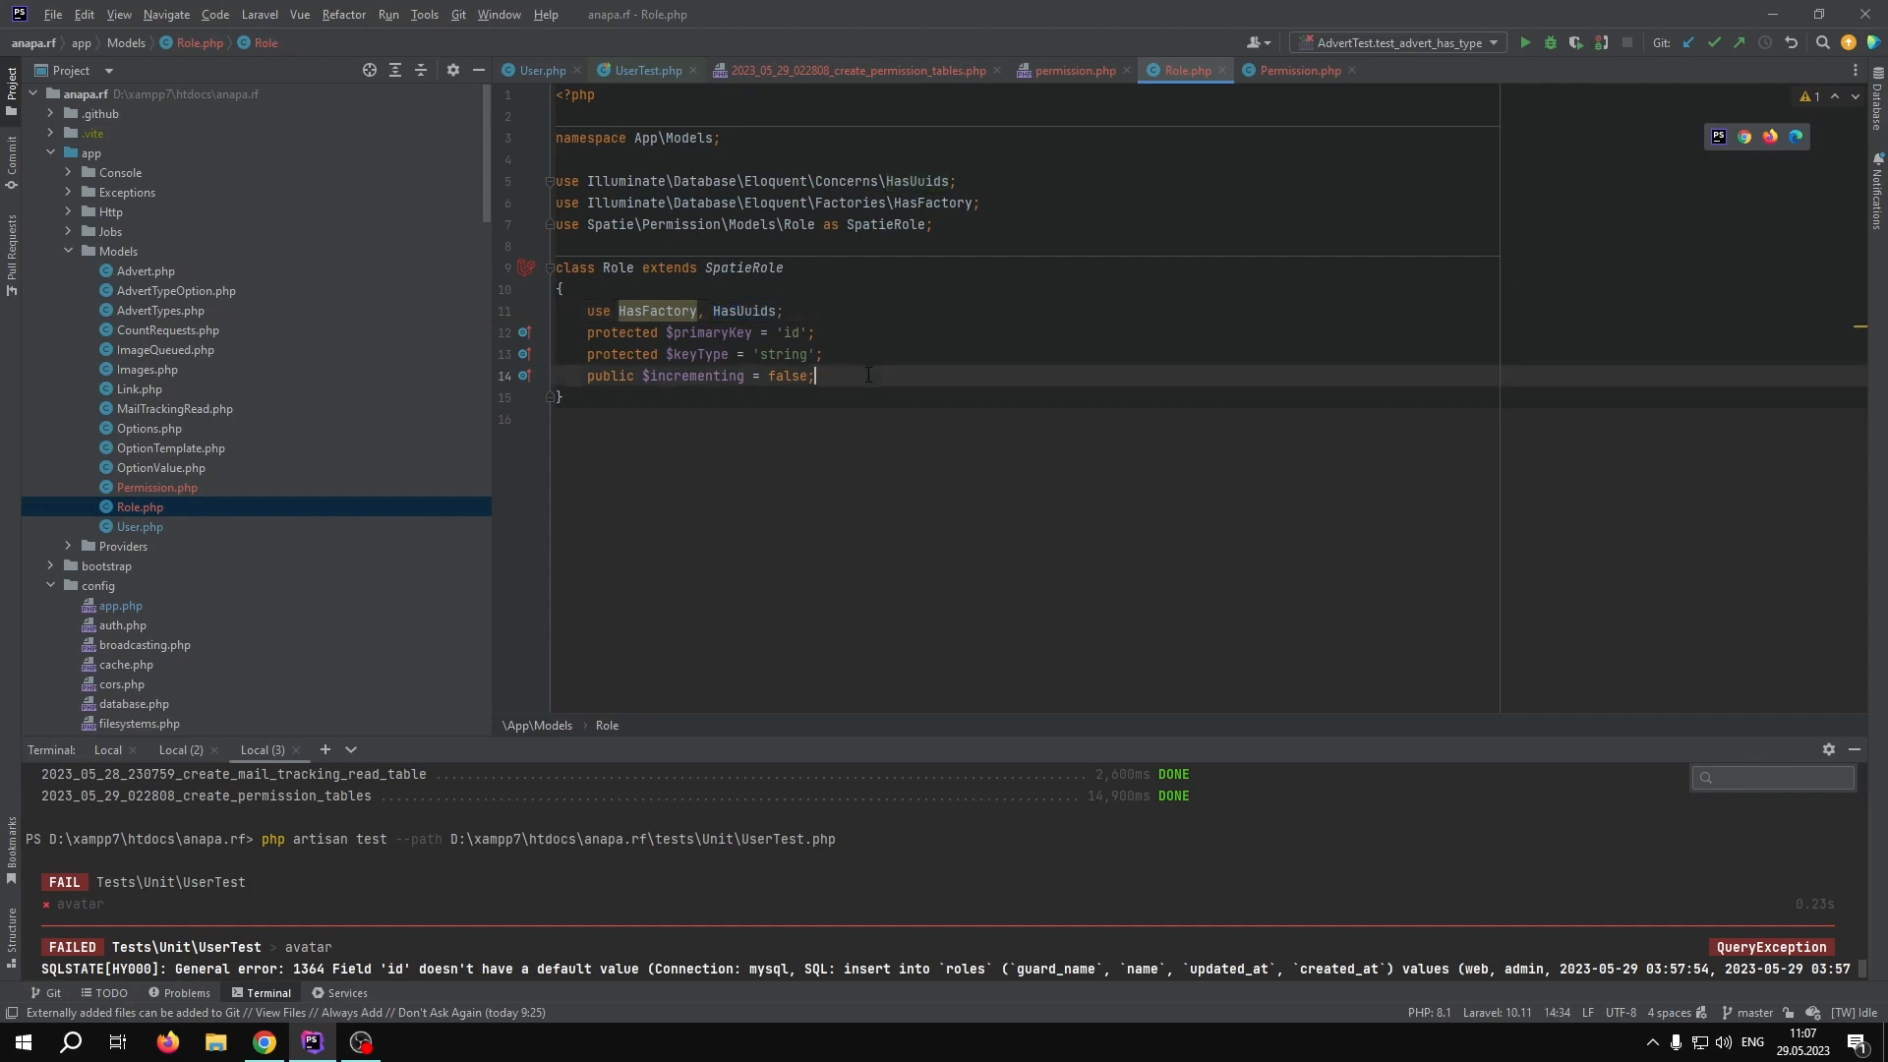
{"action": "triple_click", "coordinate": [698, 374]}
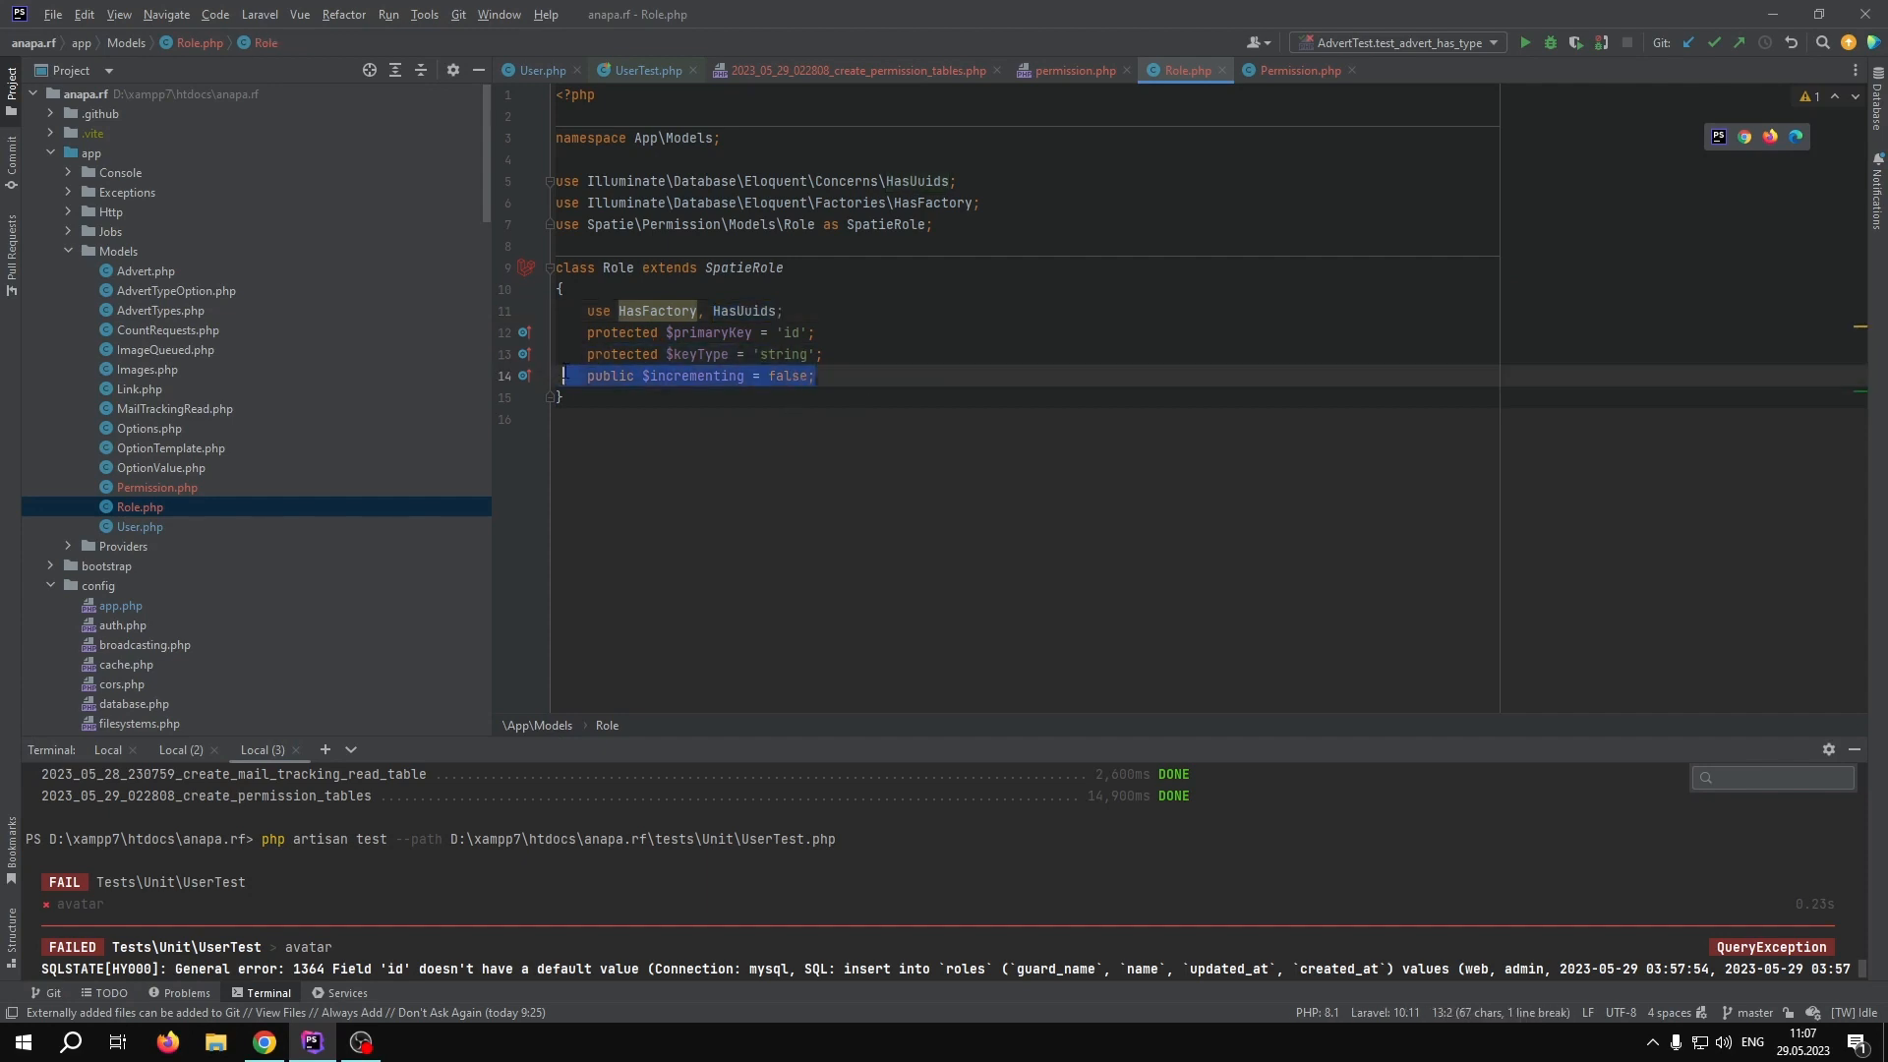
{"action": "left_click", "coordinate": [855, 375]}
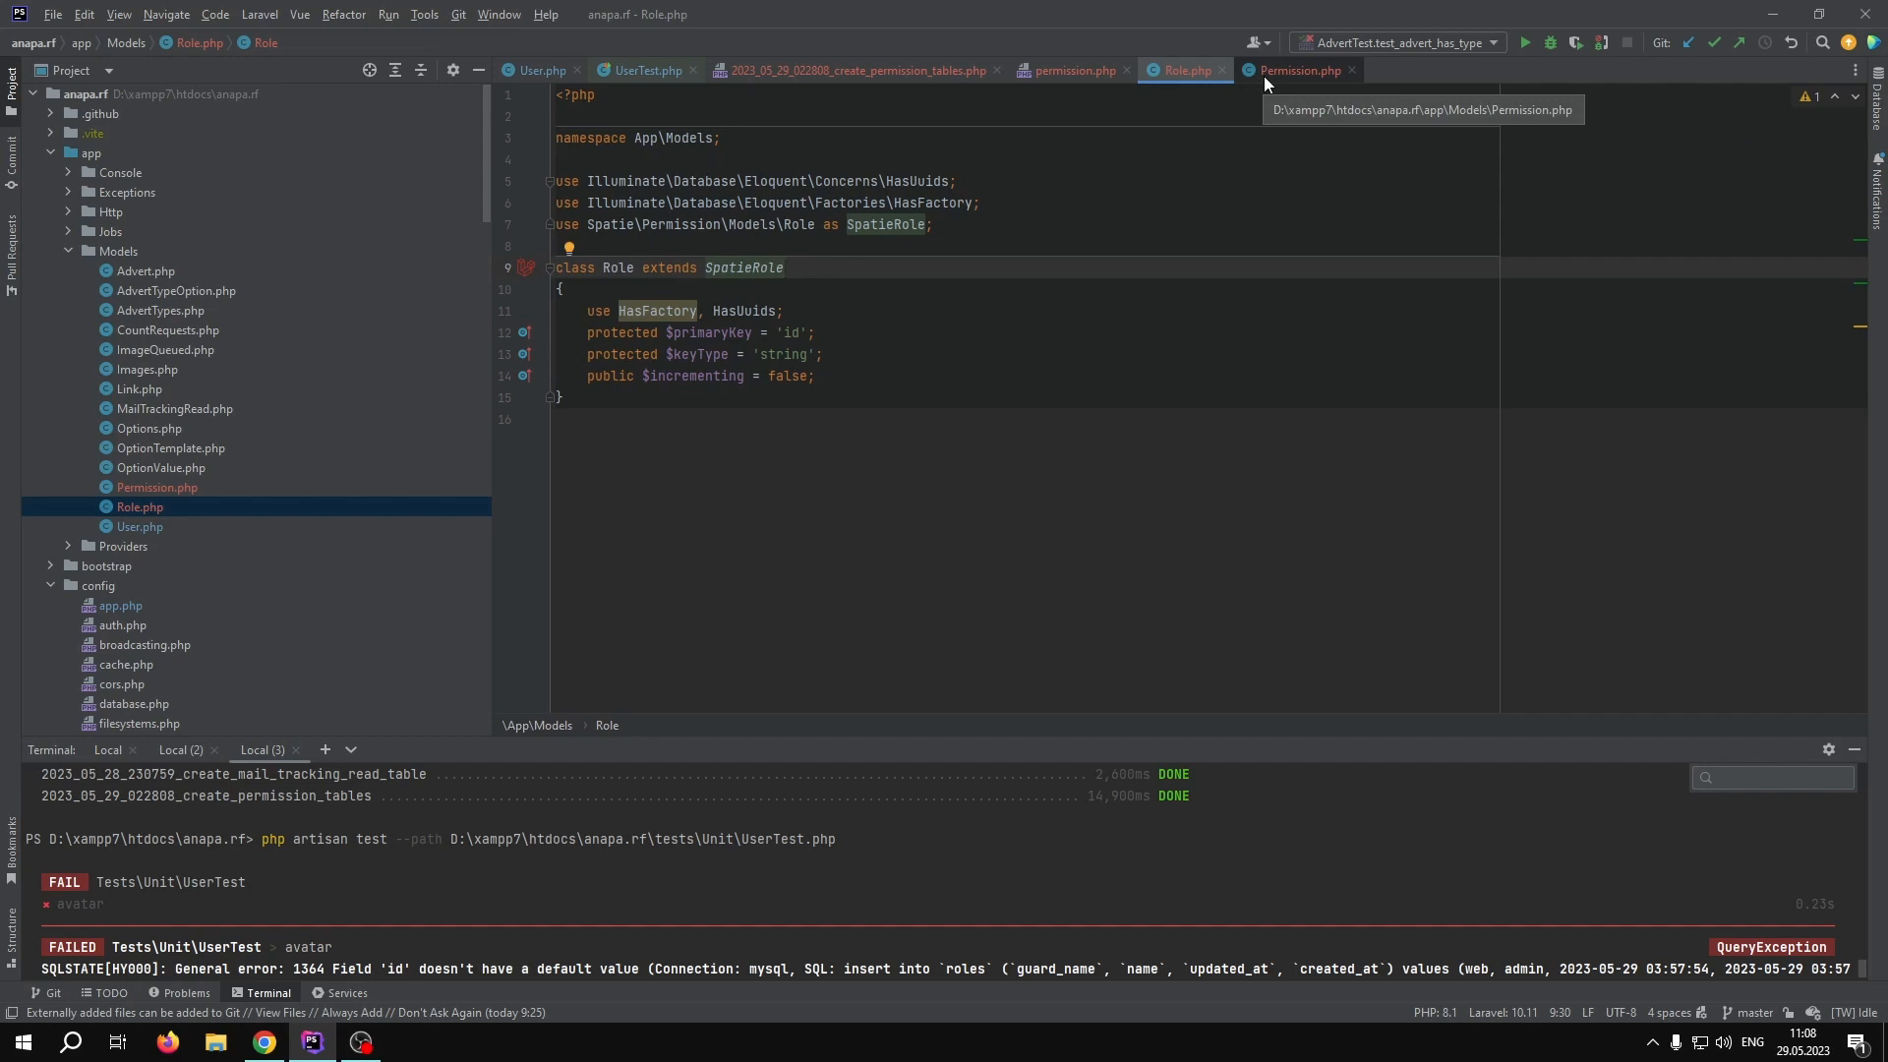
- Review the Permission model's traits and UUID primary key properties
{"action": "left_click", "coordinate": [1299, 70]}
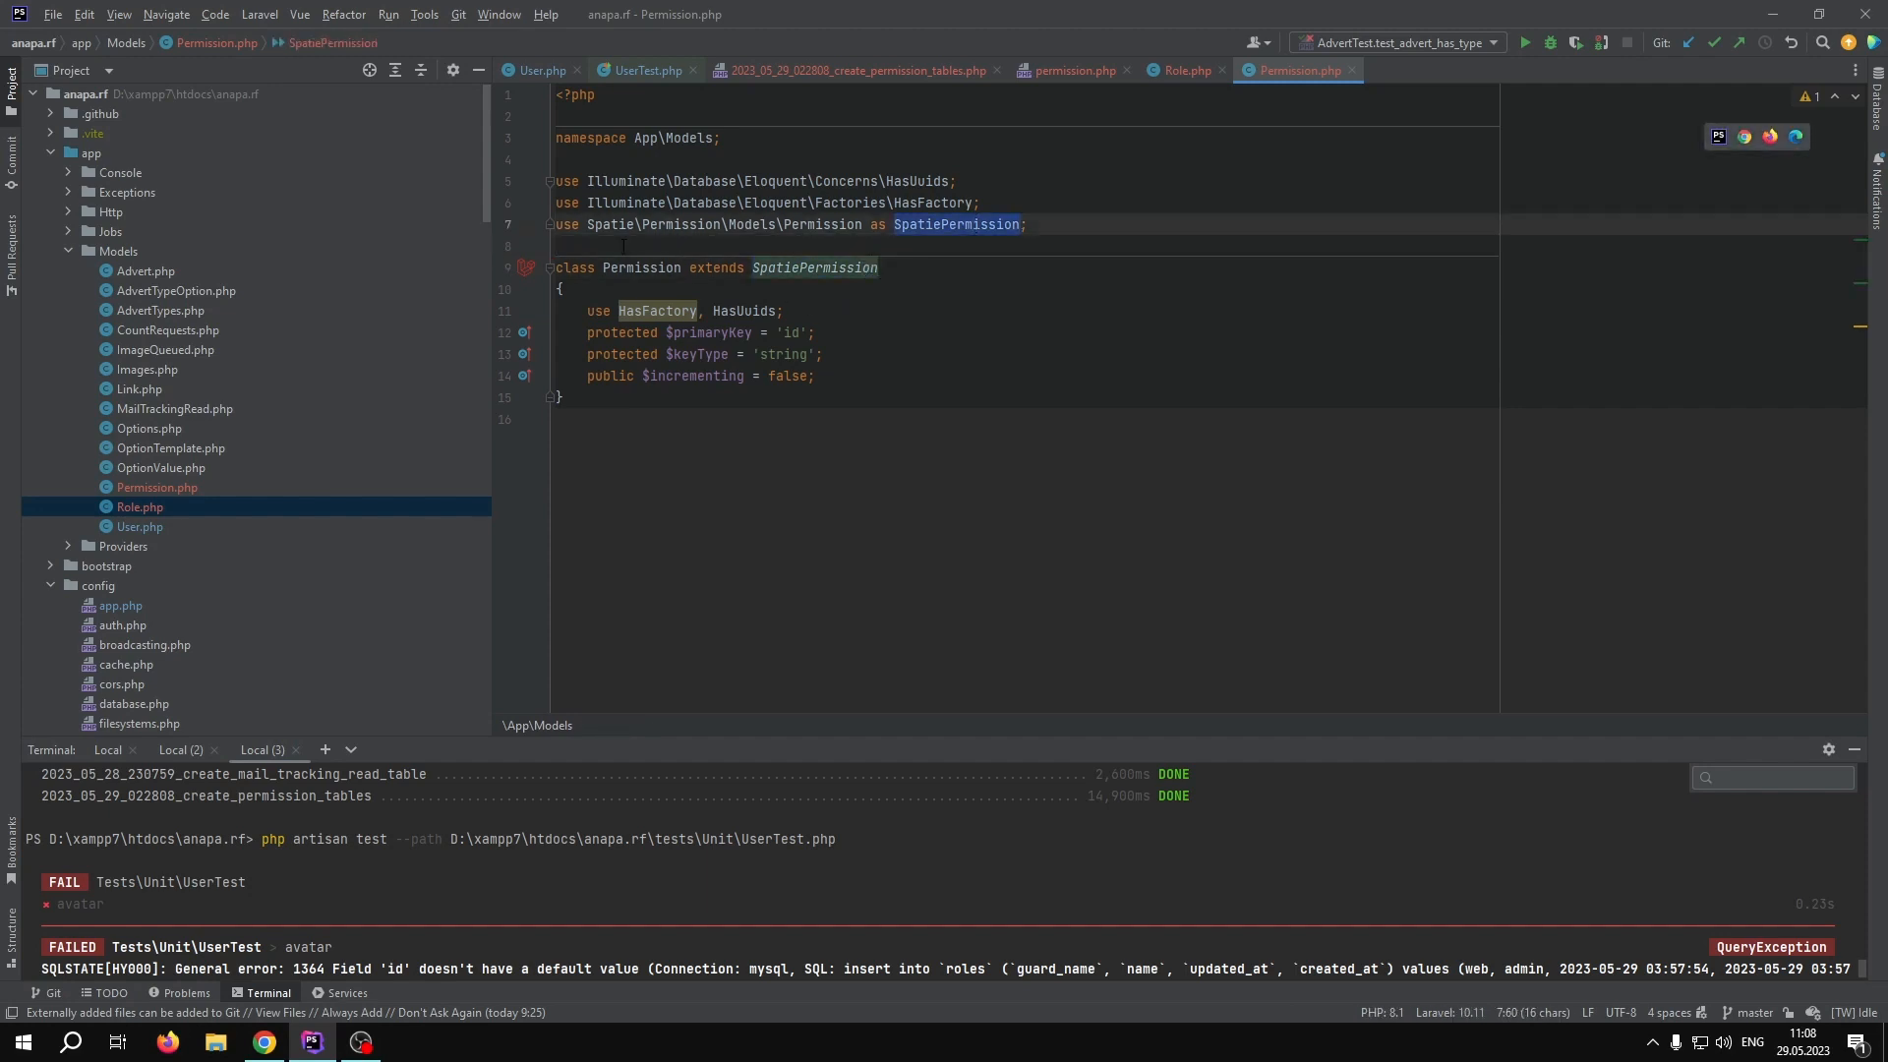
{"action": "left_click", "coordinate": [783, 311]}
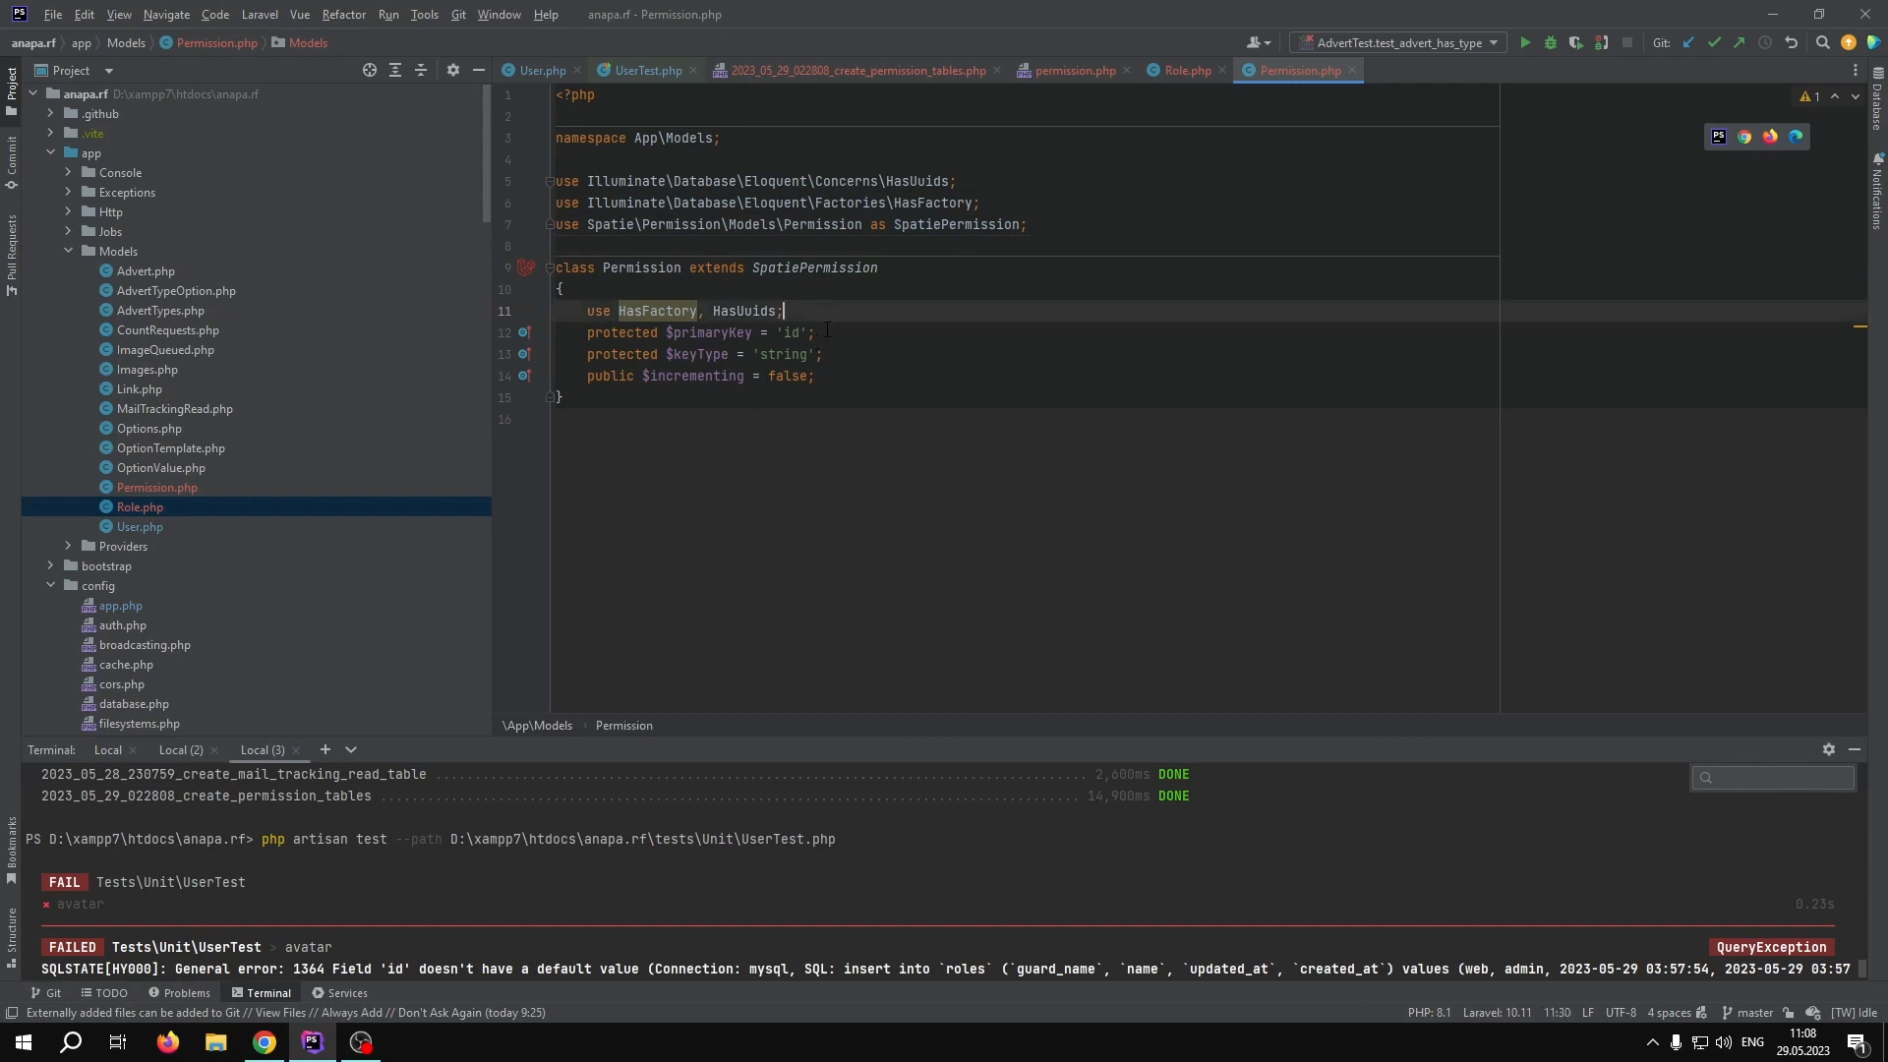
{"action": "left_click", "coordinate": [816, 332]}
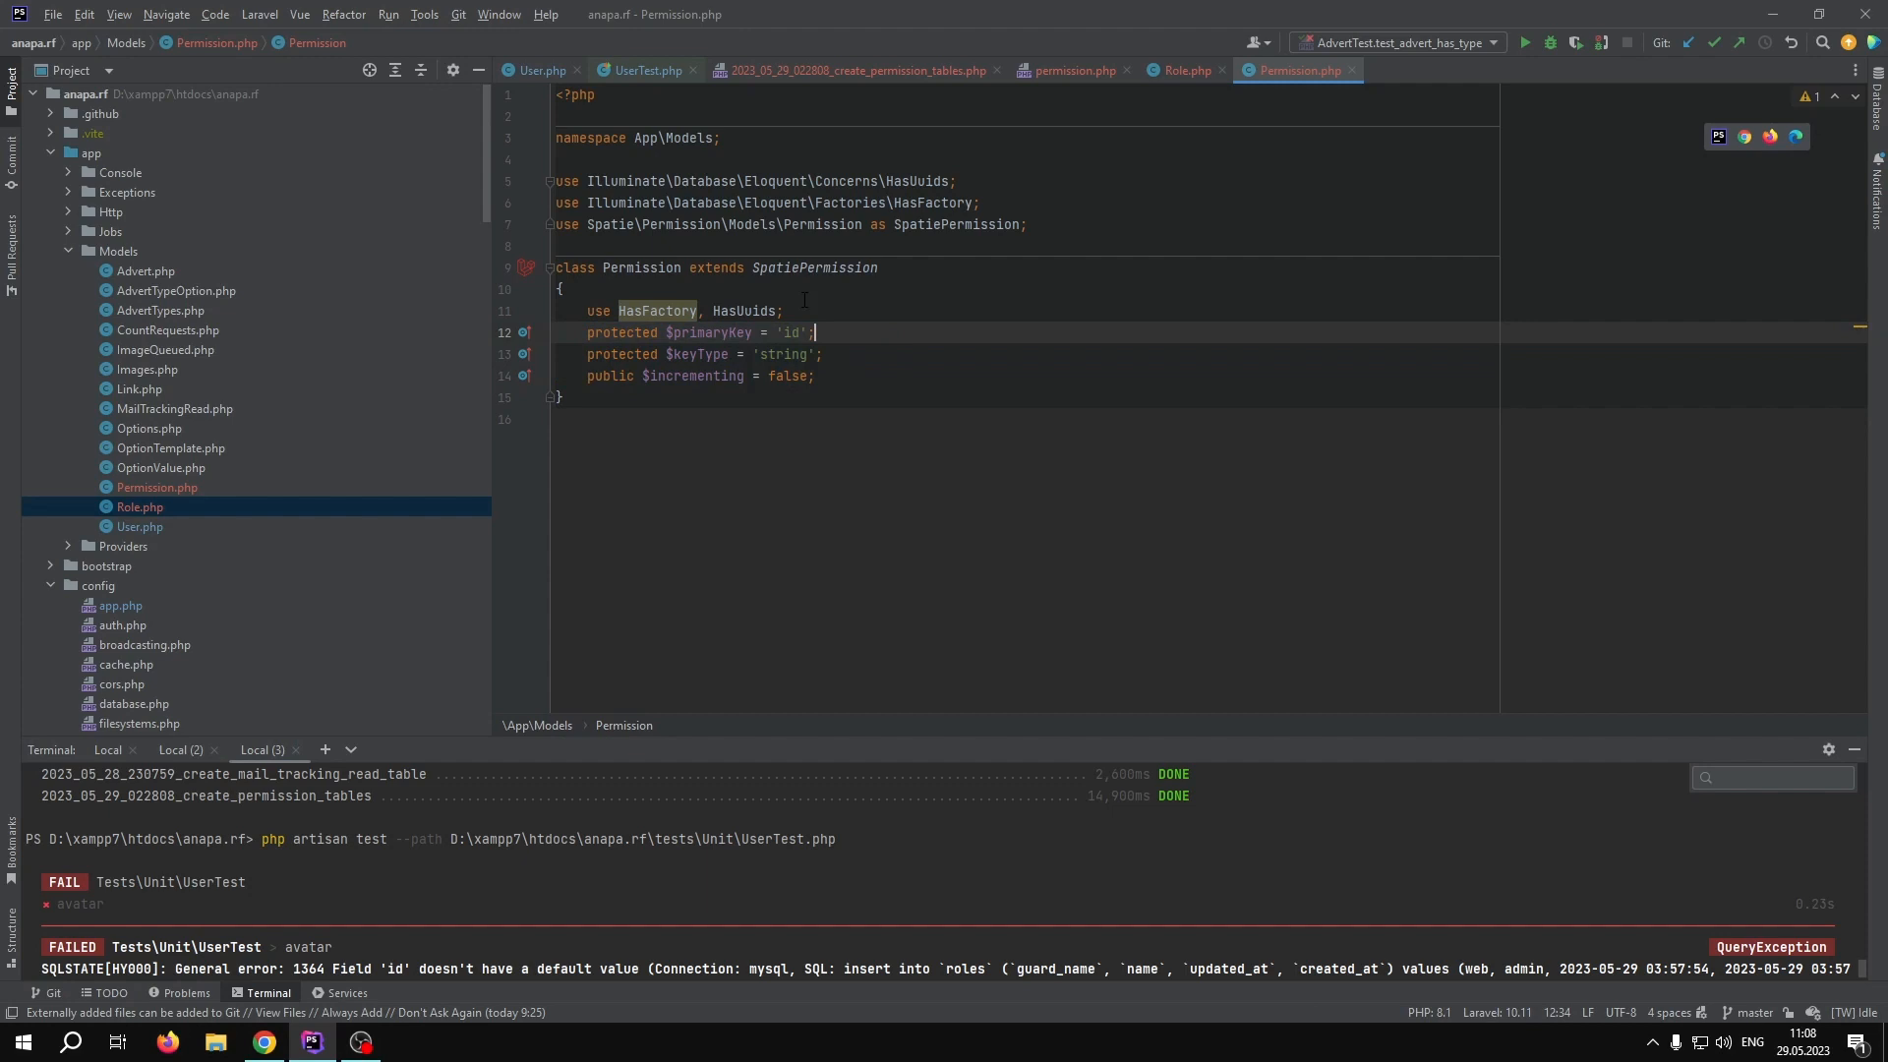
{"action": "scroll", "scroll_direction": "down", "scroll_amount": 3}
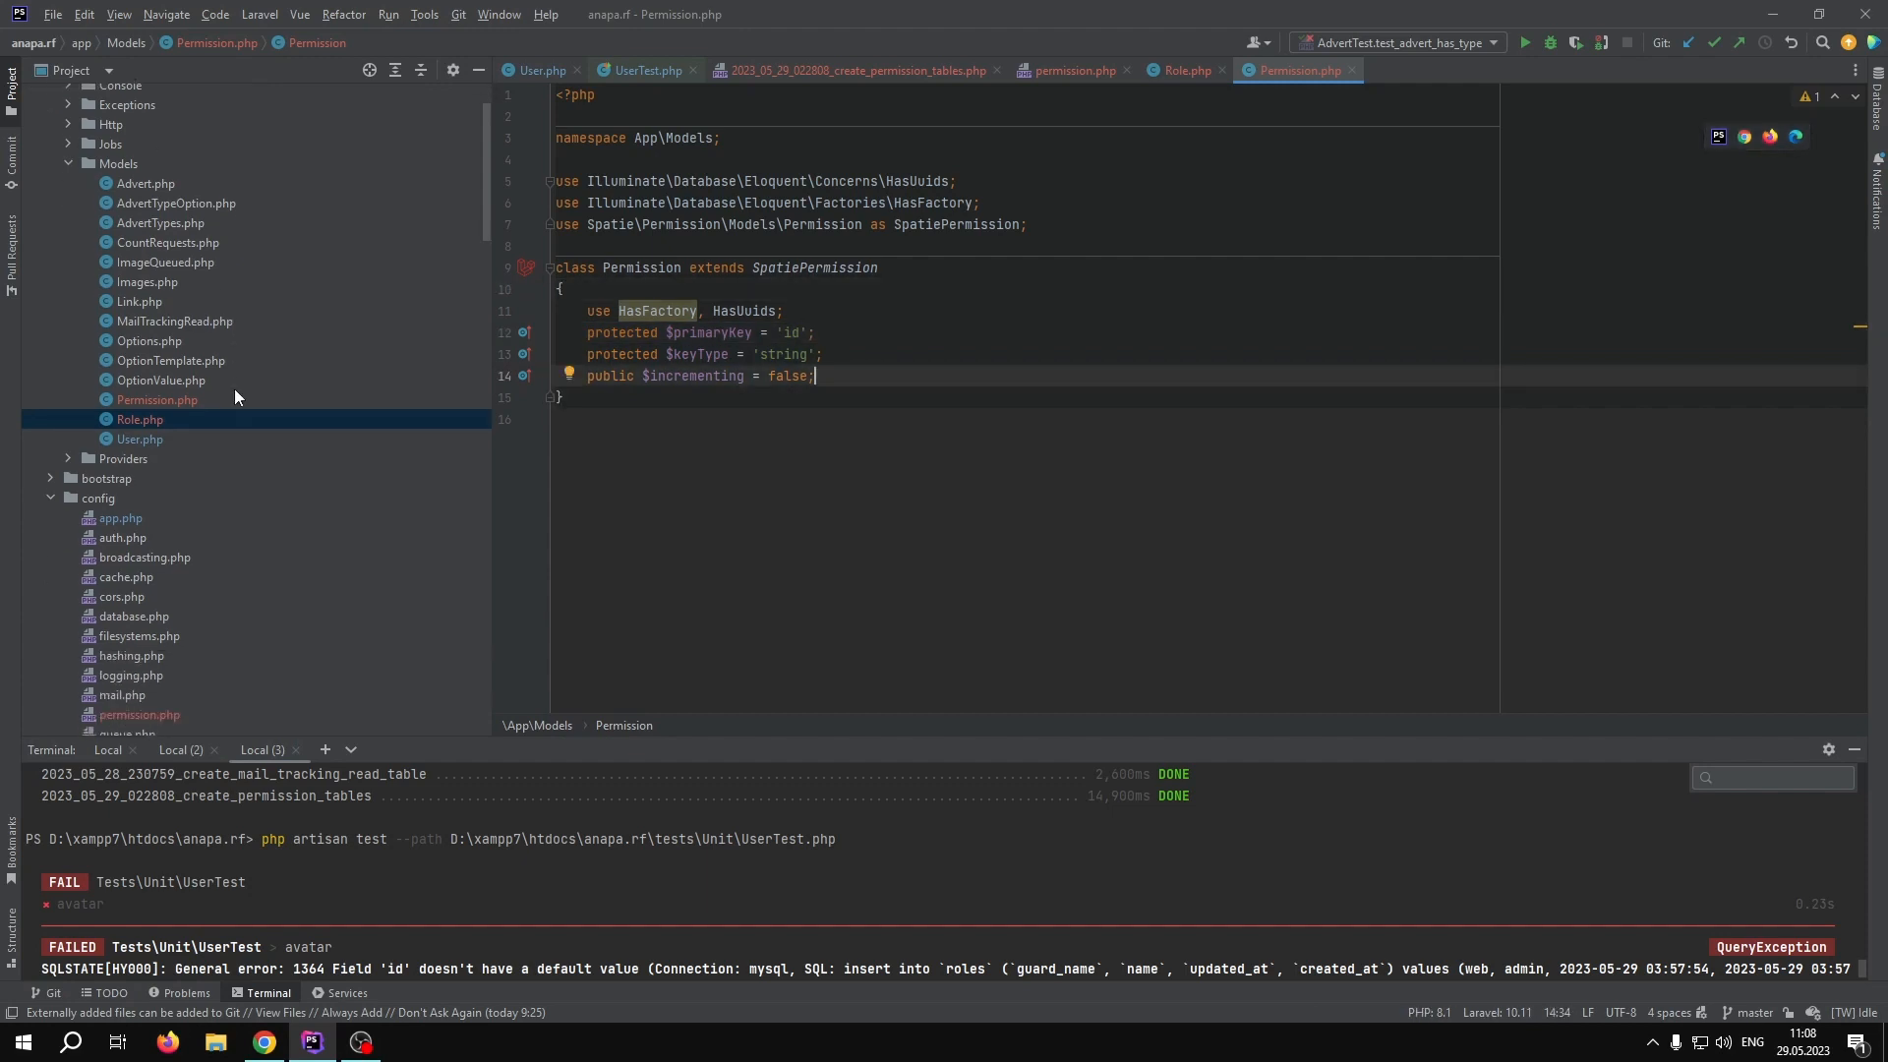
{"action": "scroll", "scroll_direction": "down", "scroll_amount": 3}
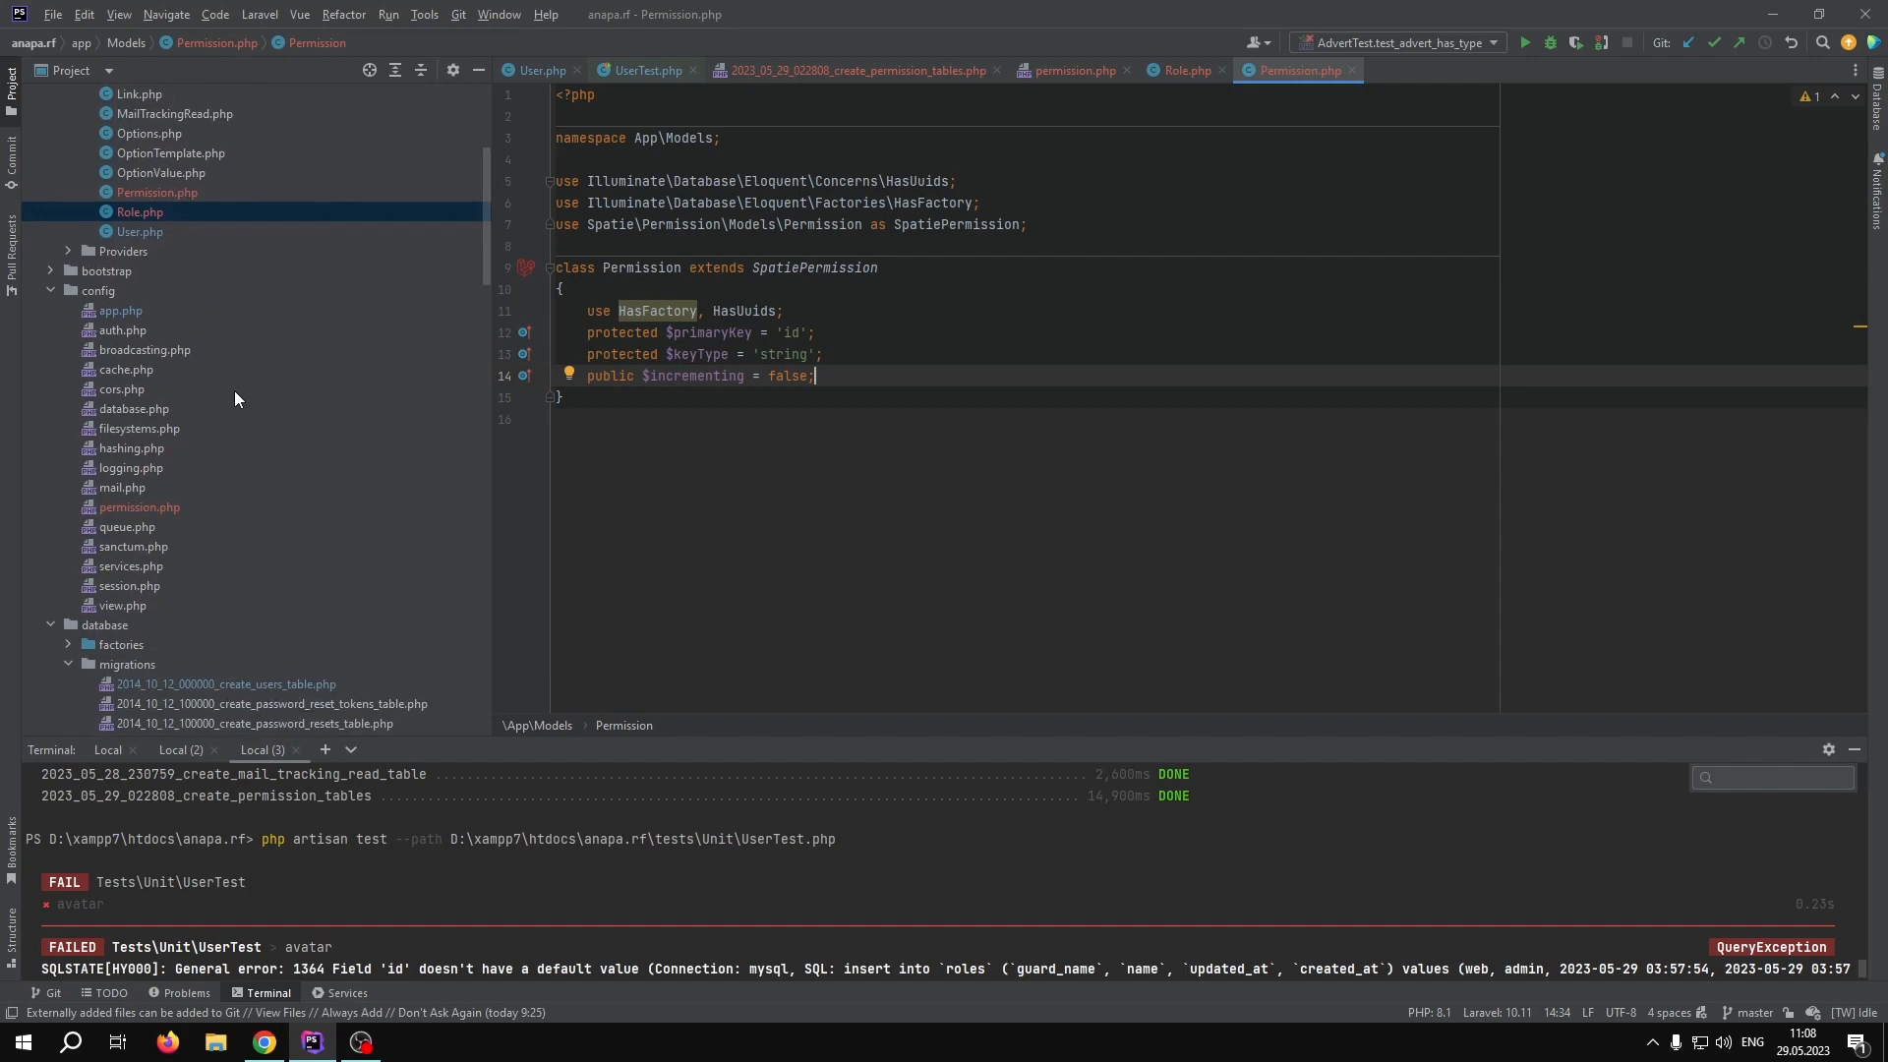
{"action": "mouse_move", "coordinate": [177, 497]}
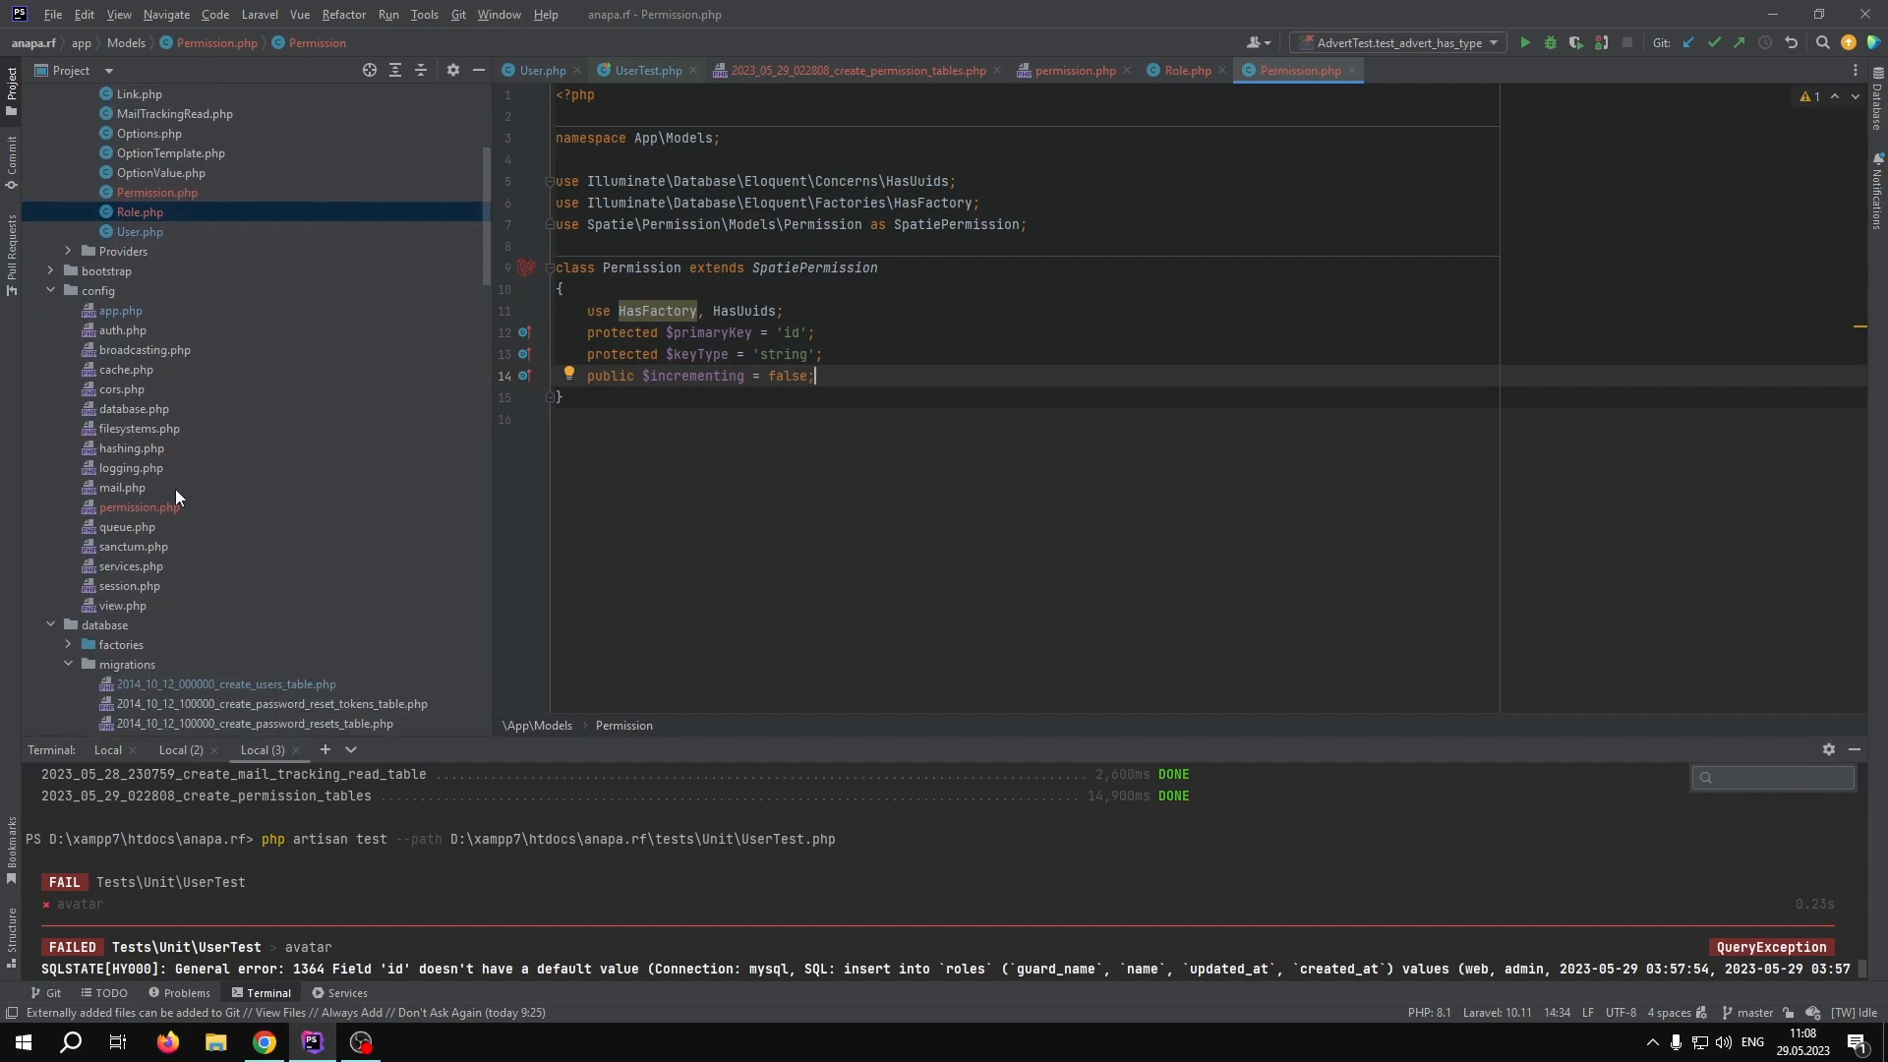
- Point config/permission.php's permission and role models to App\Models\Permission and App\Models\Role
{"action": "left_click", "coordinate": [1069, 70]}
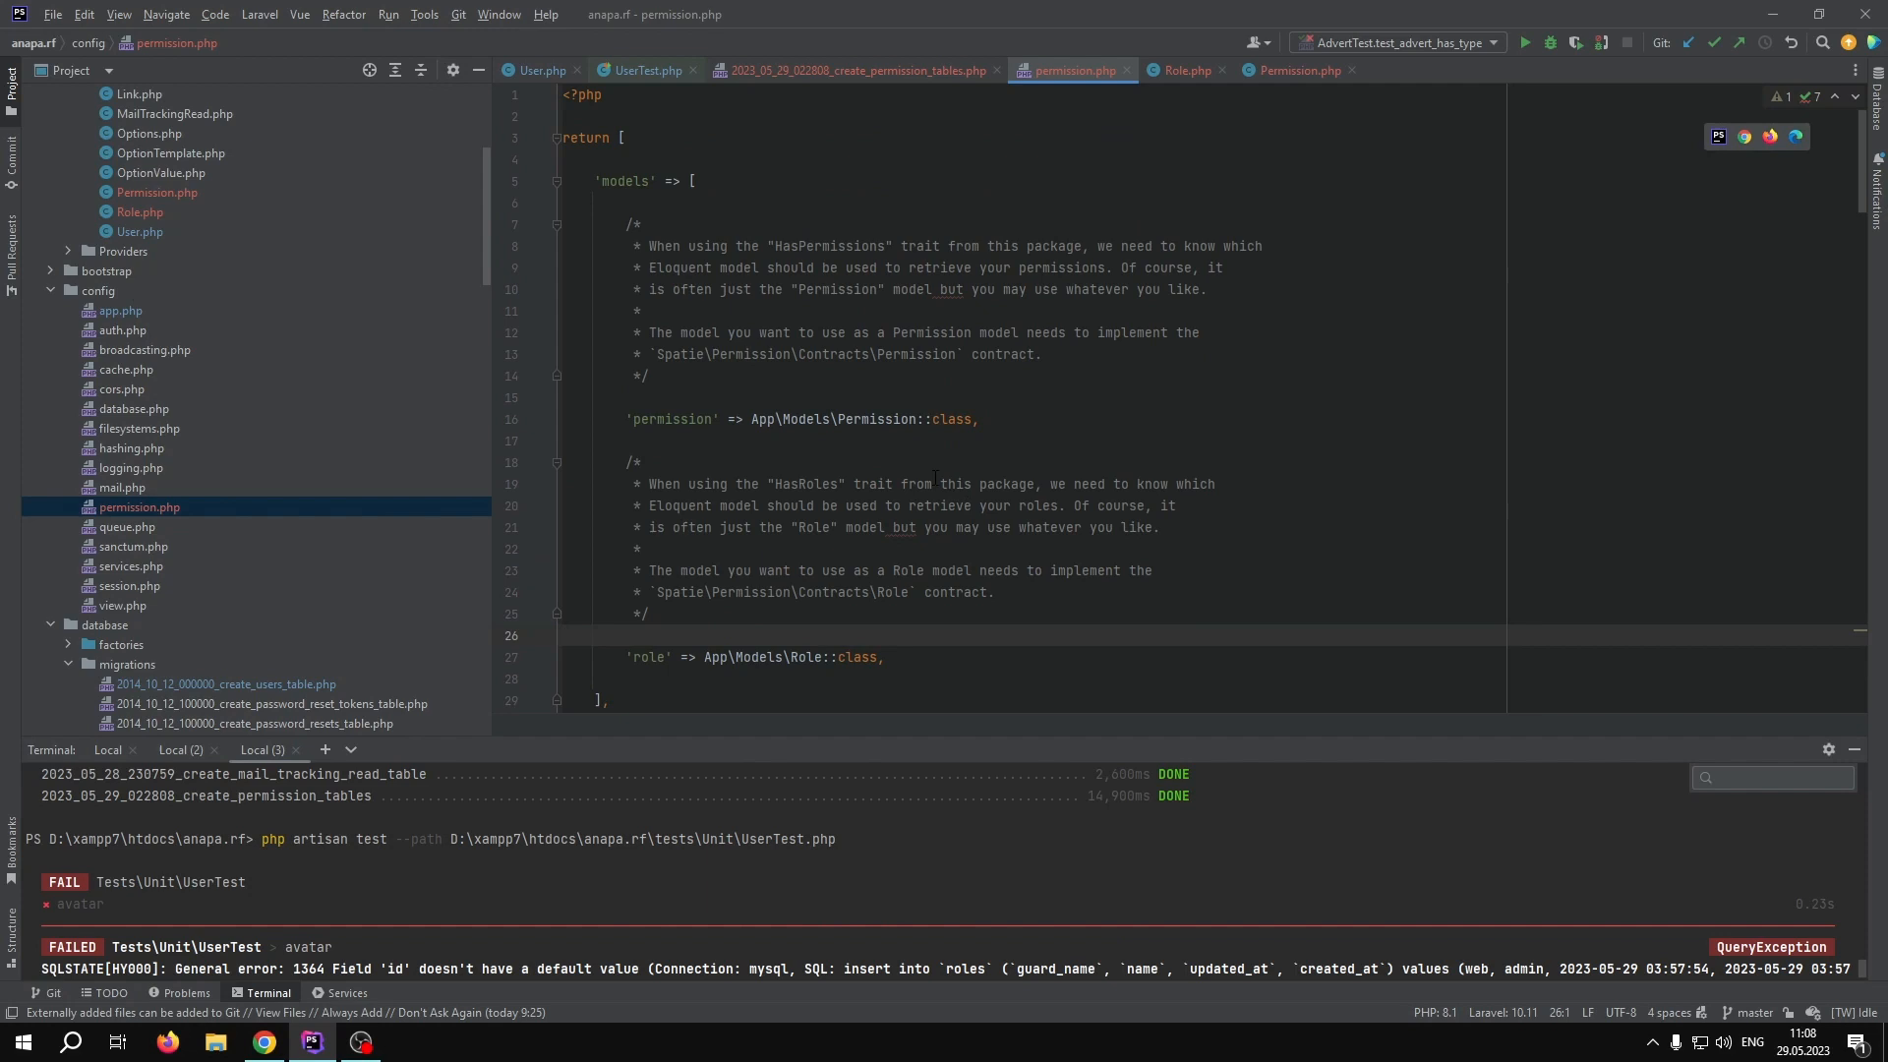
{"action": "left_click", "coordinate": [978, 419]}
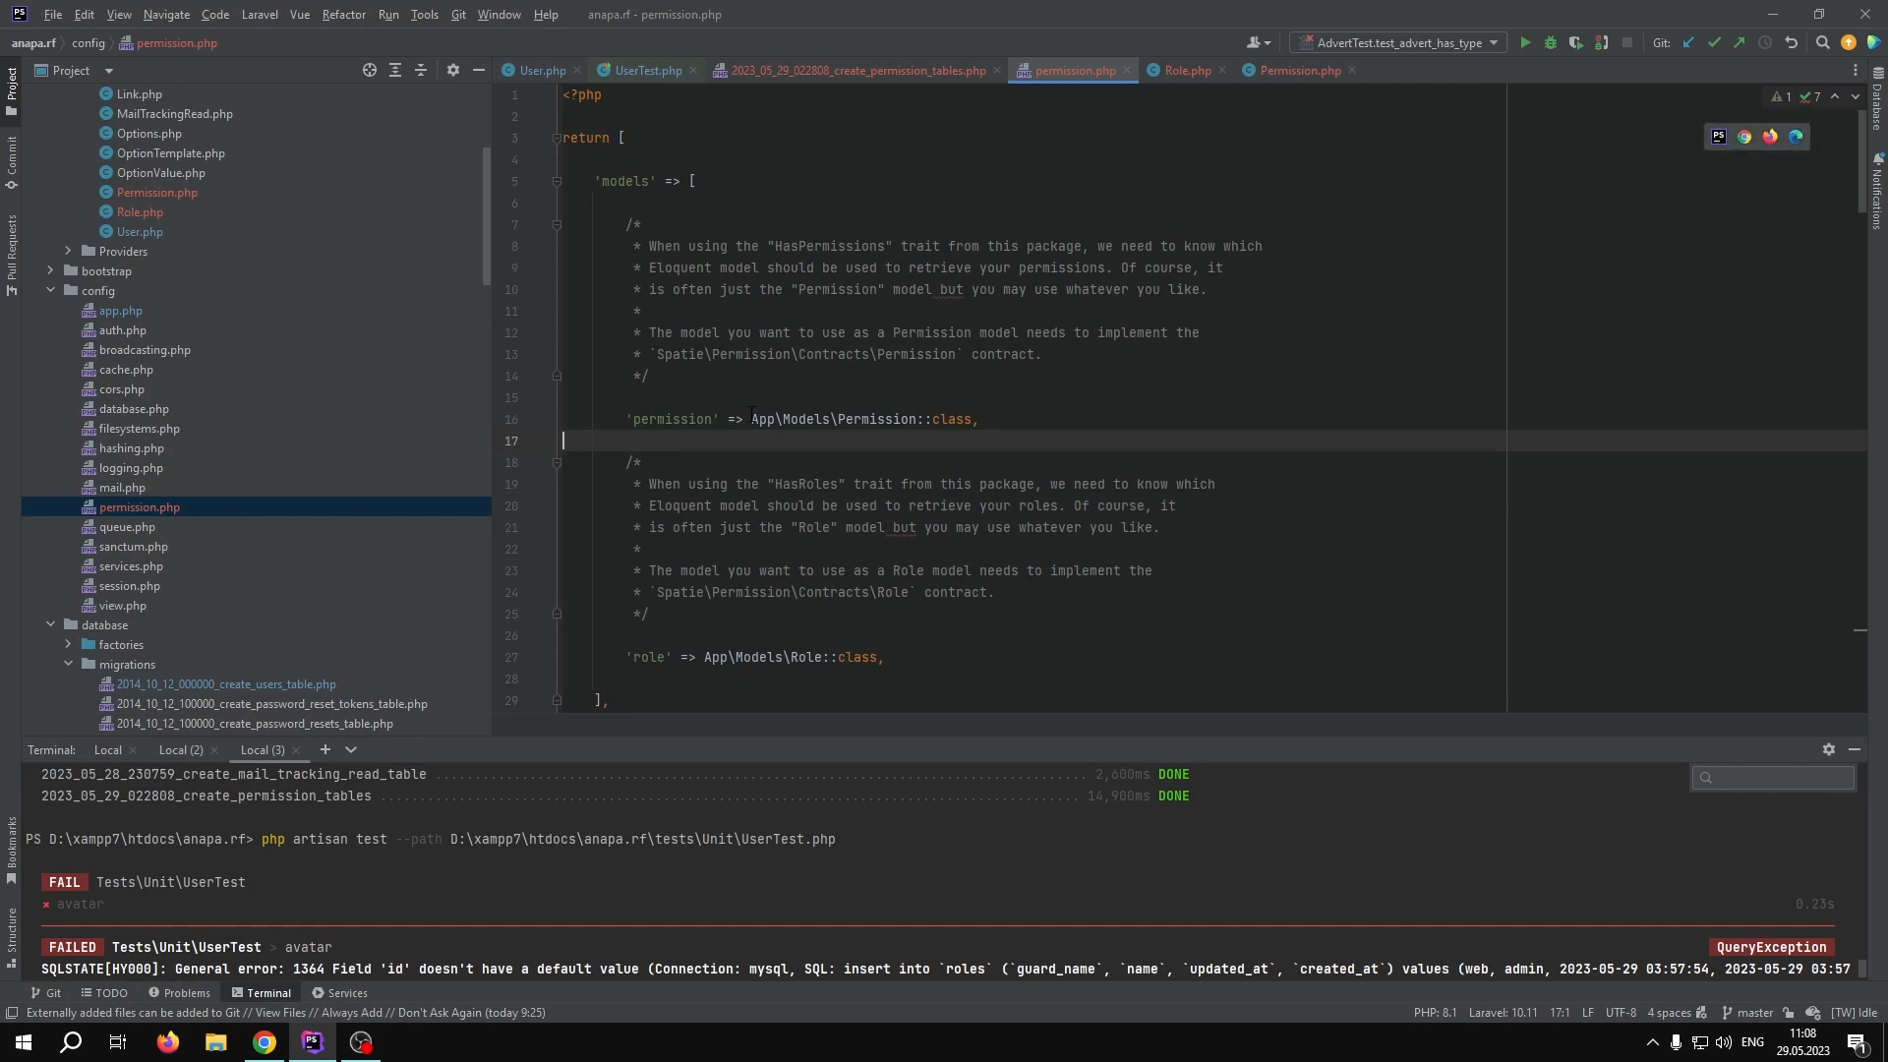
{"action": "double_click", "coordinate": [789, 419]}
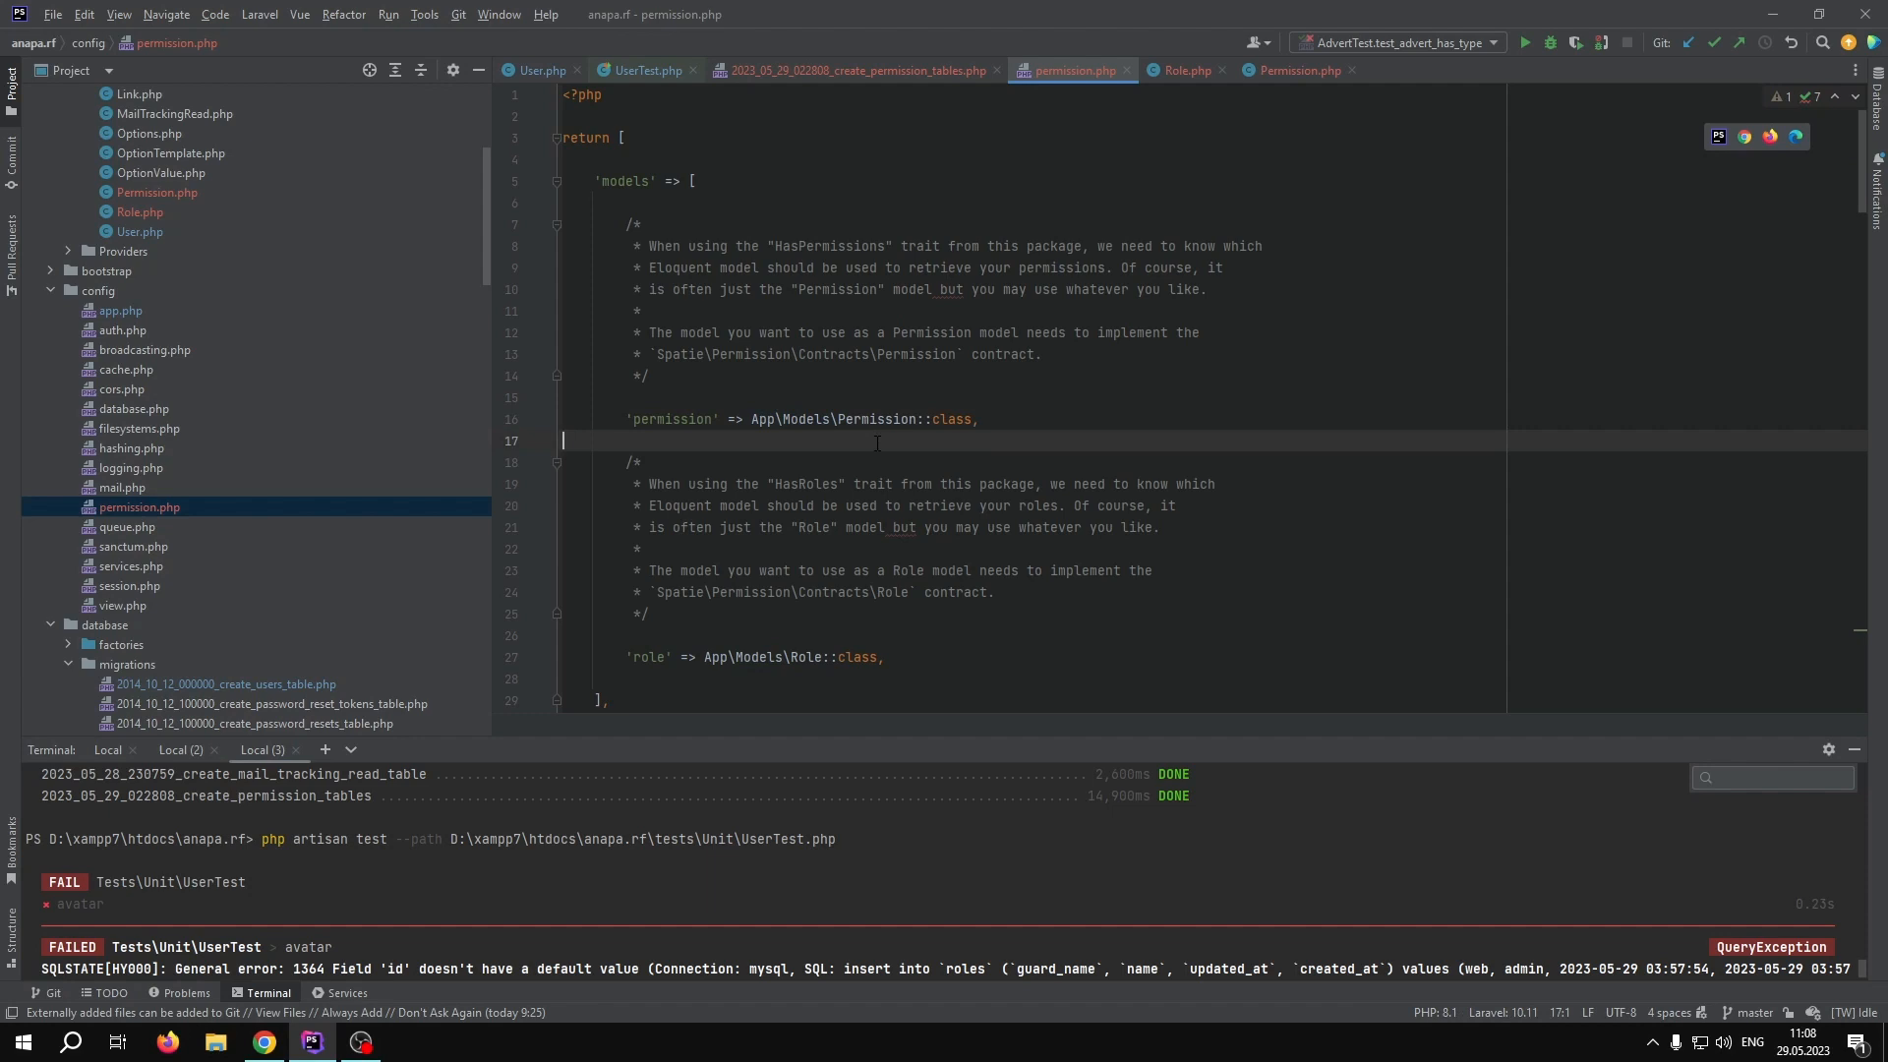
{"action": "left_click", "coordinate": [835, 419]}
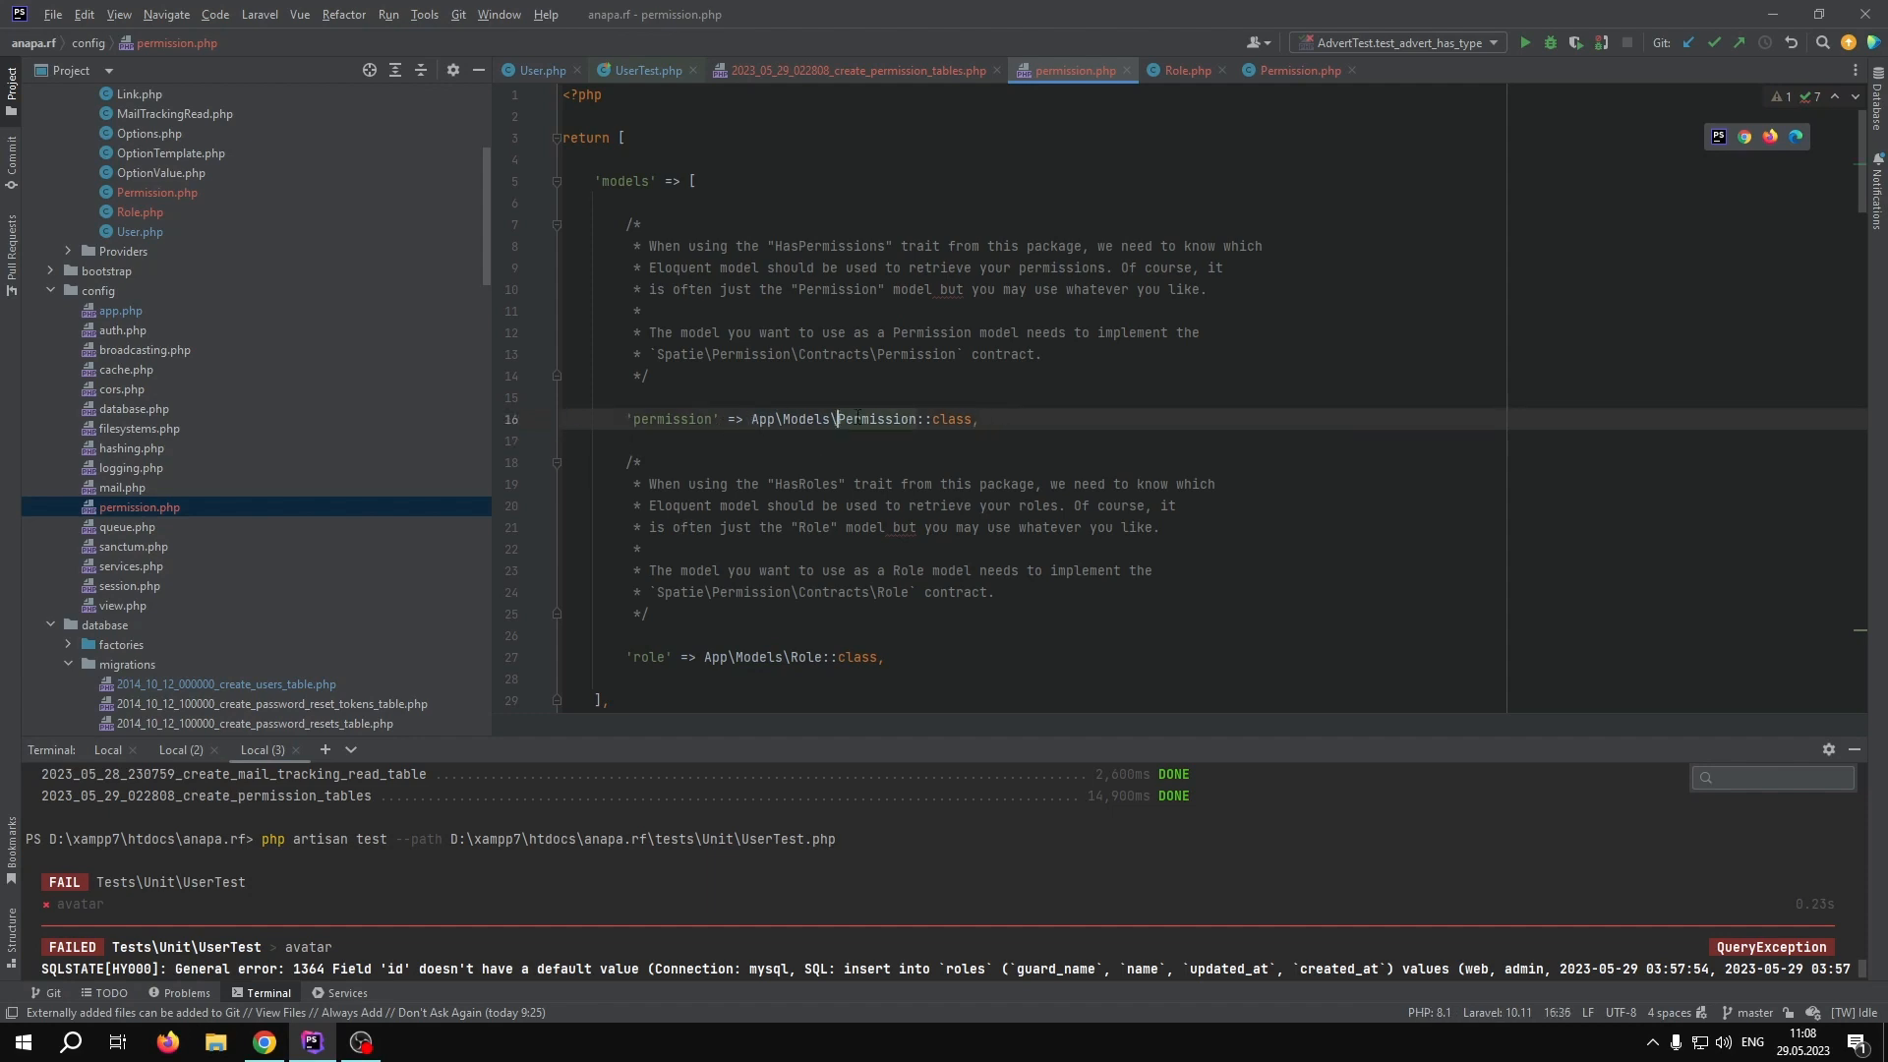
{"action": "scroll", "scroll_direction": "down", "scroll_amount": 3}
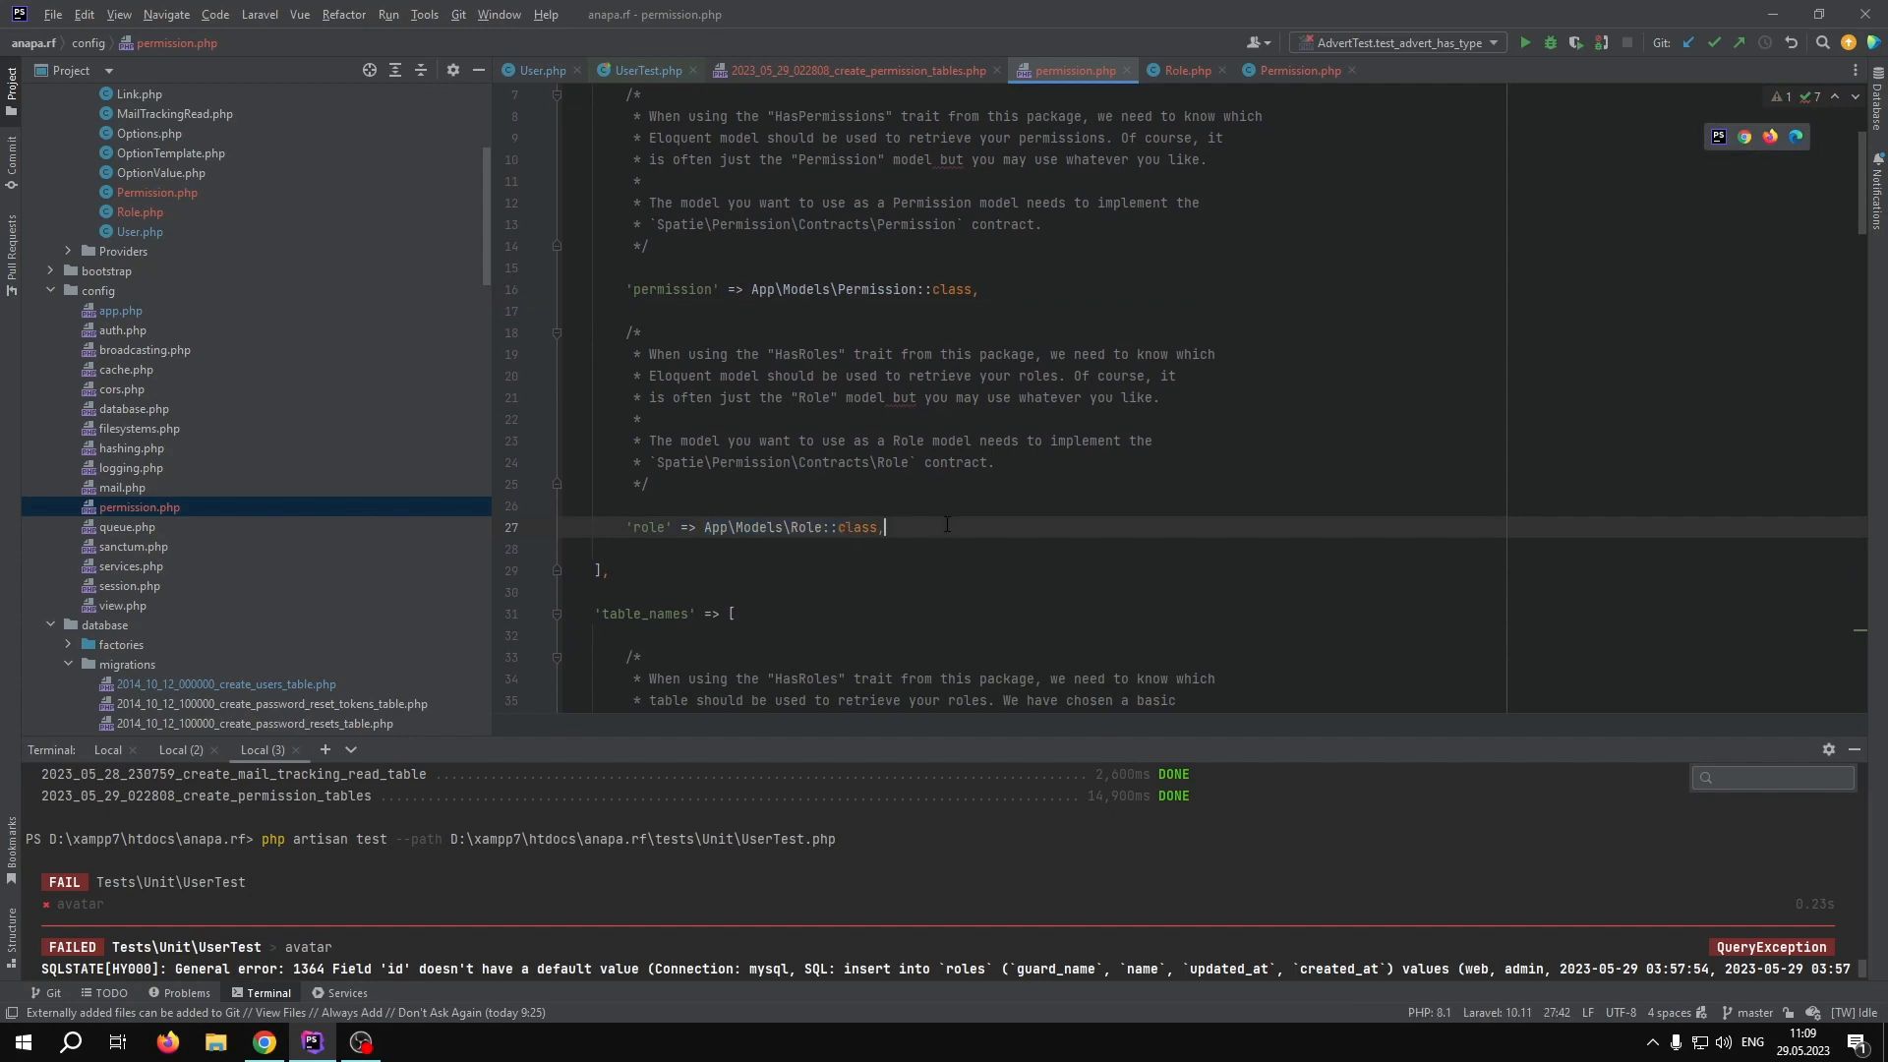
{"action": "scroll", "scroll_direction": "down", "scroll_amount": 3}
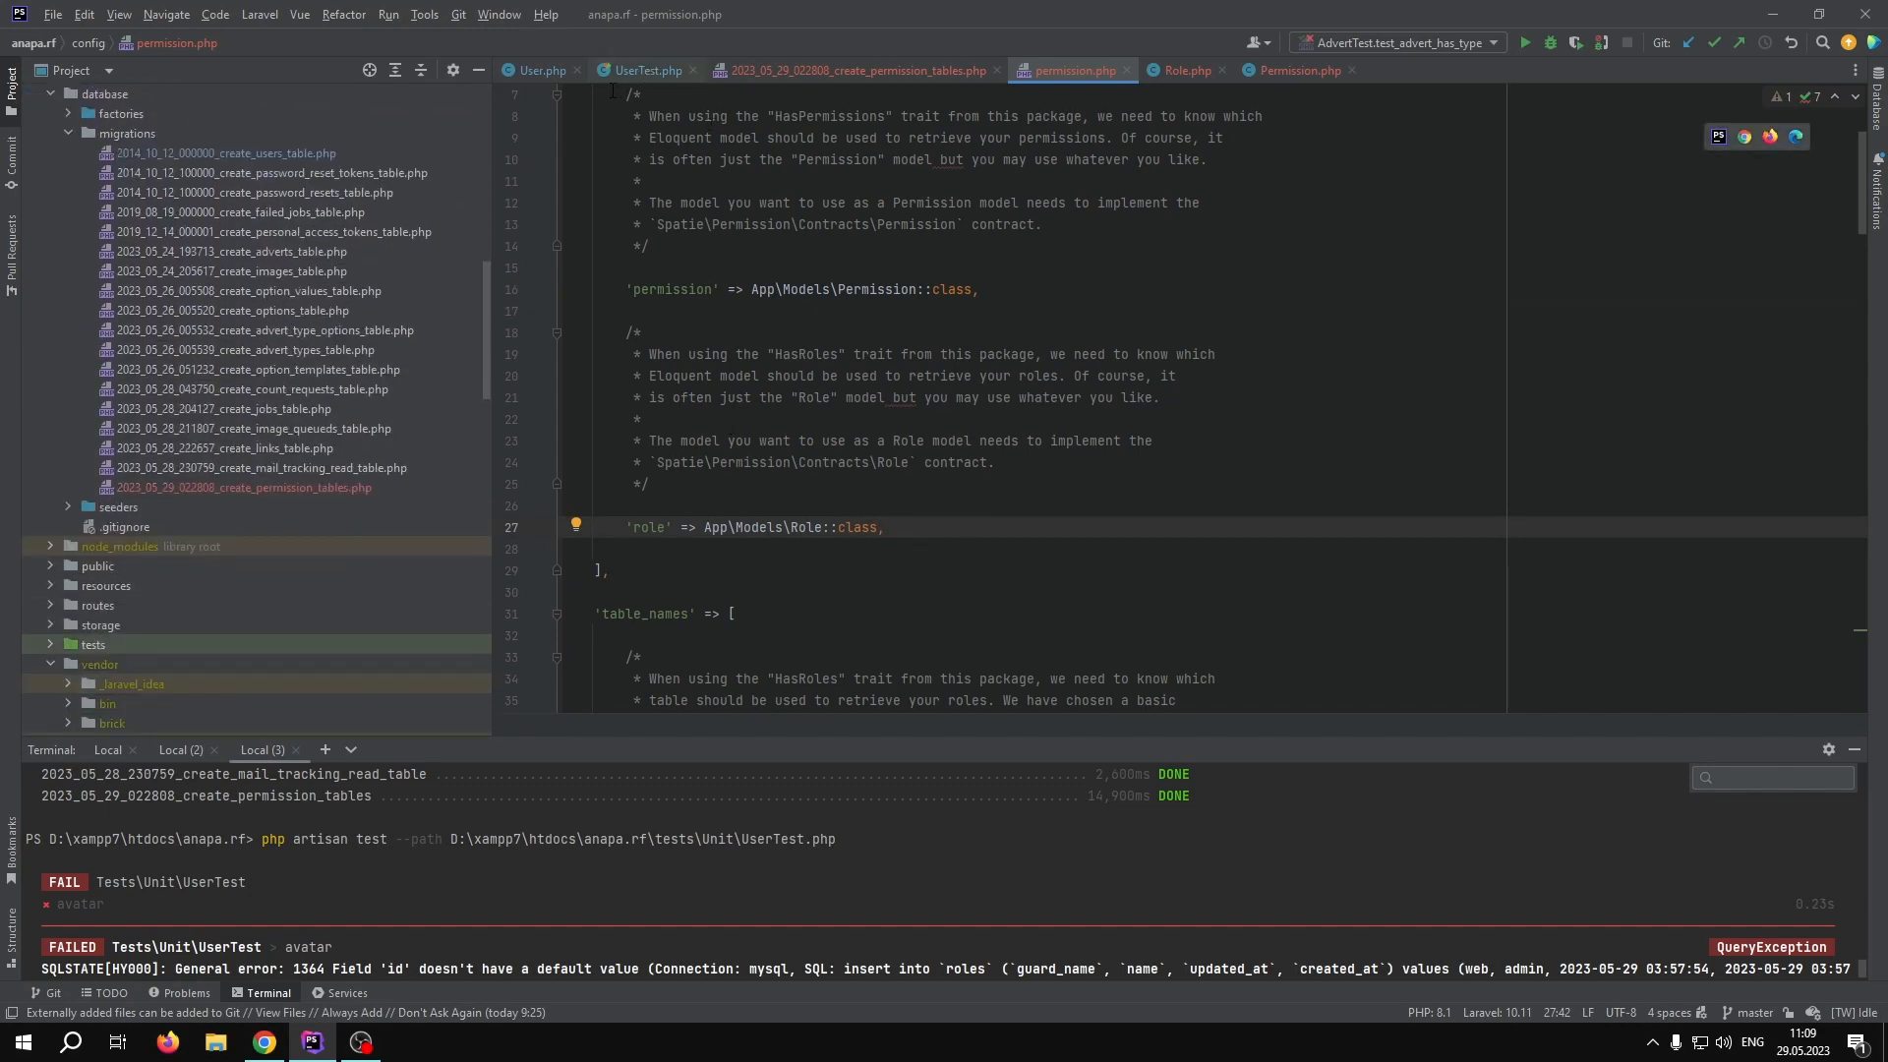
- Check the Role class import among UserTest.php's use statements
{"action": "left_click", "coordinate": [648, 70]}
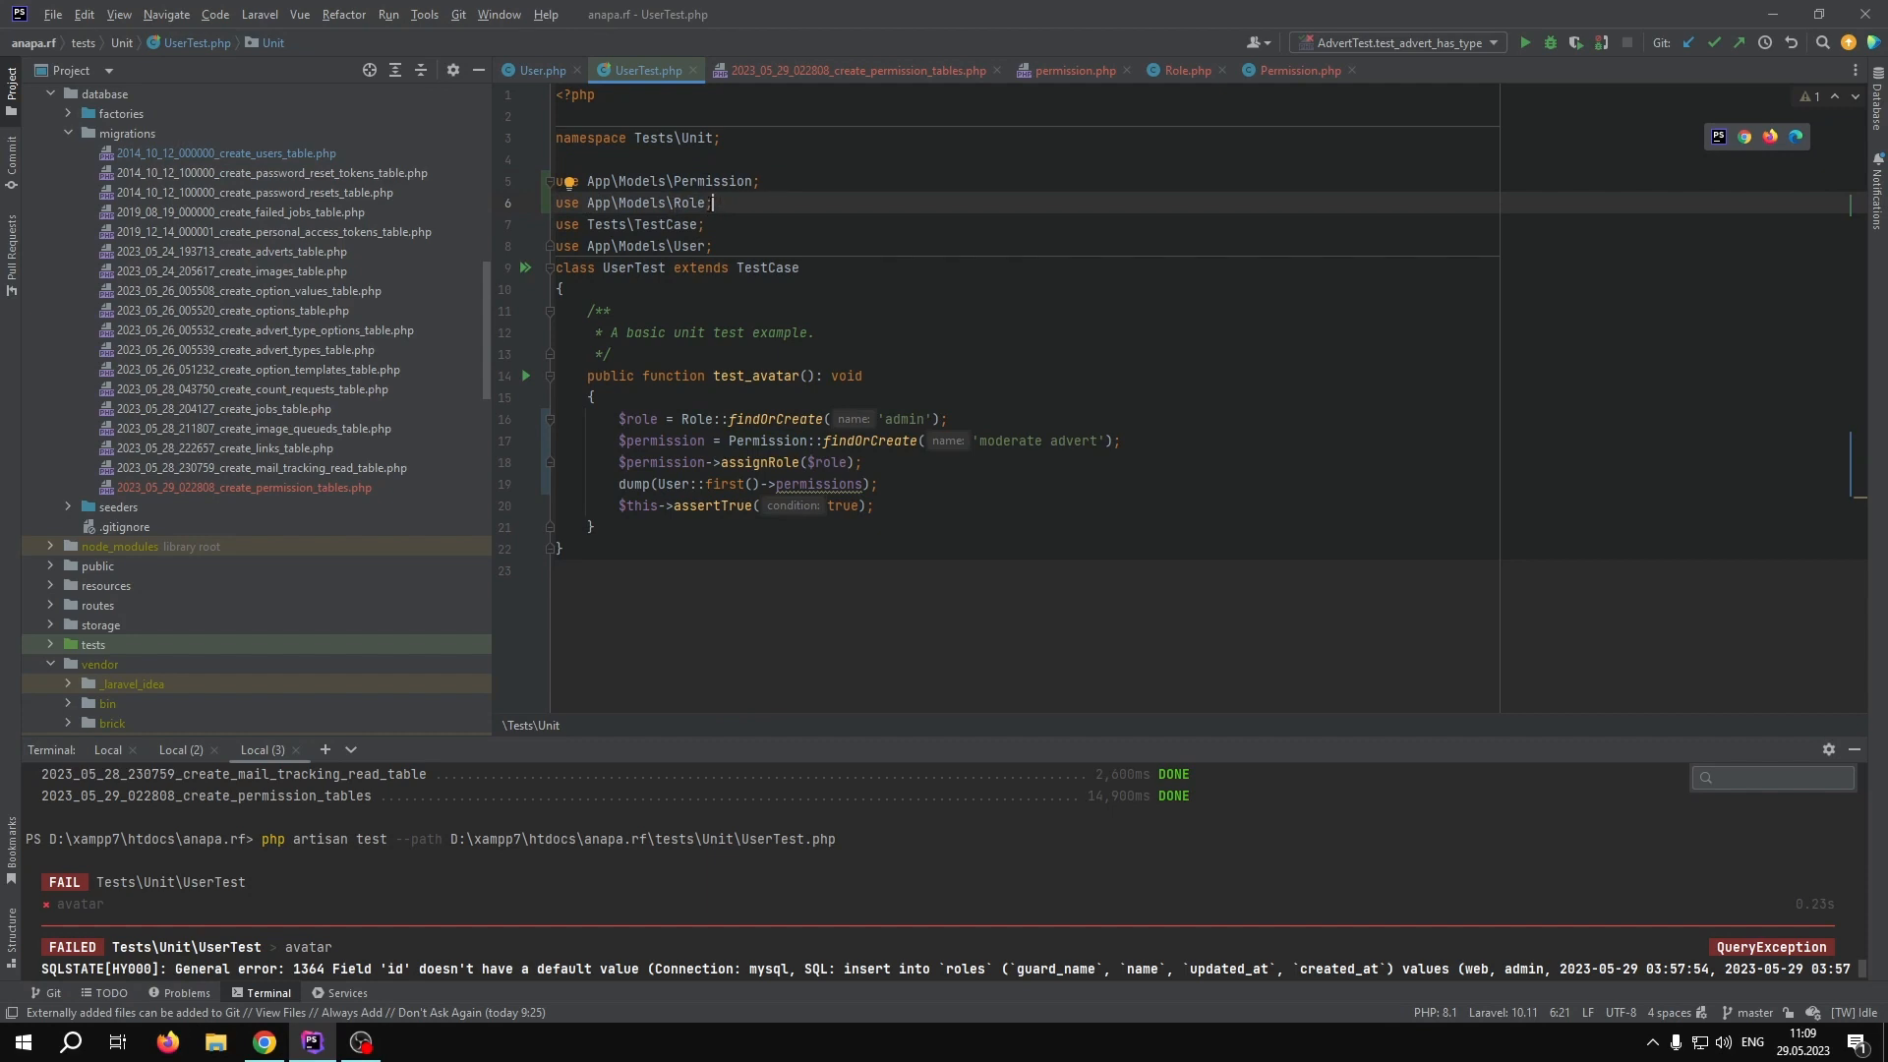
{"action": "double_click", "coordinate": [648, 203]}
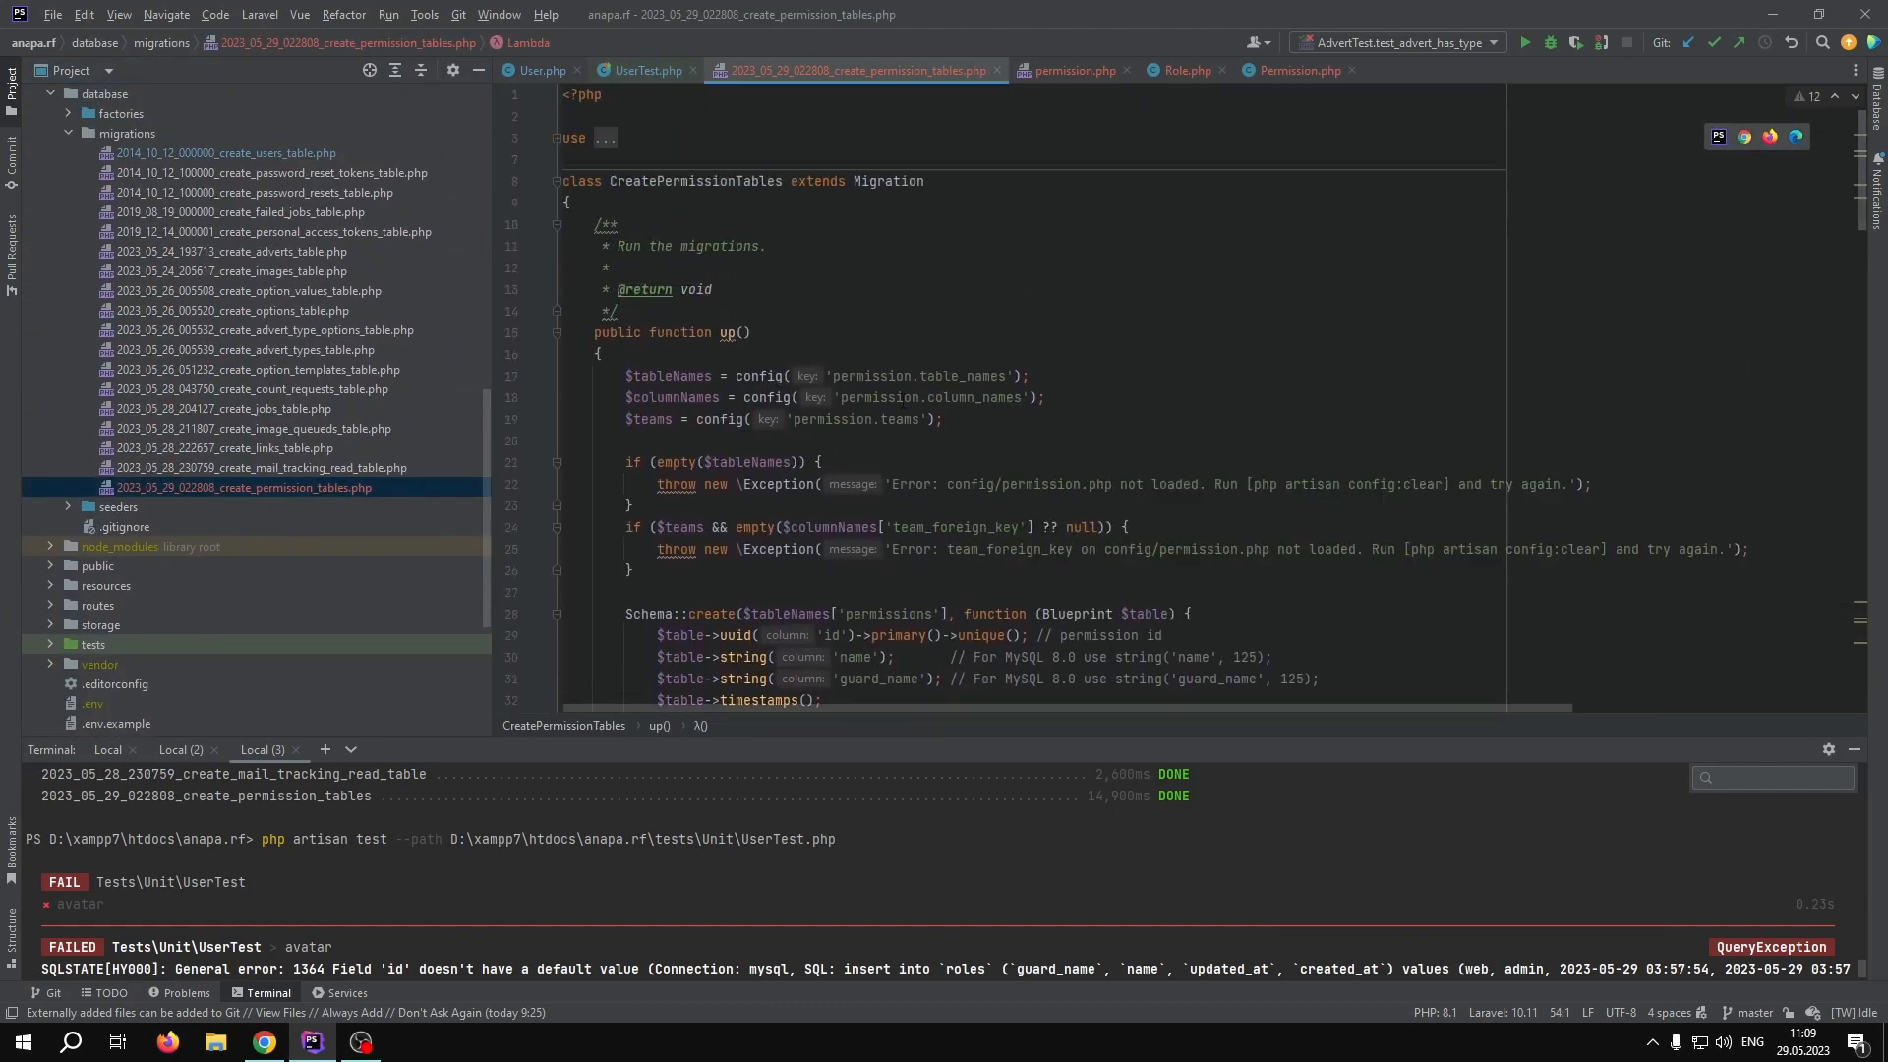
{"action": "scroll", "scroll_direction": "down", "scroll_amount": 3}
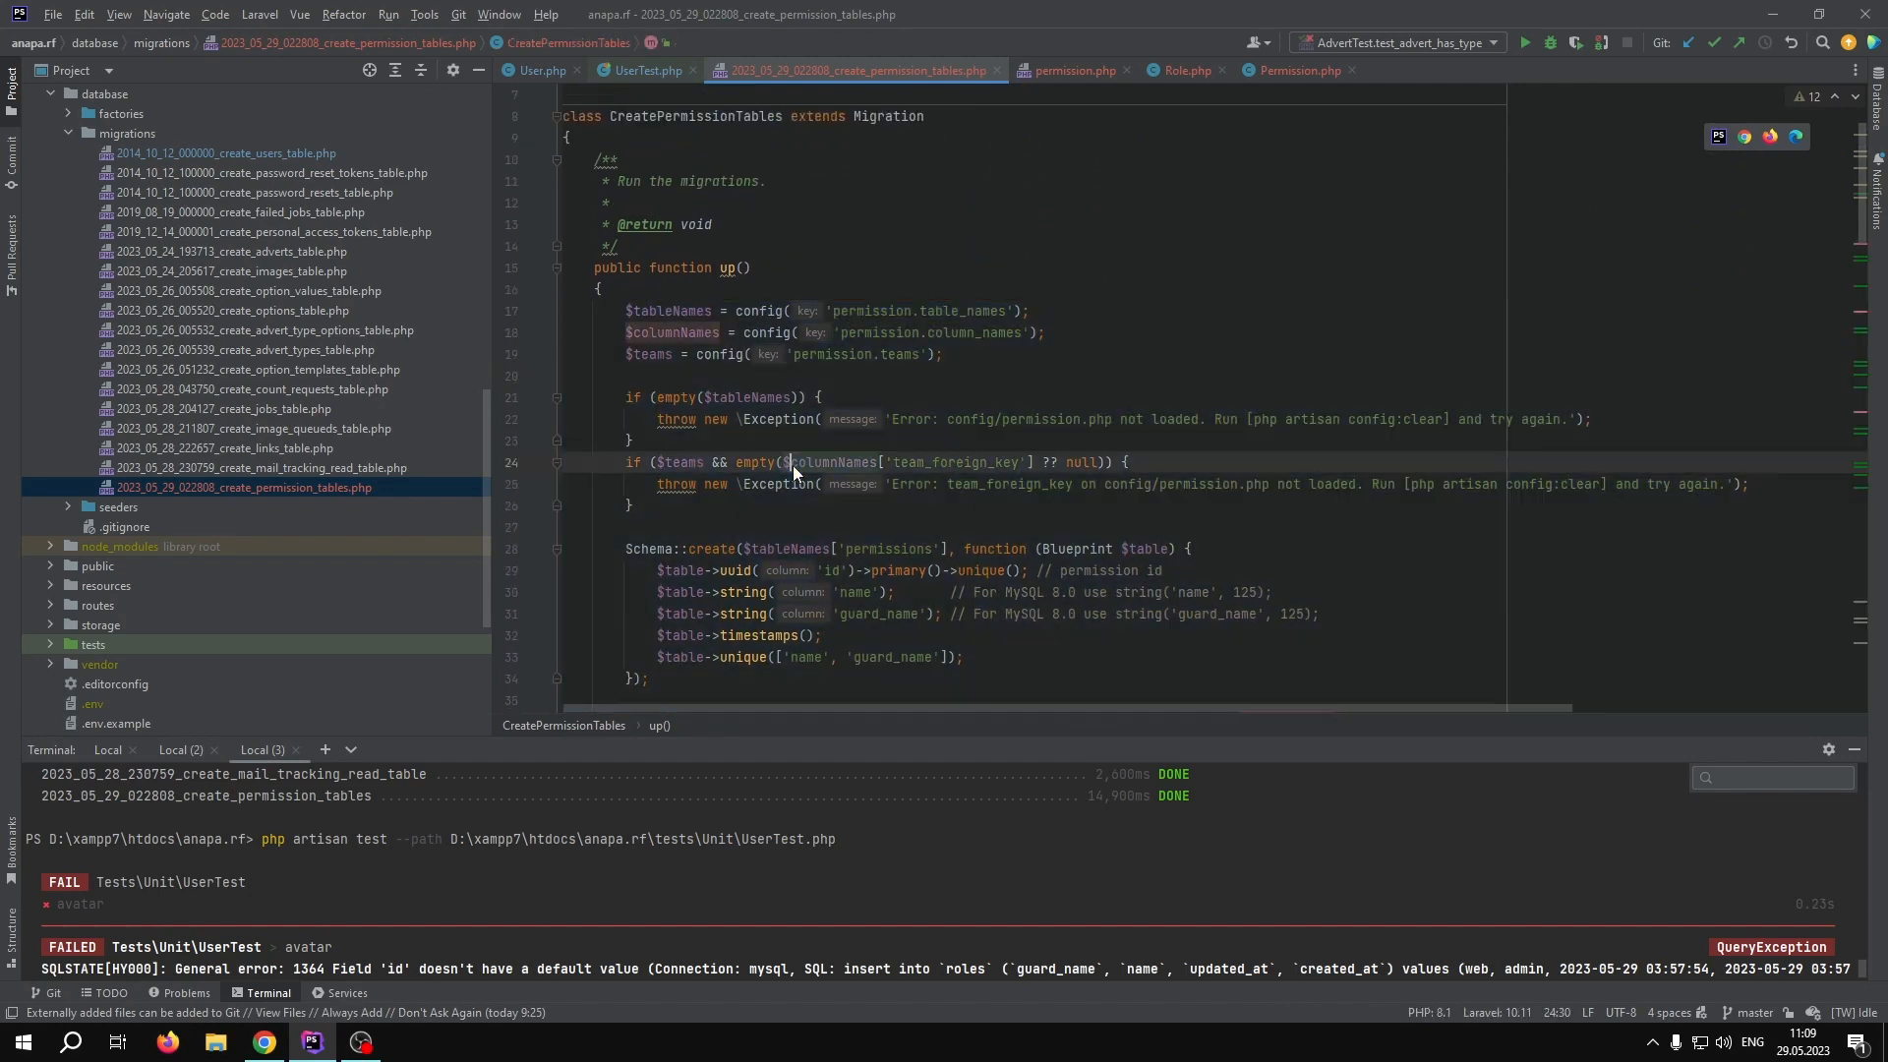
{"action": "scroll", "scroll_direction": "down", "scroll_amount": 3}
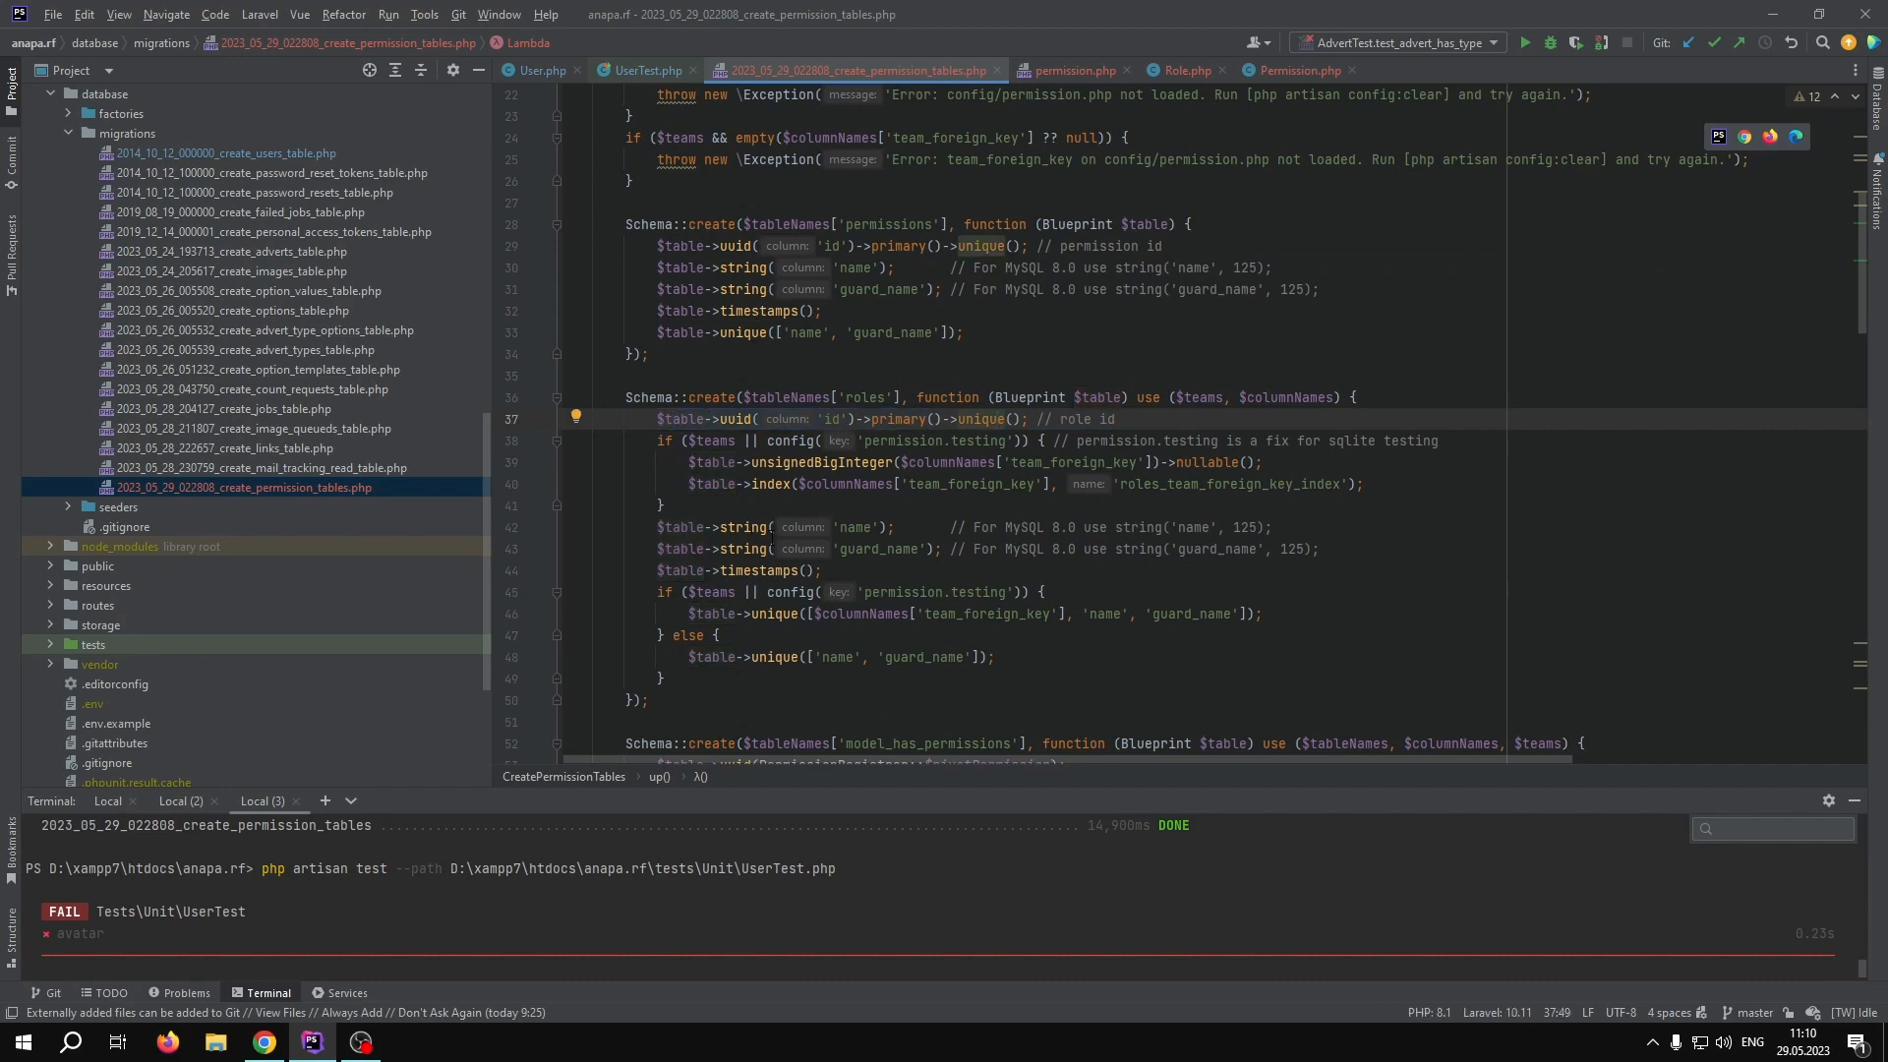
{"action": "scroll", "scroll_direction": "down", "scroll_amount": 3}
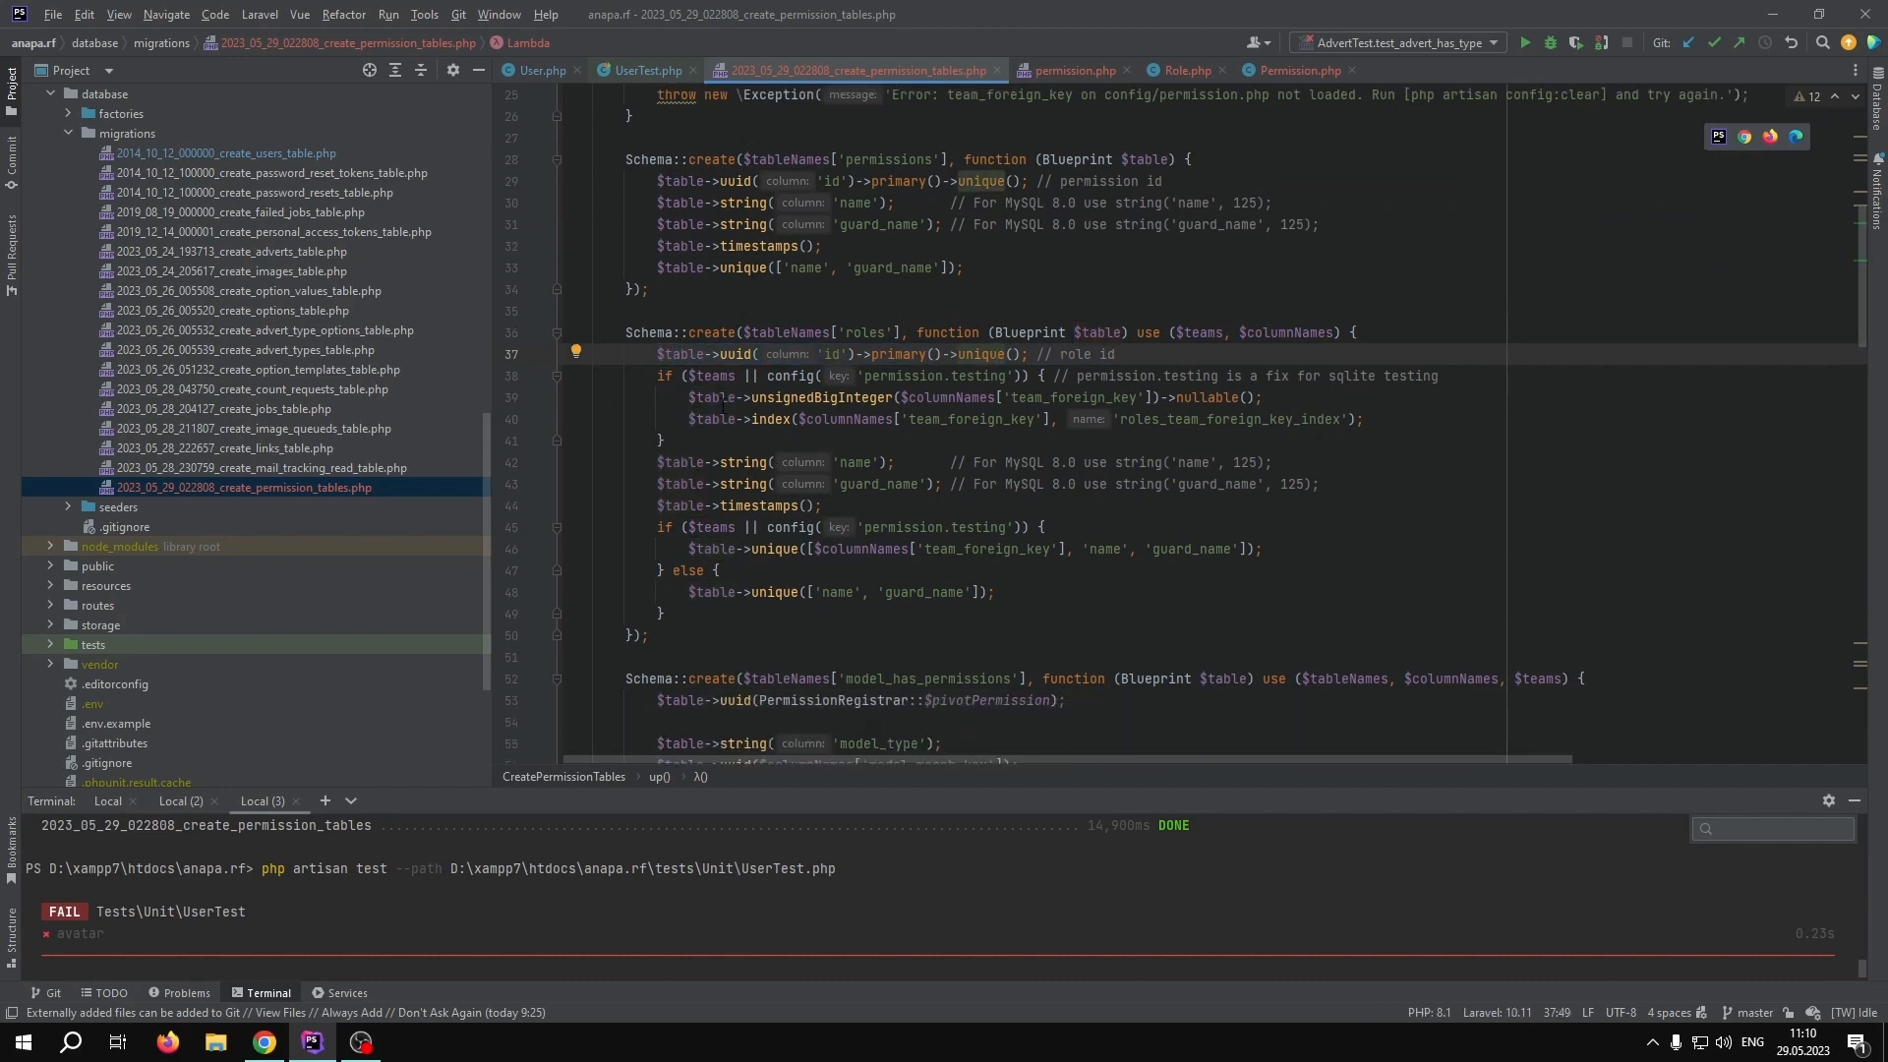
{"action": "scroll", "scroll_direction": "down", "scroll_amount": 3}
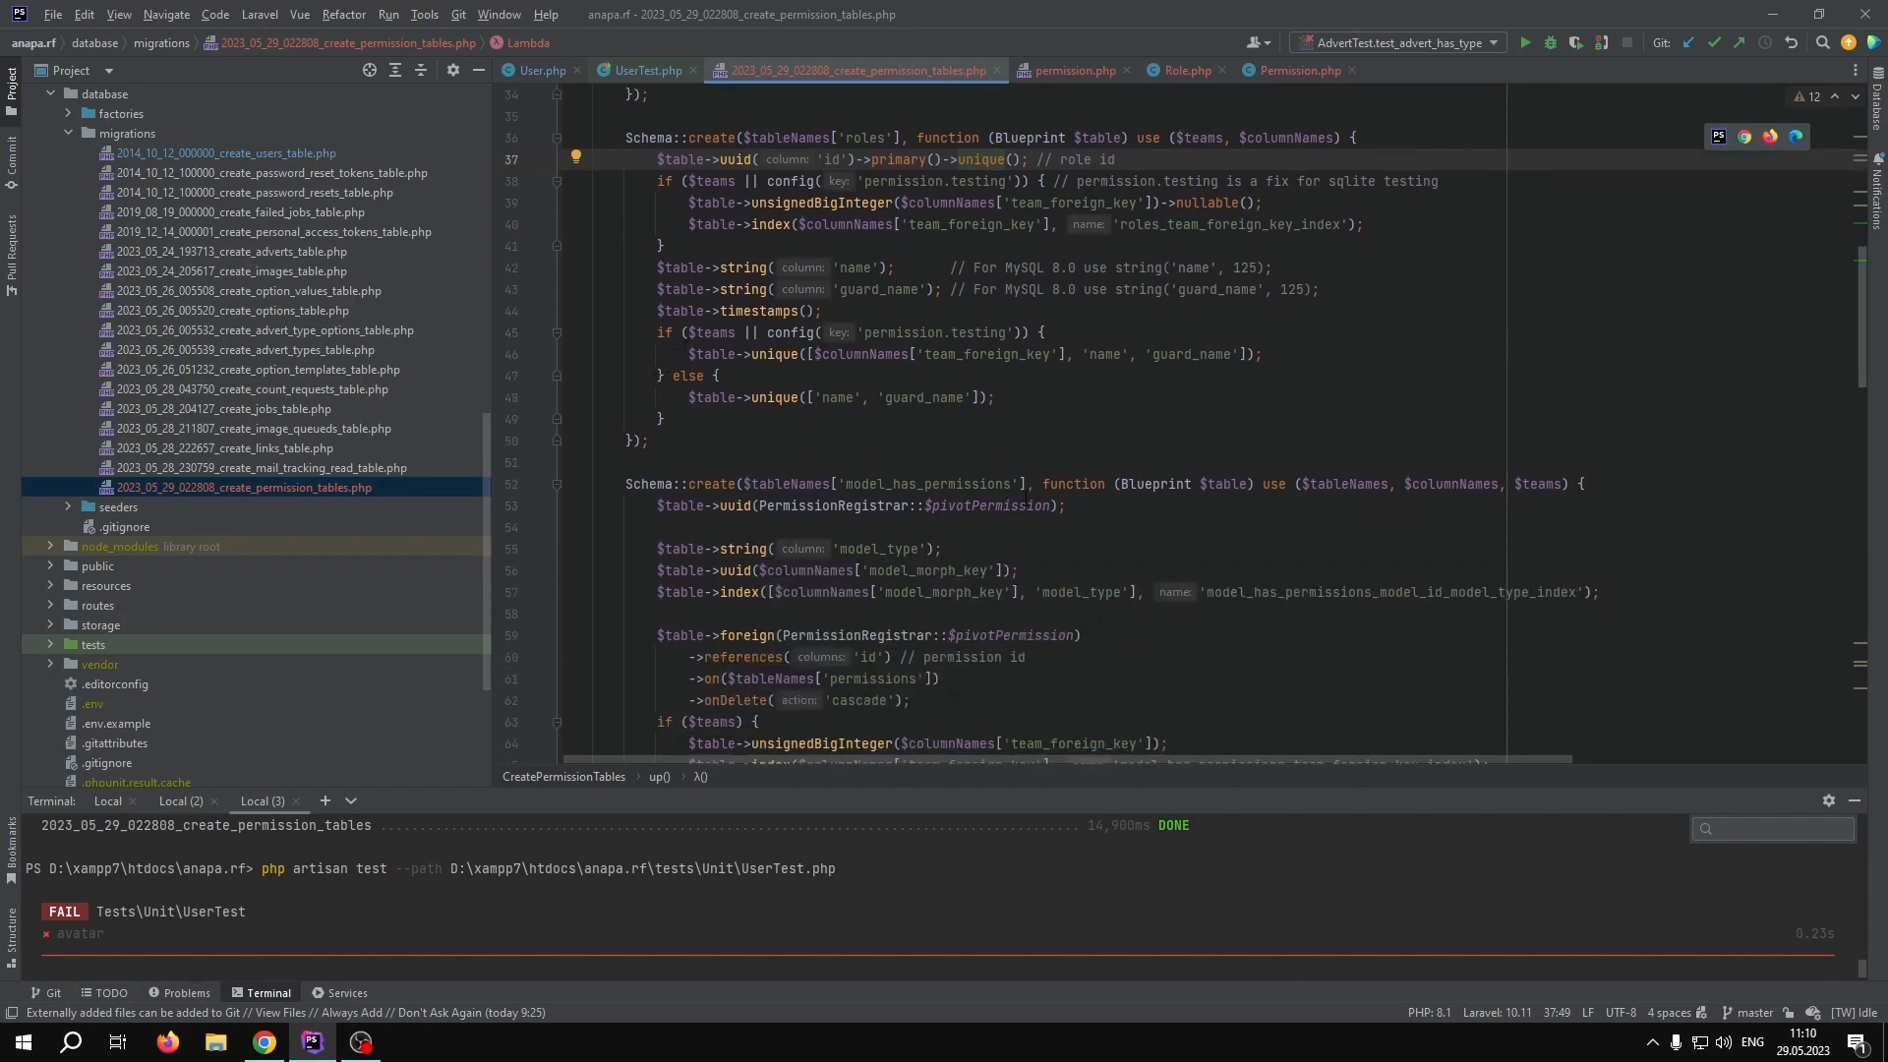
{"action": "double_click", "coordinate": [881, 483]}
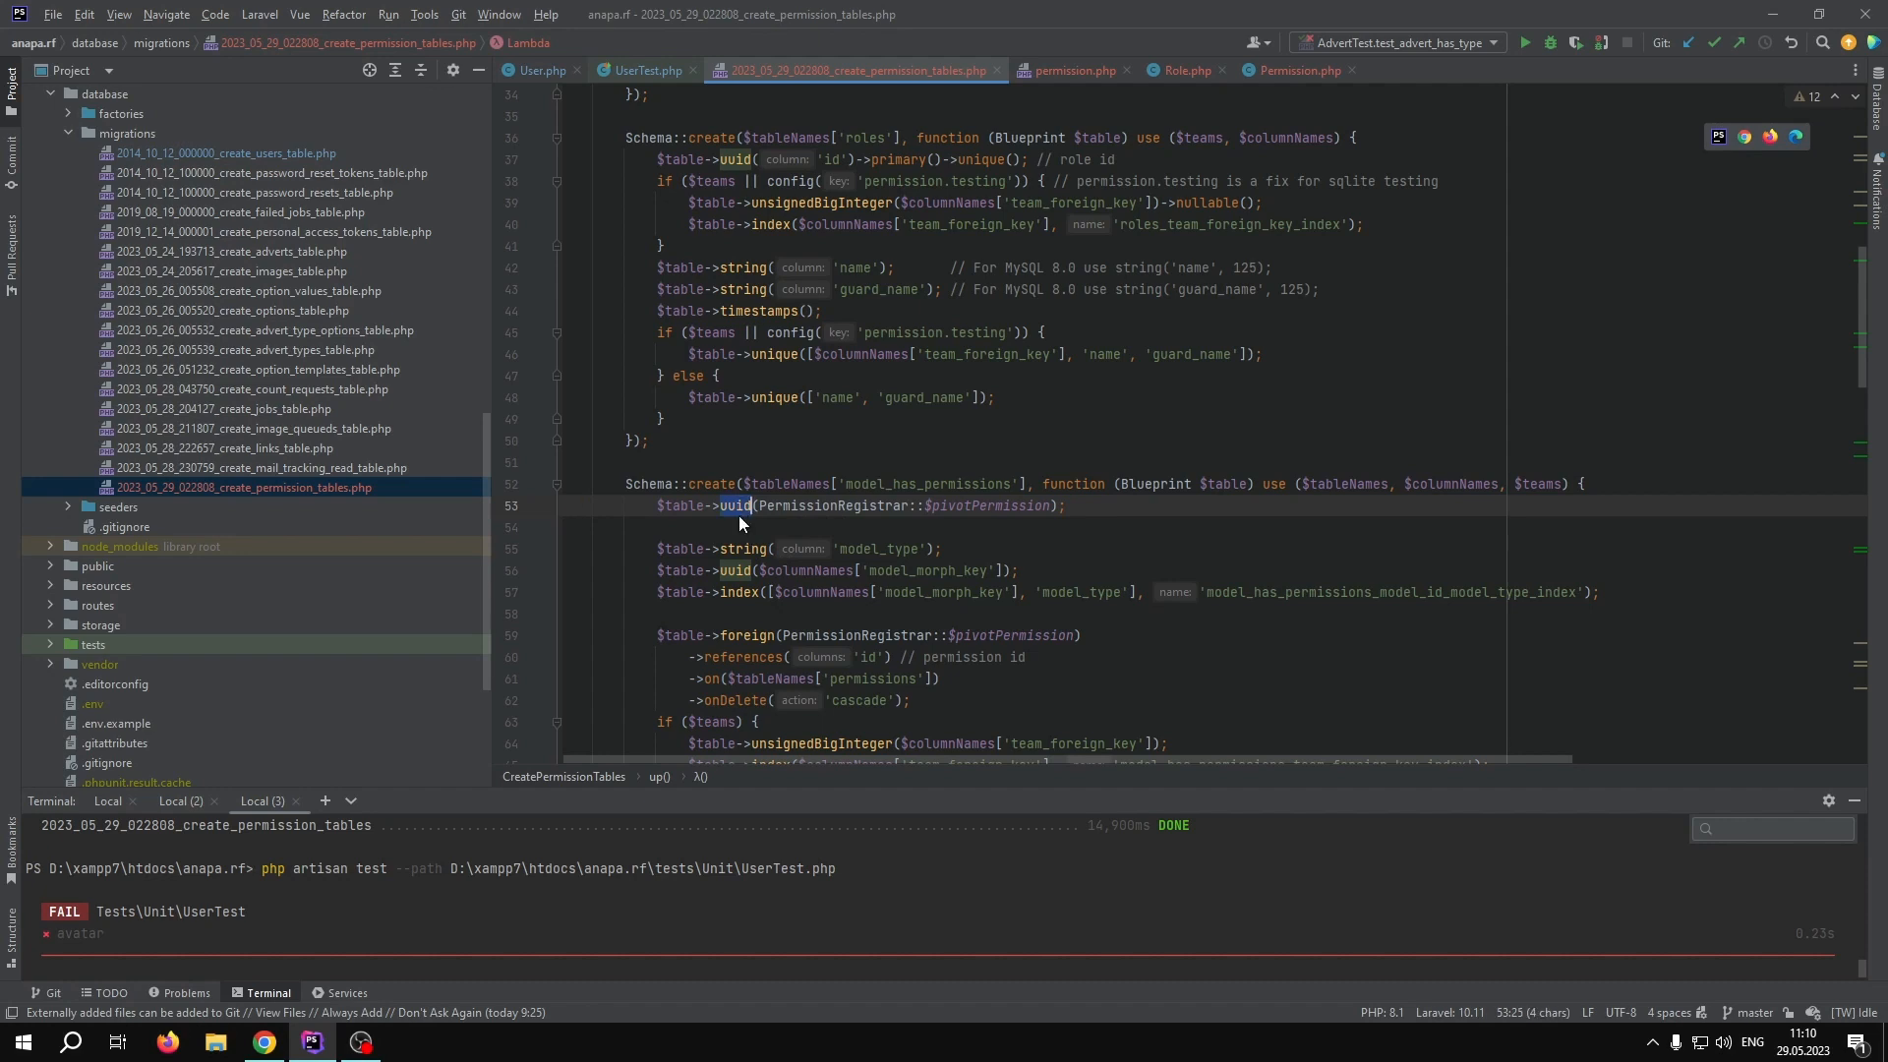
{"action": "scroll", "scroll_direction": "down", "scroll_amount": 3}
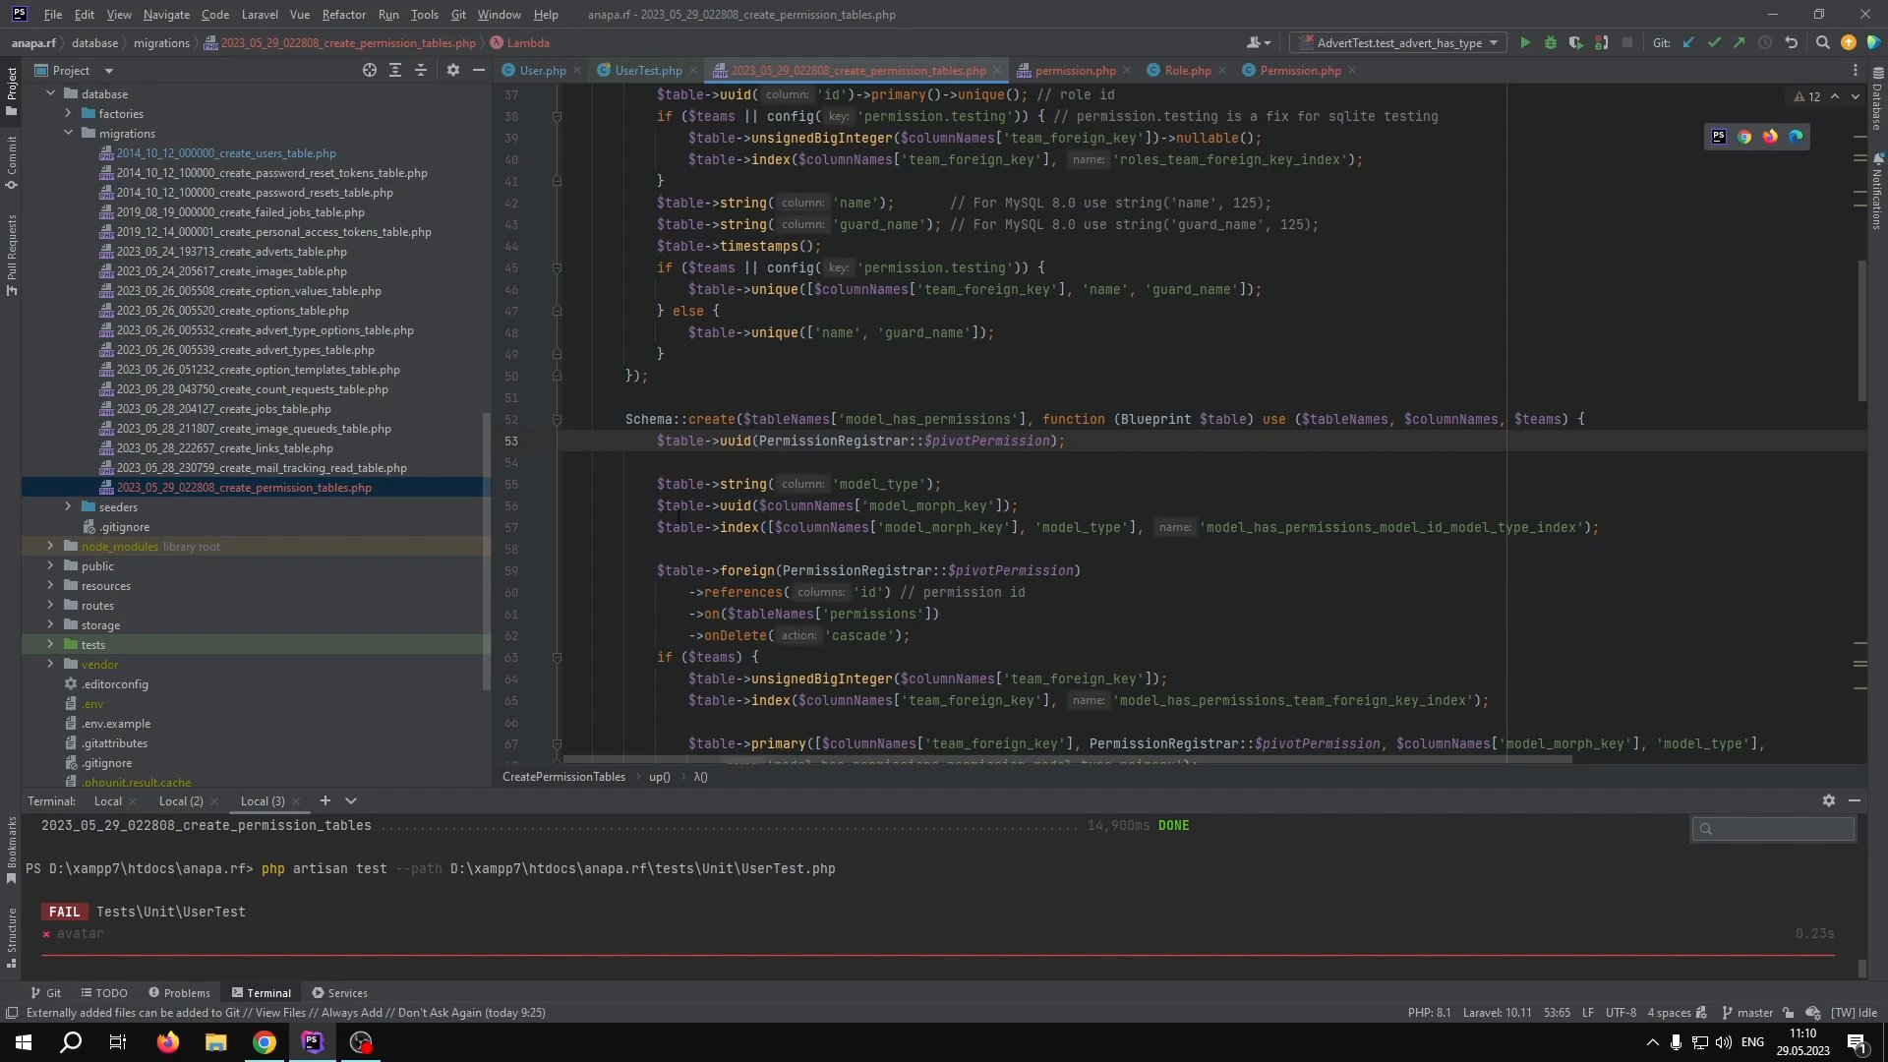
{"action": "left_click", "coordinate": [1071, 69]}
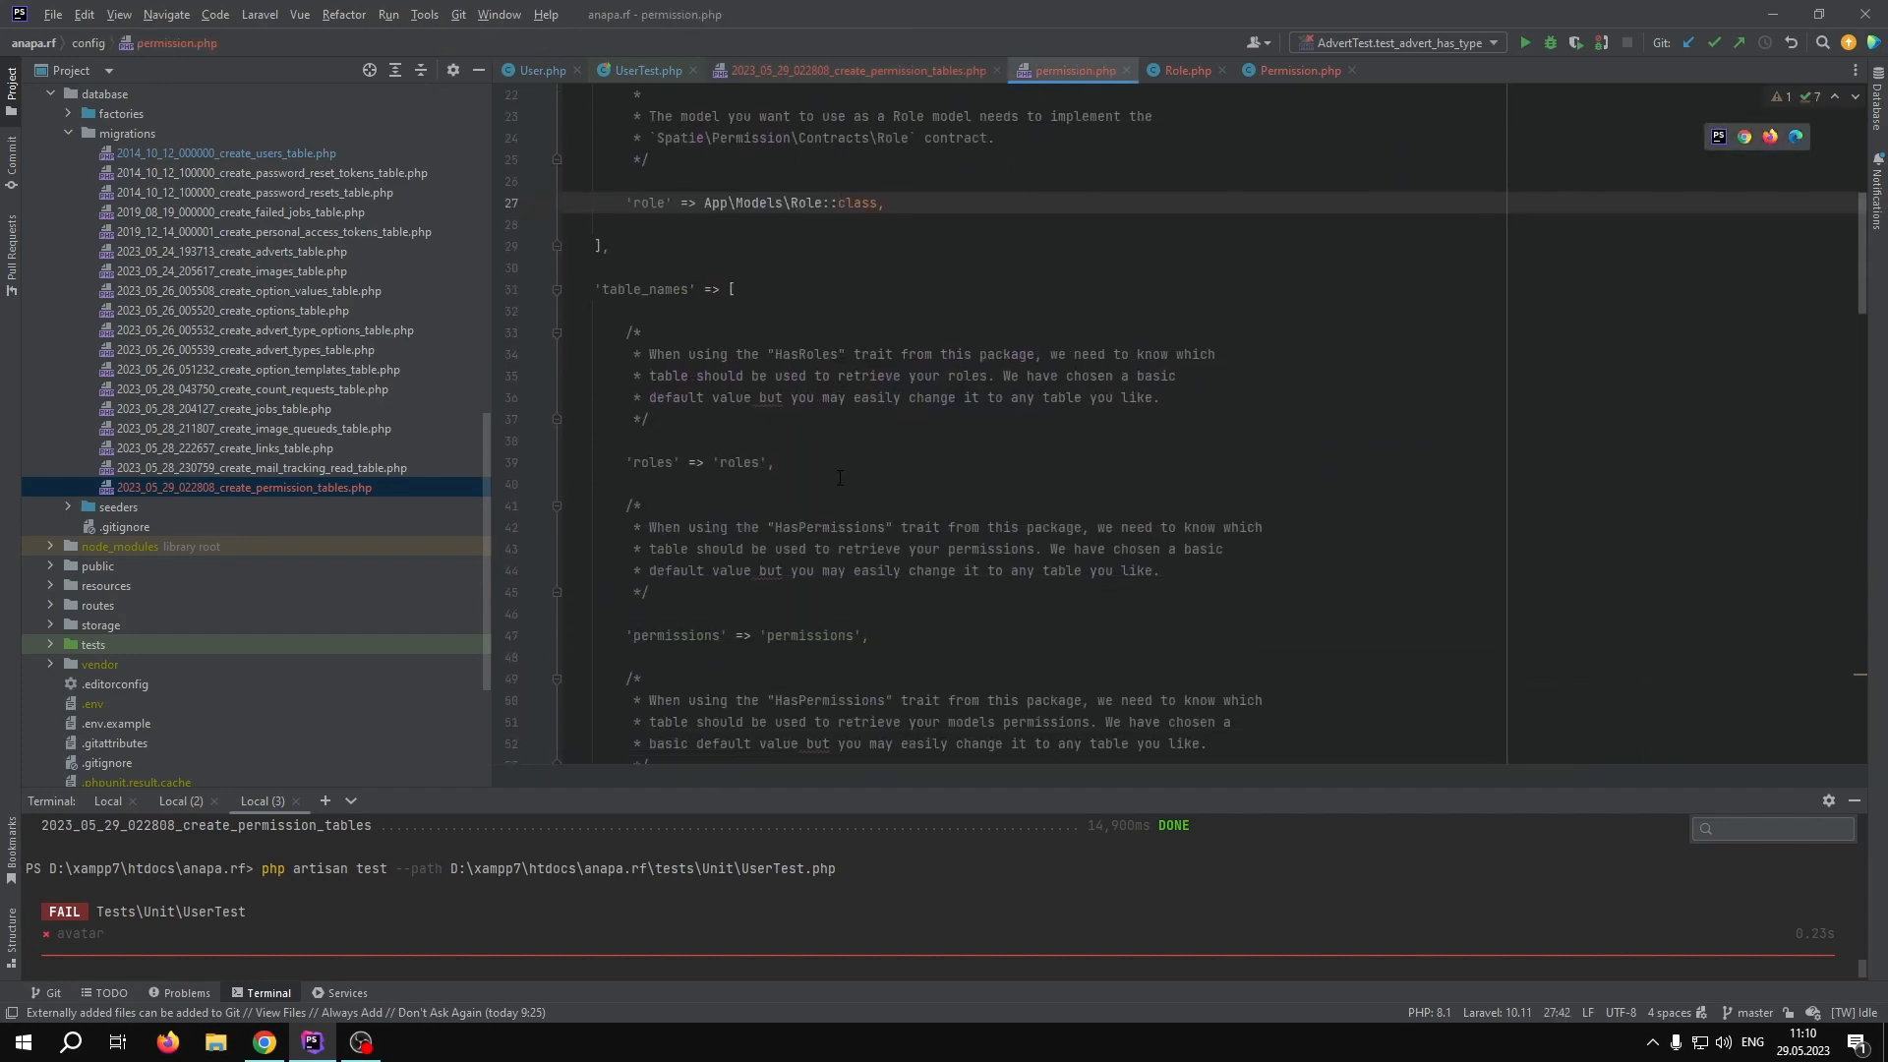
{"action": "scroll", "scroll_direction": "down", "scroll_amount": 3}
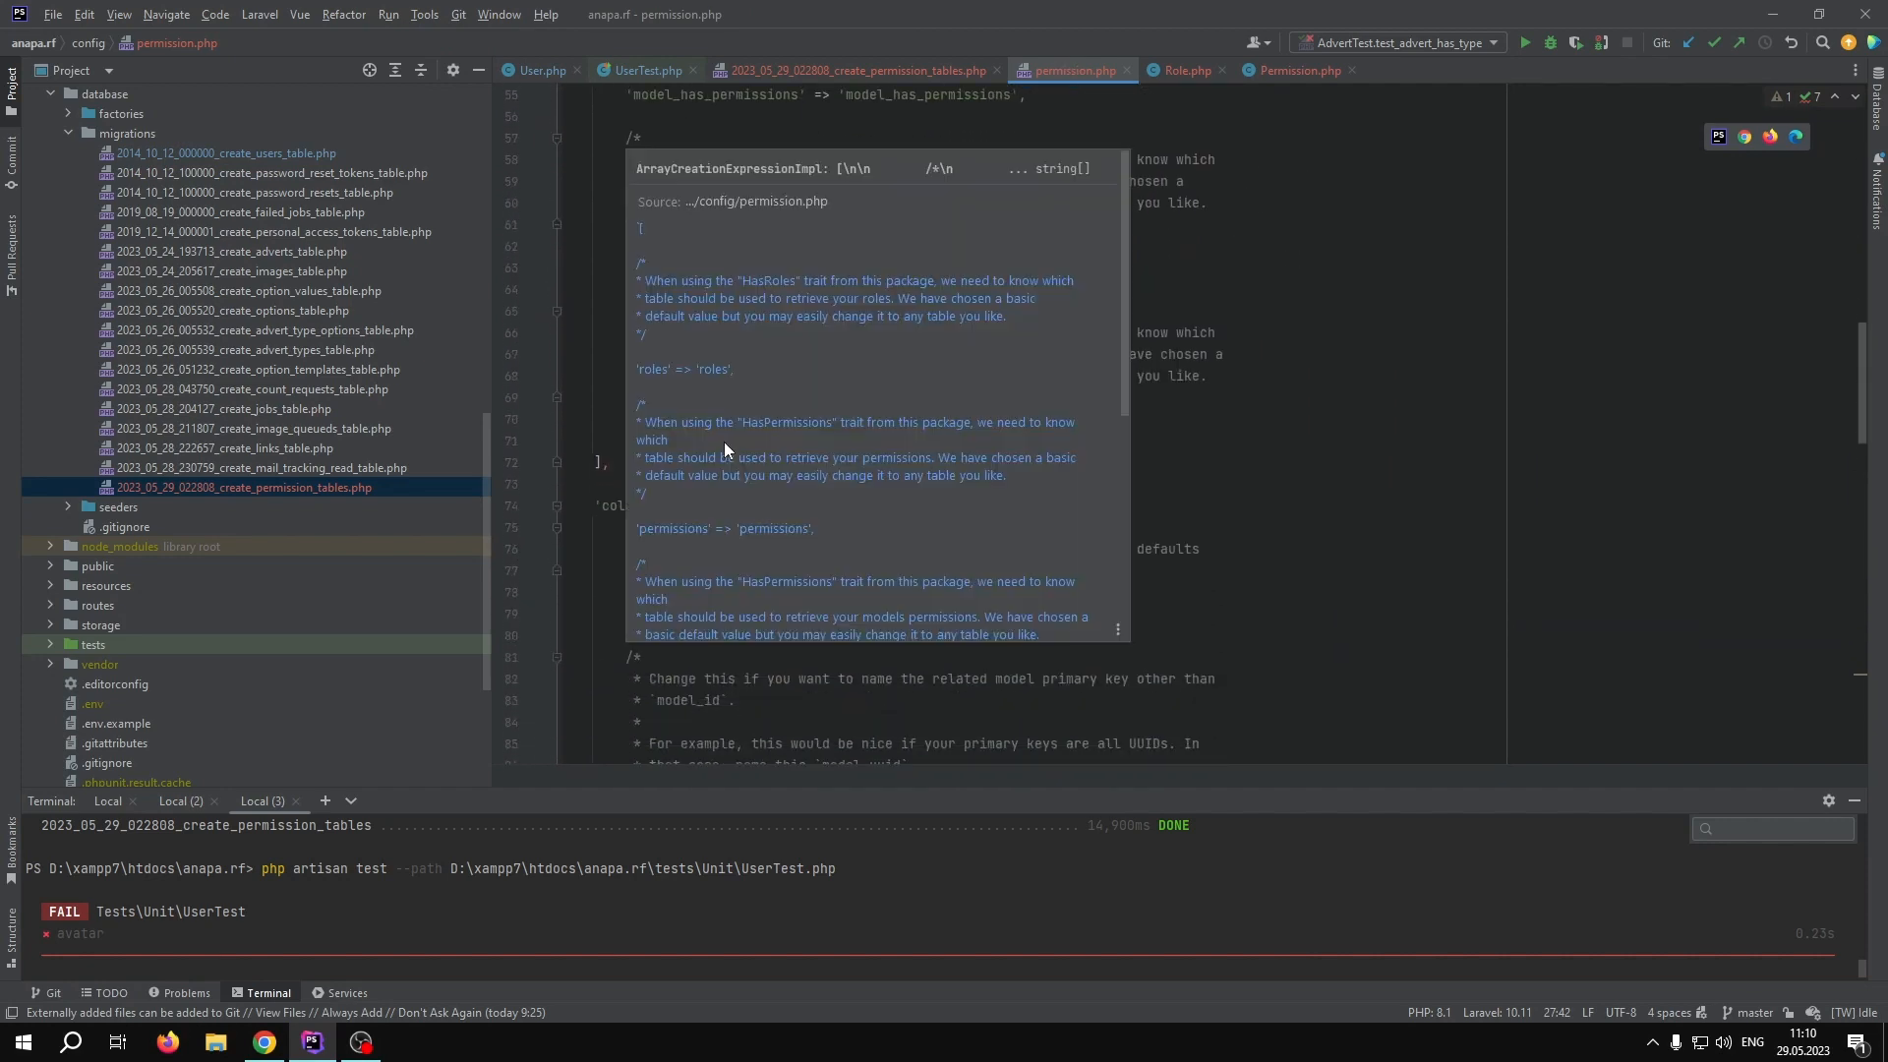
{"action": "scroll", "scroll_direction": "down", "scroll_amount": 3}
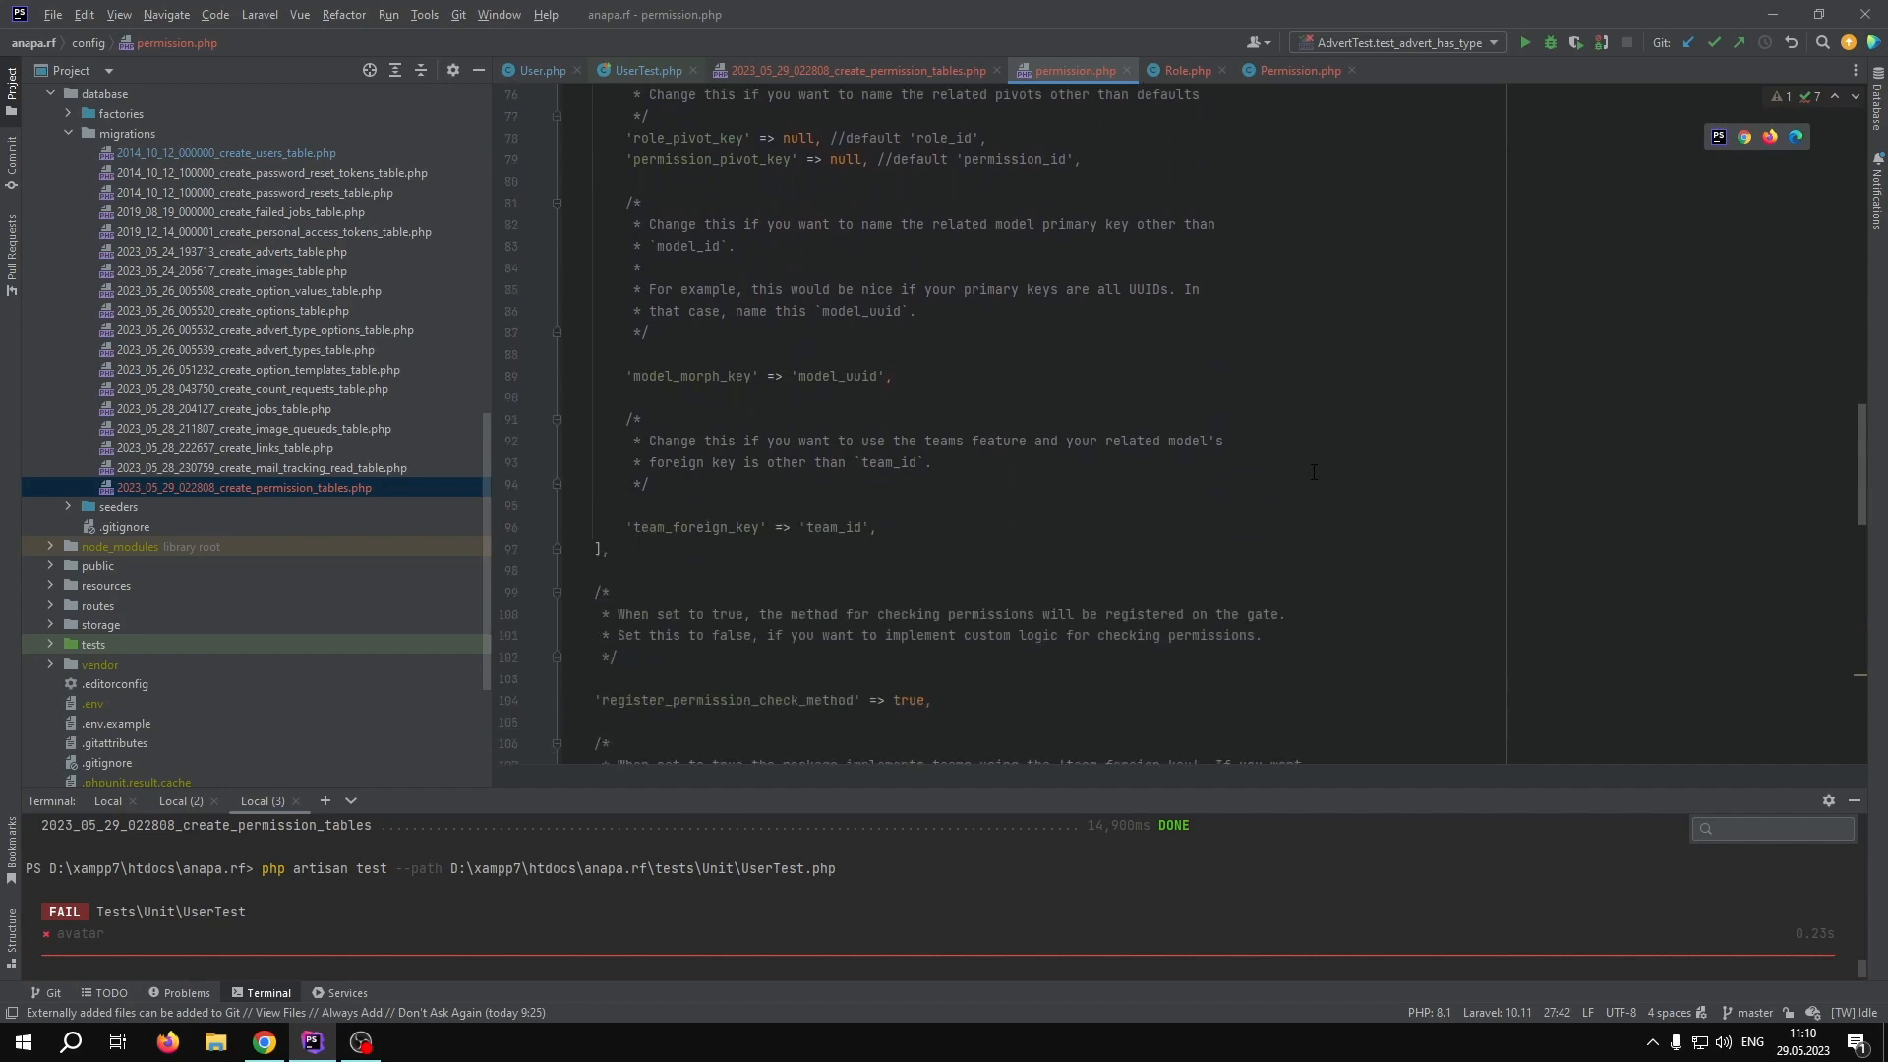
{"action": "double_click", "coordinate": [690, 505]}
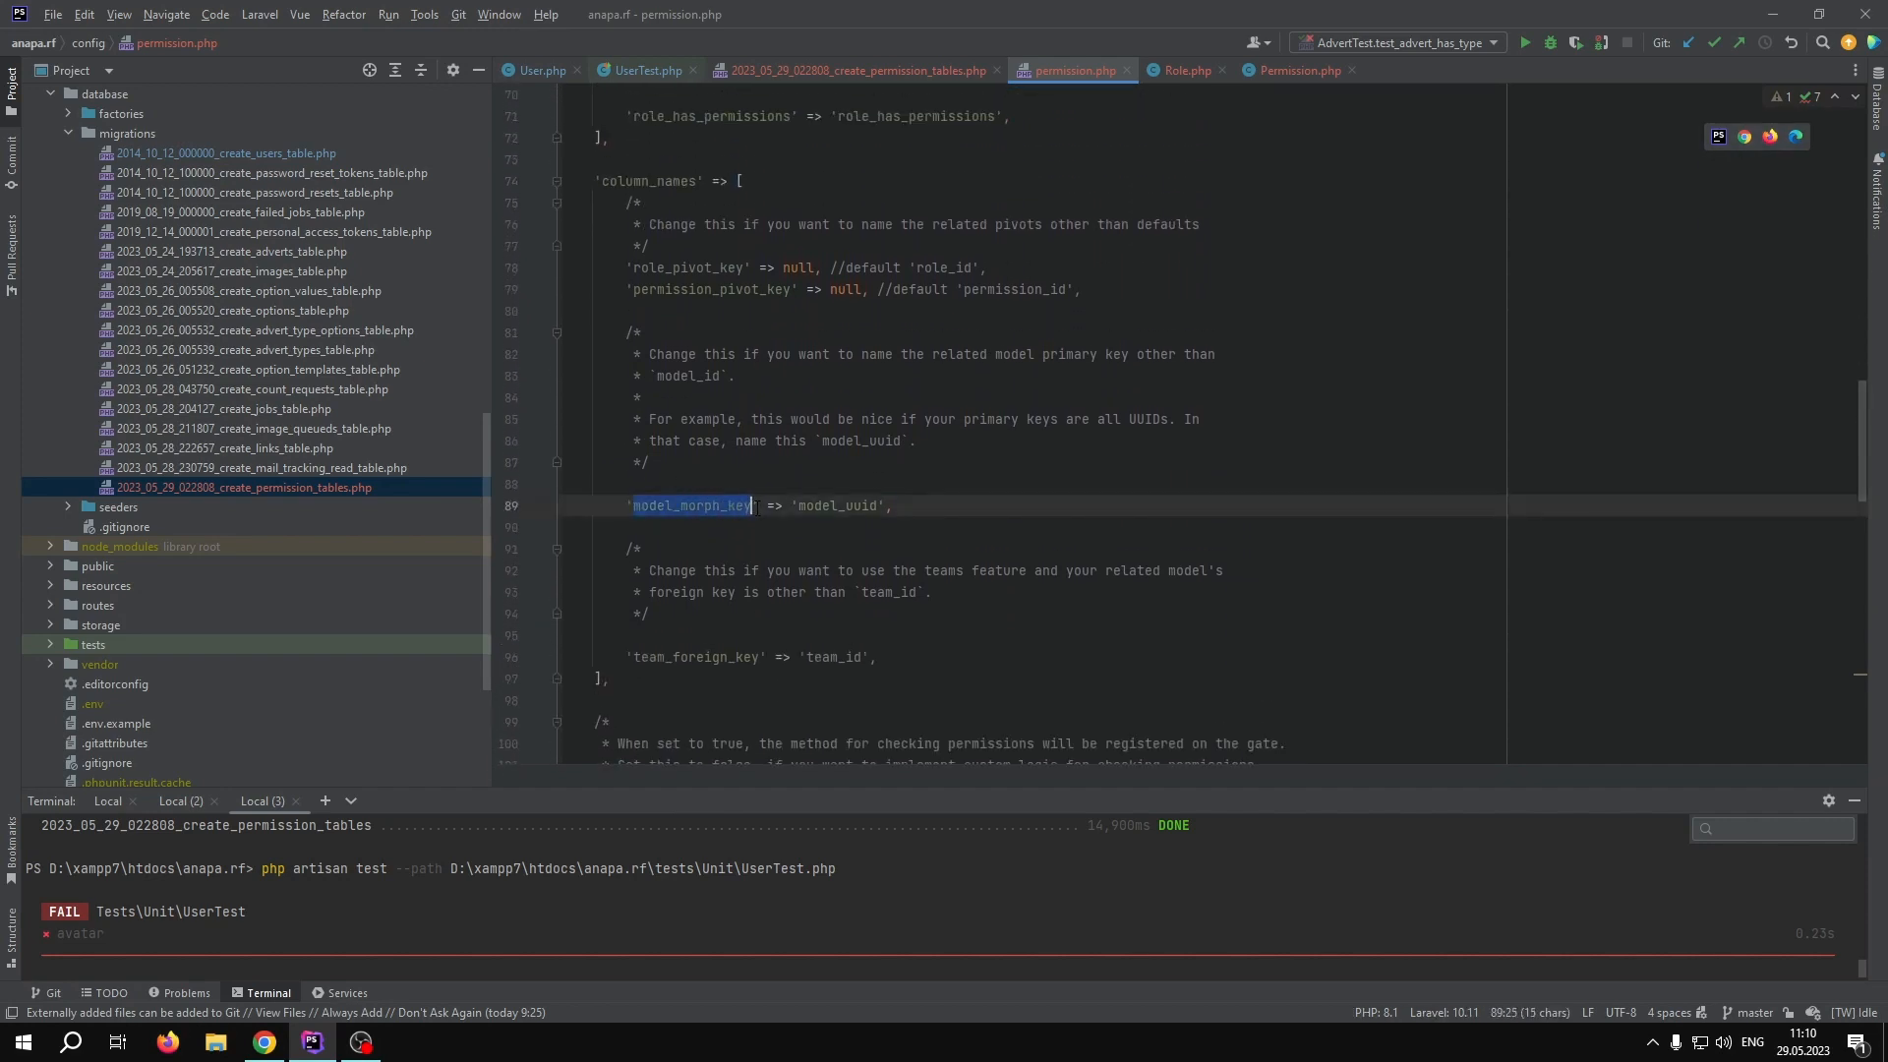
{"action": "left_click", "coordinate": [780, 506]}
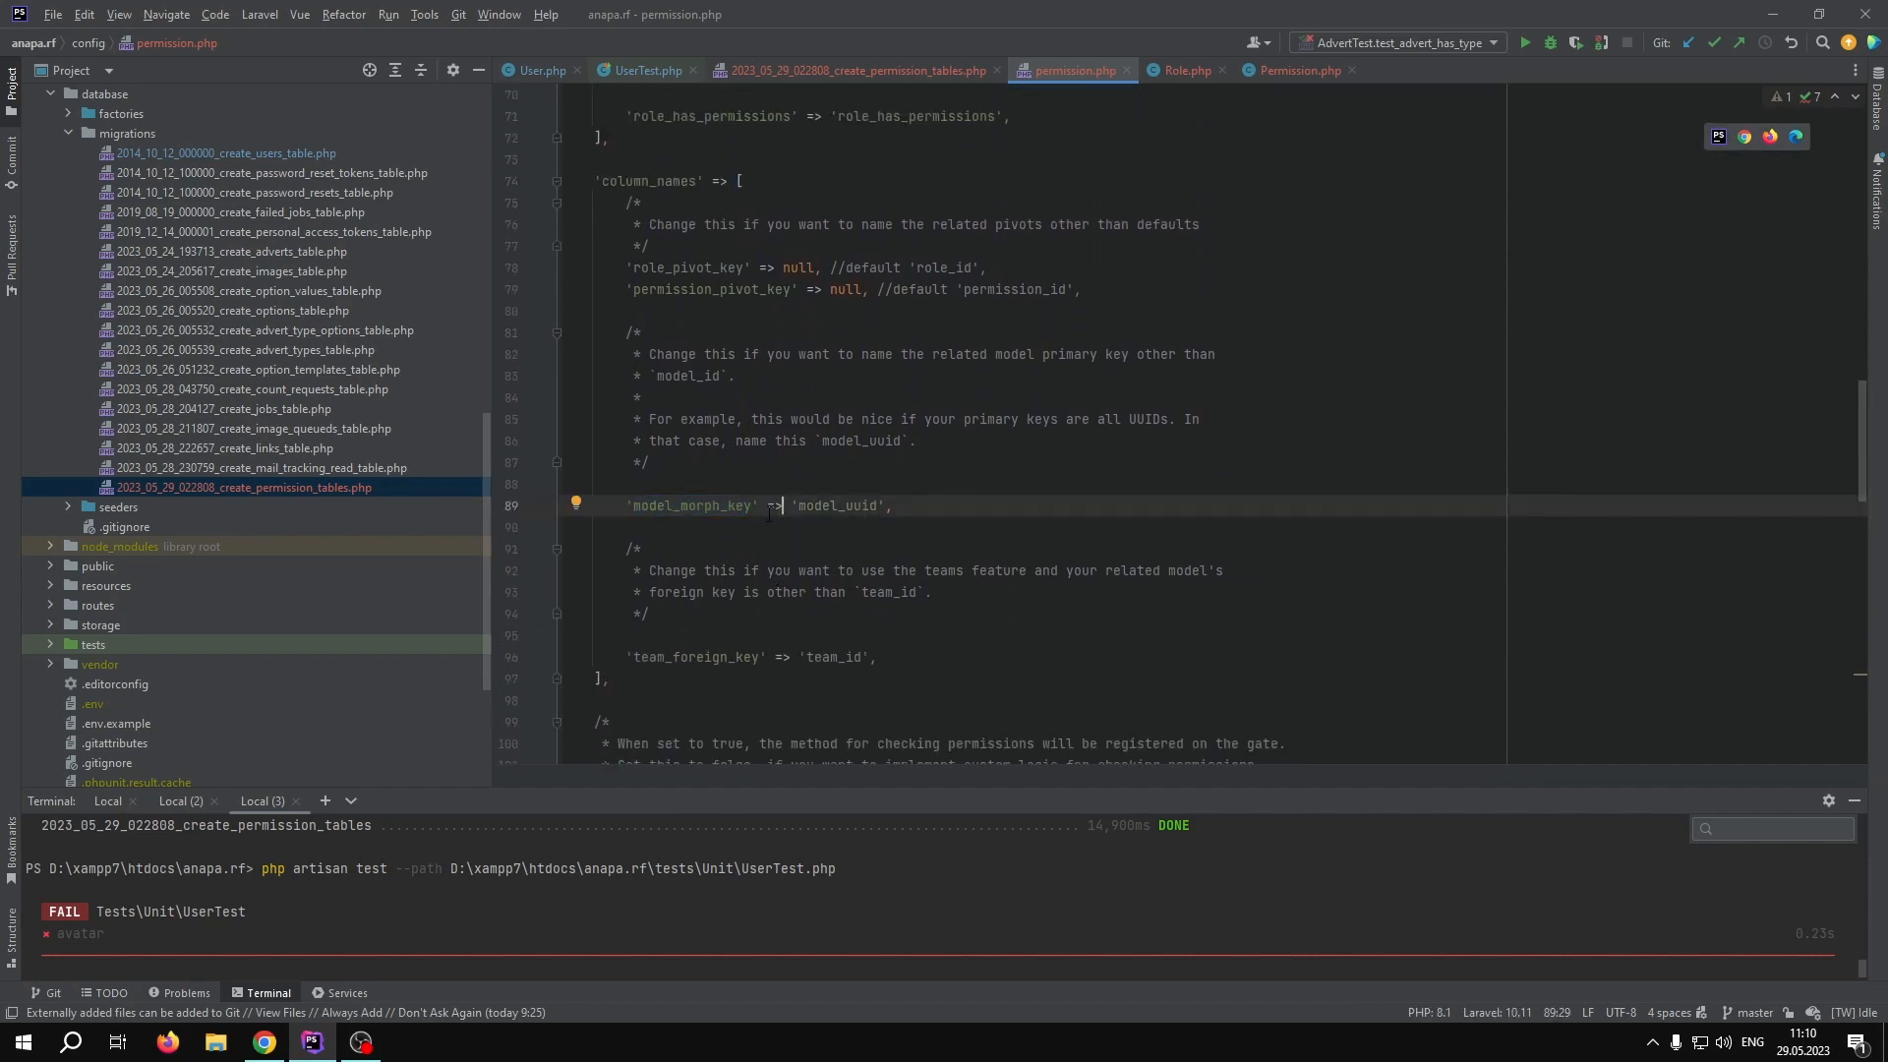
{"action": "double_click", "coordinate": [836, 505]}
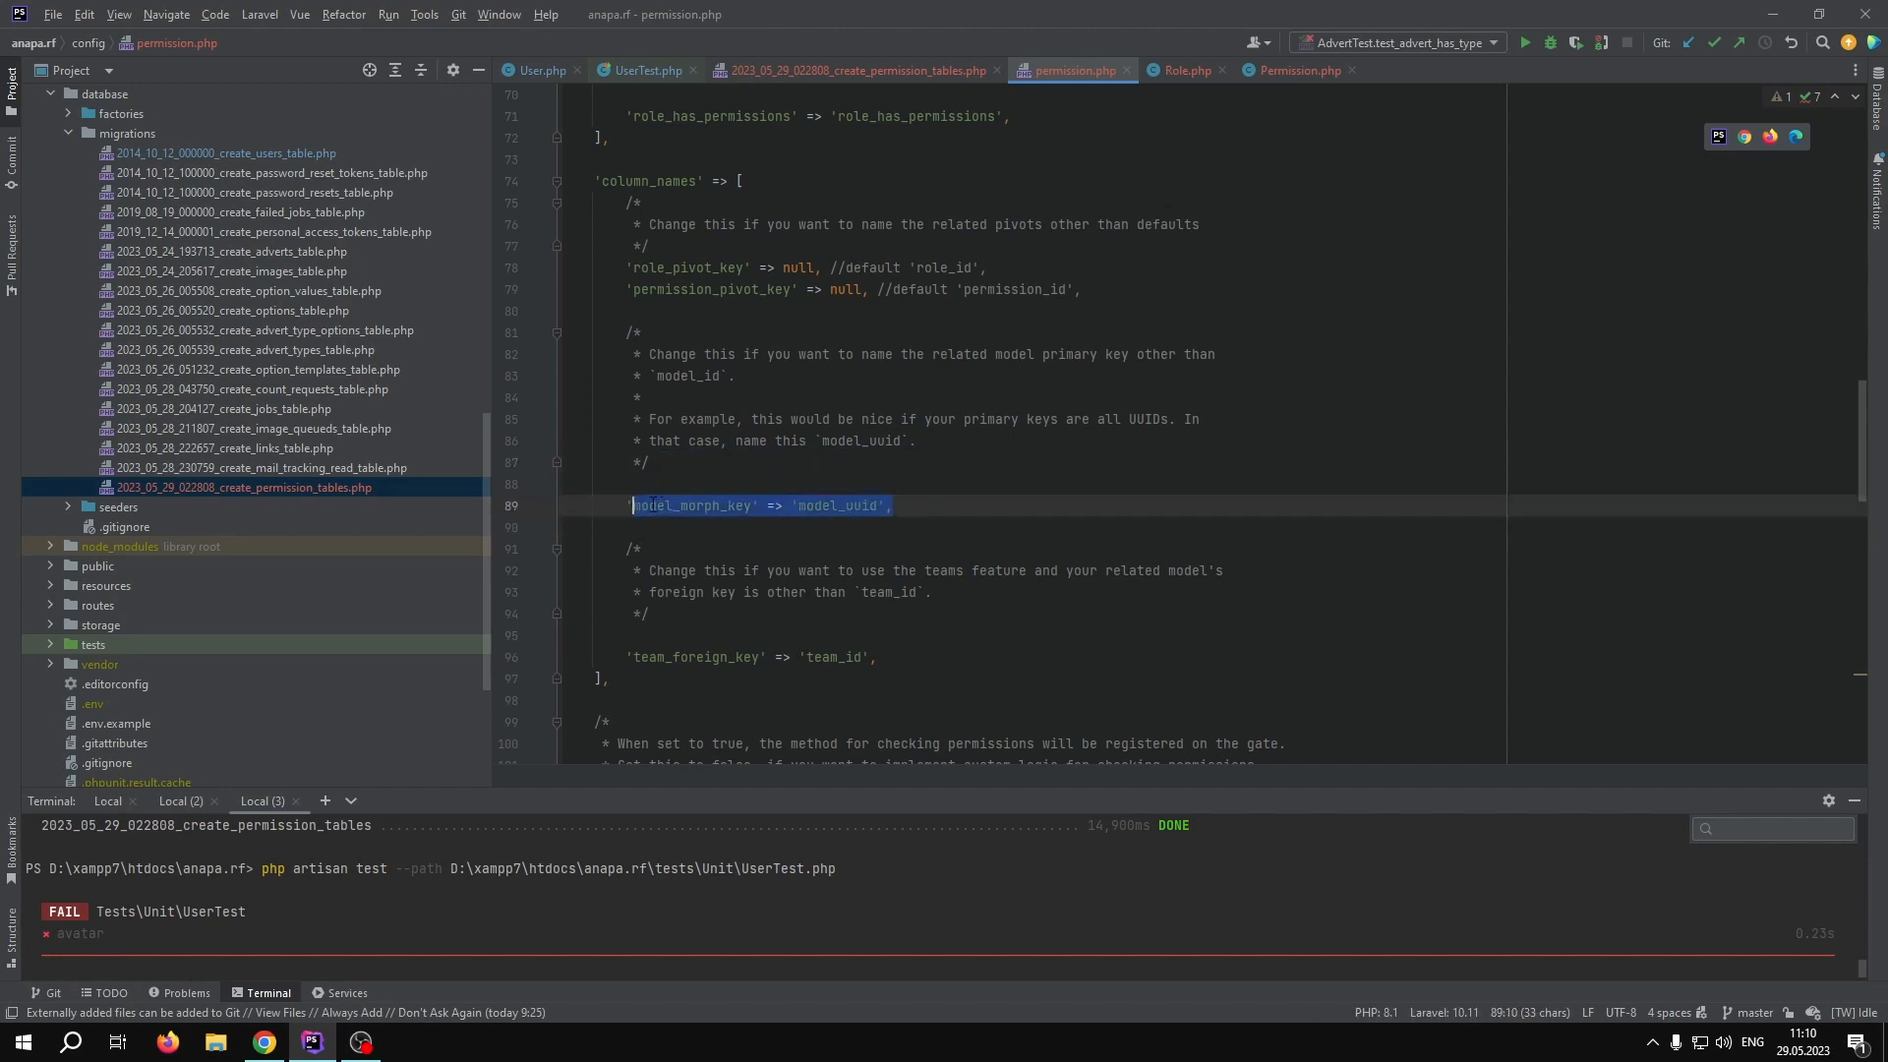
{"action": "left_click", "coordinate": [890, 504]}
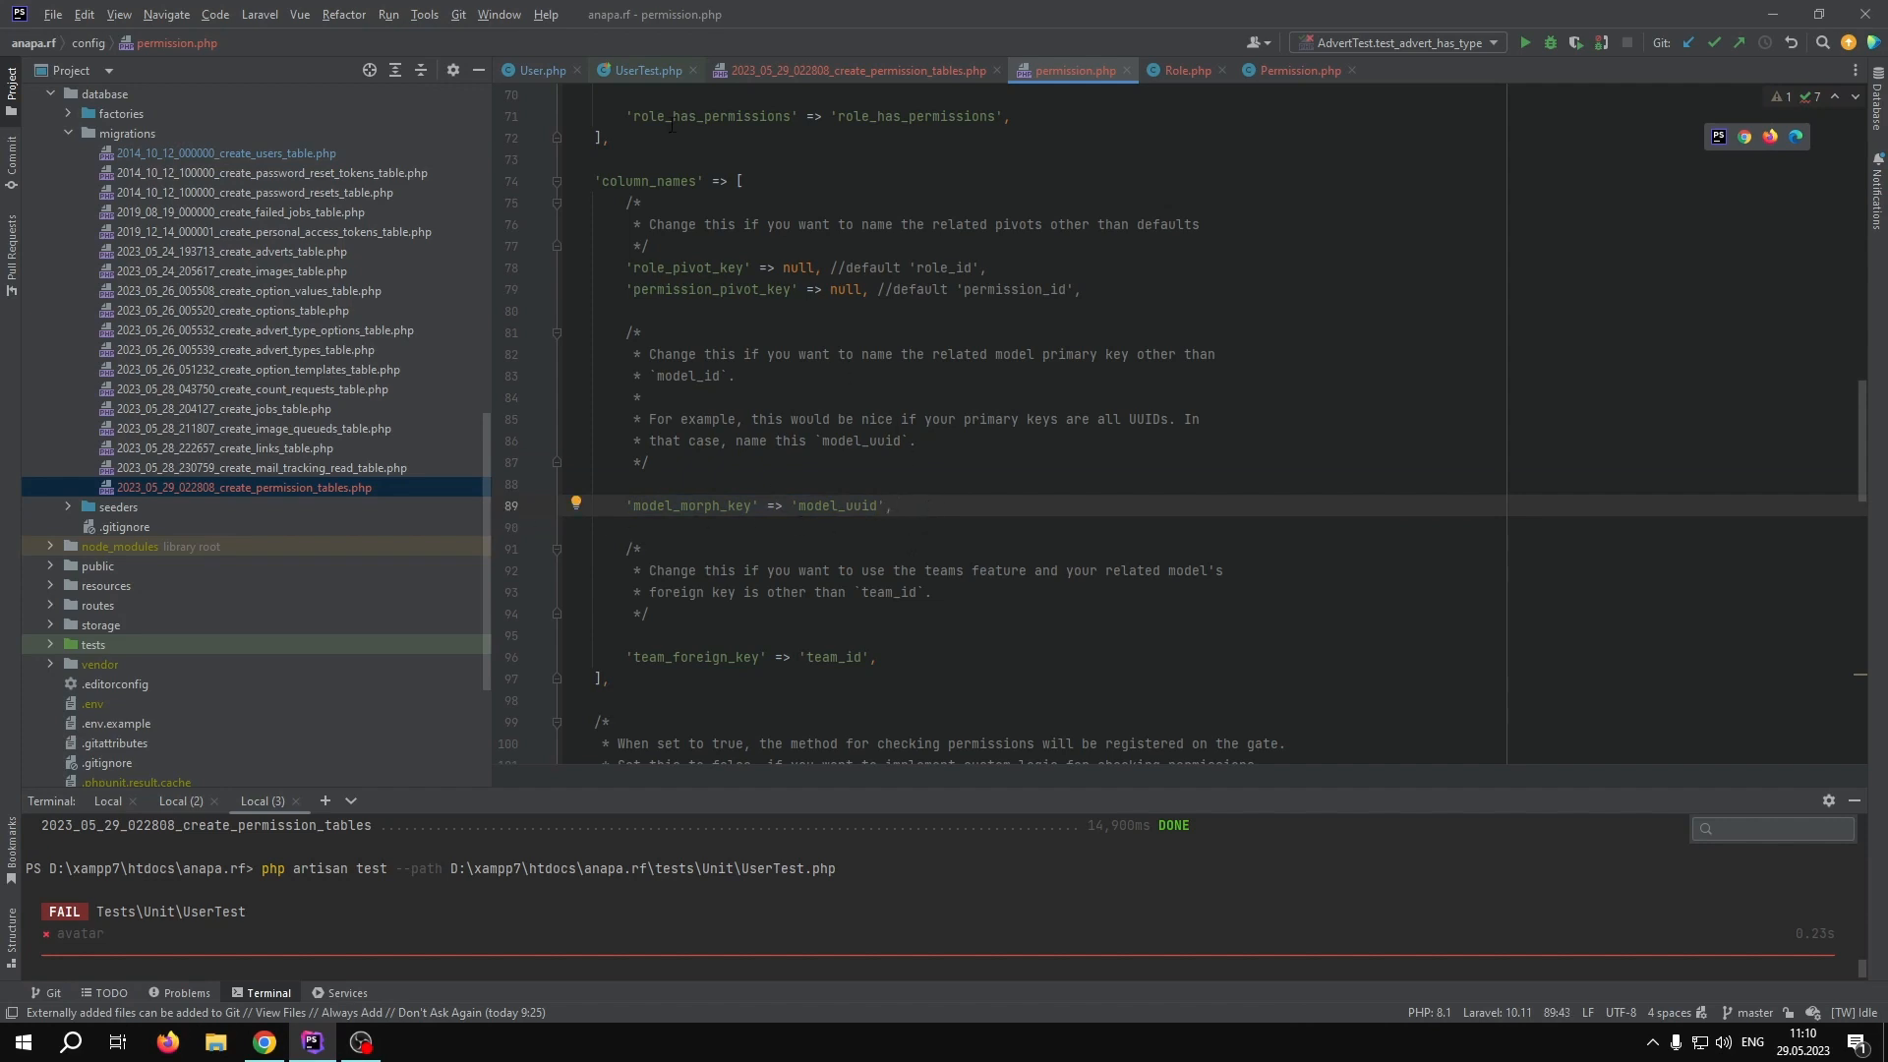
{"action": "mouse_move", "coordinate": [861, 70]}
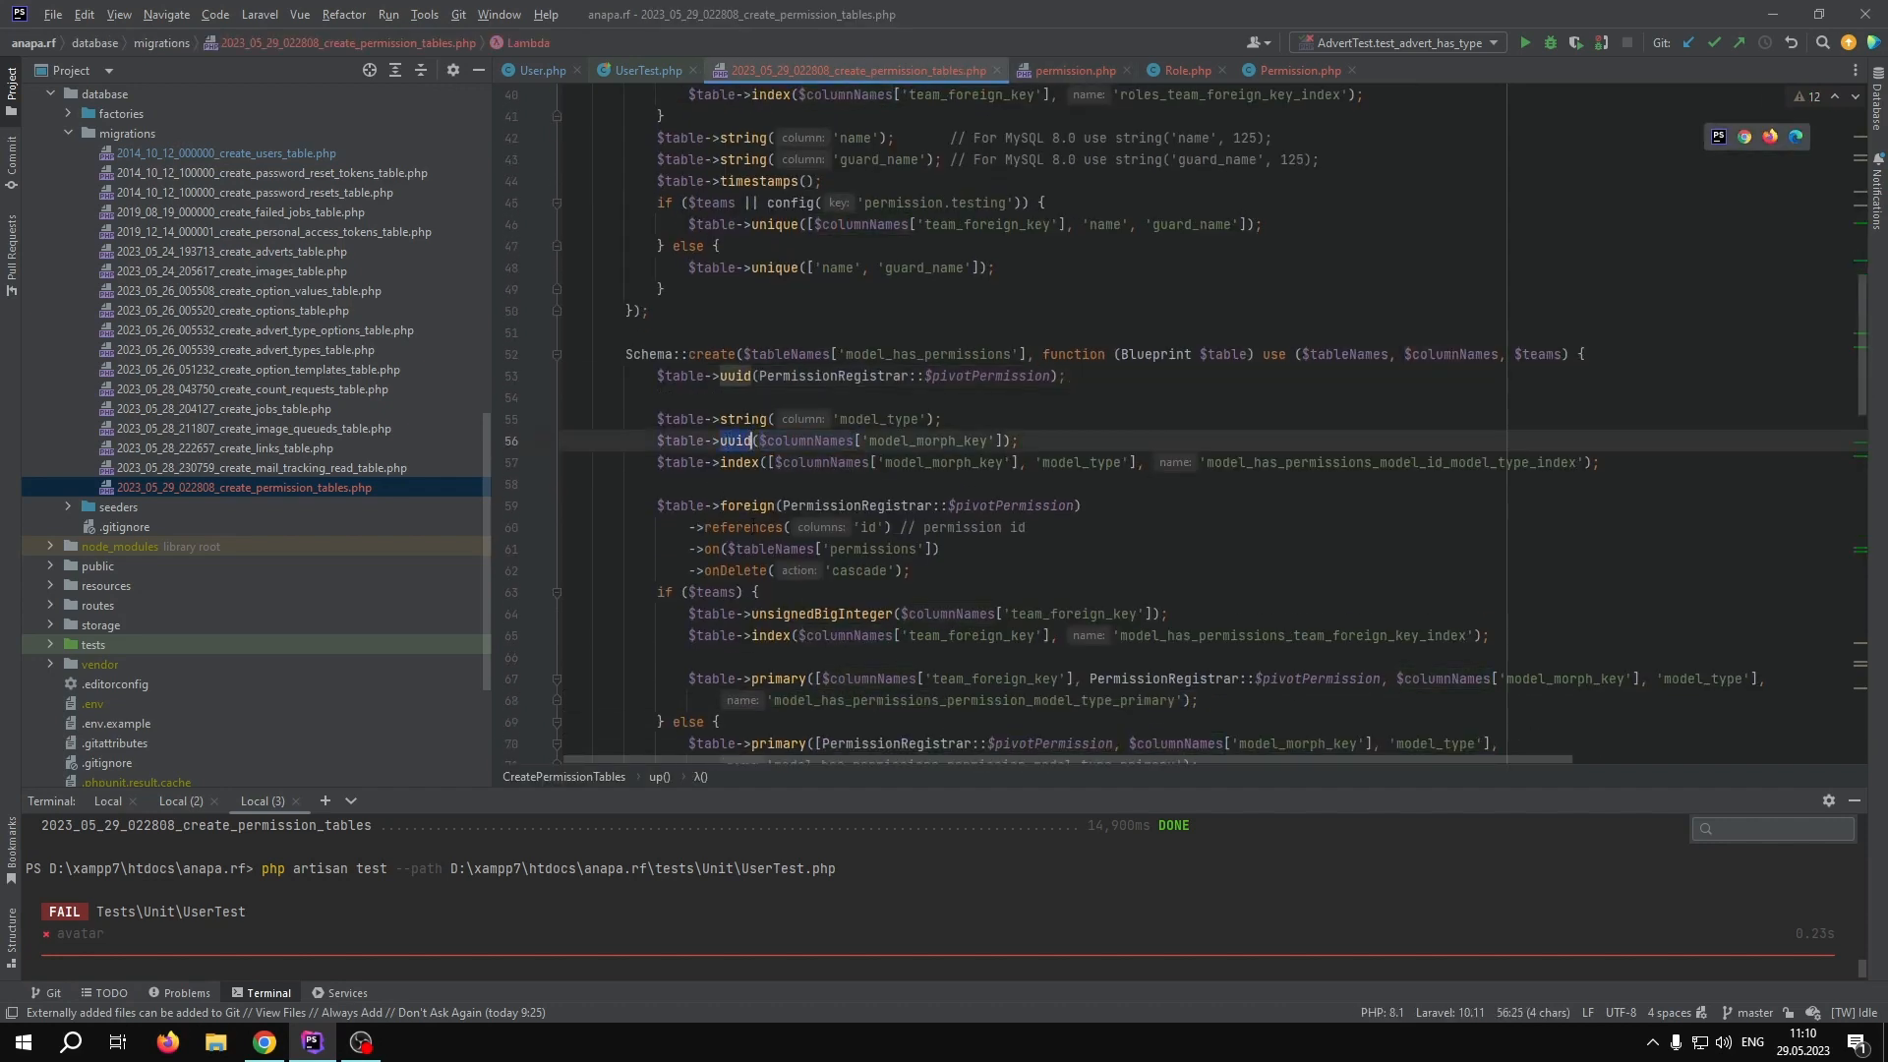
{"action": "mouse_move", "coordinate": [735, 440]}
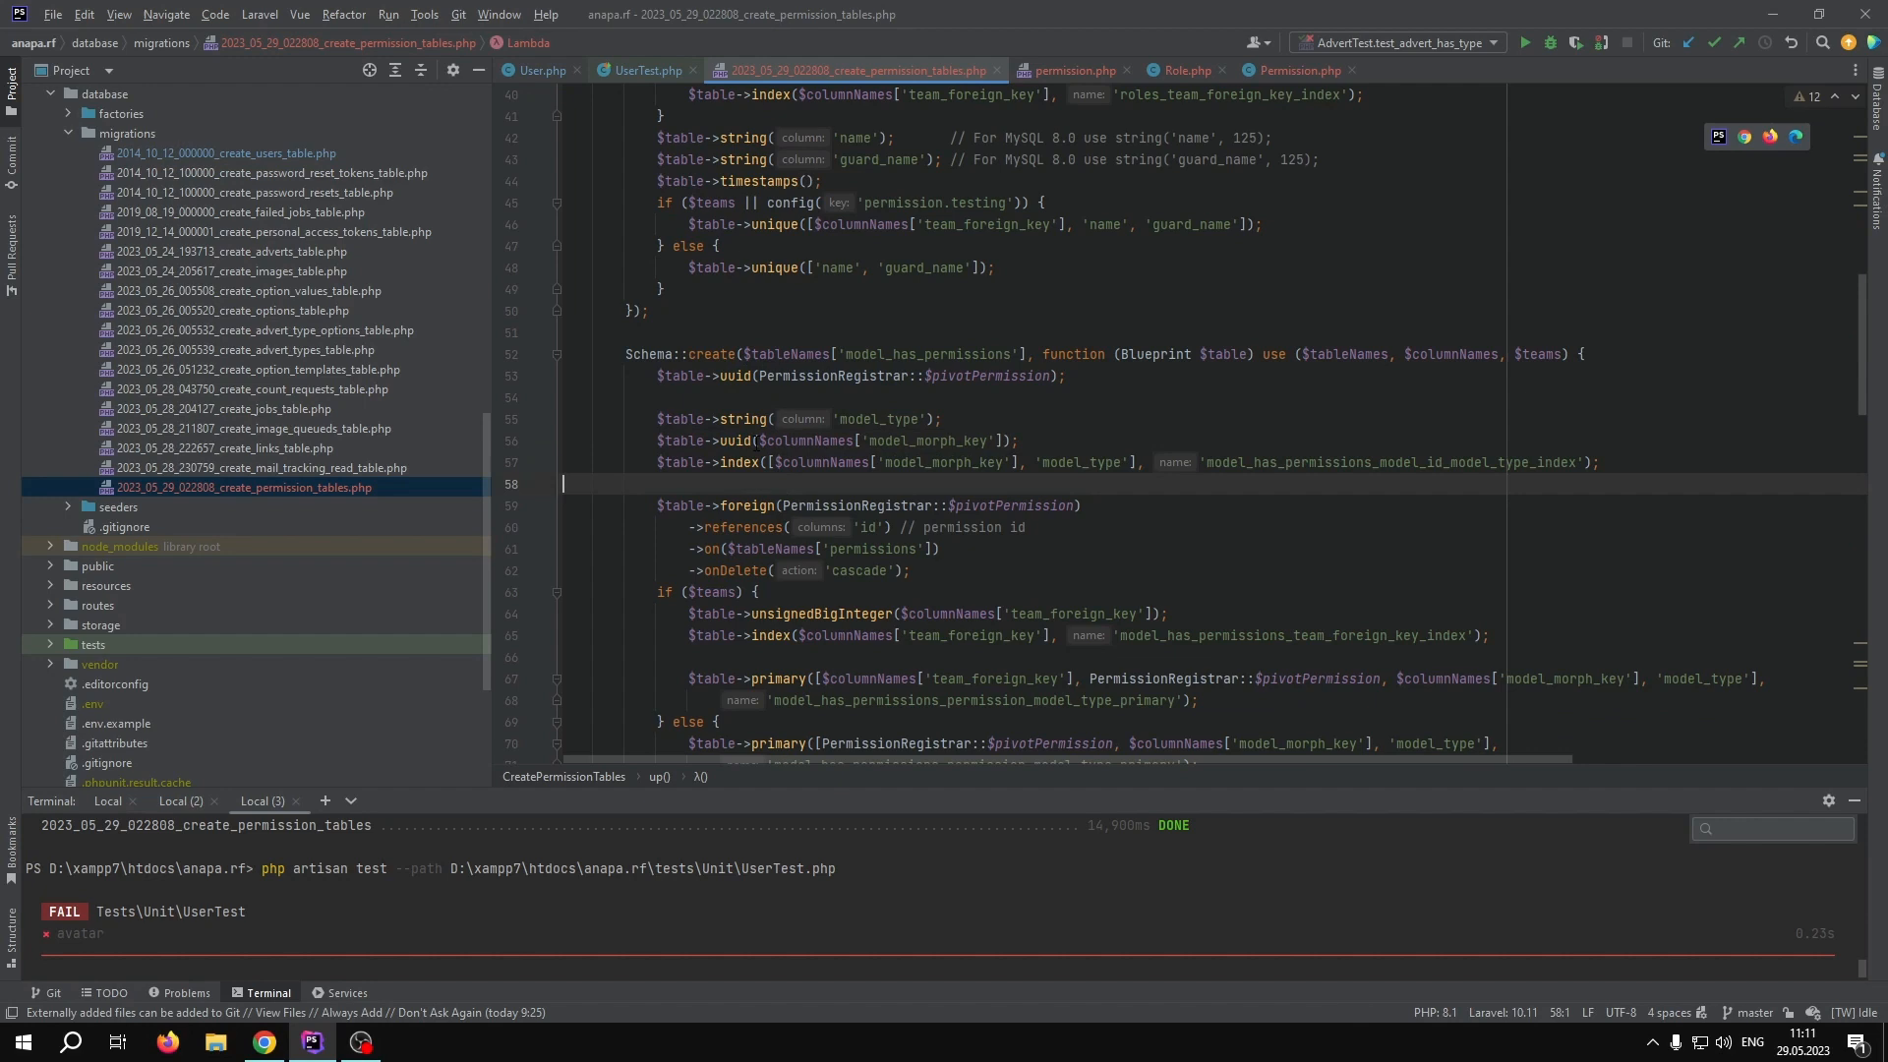
- Inspect the uuid morph key and role columns in model_has_roles and role_has_permissions
{"action": "double_click", "coordinate": [732, 440]}
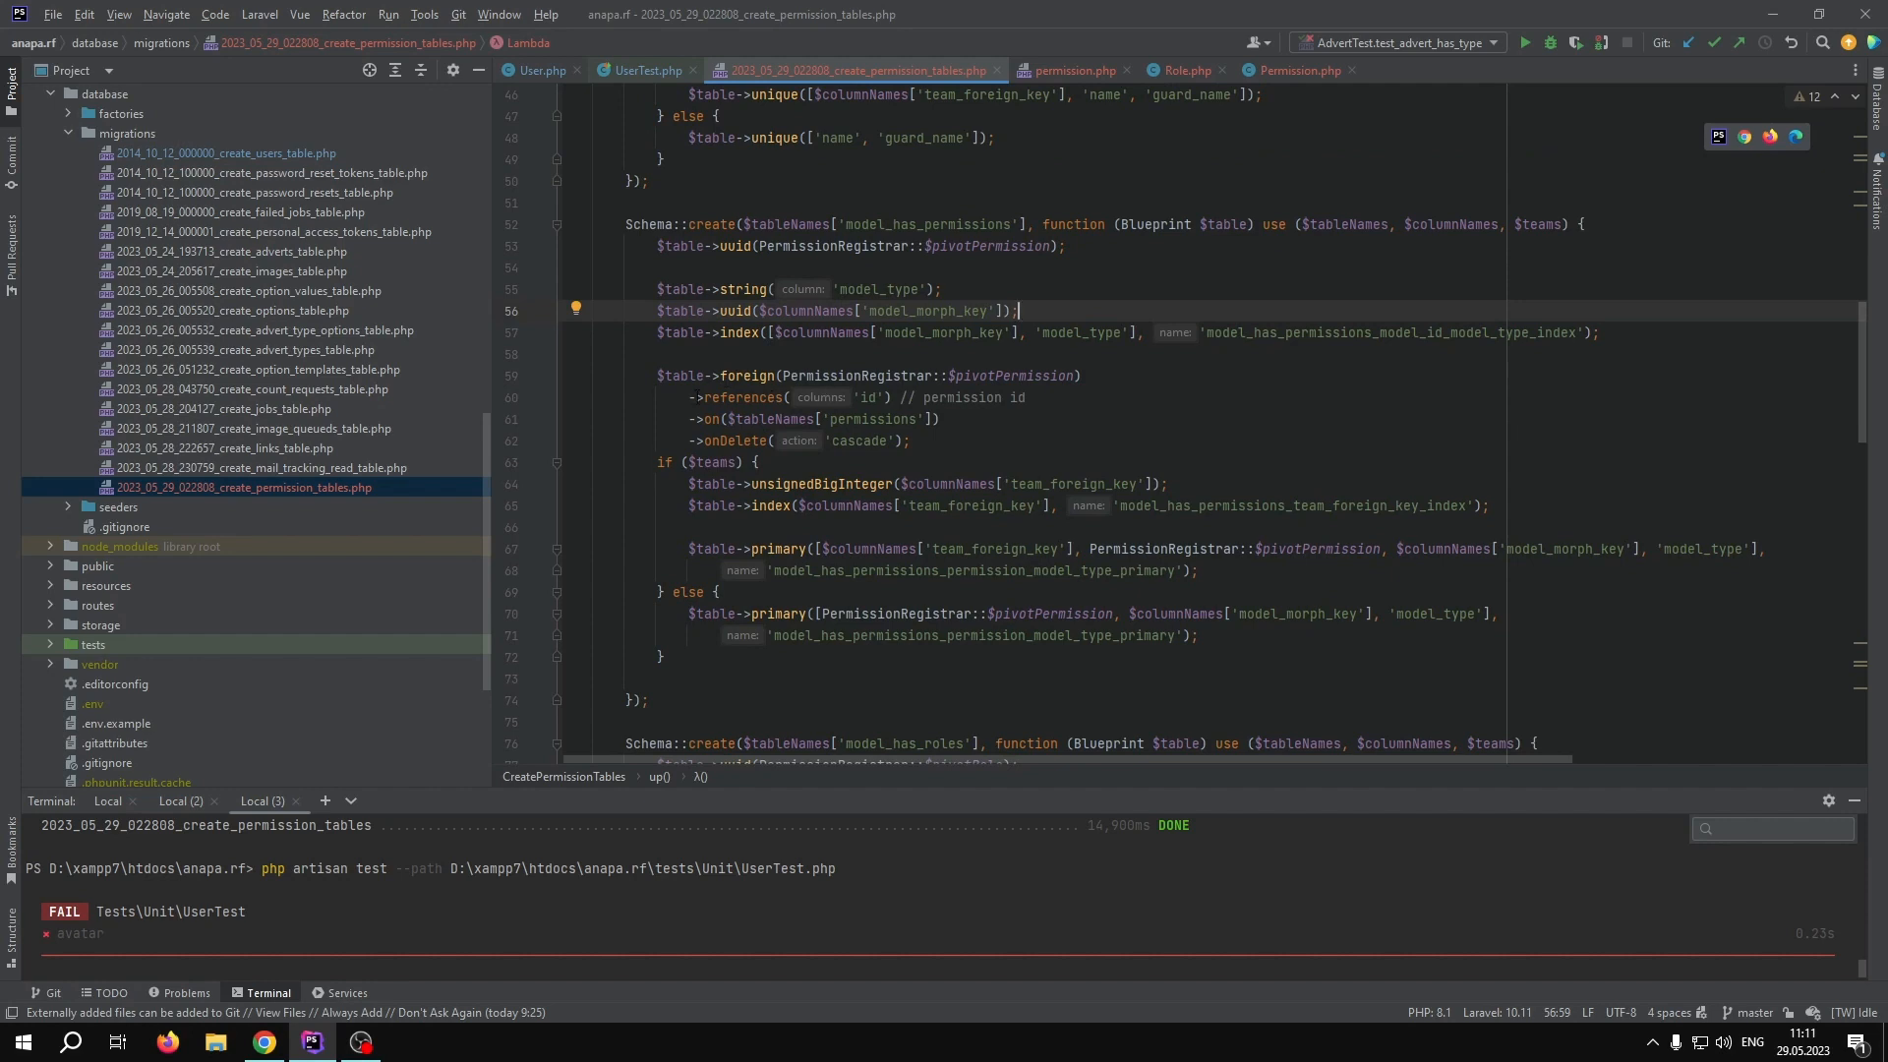
{"action": "scroll", "scroll_direction": "down", "scroll_amount": 3}
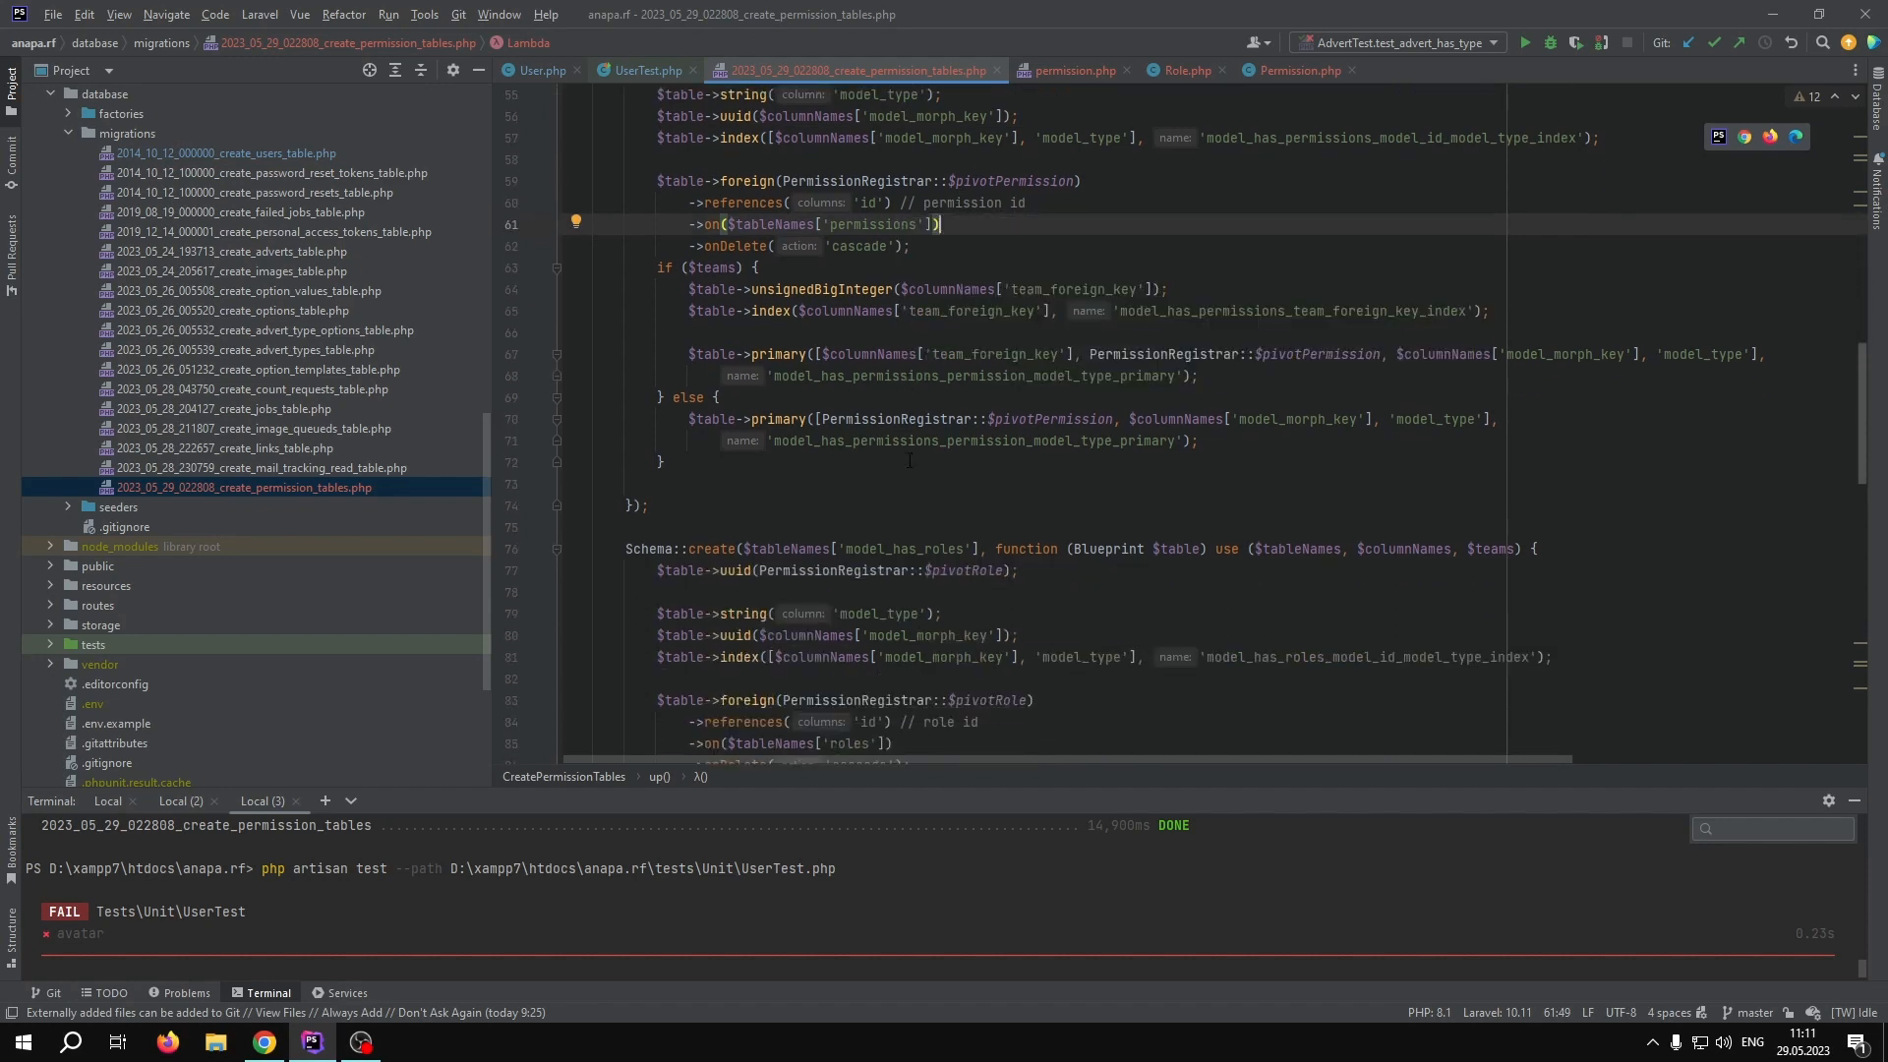
{"action": "scroll", "scroll_direction": "down", "scroll_amount": 3}
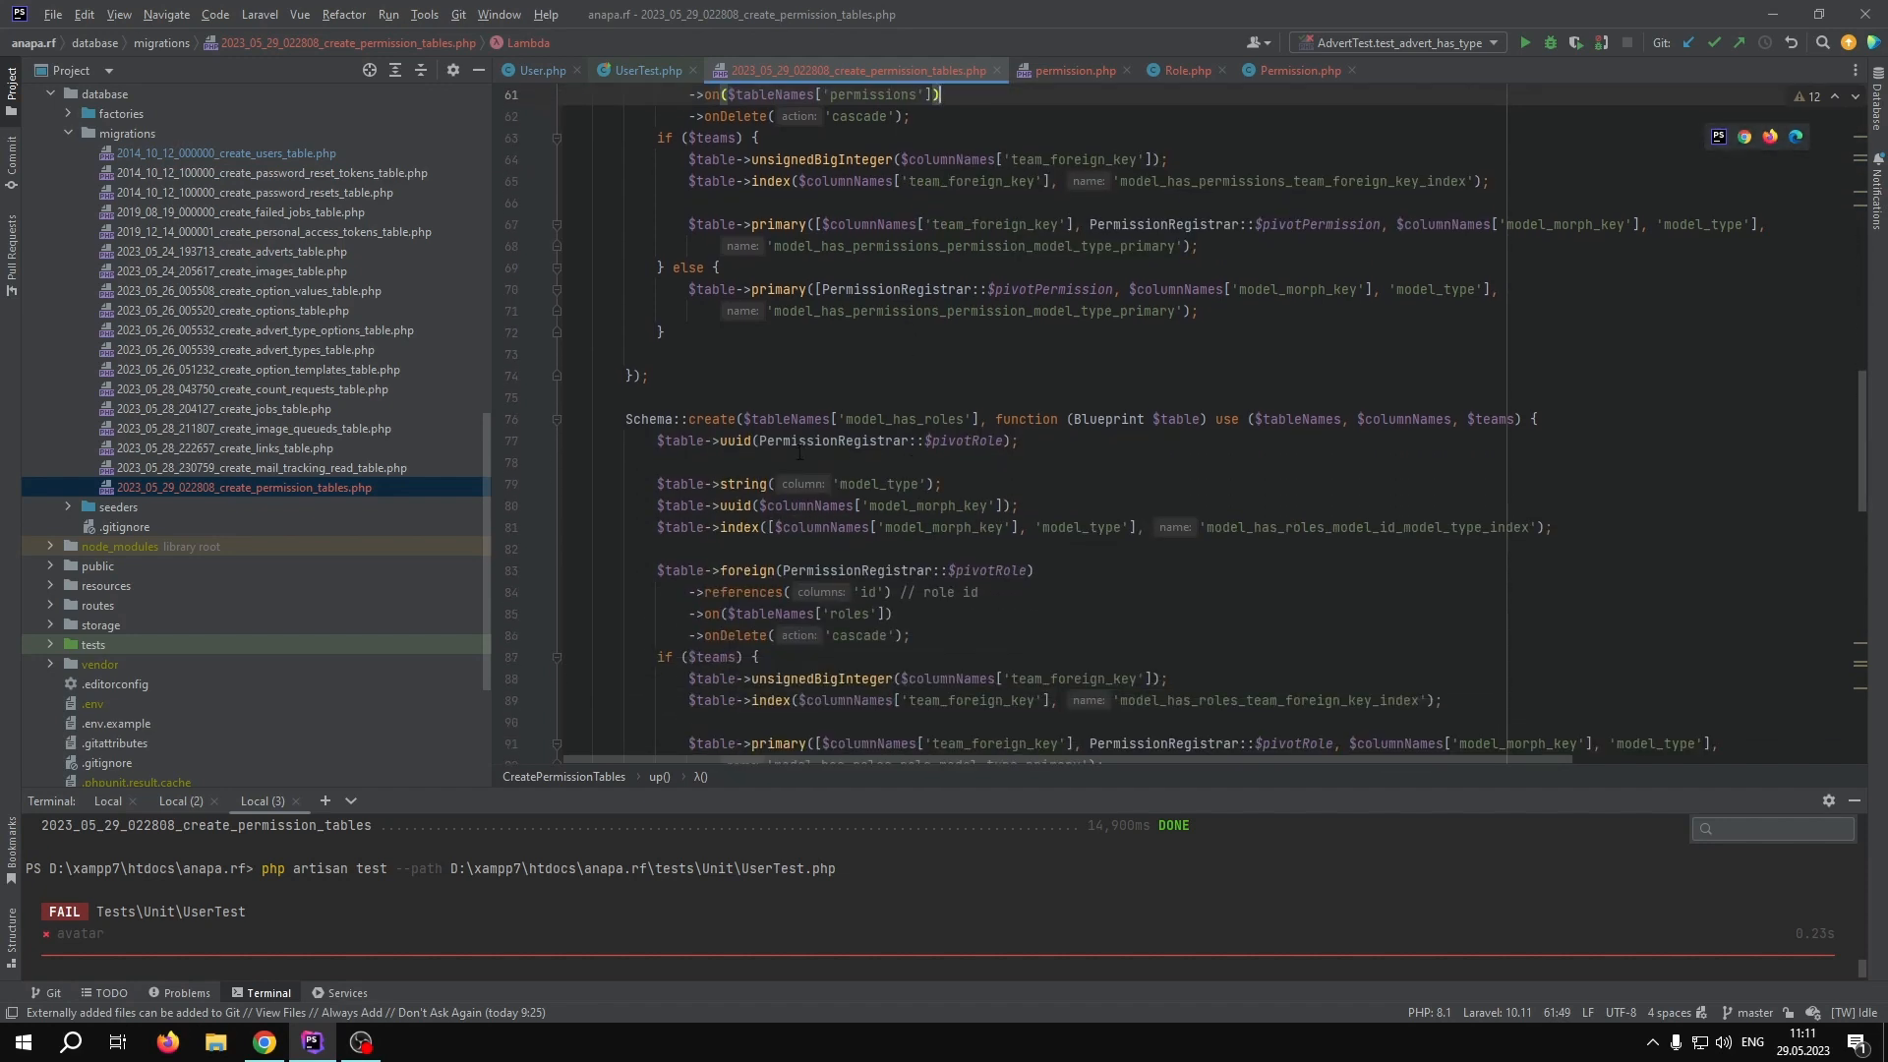
{"action": "double_click", "coordinate": [732, 440]}
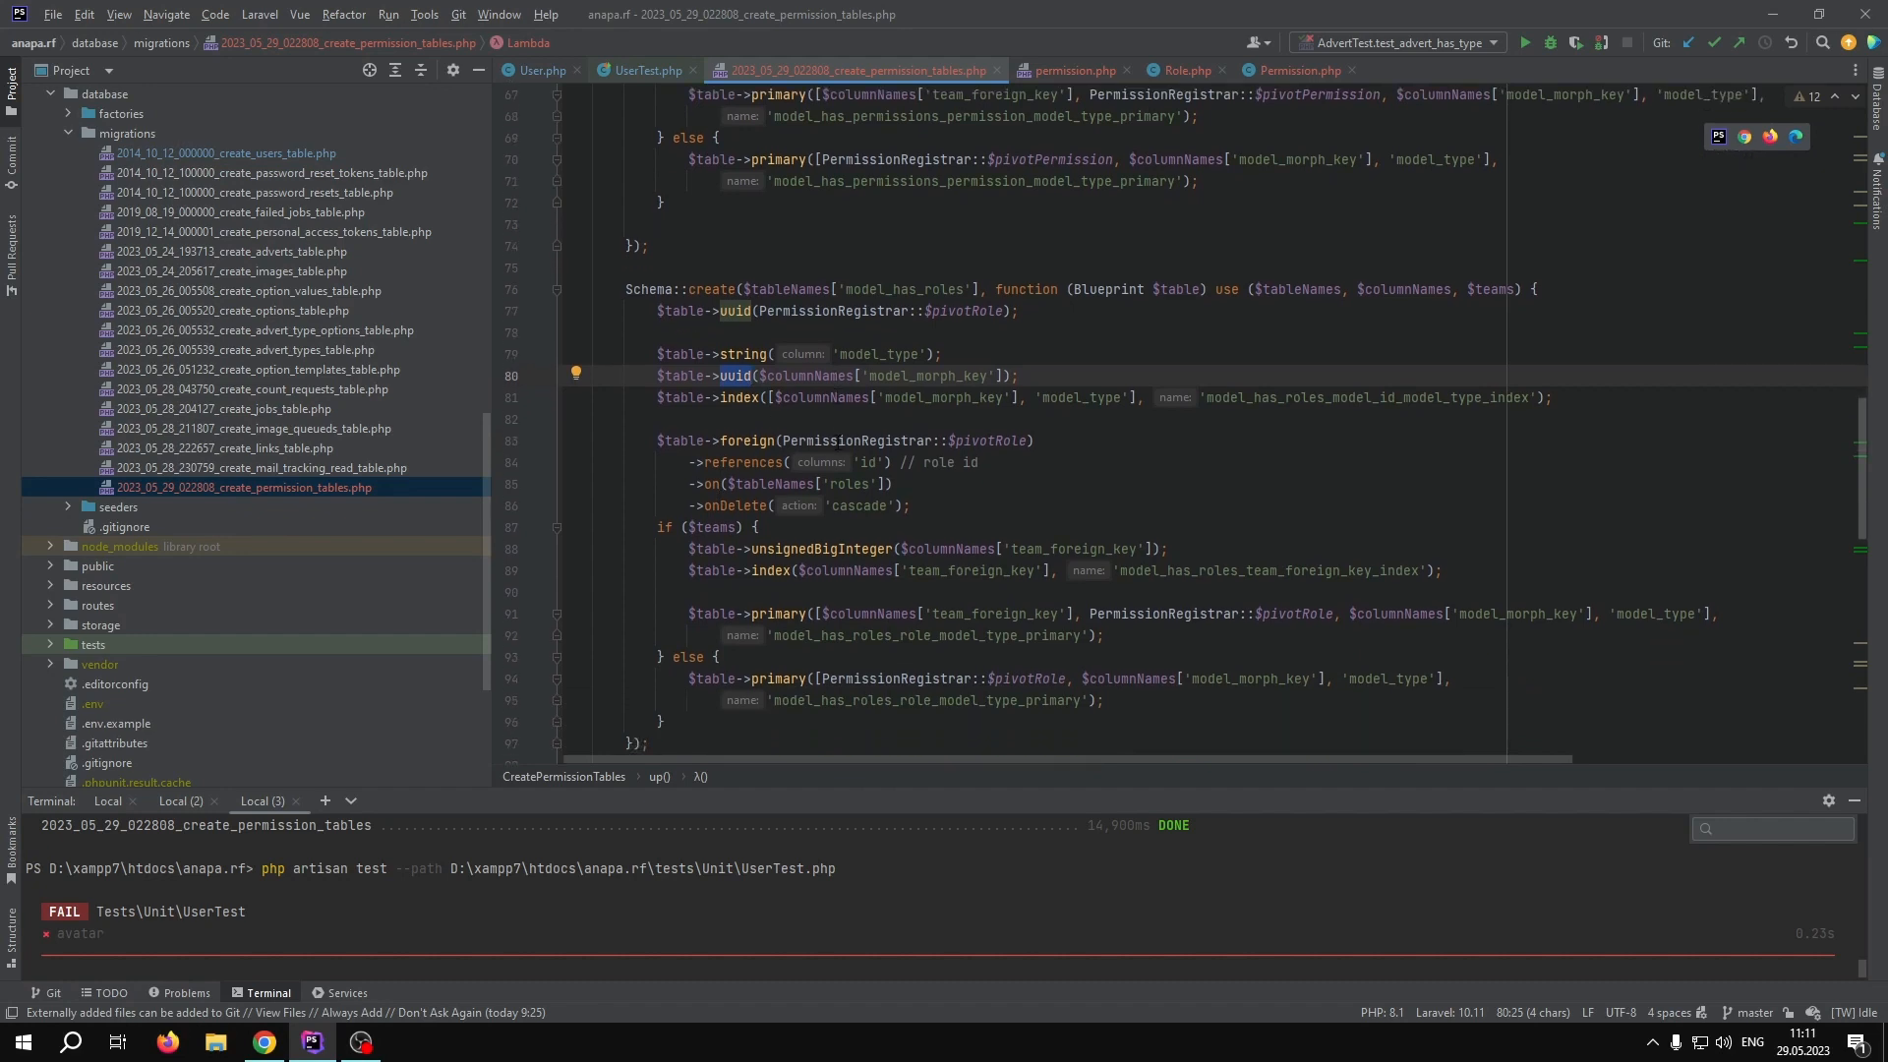
{"action": "scroll", "scroll_direction": "down", "scroll_amount": 3}
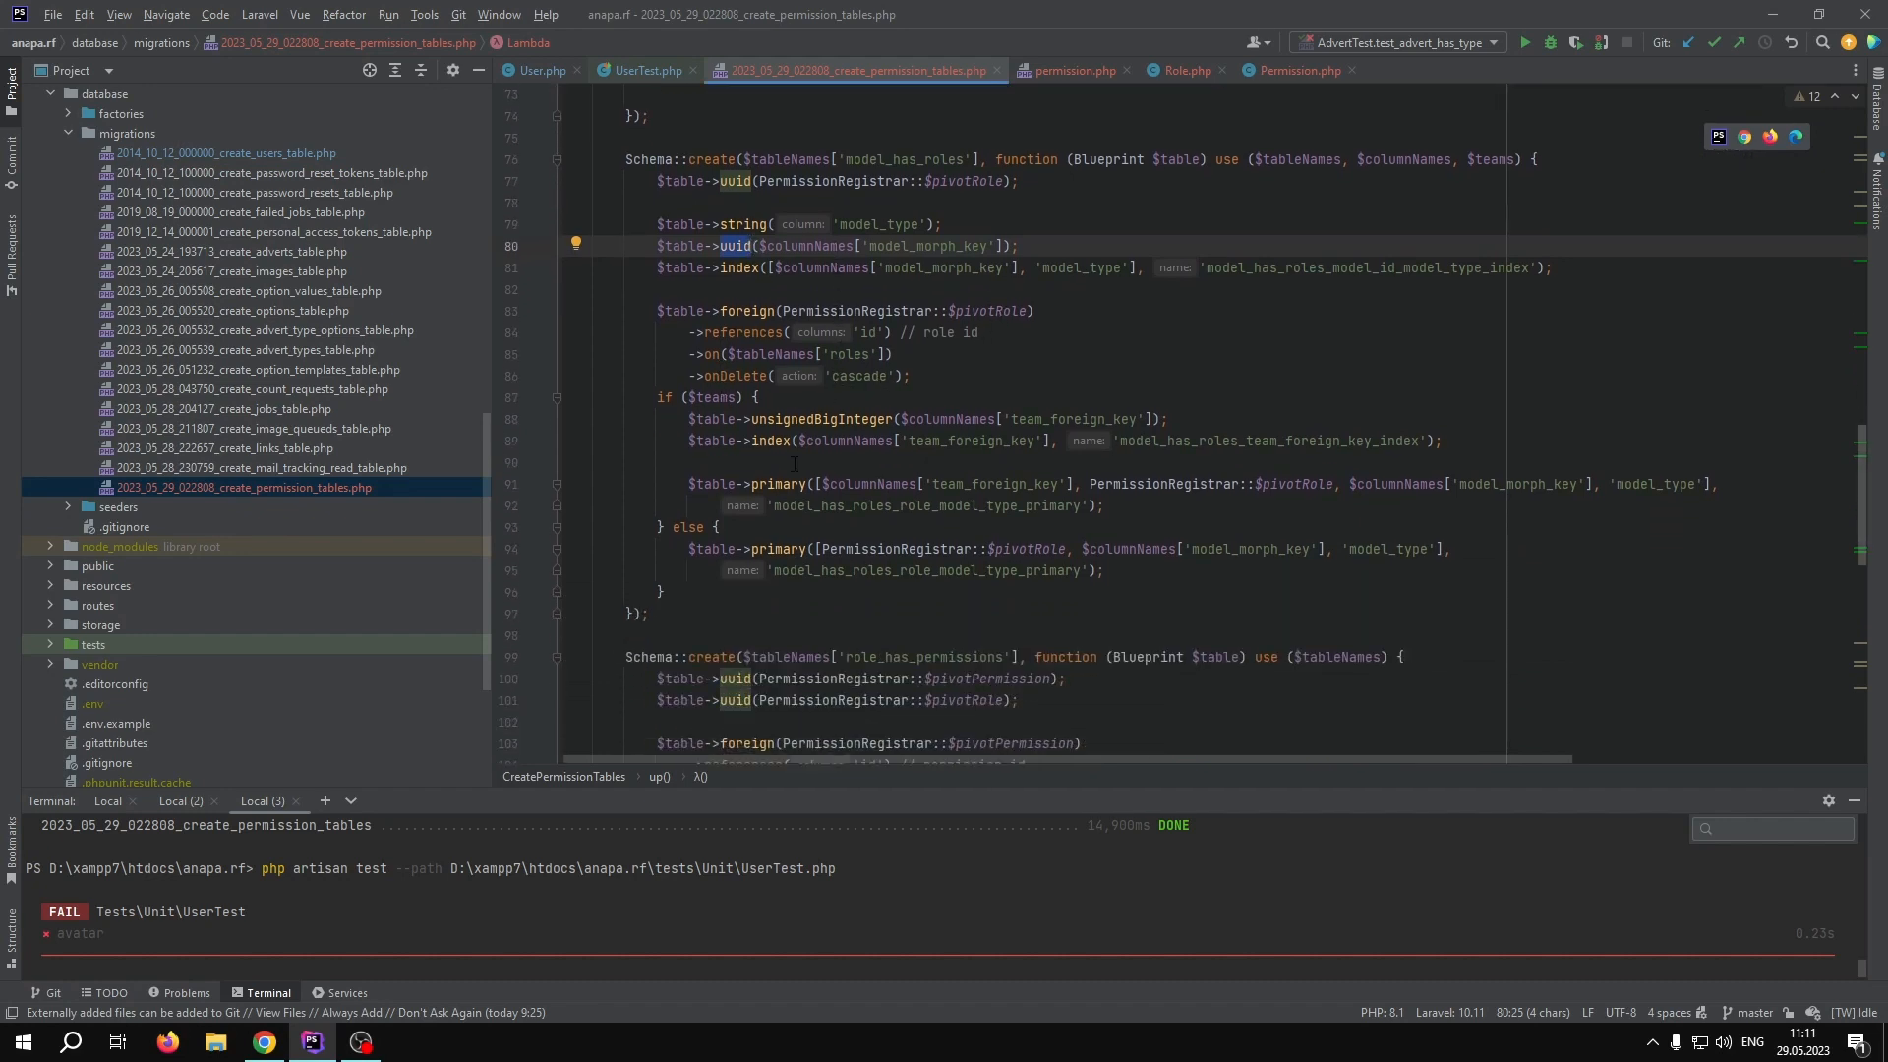
{"action": "scroll", "scroll_direction": "down", "scroll_amount": 3}
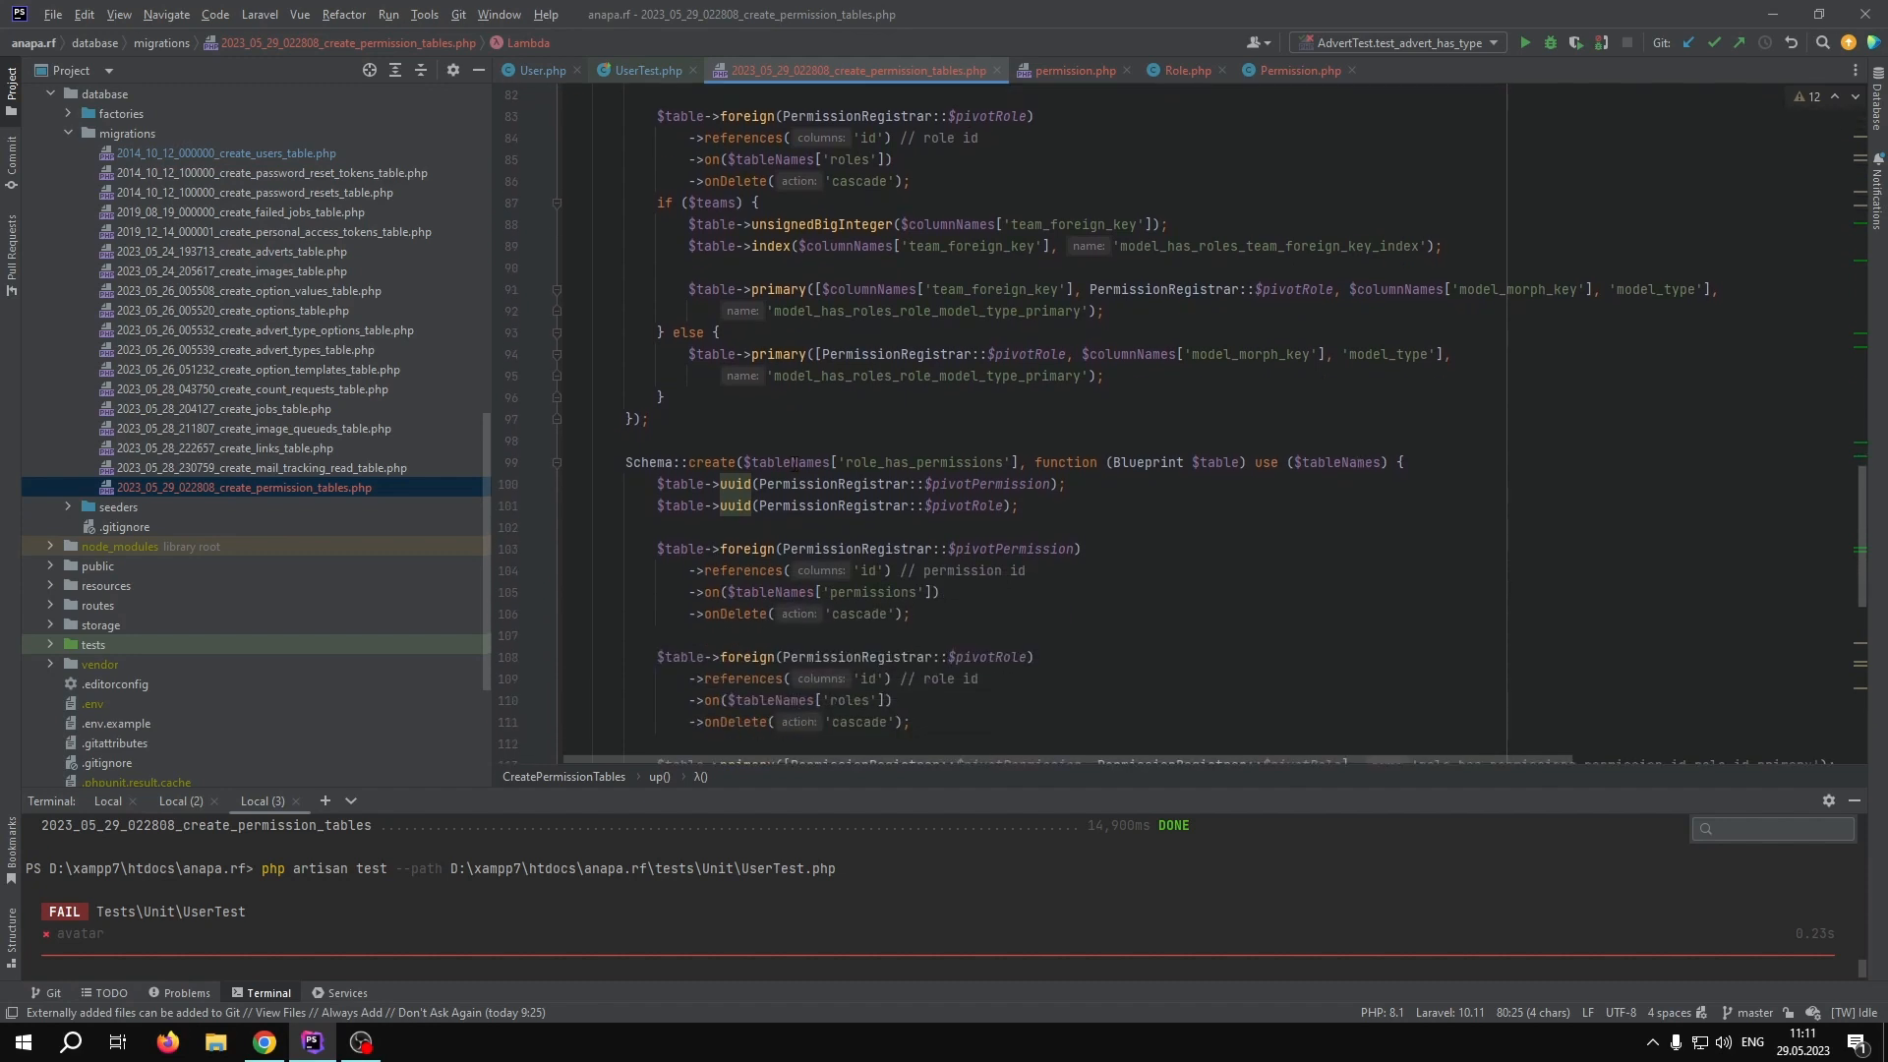
{"action": "scroll", "scroll_direction": "down", "scroll_amount": 3}
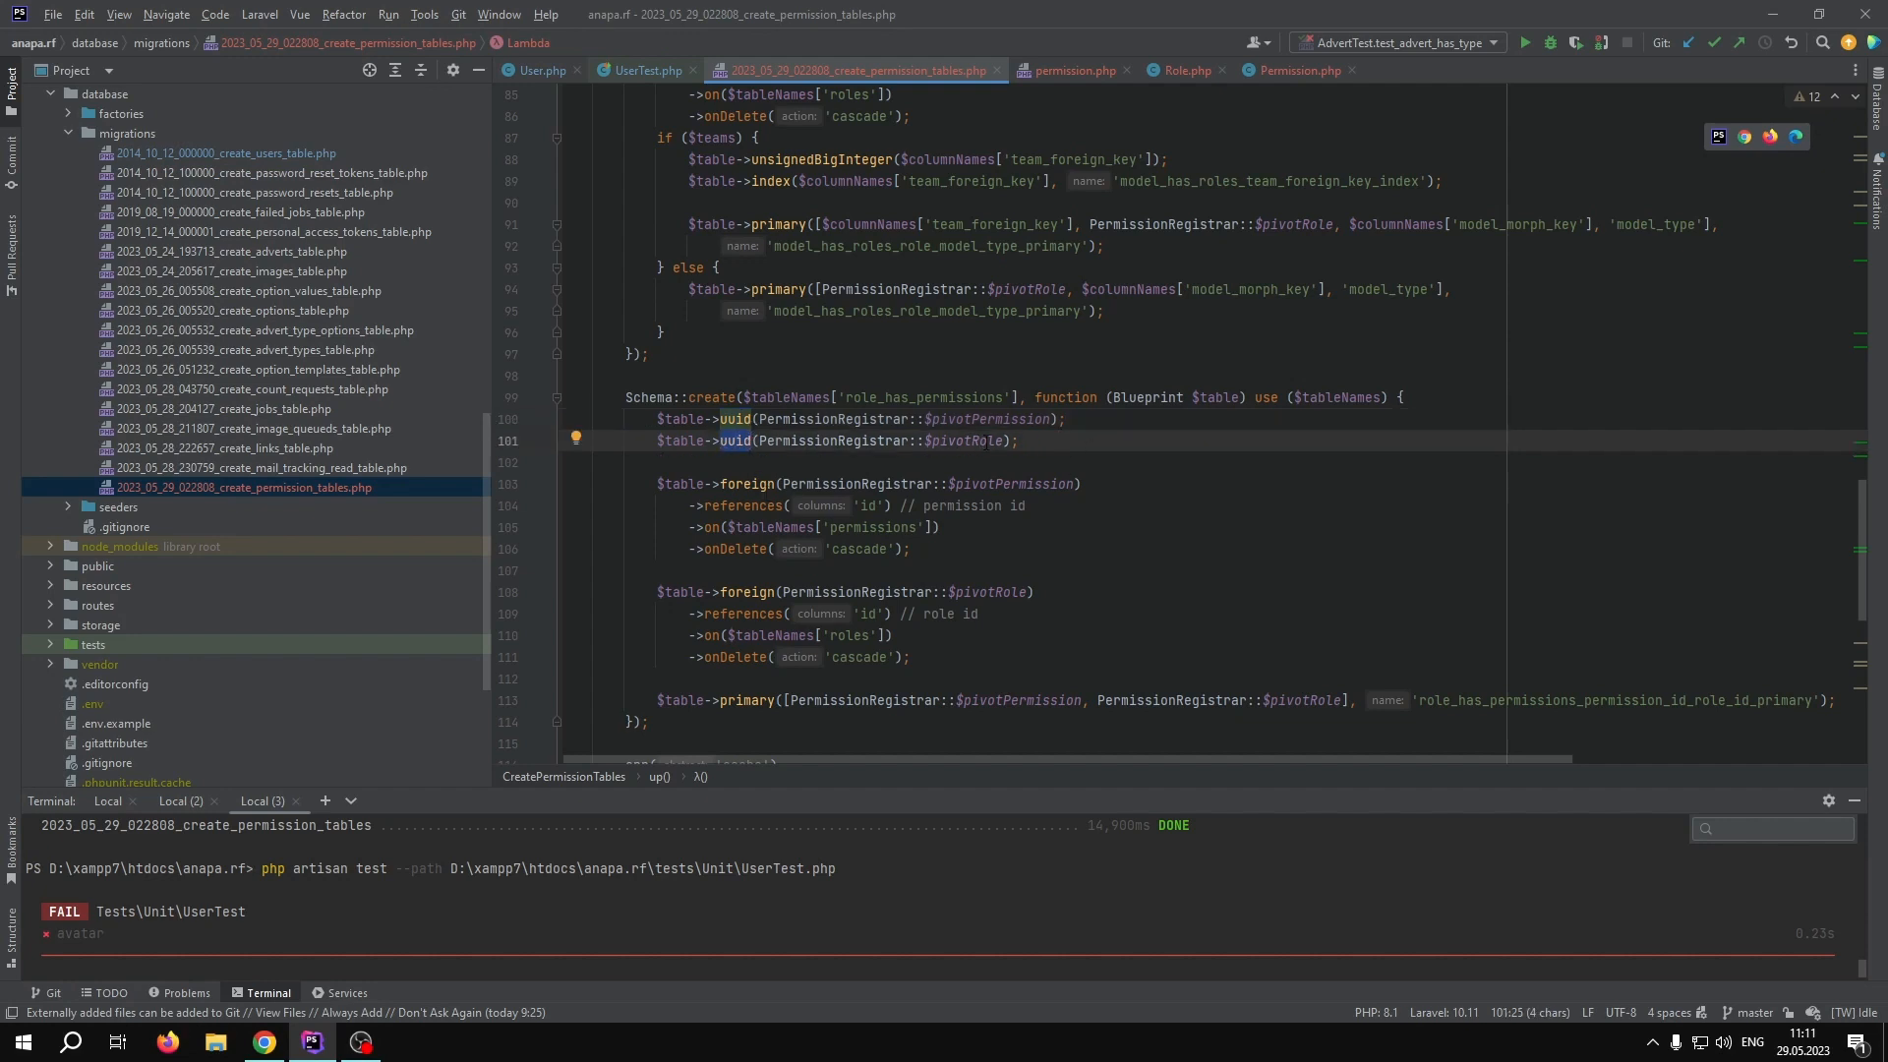
{"action": "double_click", "coordinate": [965, 441]}
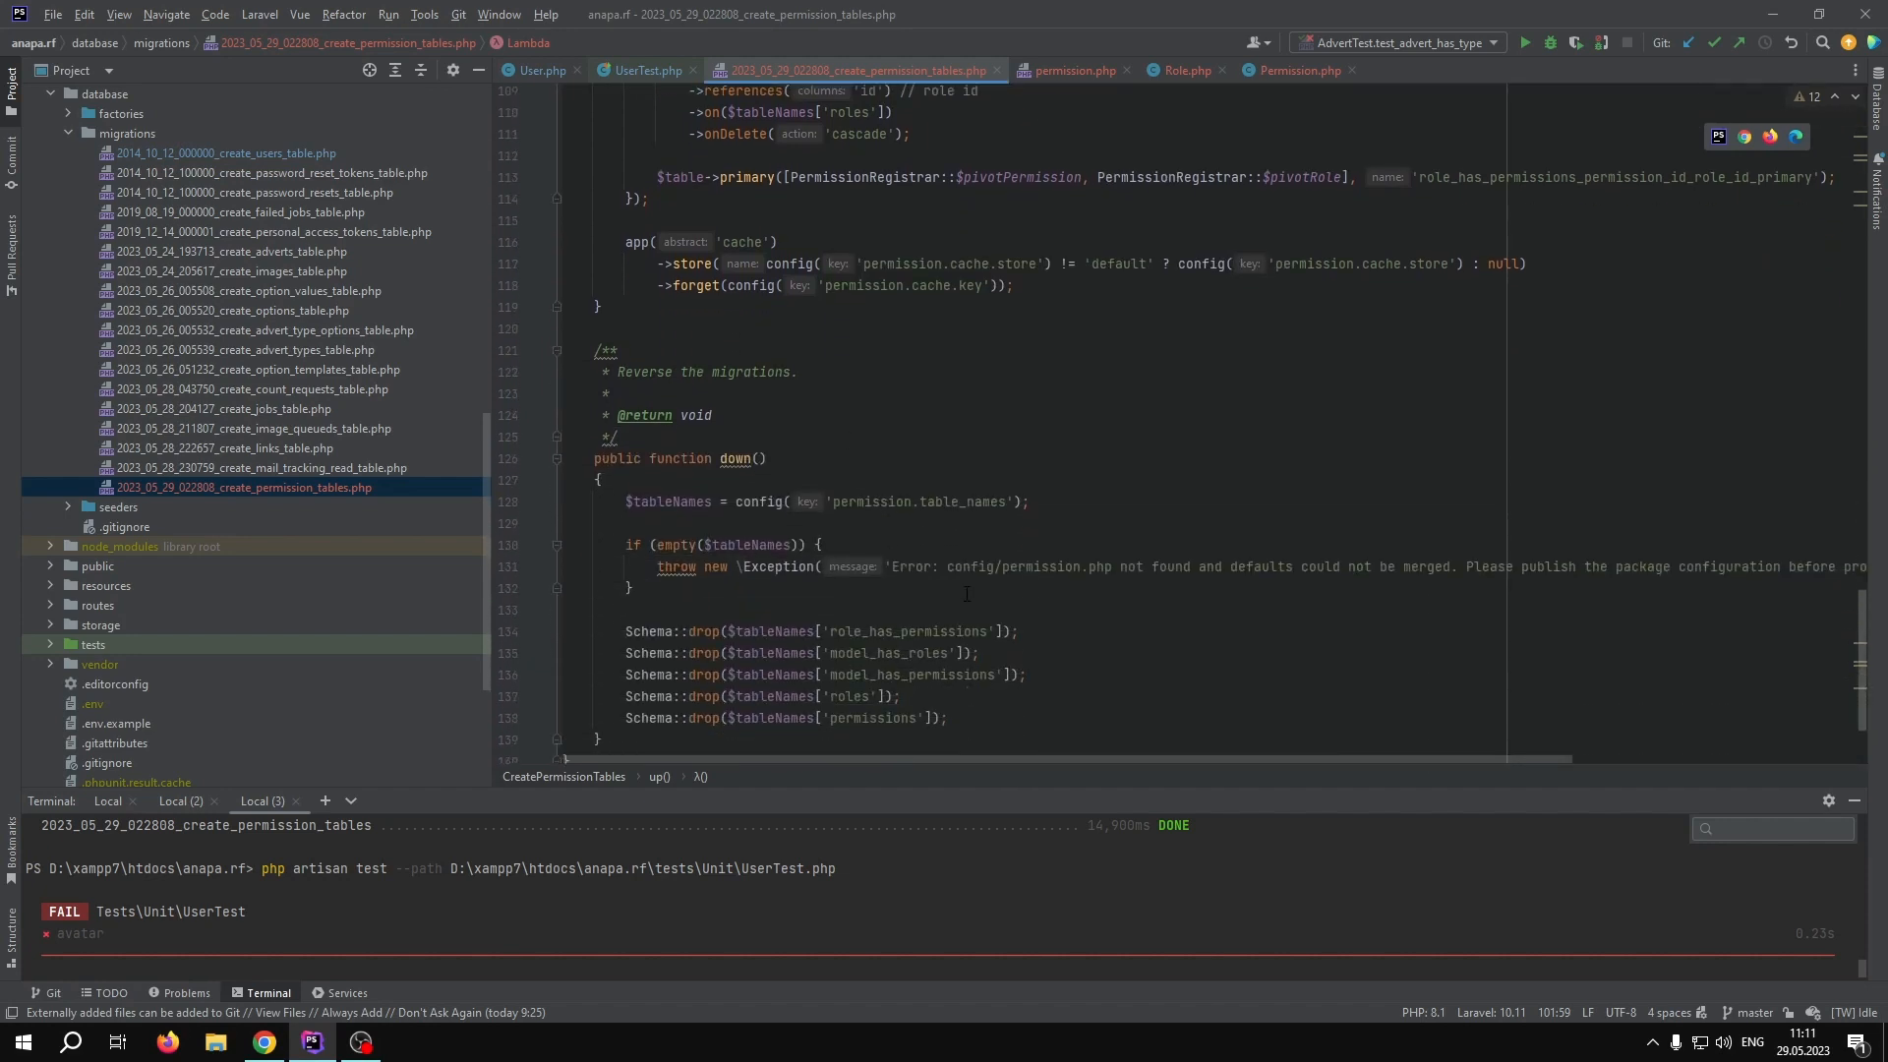
- Read the terminal's 'Attempt to read property permissions on null' ErrorException
{"action": "scroll", "scroll_direction": "down", "scroll_amount": 3}
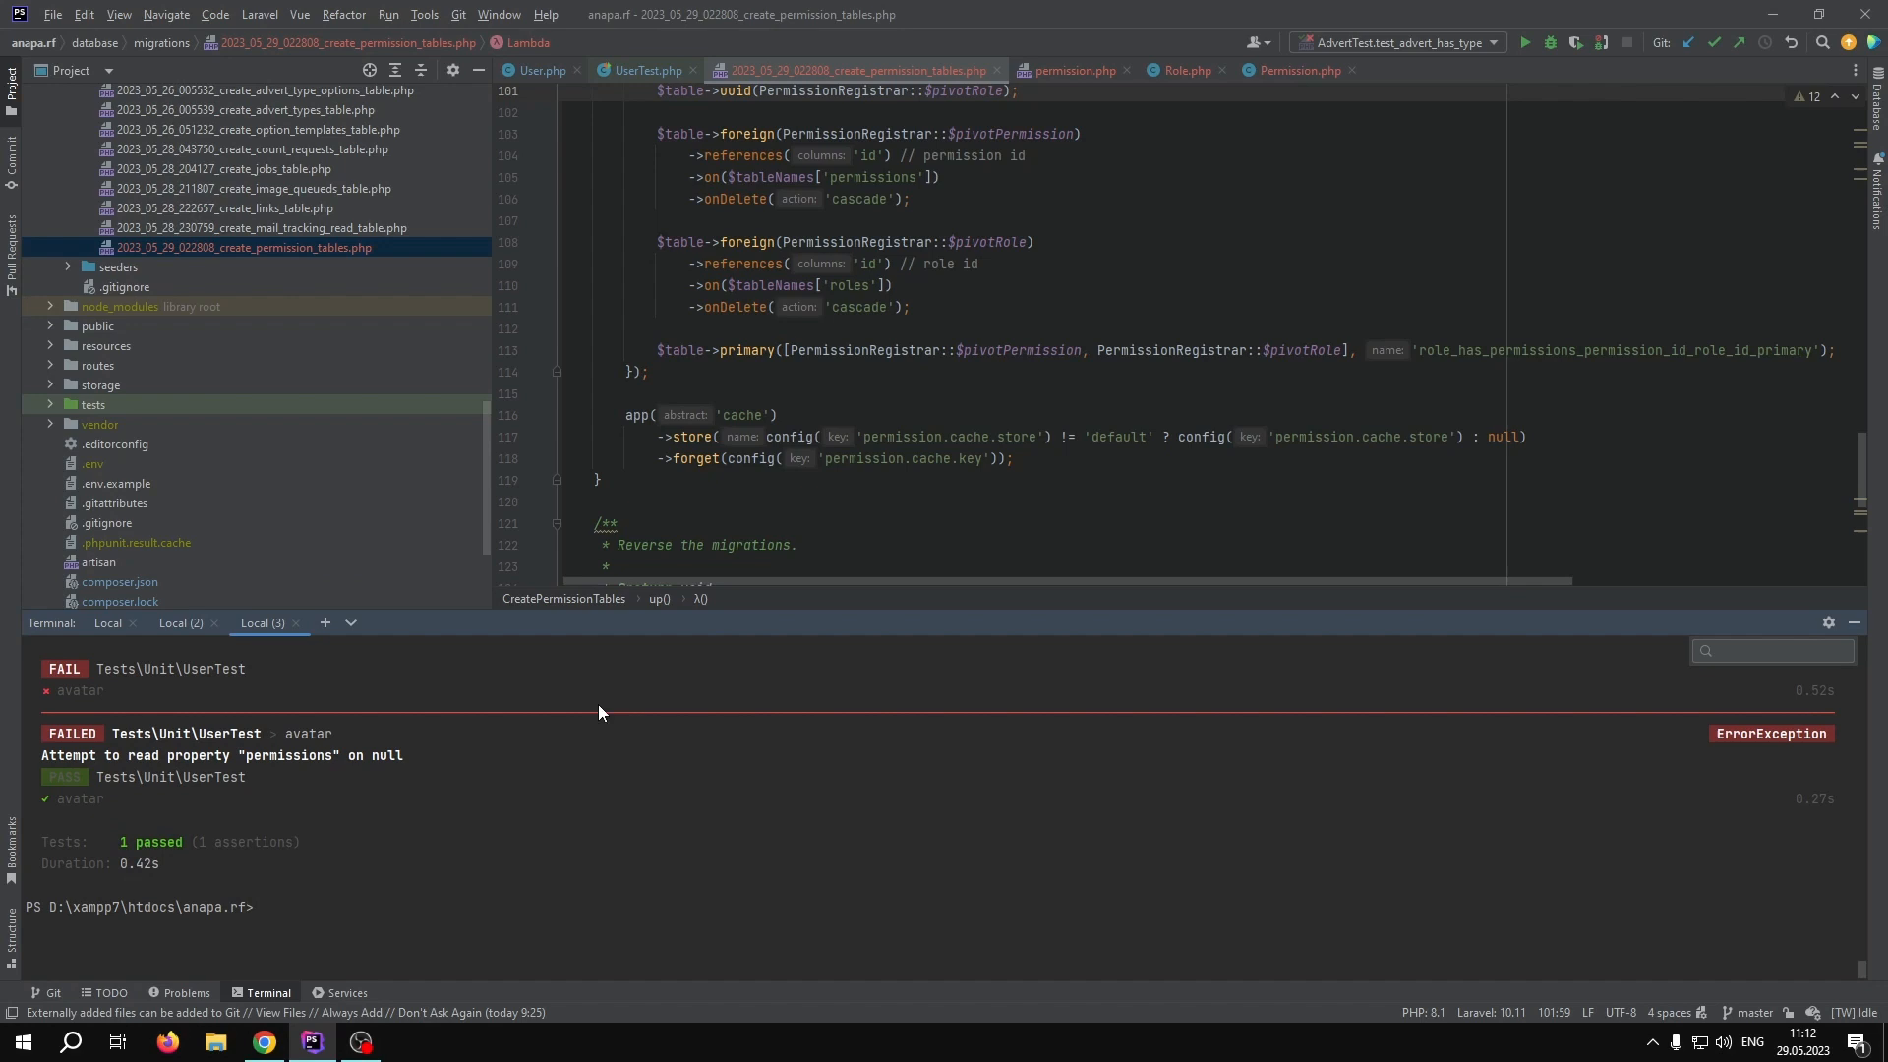
- Review UserTest's findOrCreate and assignRole lines, and remove ->permissions from the dump line
{"action": "left_click", "coordinate": [645, 70]}
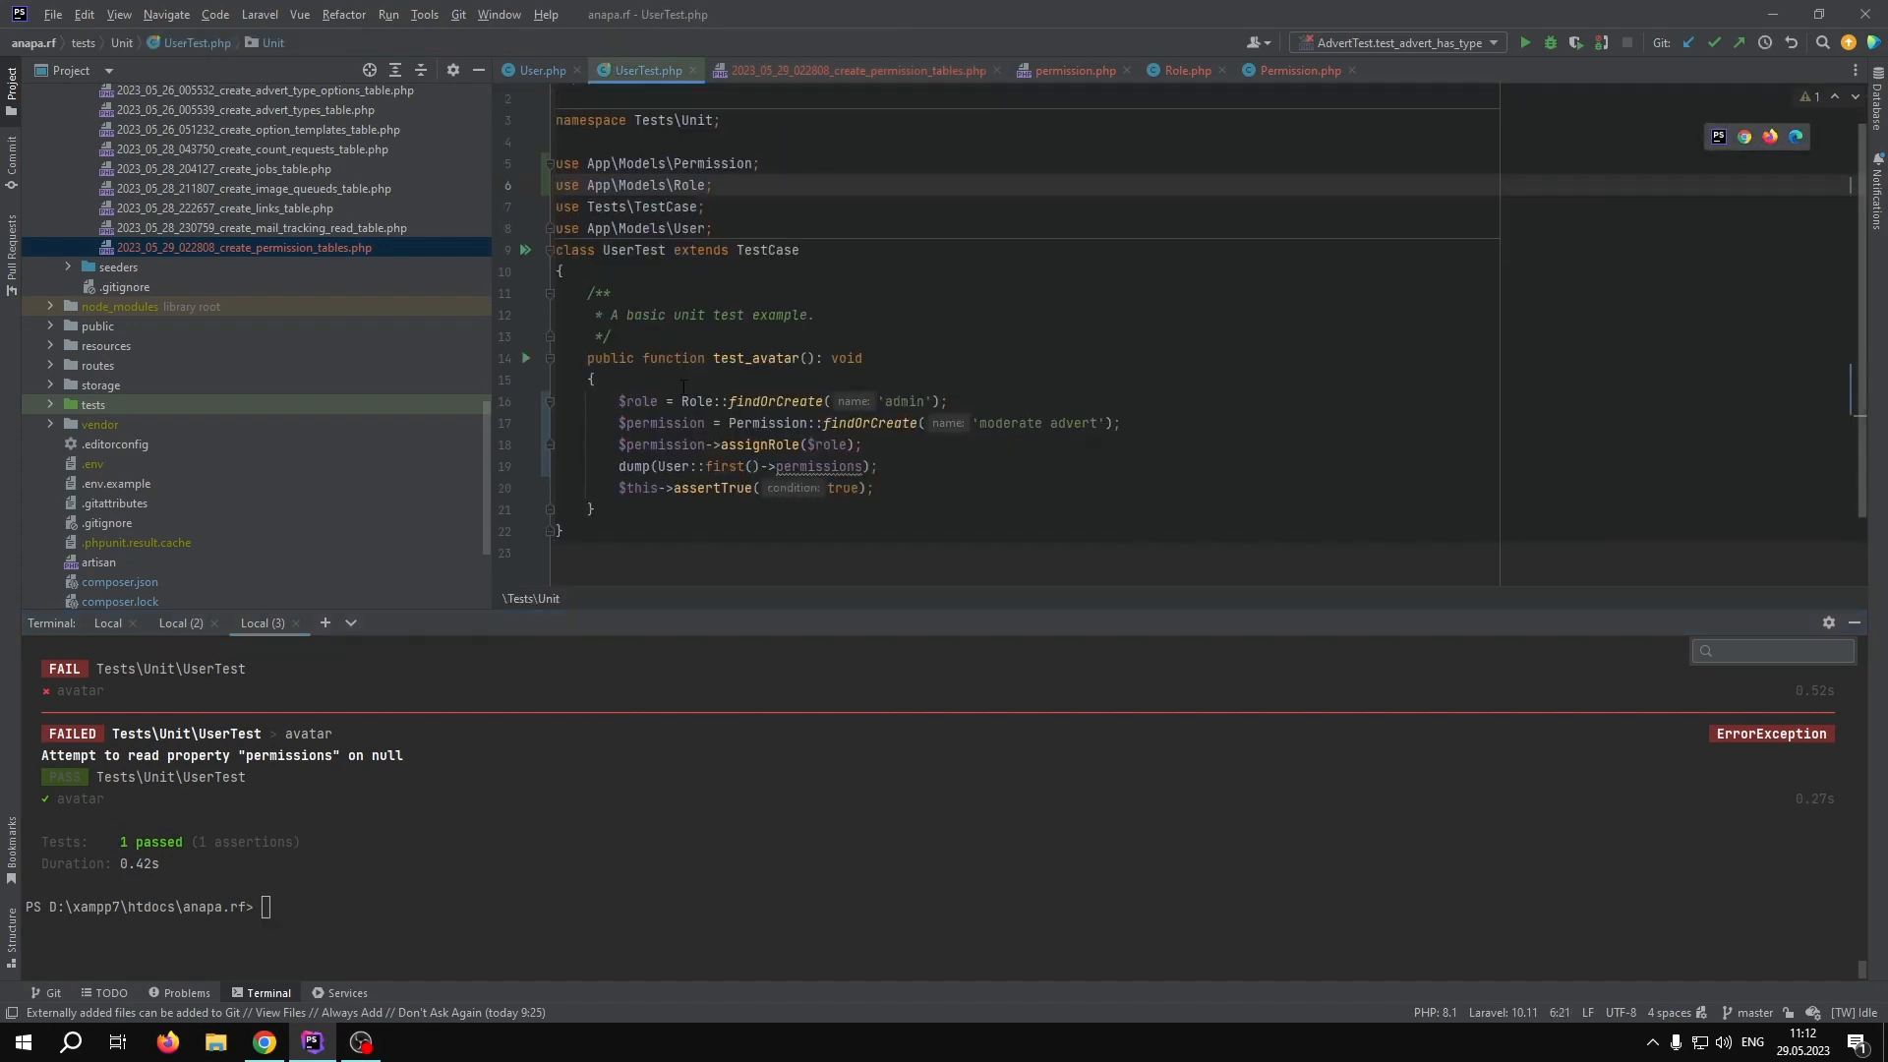
{"action": "scroll", "scroll_direction": "down", "scroll_amount": 3}
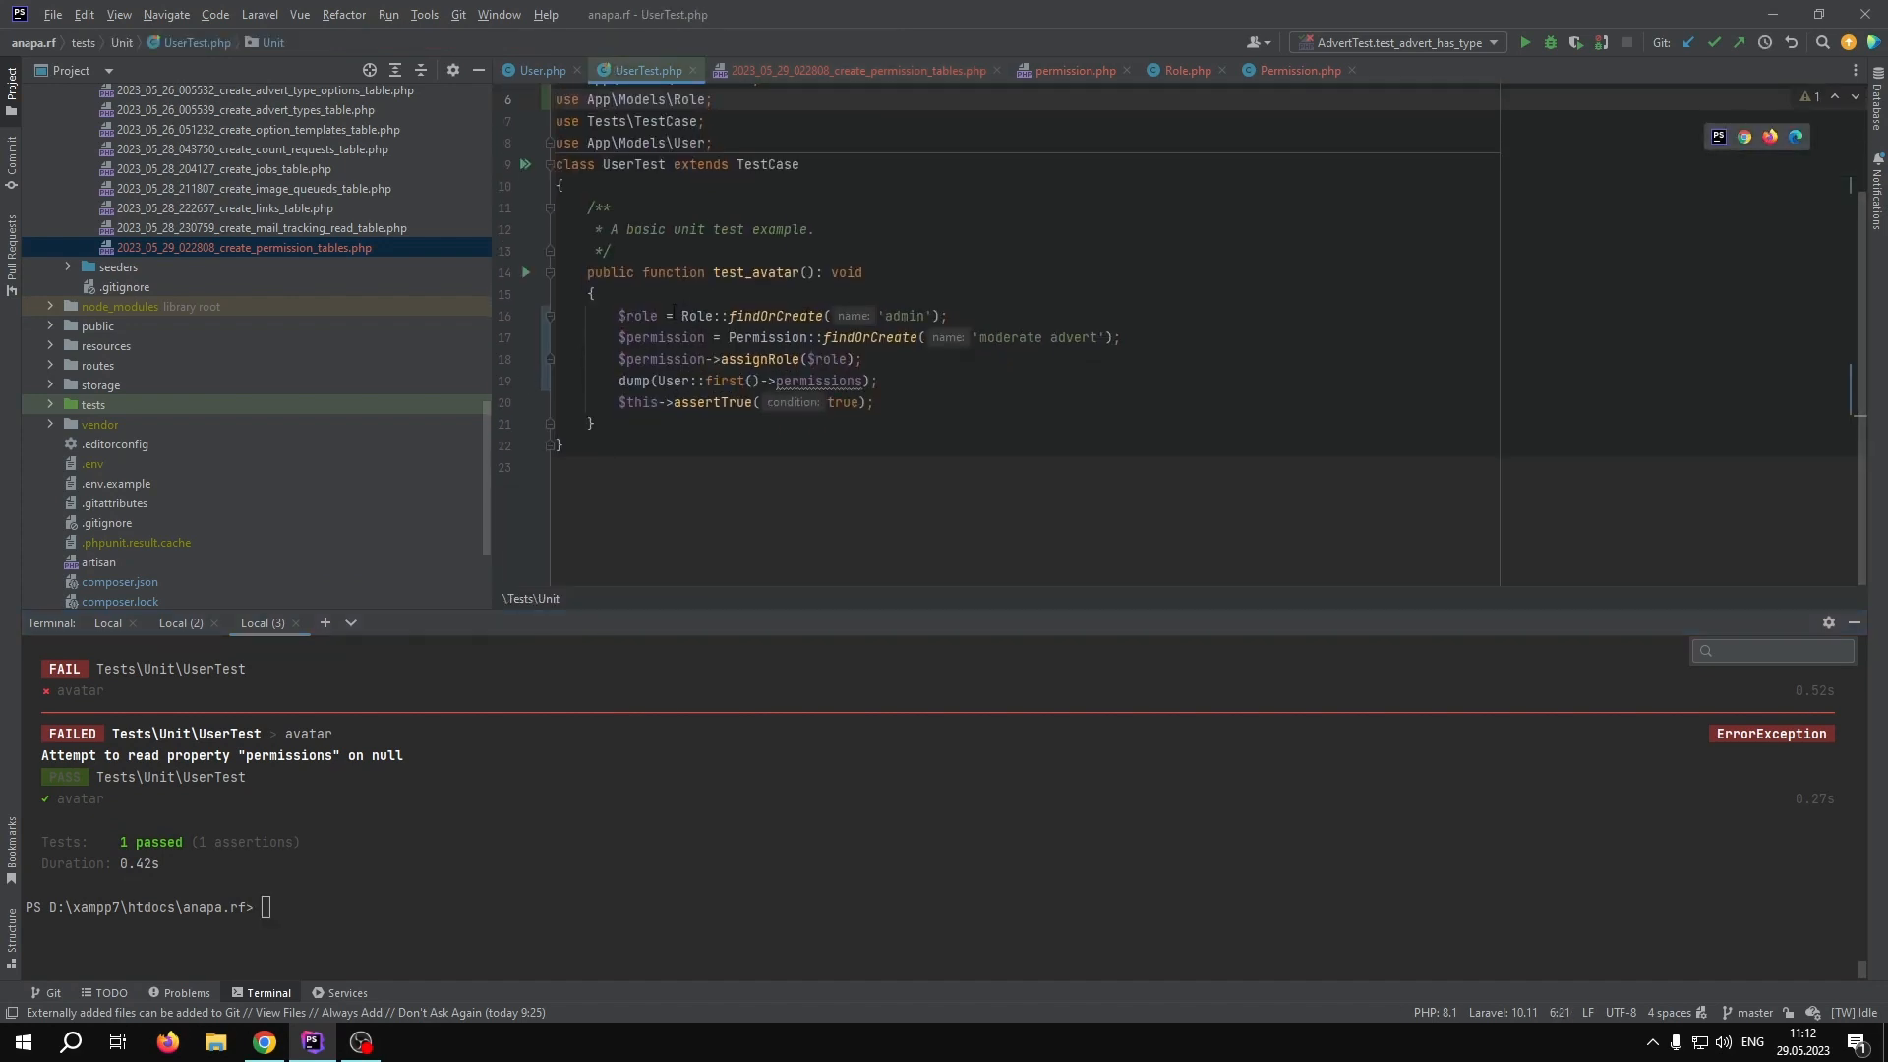
{"action": "double_click", "coordinate": [773, 316]}
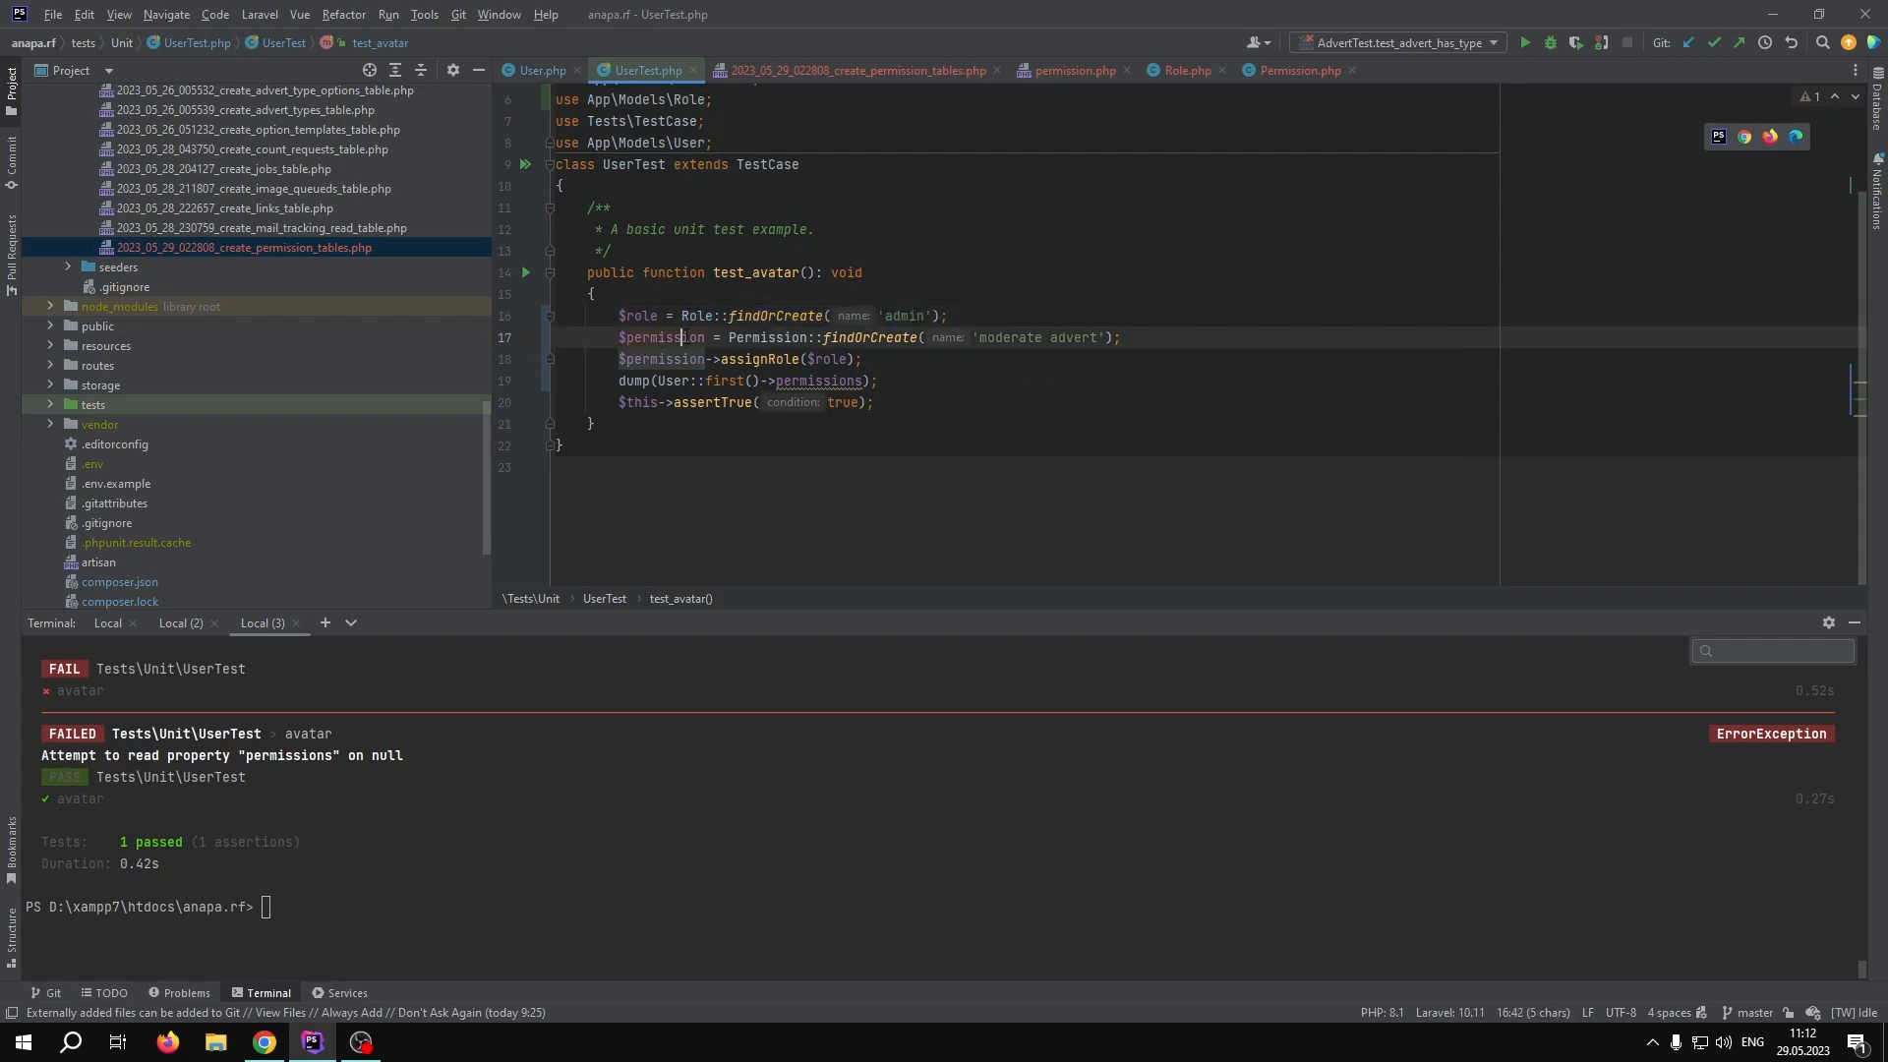
{"action": "double_click", "coordinate": [661, 337]}
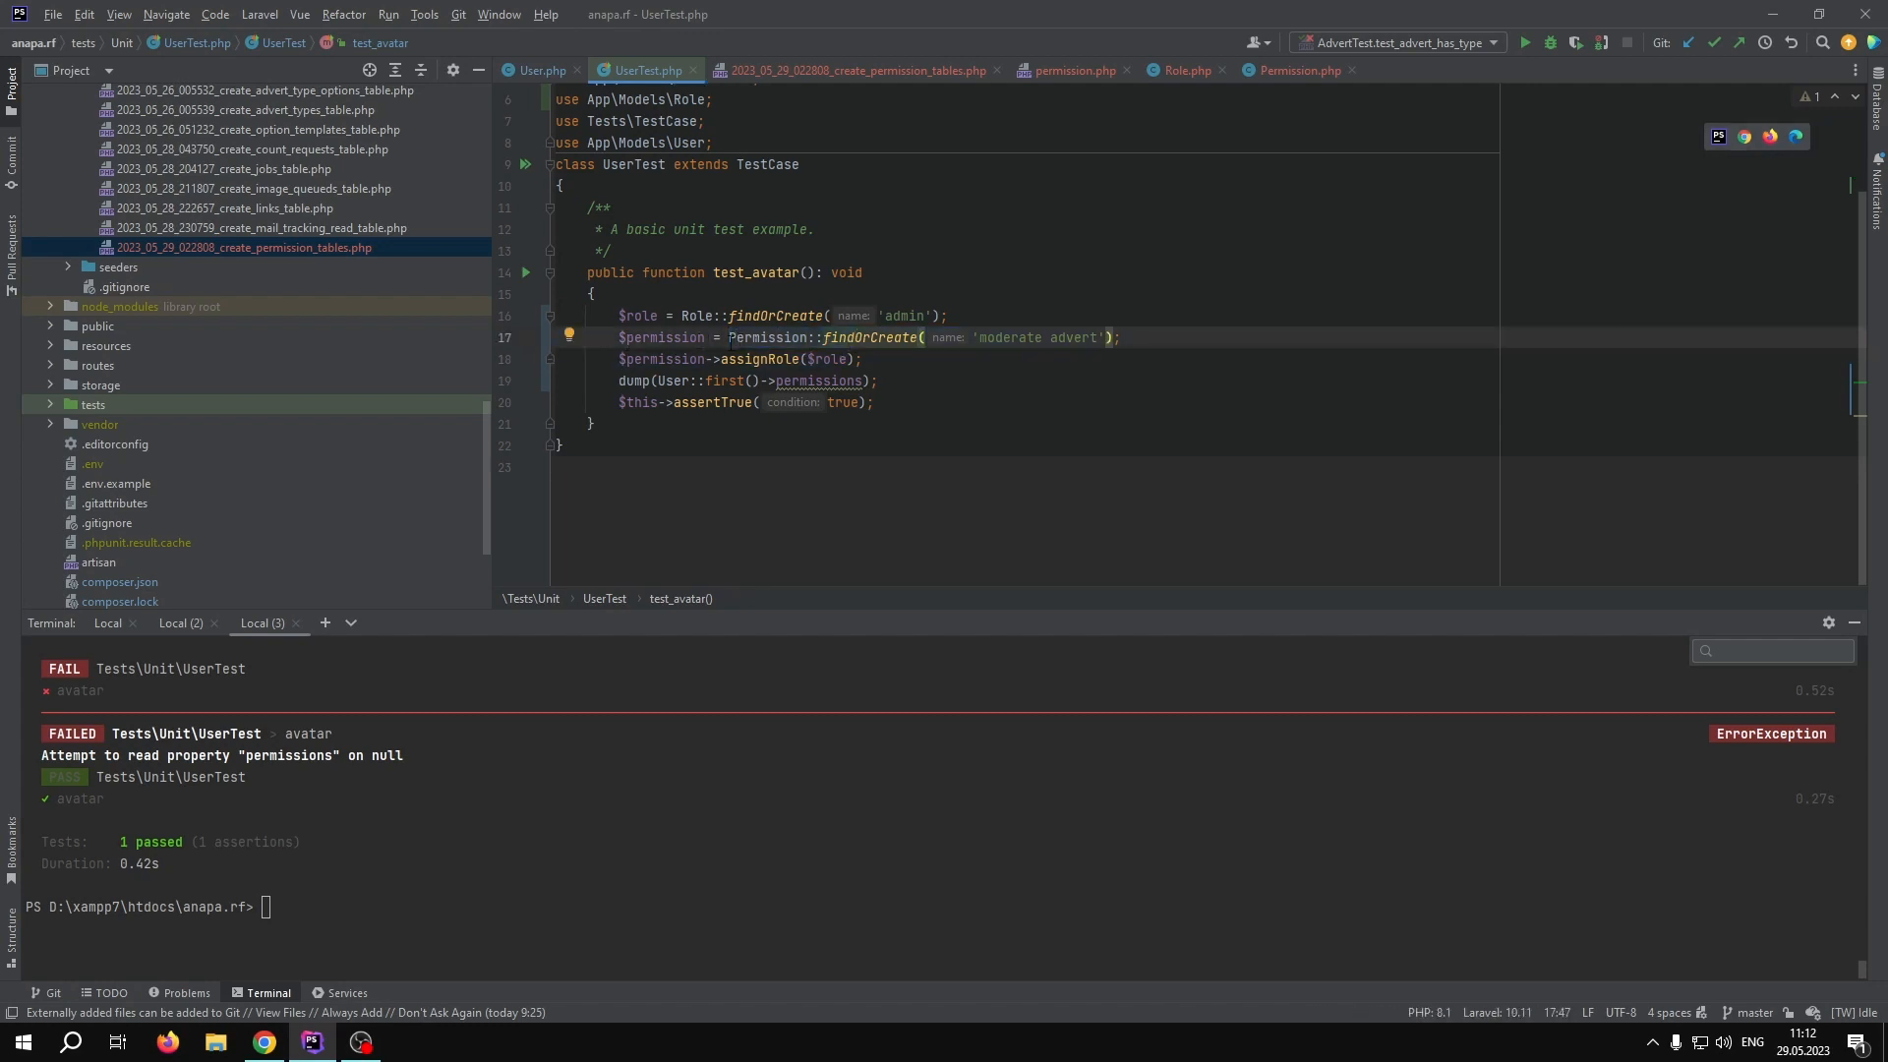
{"action": "double_click", "coordinate": [867, 337]}
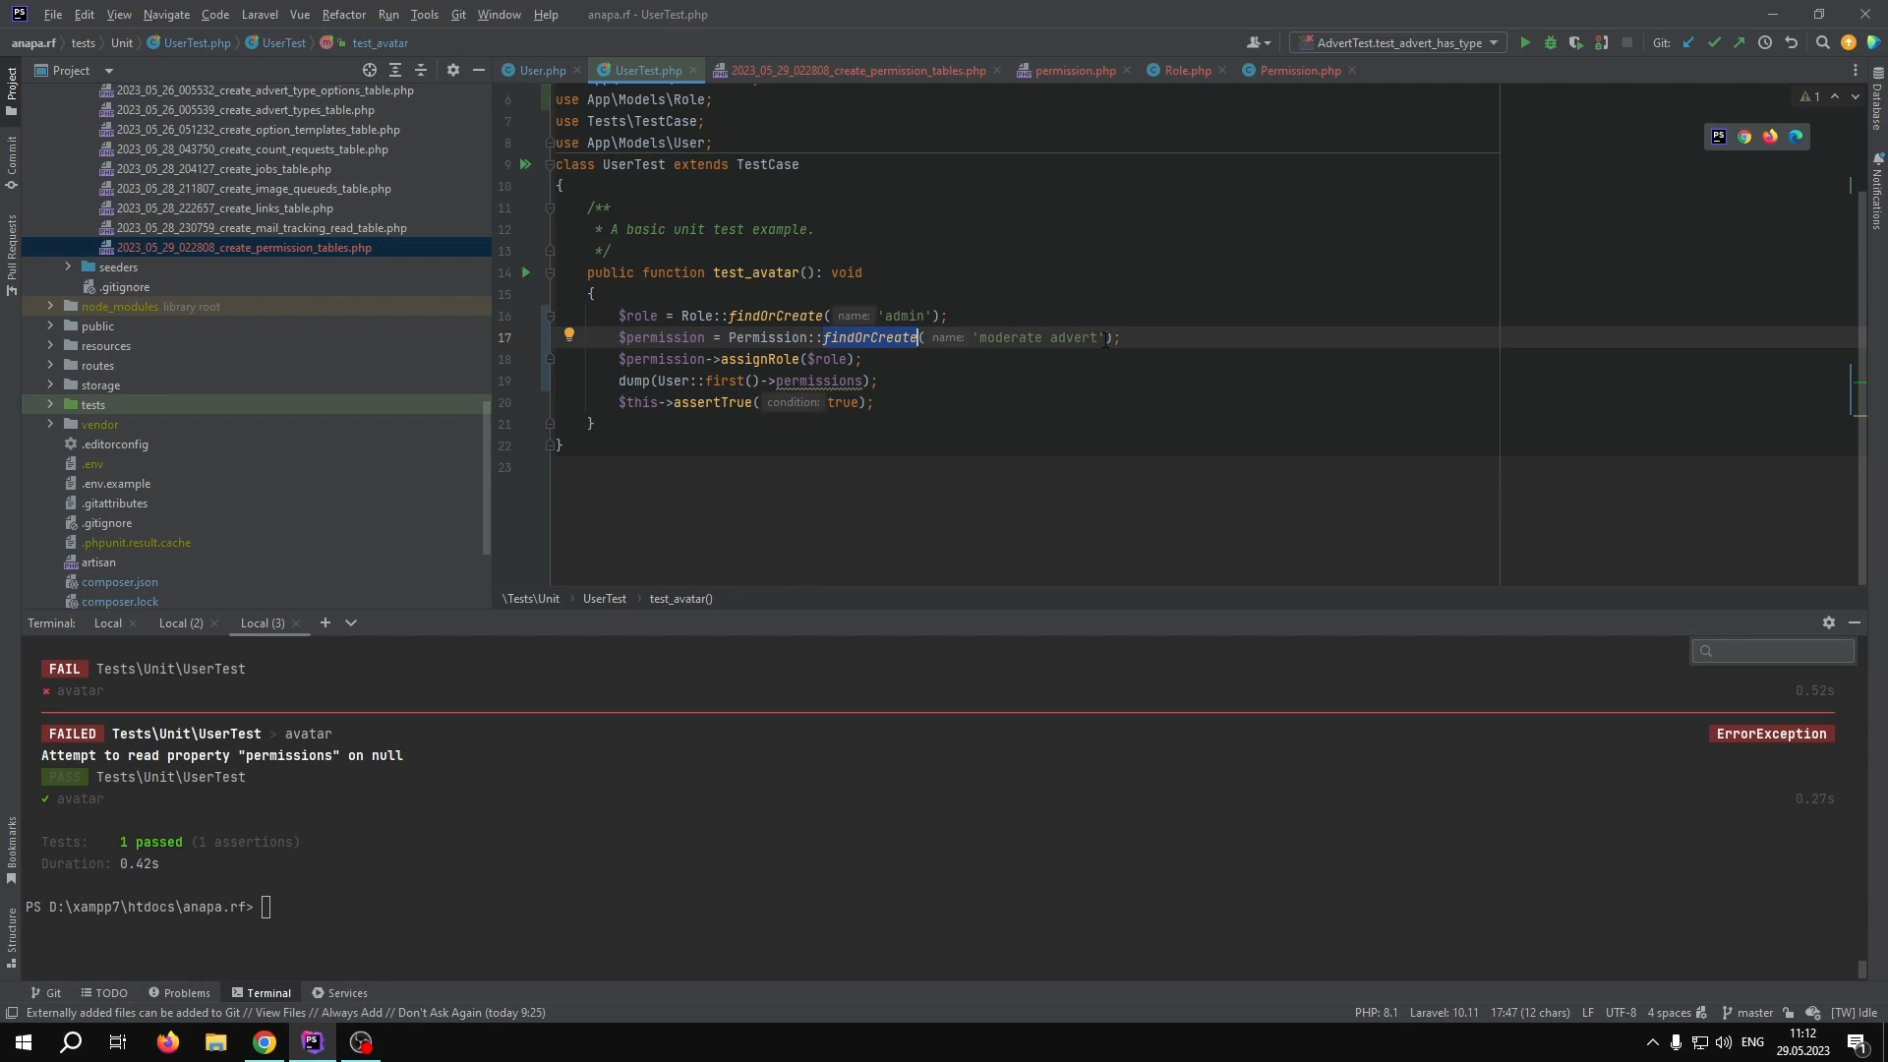
{"action": "left_click", "coordinate": [862, 359]}
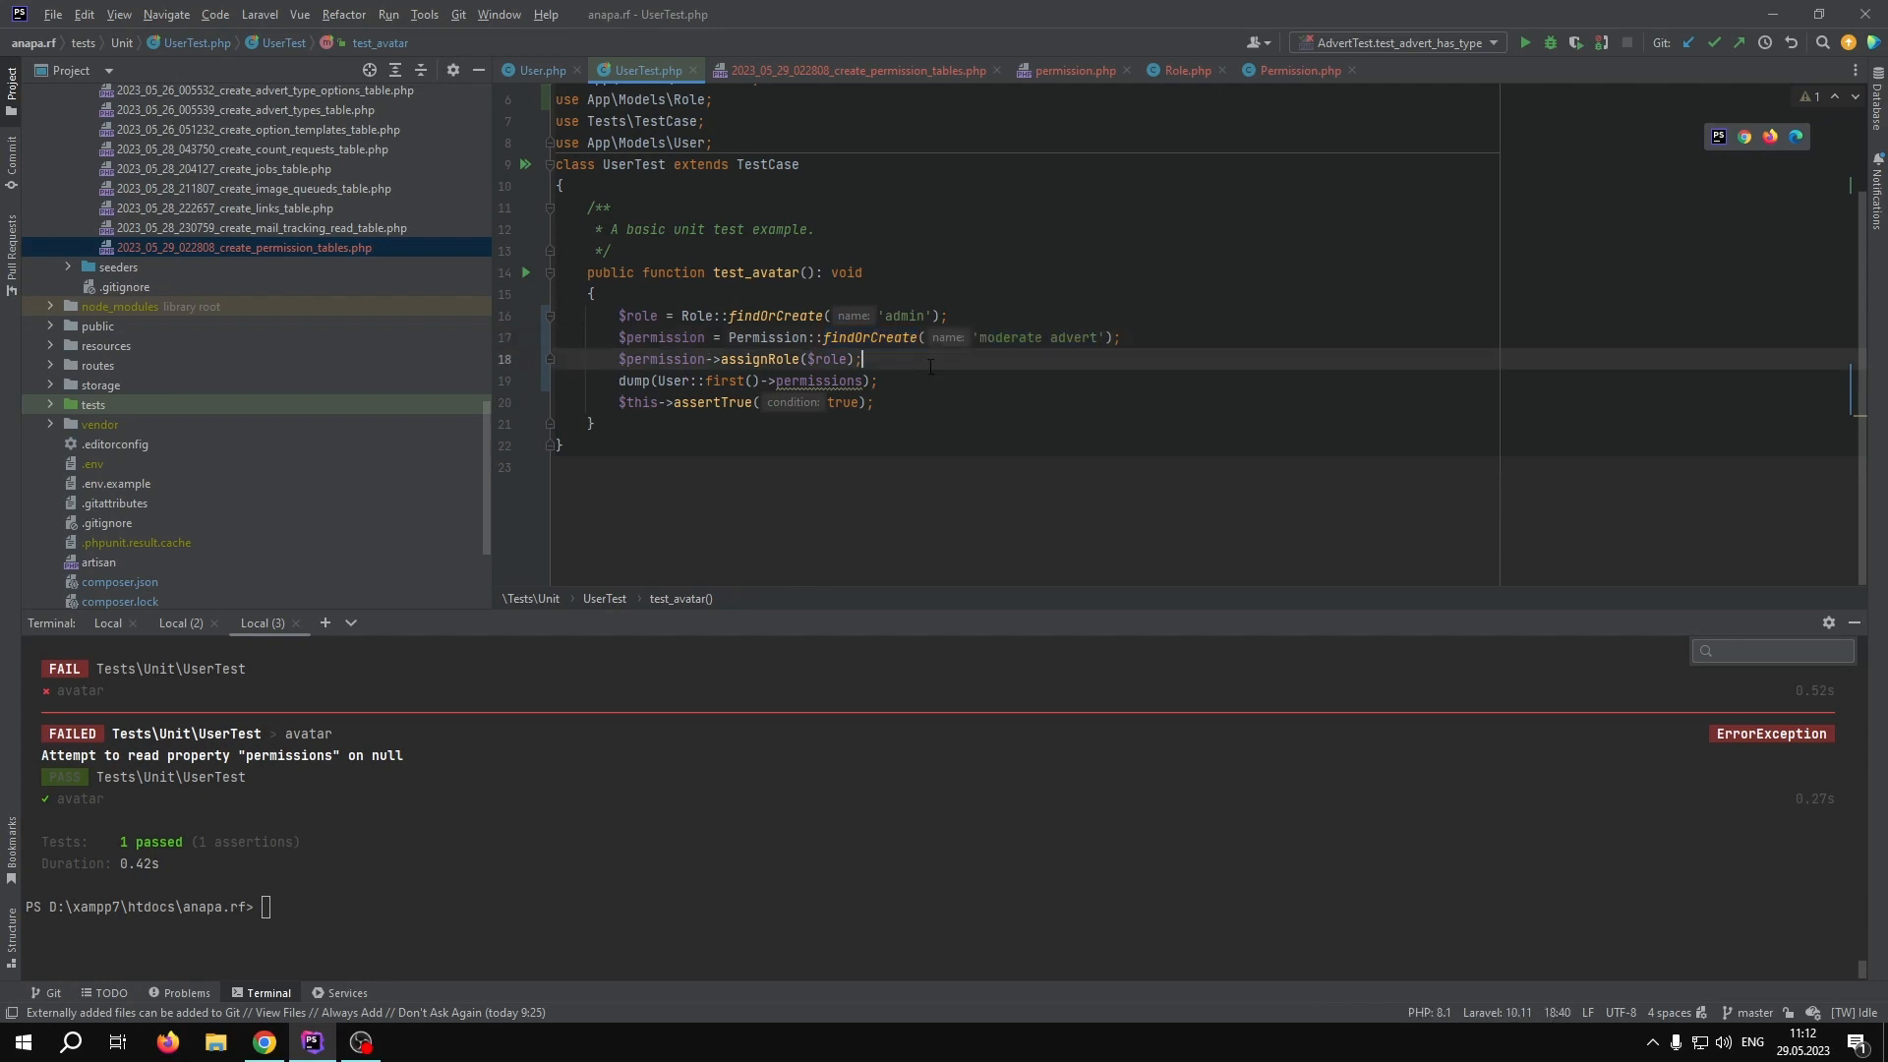
{"action": "double_click", "coordinate": [660, 359]}
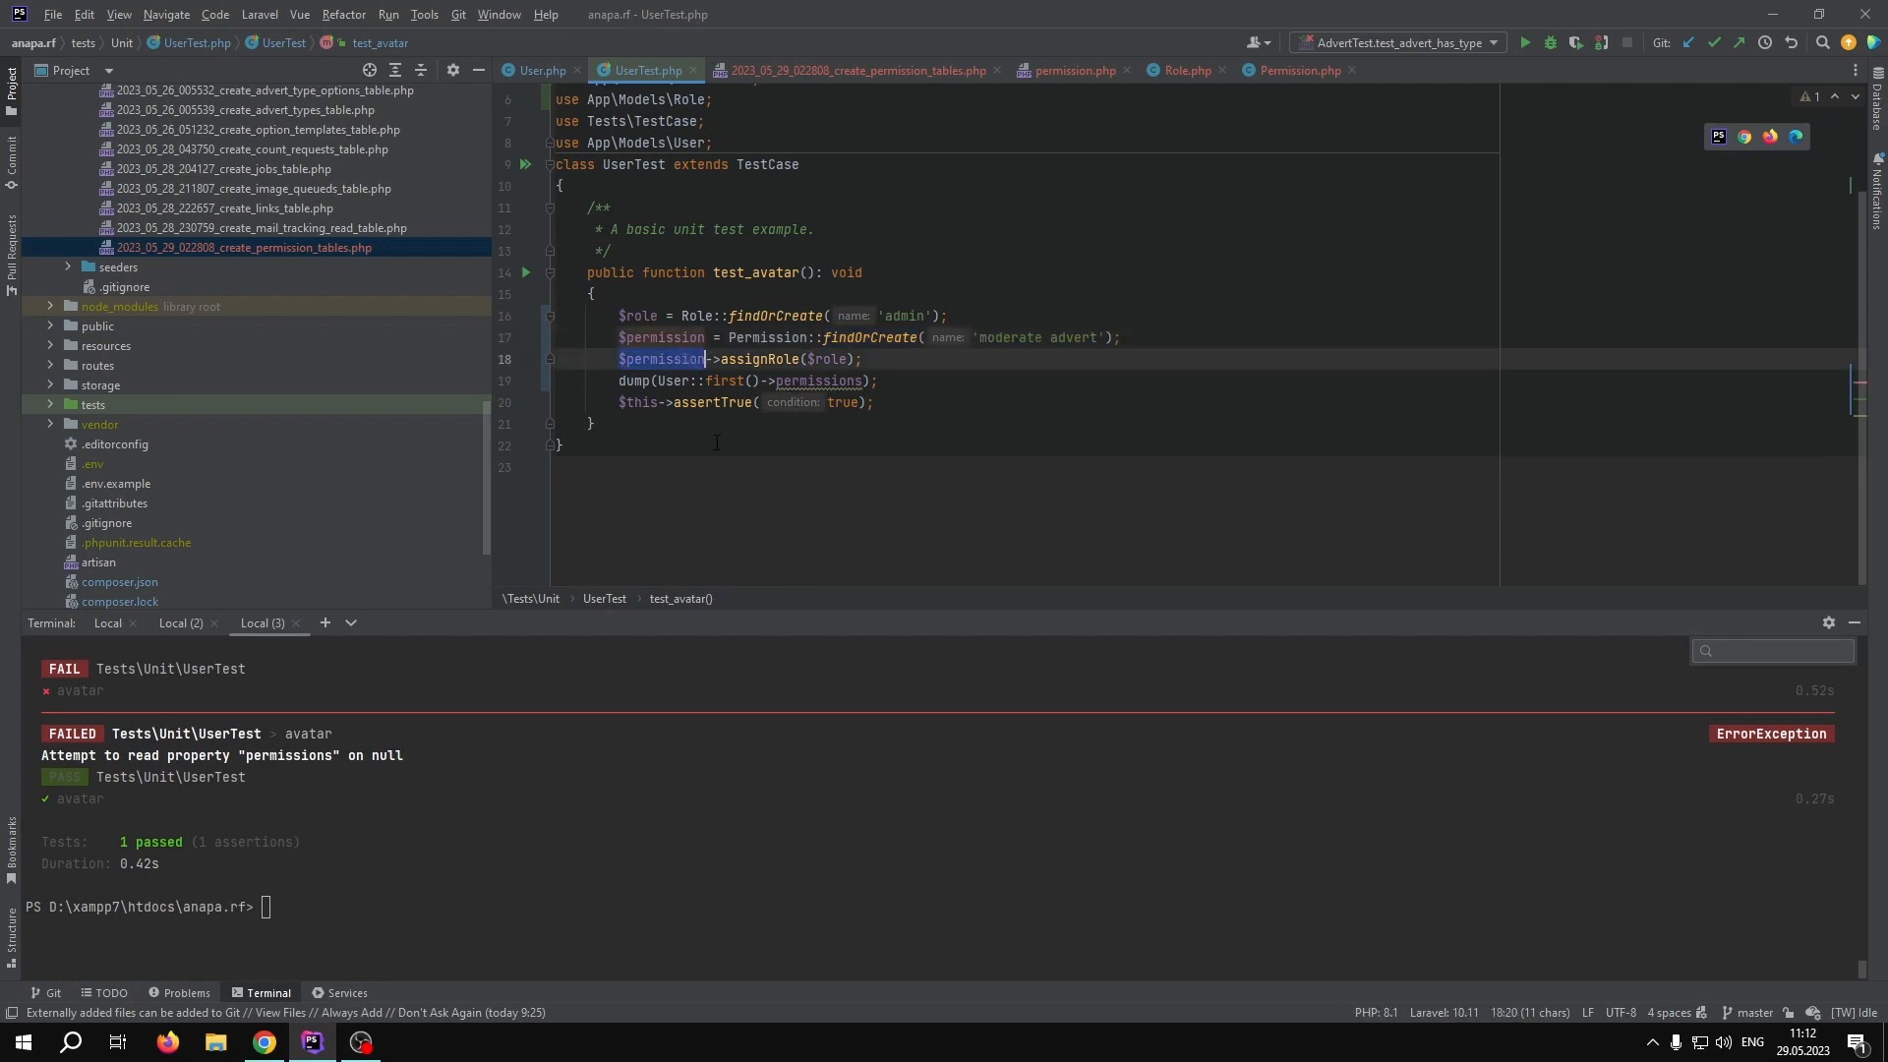
{"action": "double_click", "coordinate": [760, 359]}
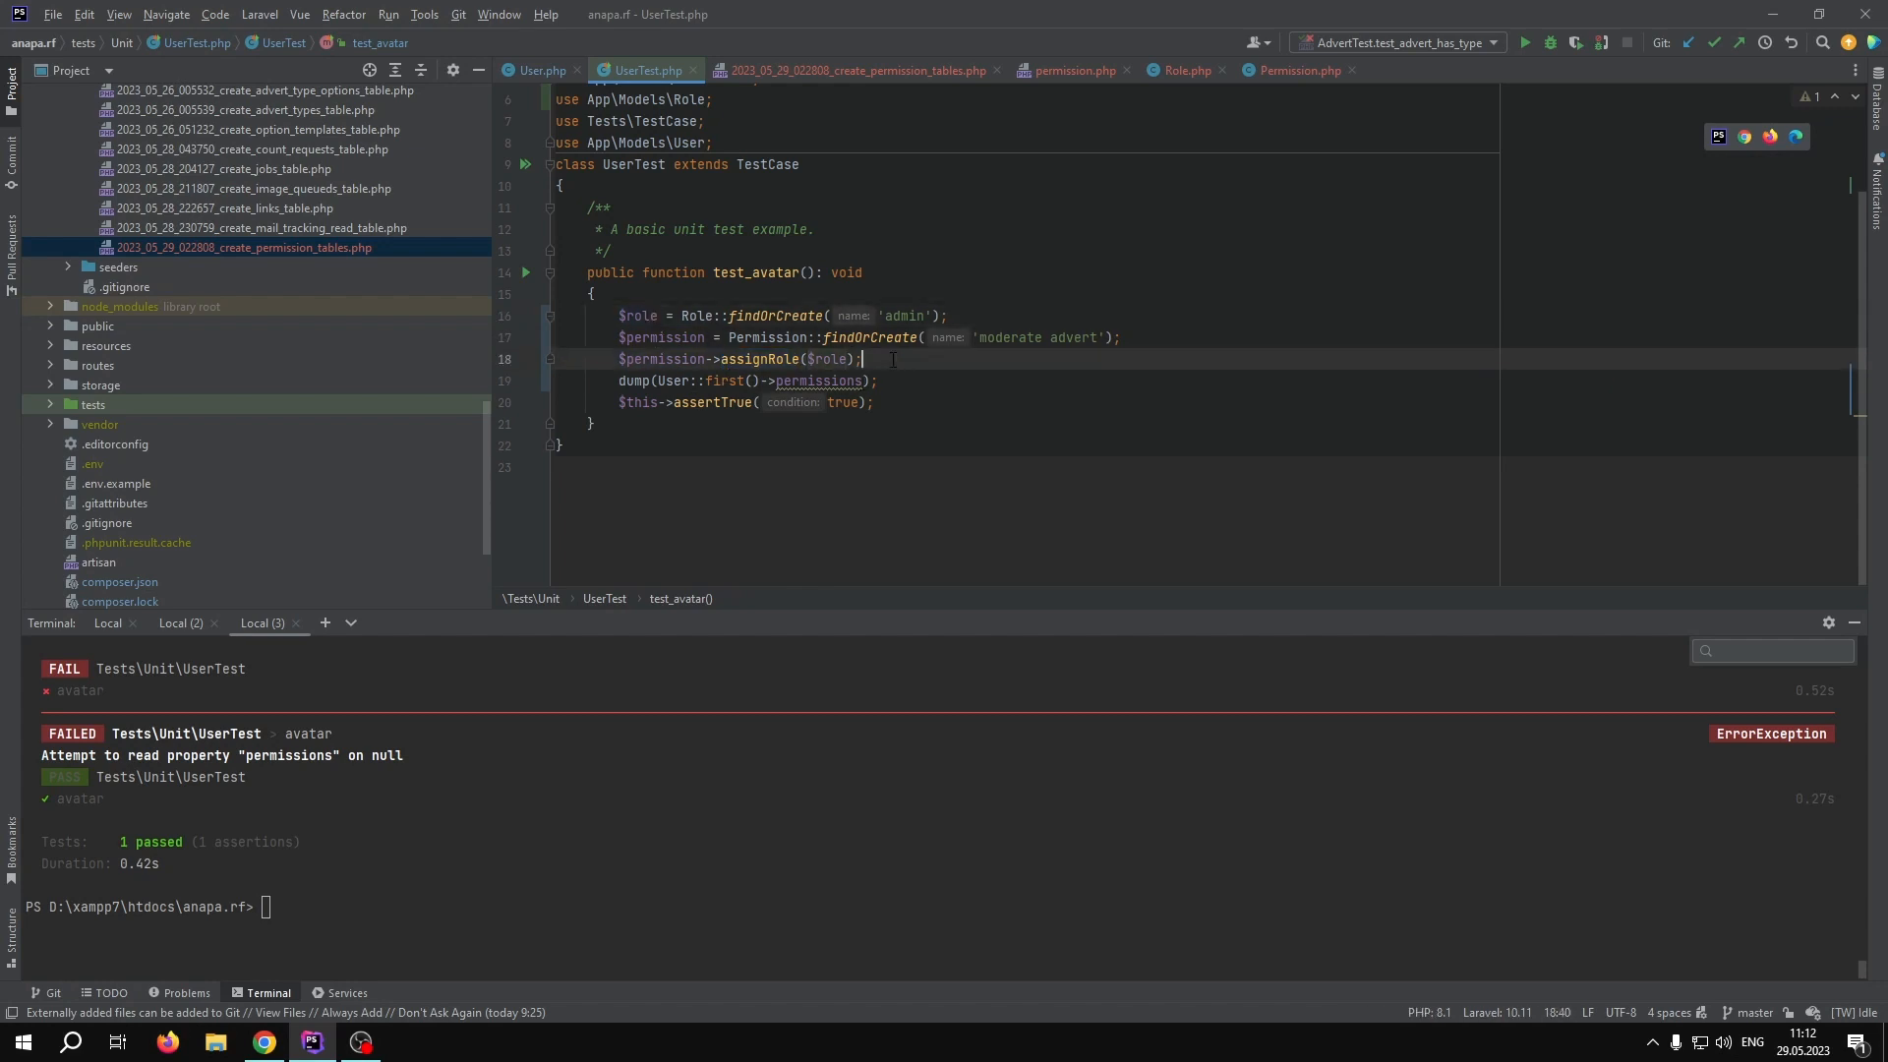
{"action": "double_click", "coordinate": [669, 380]}
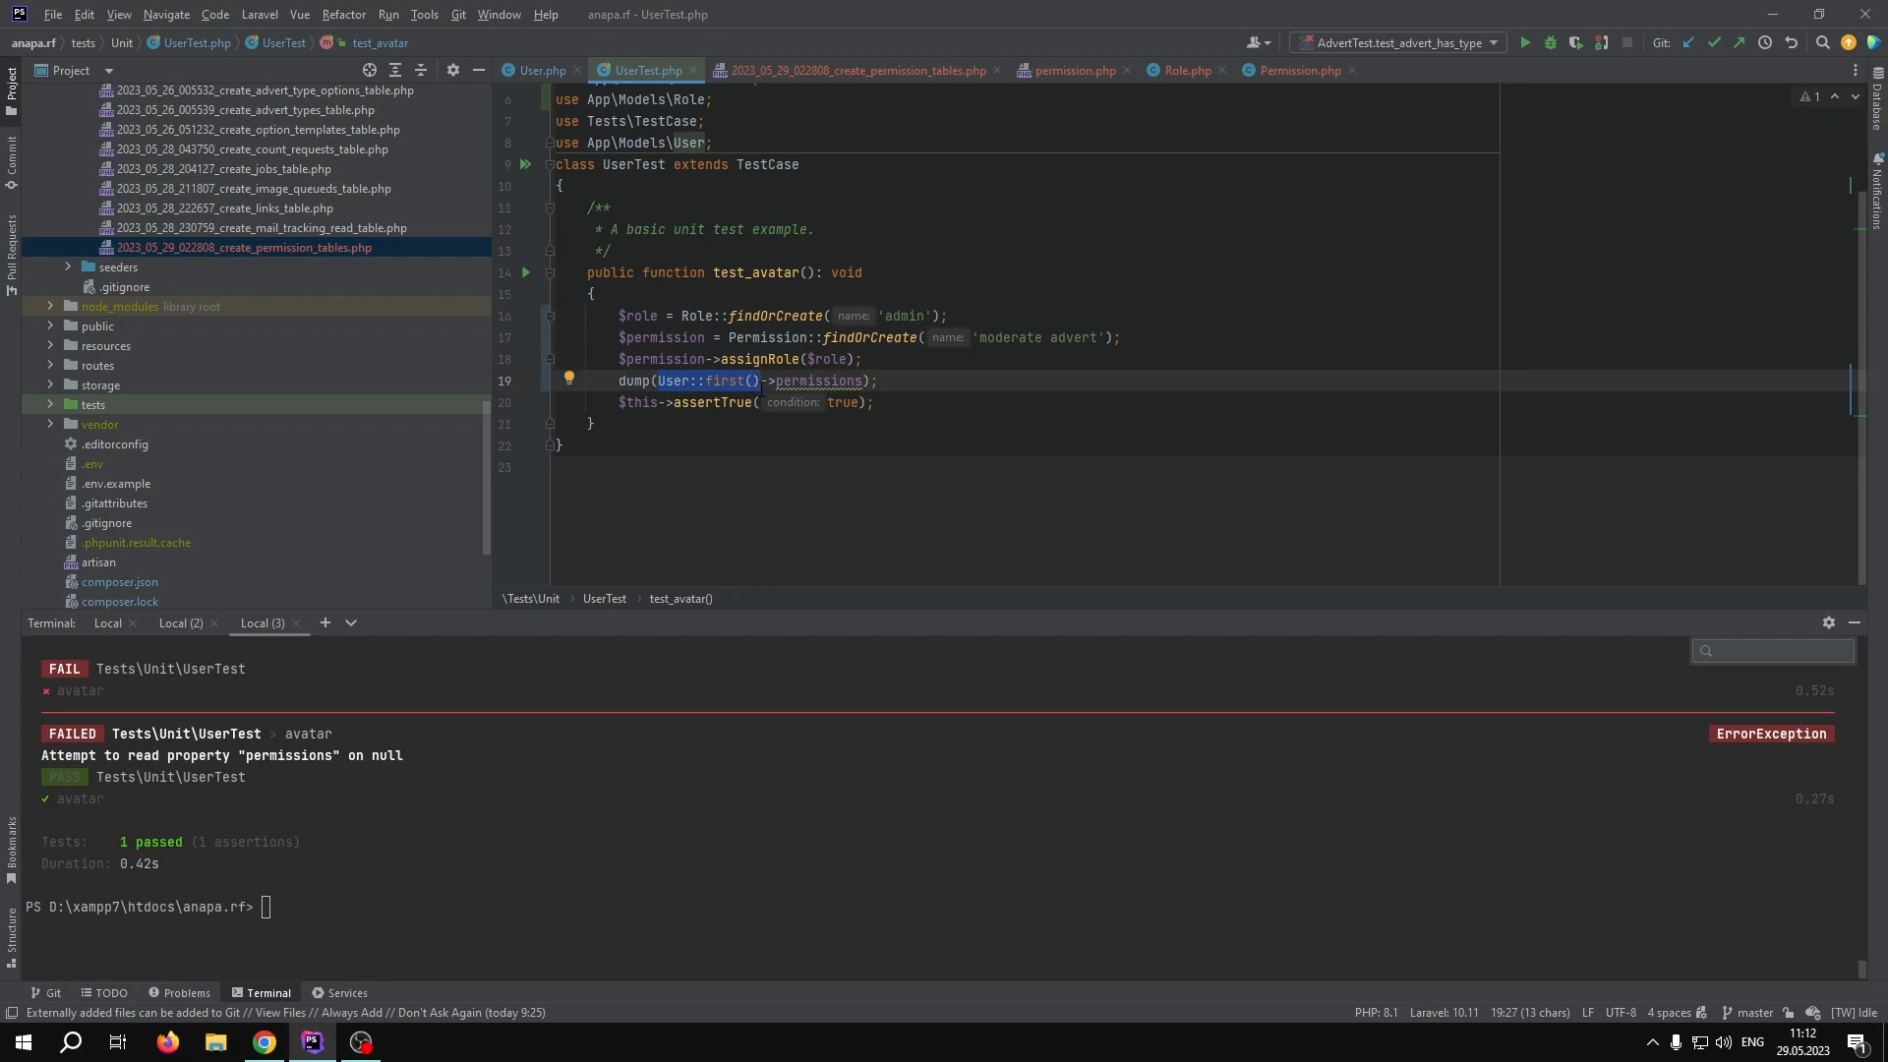
{"action": "double_click", "coordinate": [817, 380]}
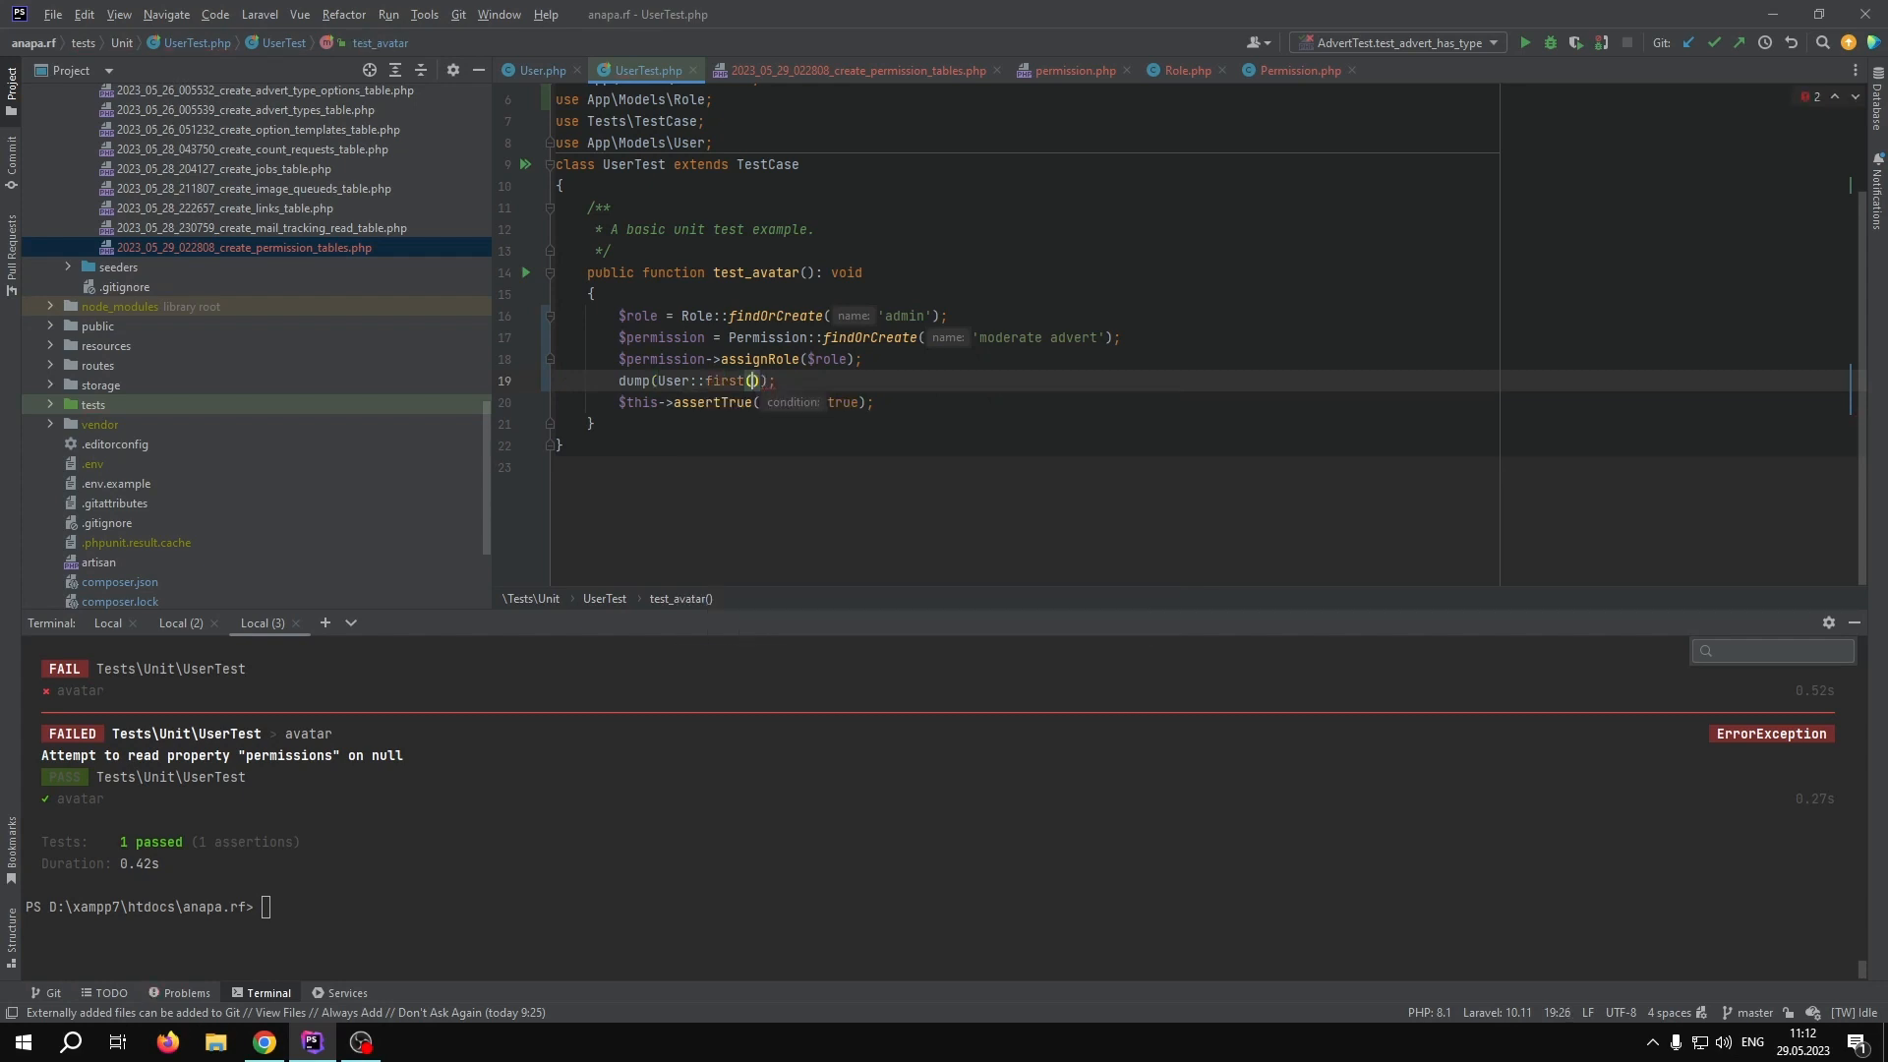
- Append ->assignRole('admin') to User::first() and run php artisan test on UserTest.php
{"action": "type", "text": "->assignRole( 'admin"}
{"action": "left_click", "coordinate": [942, 906]}
{"action": "type", "text": "php .\\artisan config:clear"}
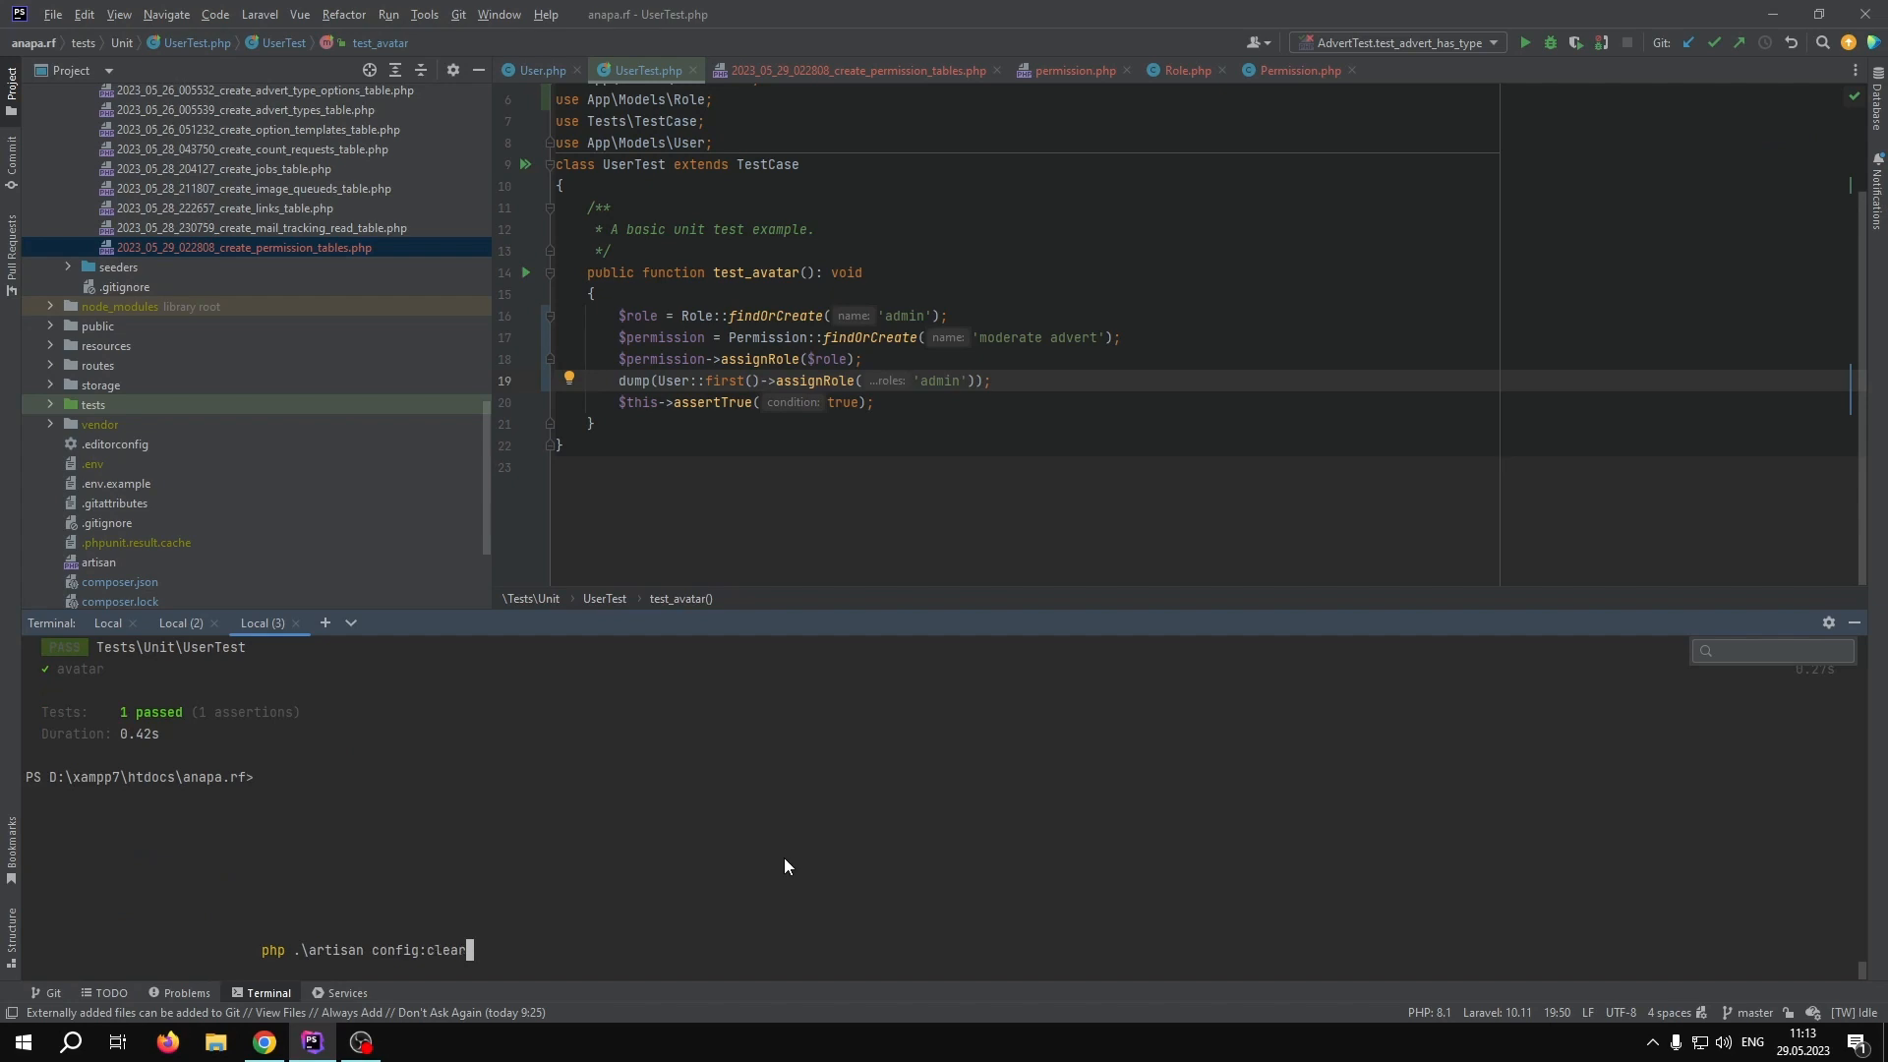
{"action": "type", "text": "php artisan test --path D:\\xampp7\\htdocs\\anapa.rf\\tests\\Unit\\UserTest.php"}
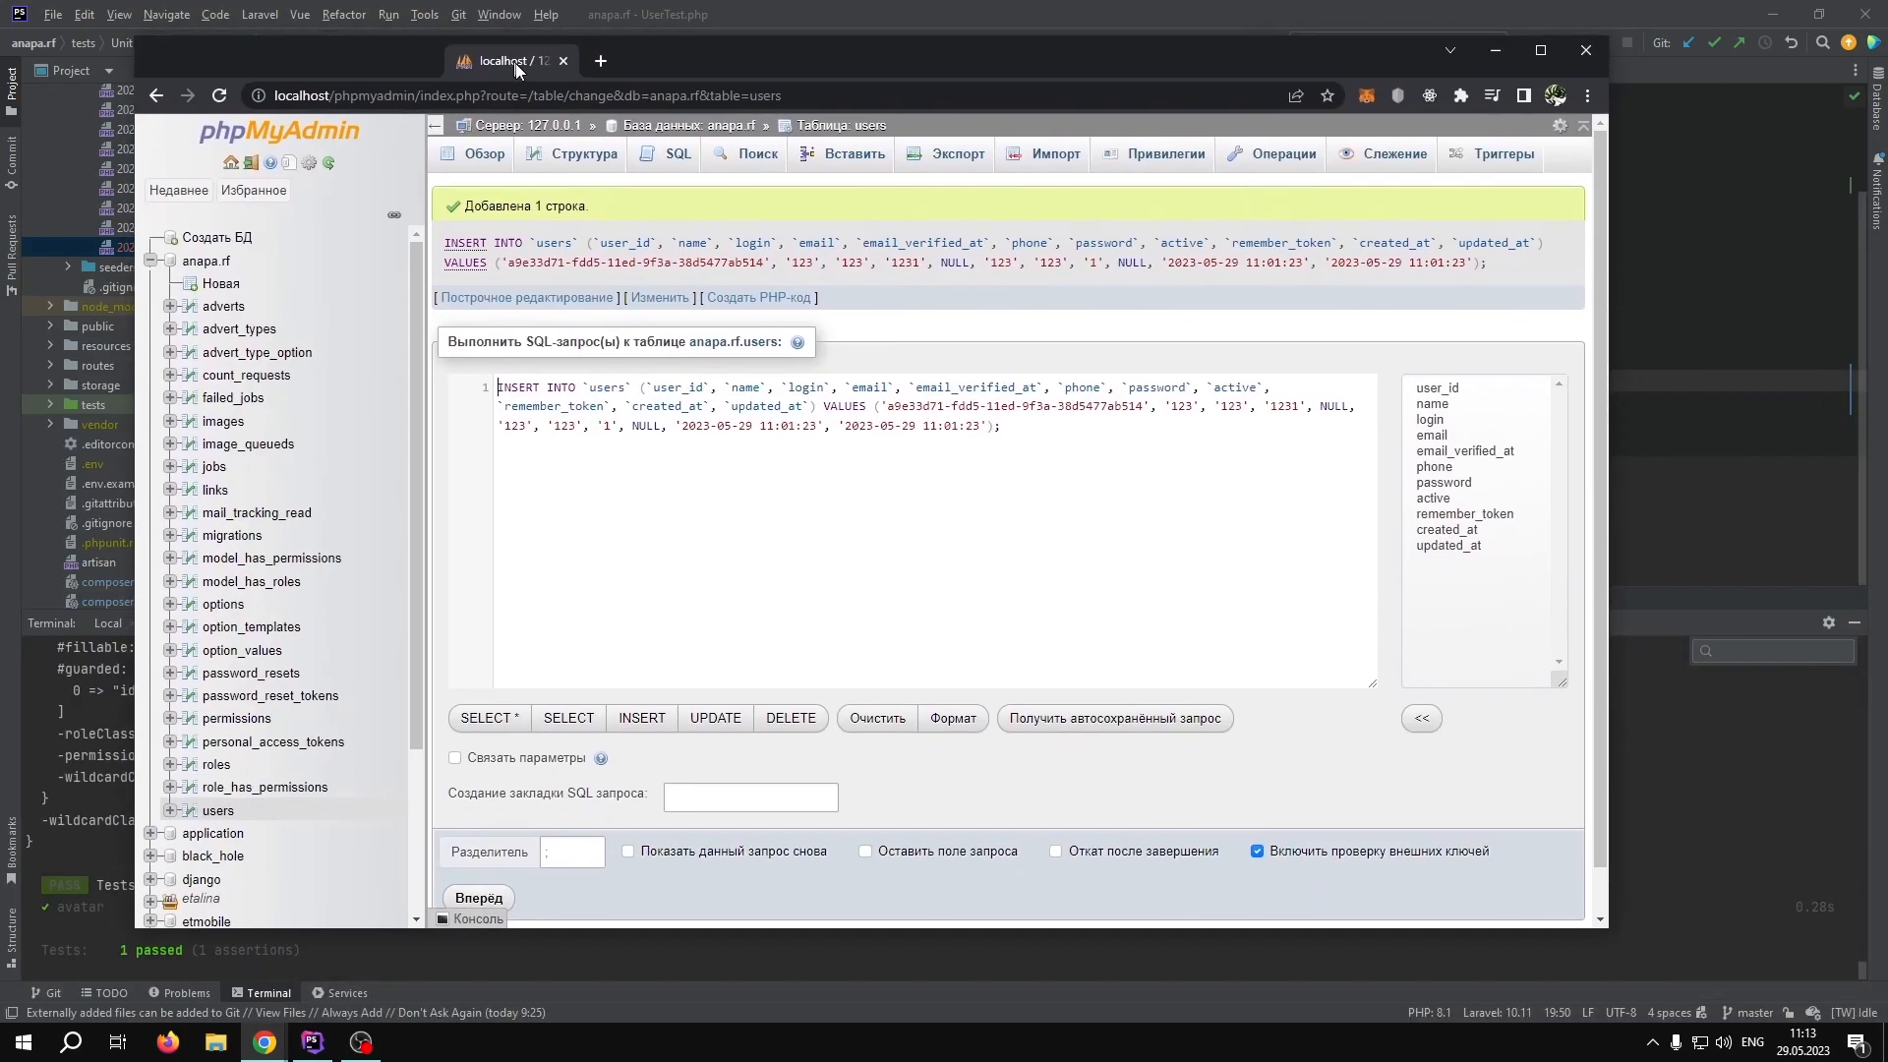
- Browse the users table, then the role_has_permissions table
{"action": "left_click", "coordinate": [484, 156]}
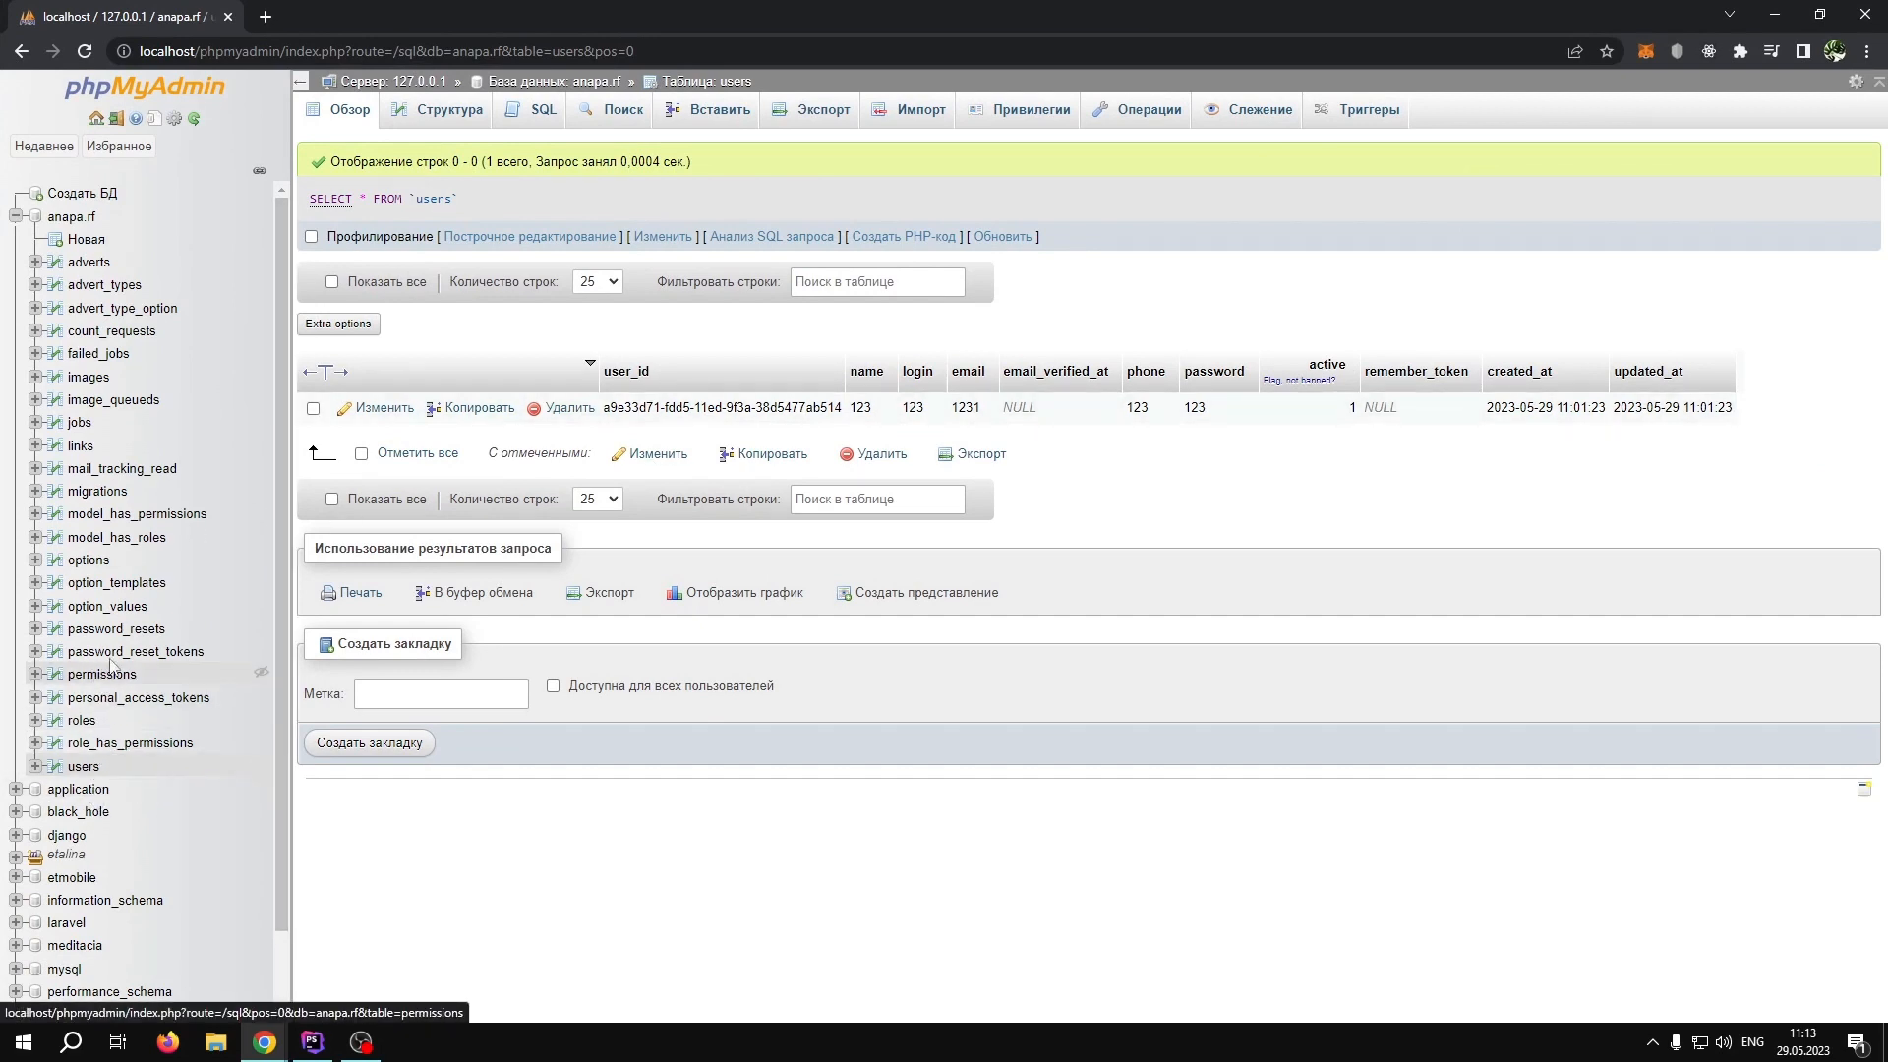
{"action": "mouse_move", "coordinate": [135, 651]}
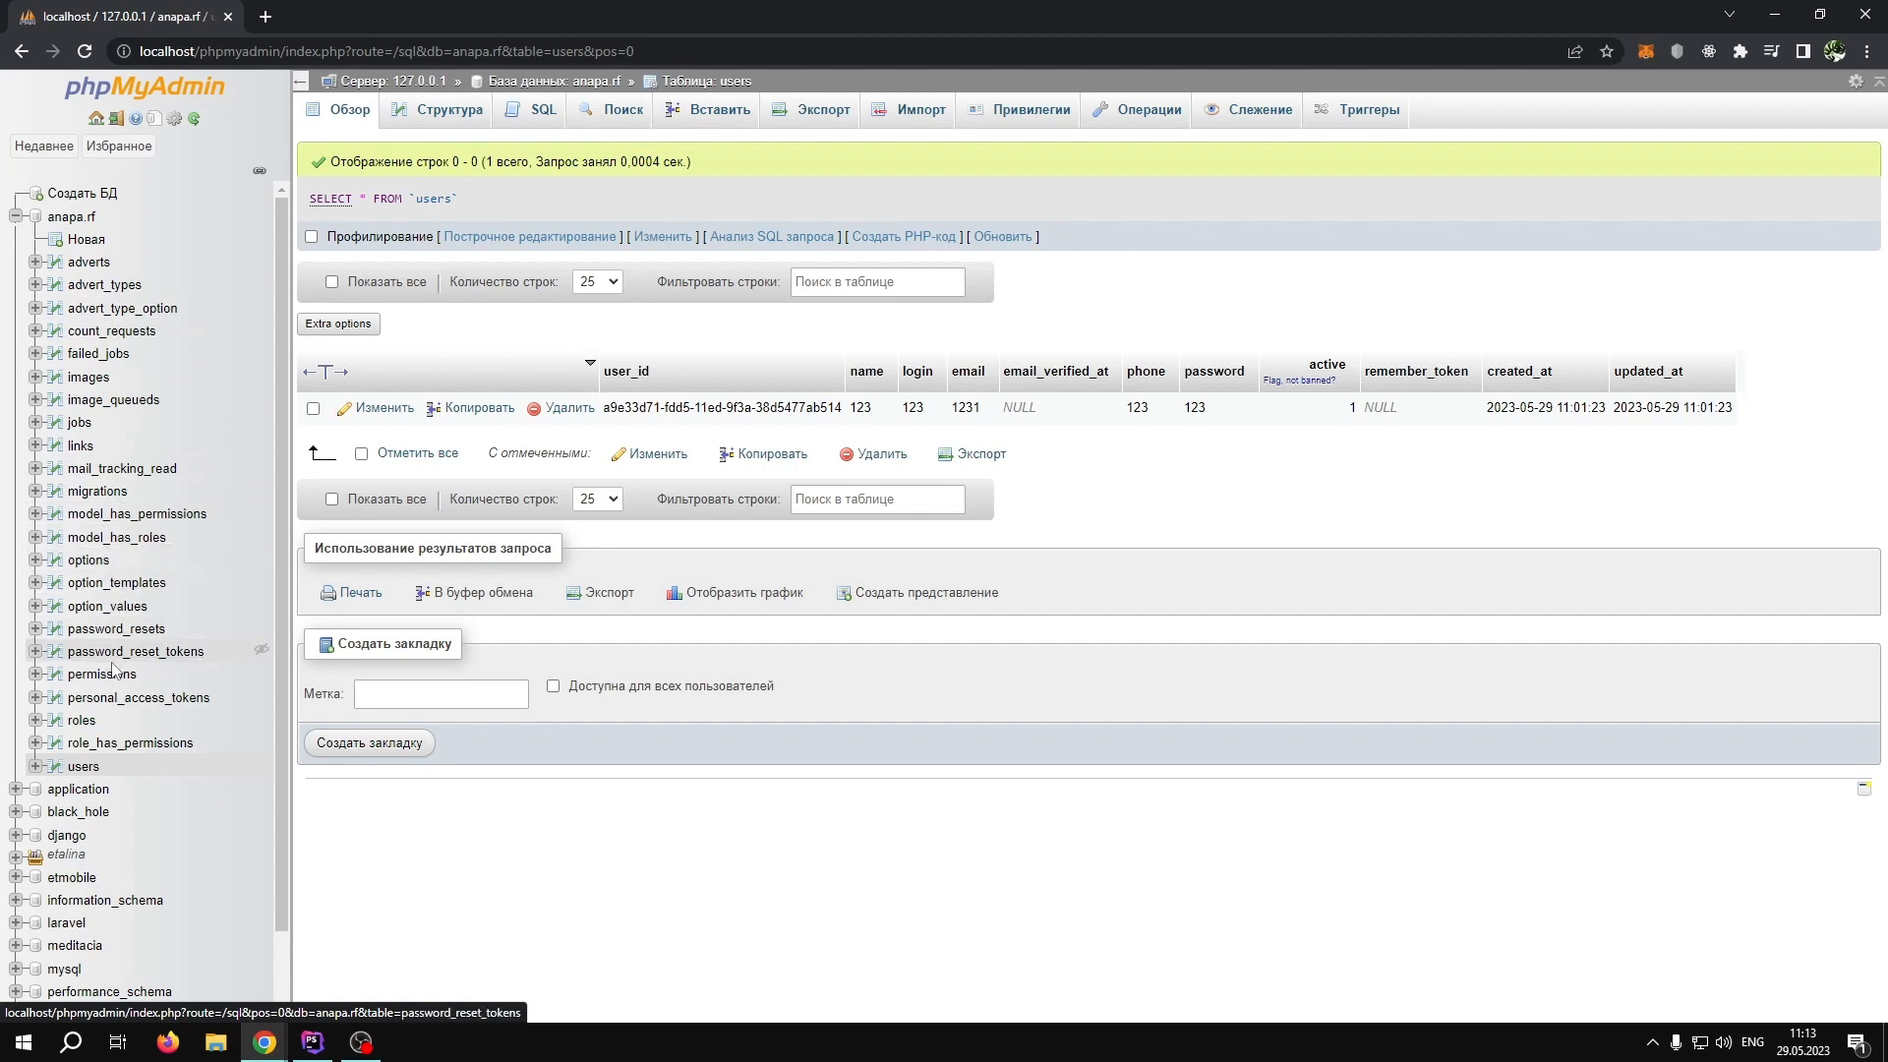
{"action": "left_click", "coordinate": [130, 743]}
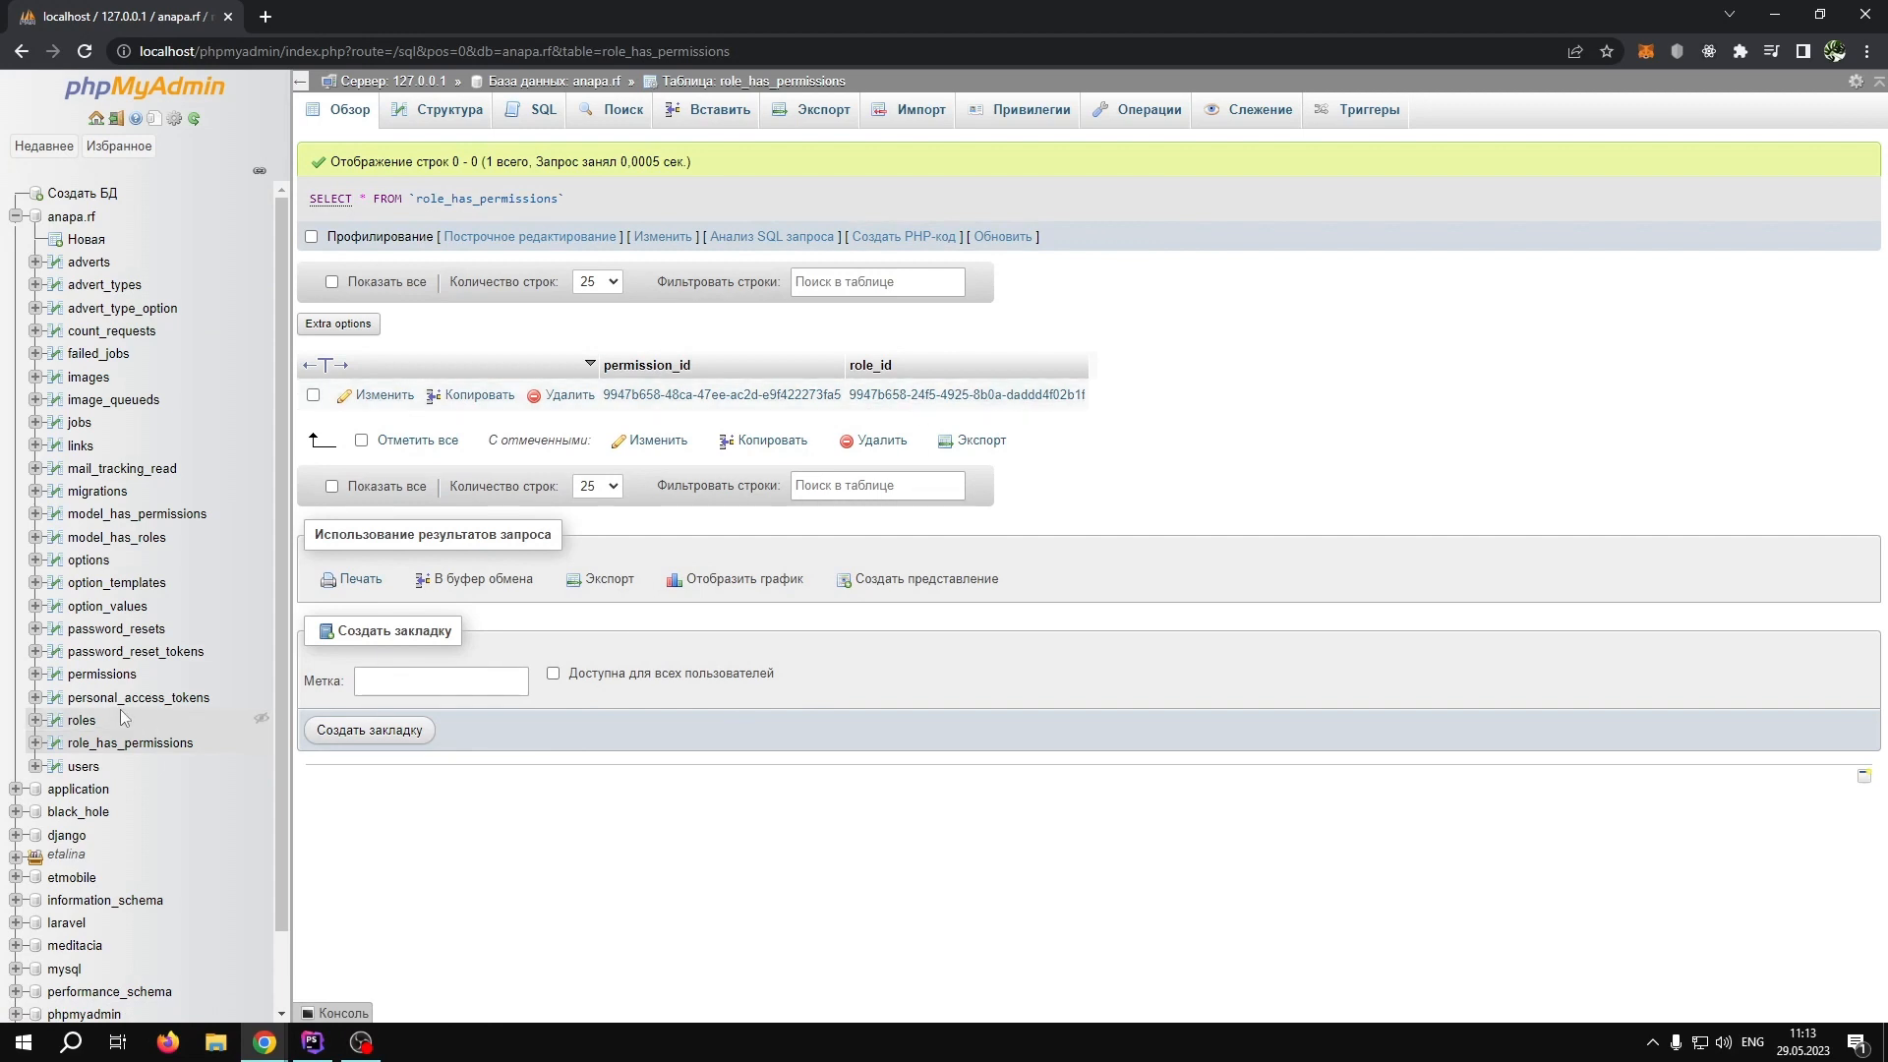
- Check the roles, model_has_roles and model_has_permissions tables, then return to PhpStorm
{"action": "left_click", "coordinate": [80, 719]}
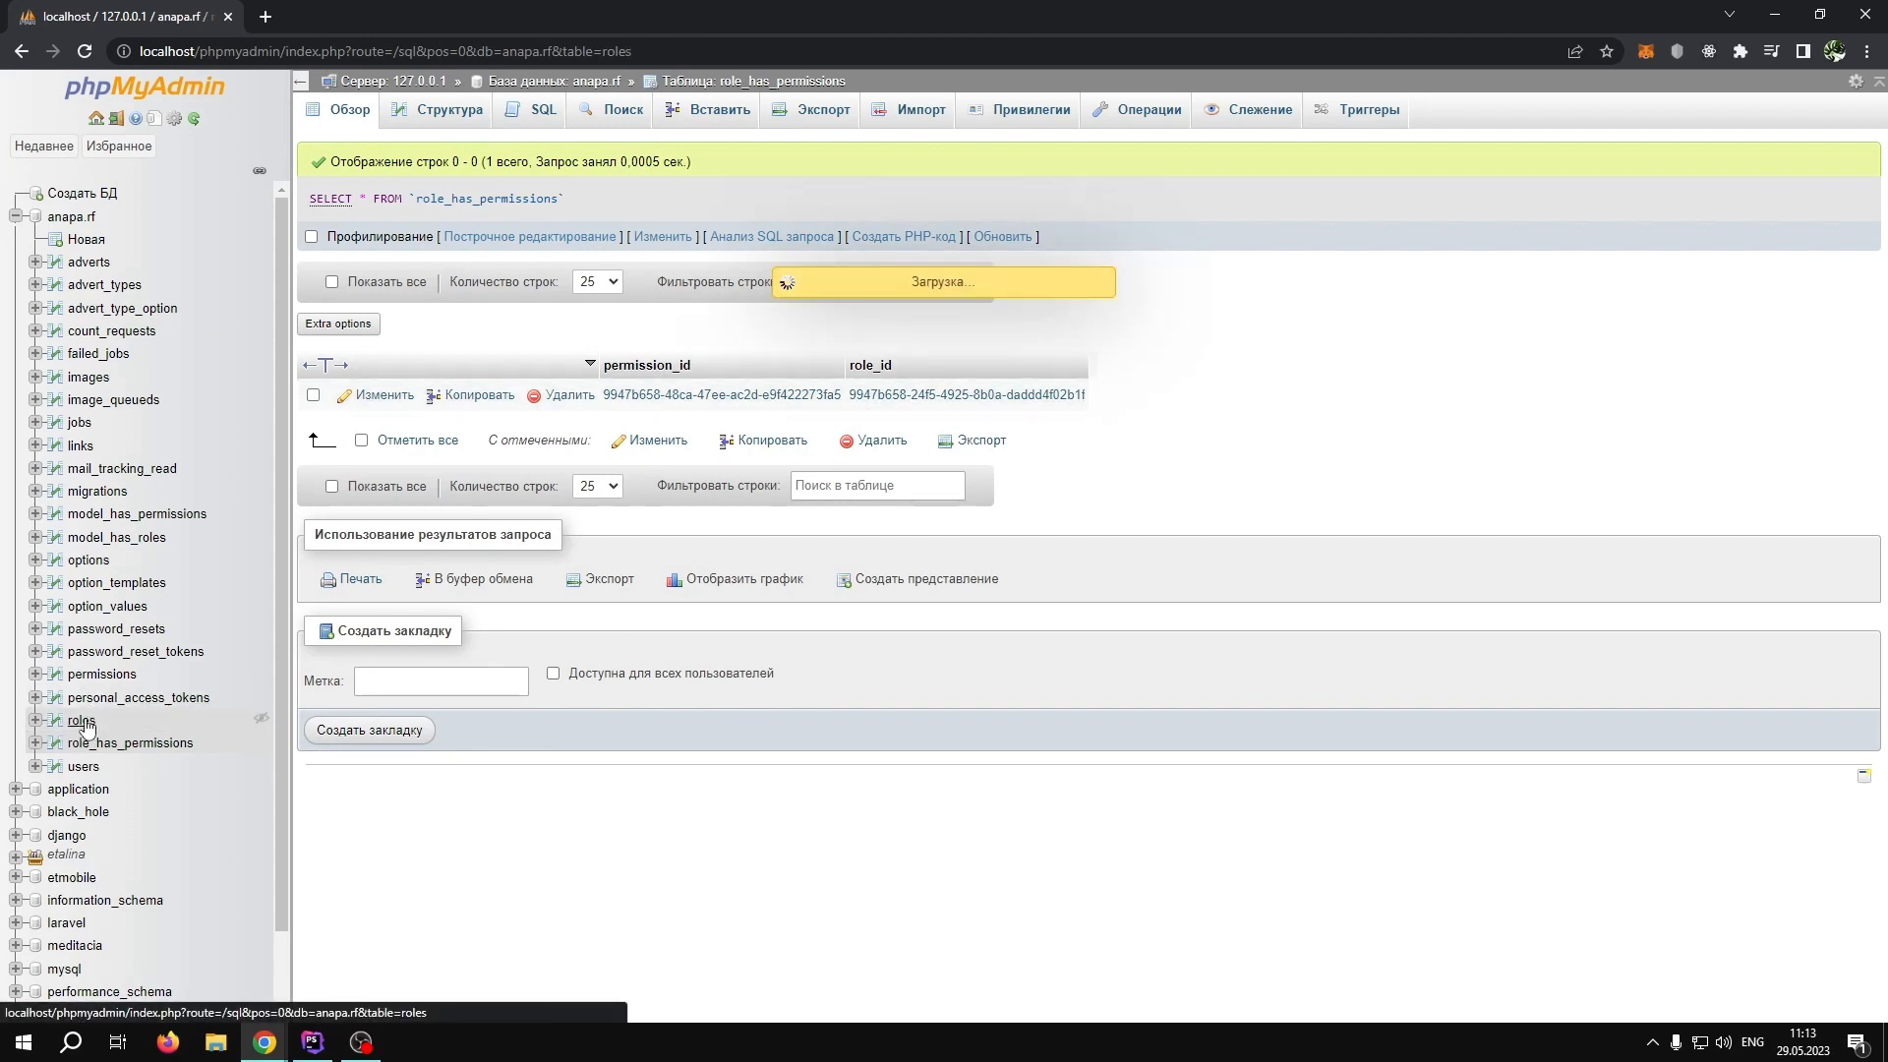
{"action": "left_click", "coordinate": [81, 719]}
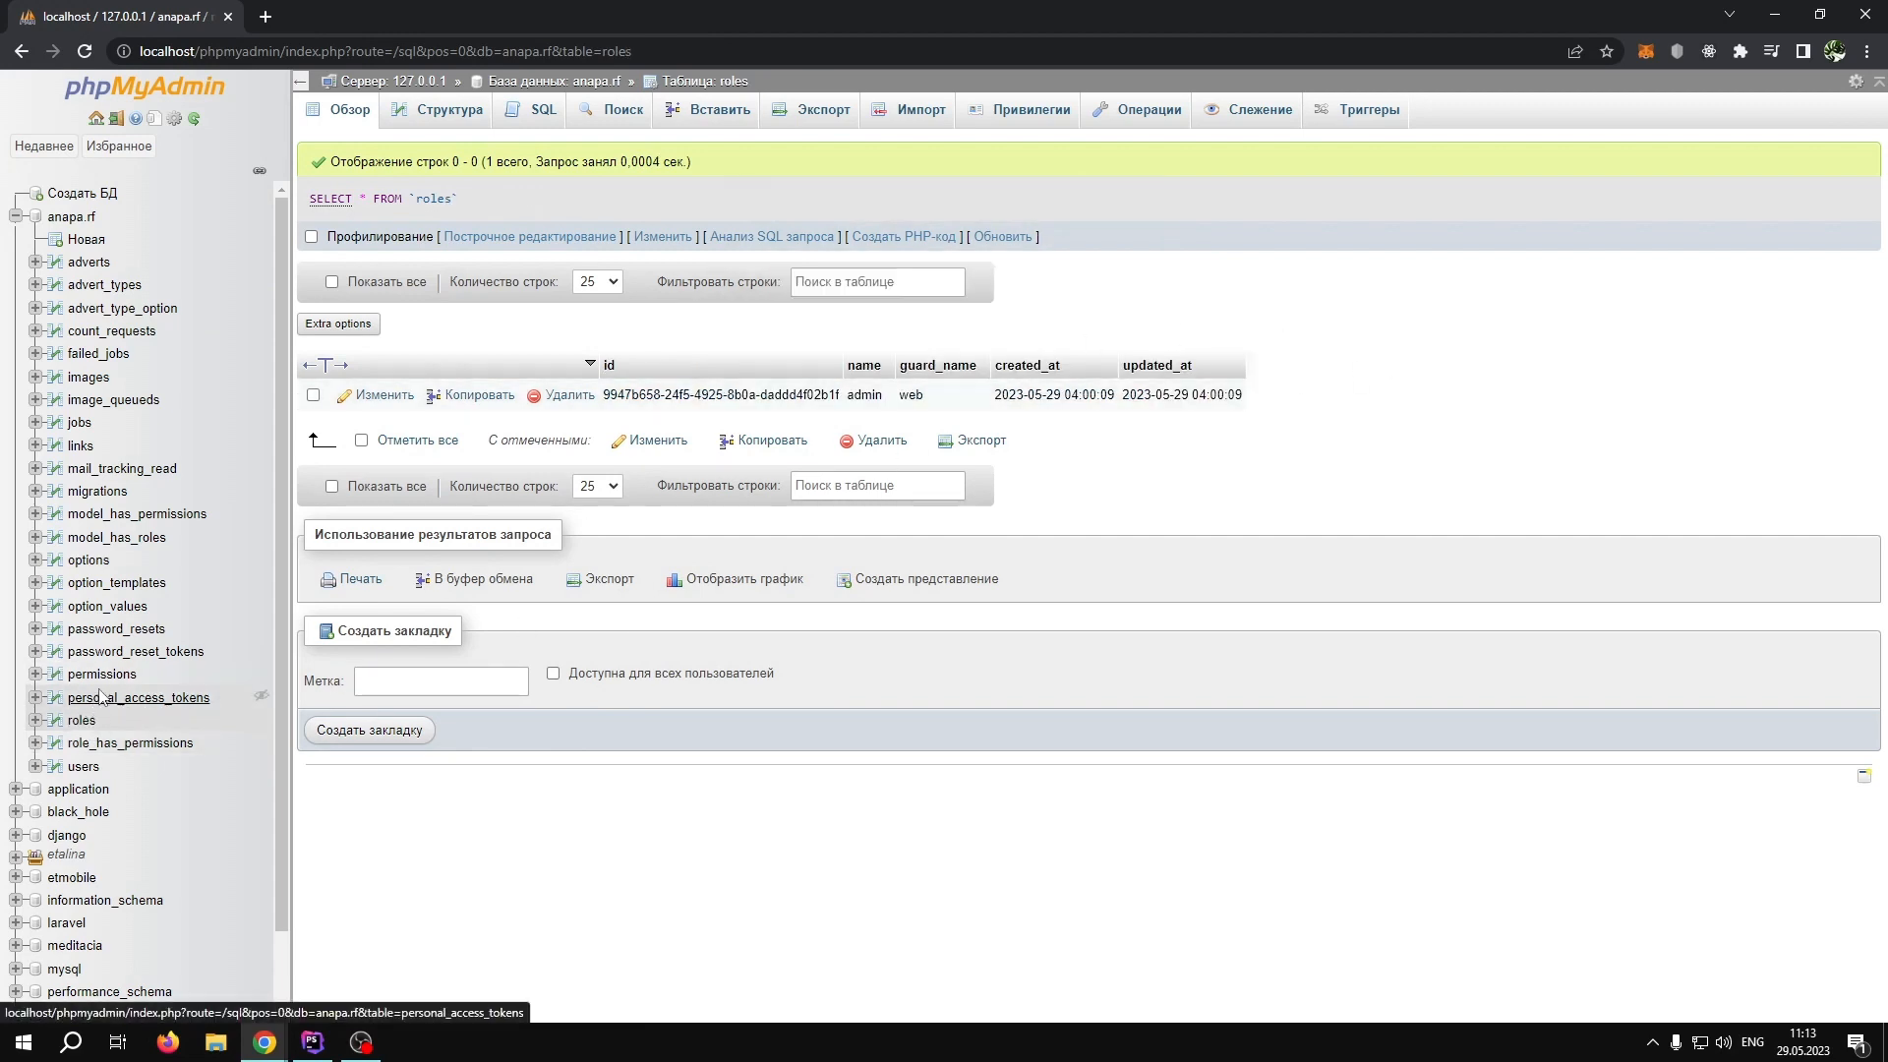
{"action": "mouse_move", "coordinate": [117, 537]}
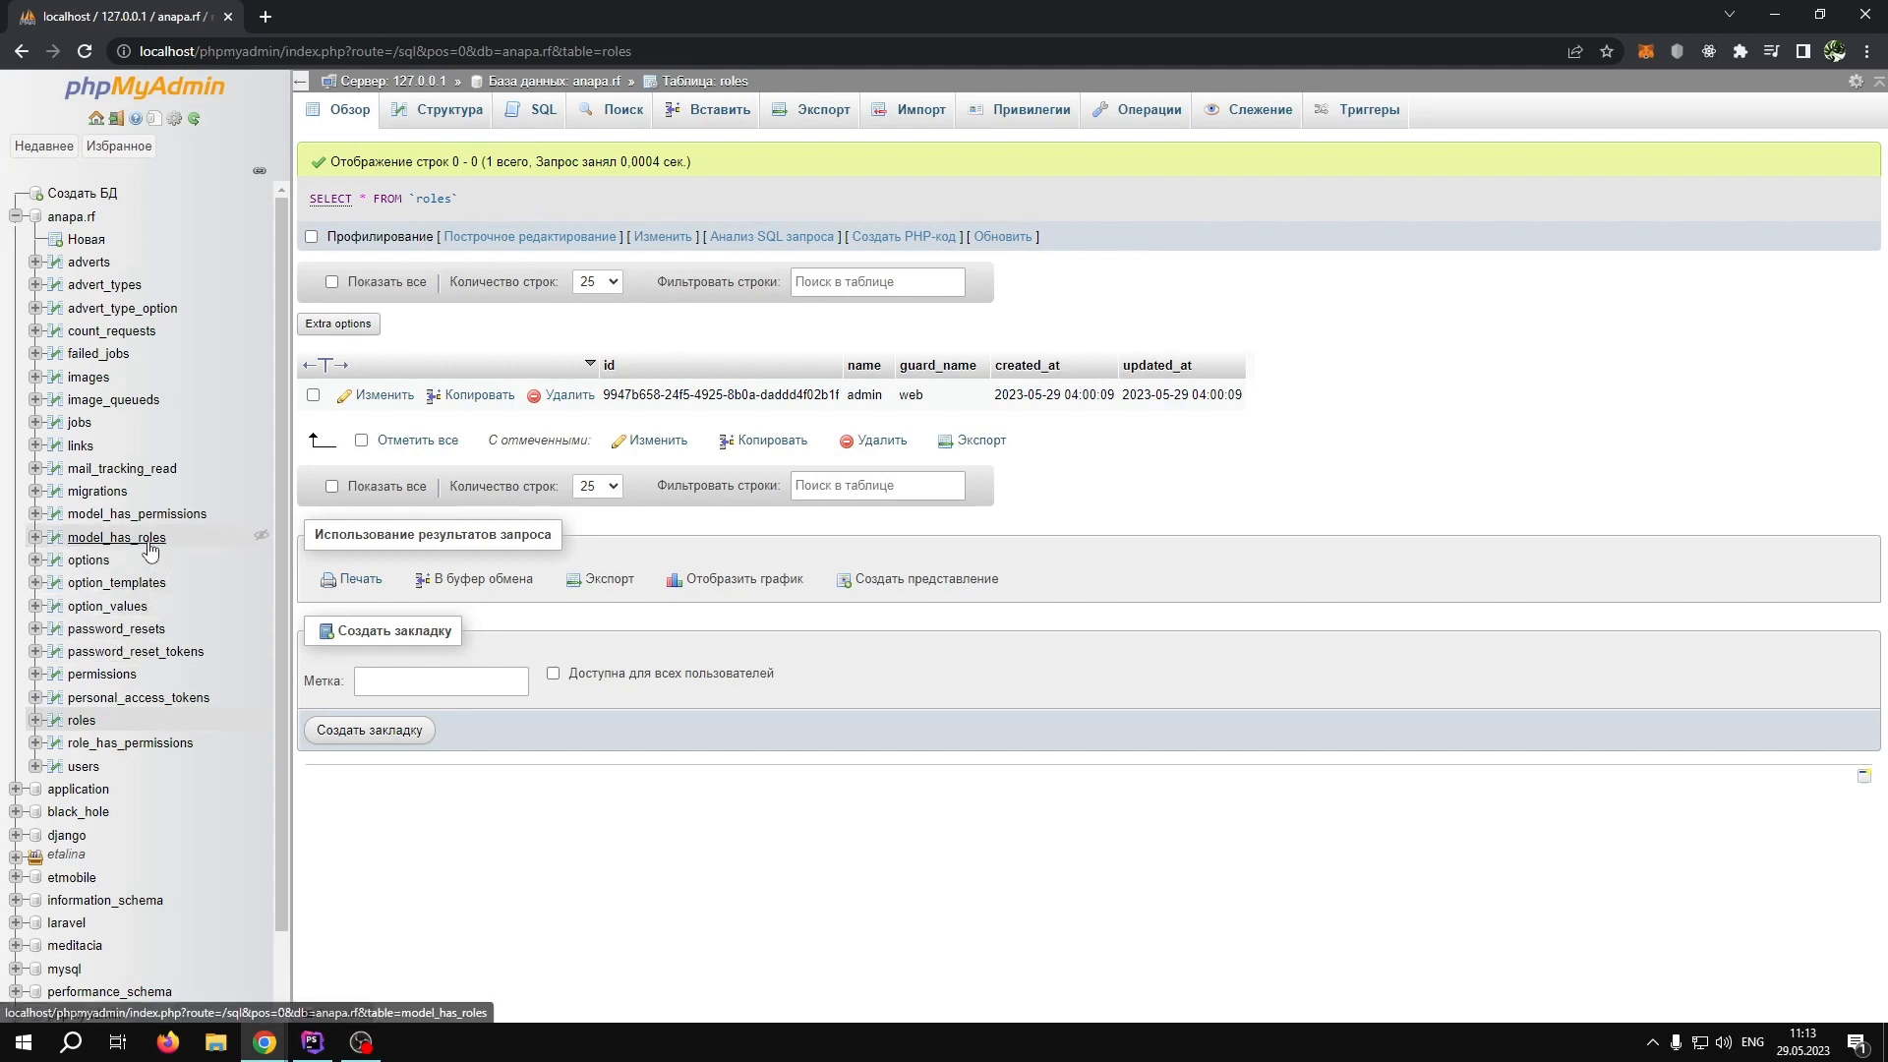
{"action": "left_click", "coordinate": [117, 537]}
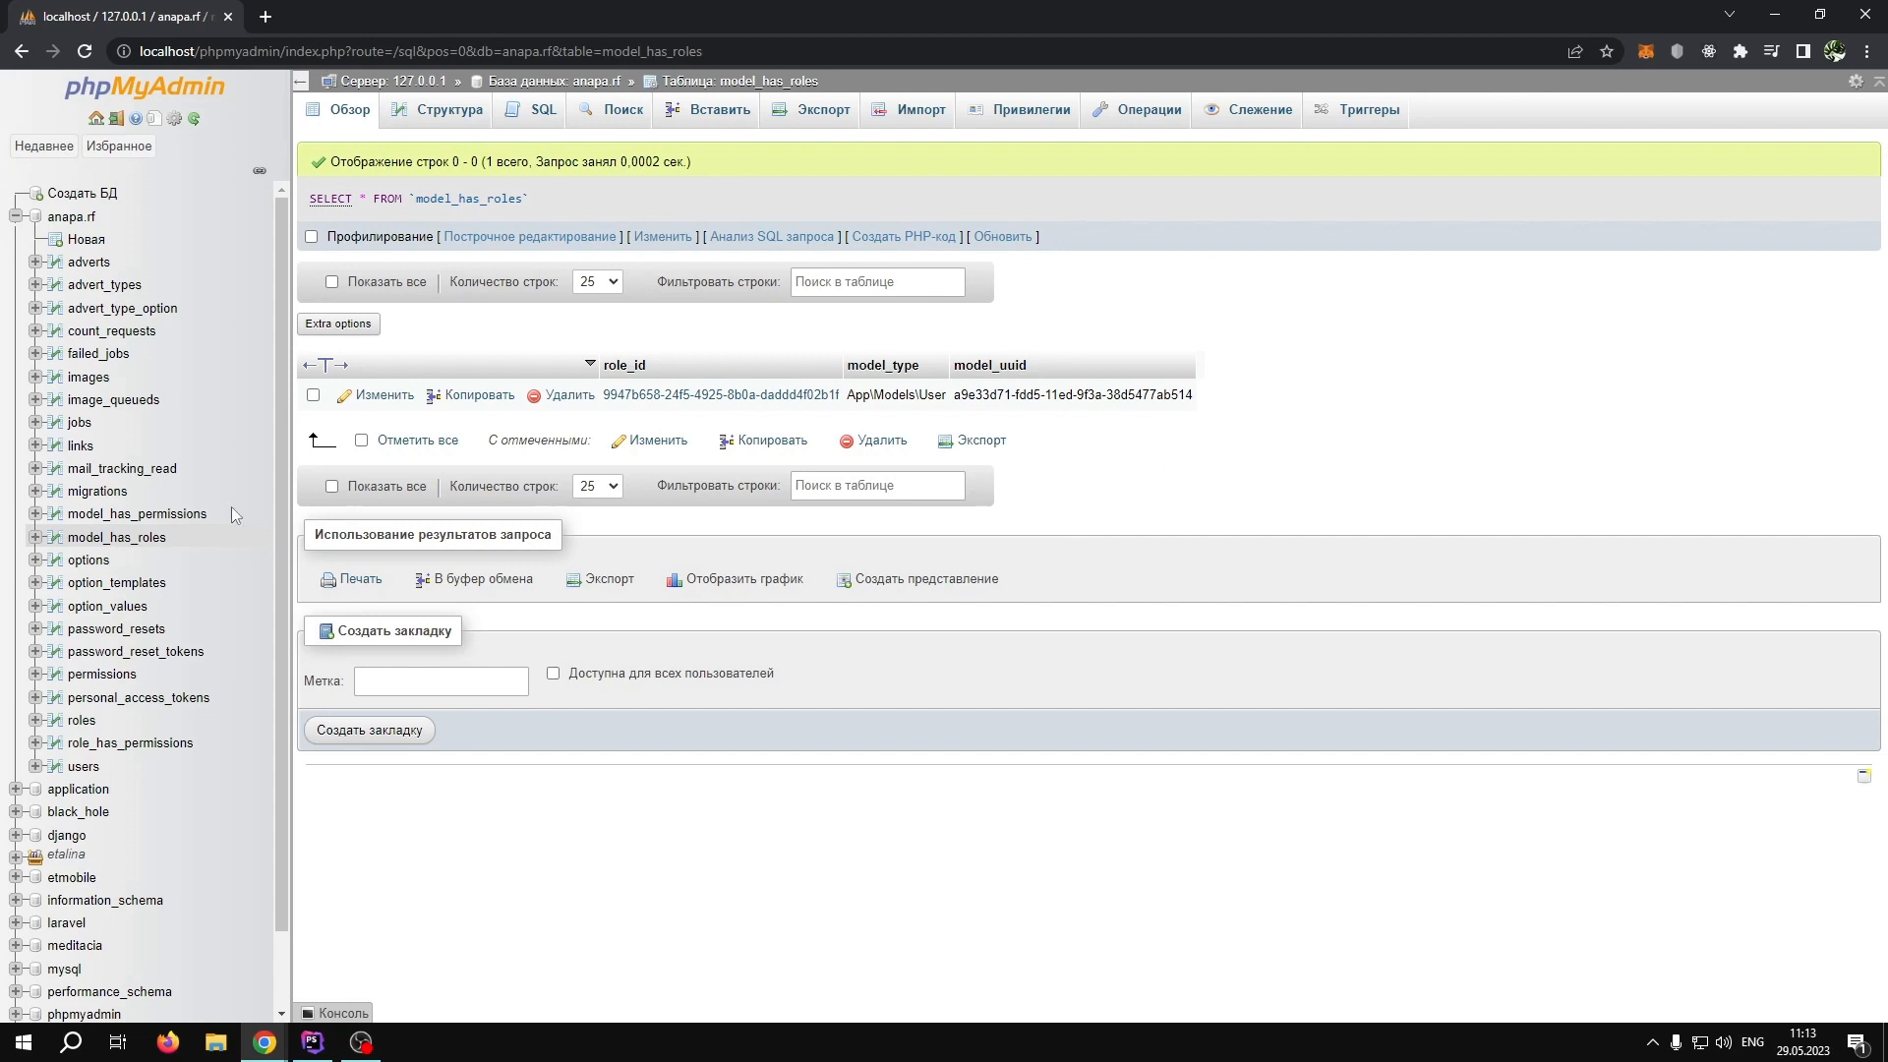
{"action": "mouse_move", "coordinate": [1039, 380]}
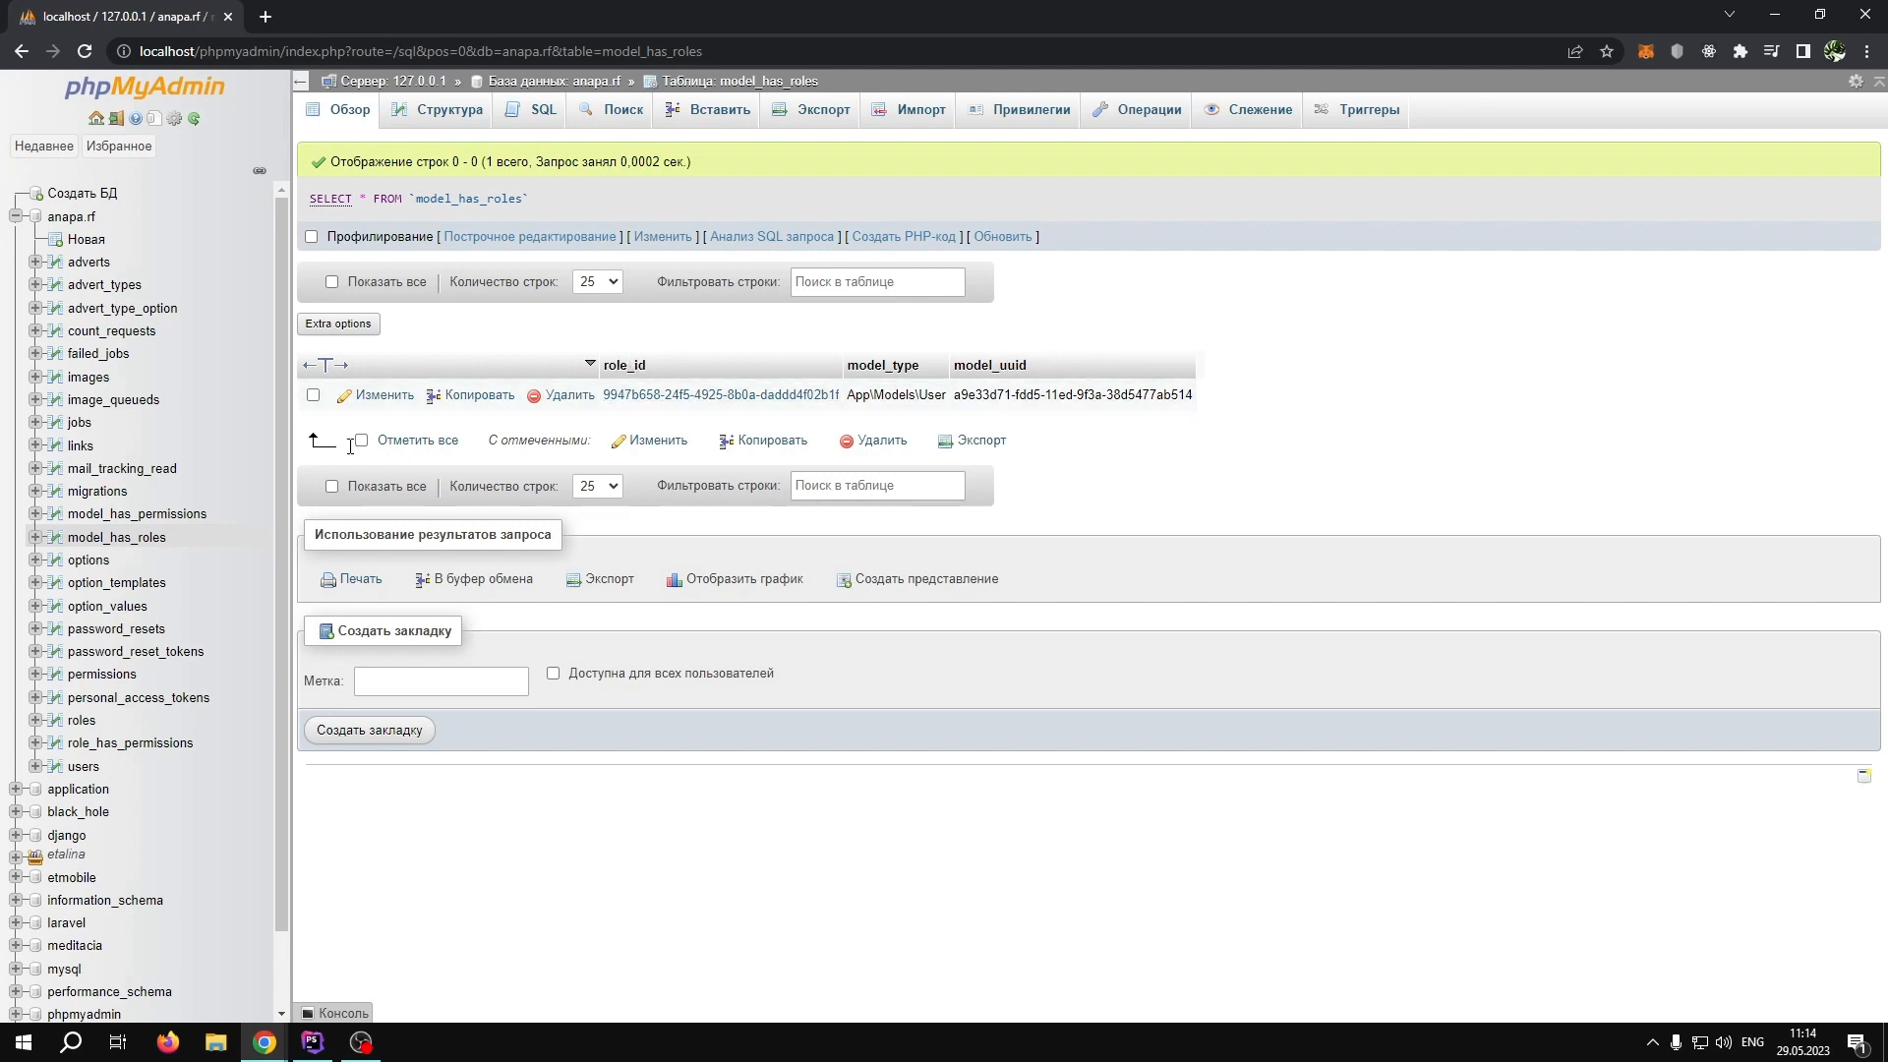
{"action": "left_click", "coordinate": [138, 513]}
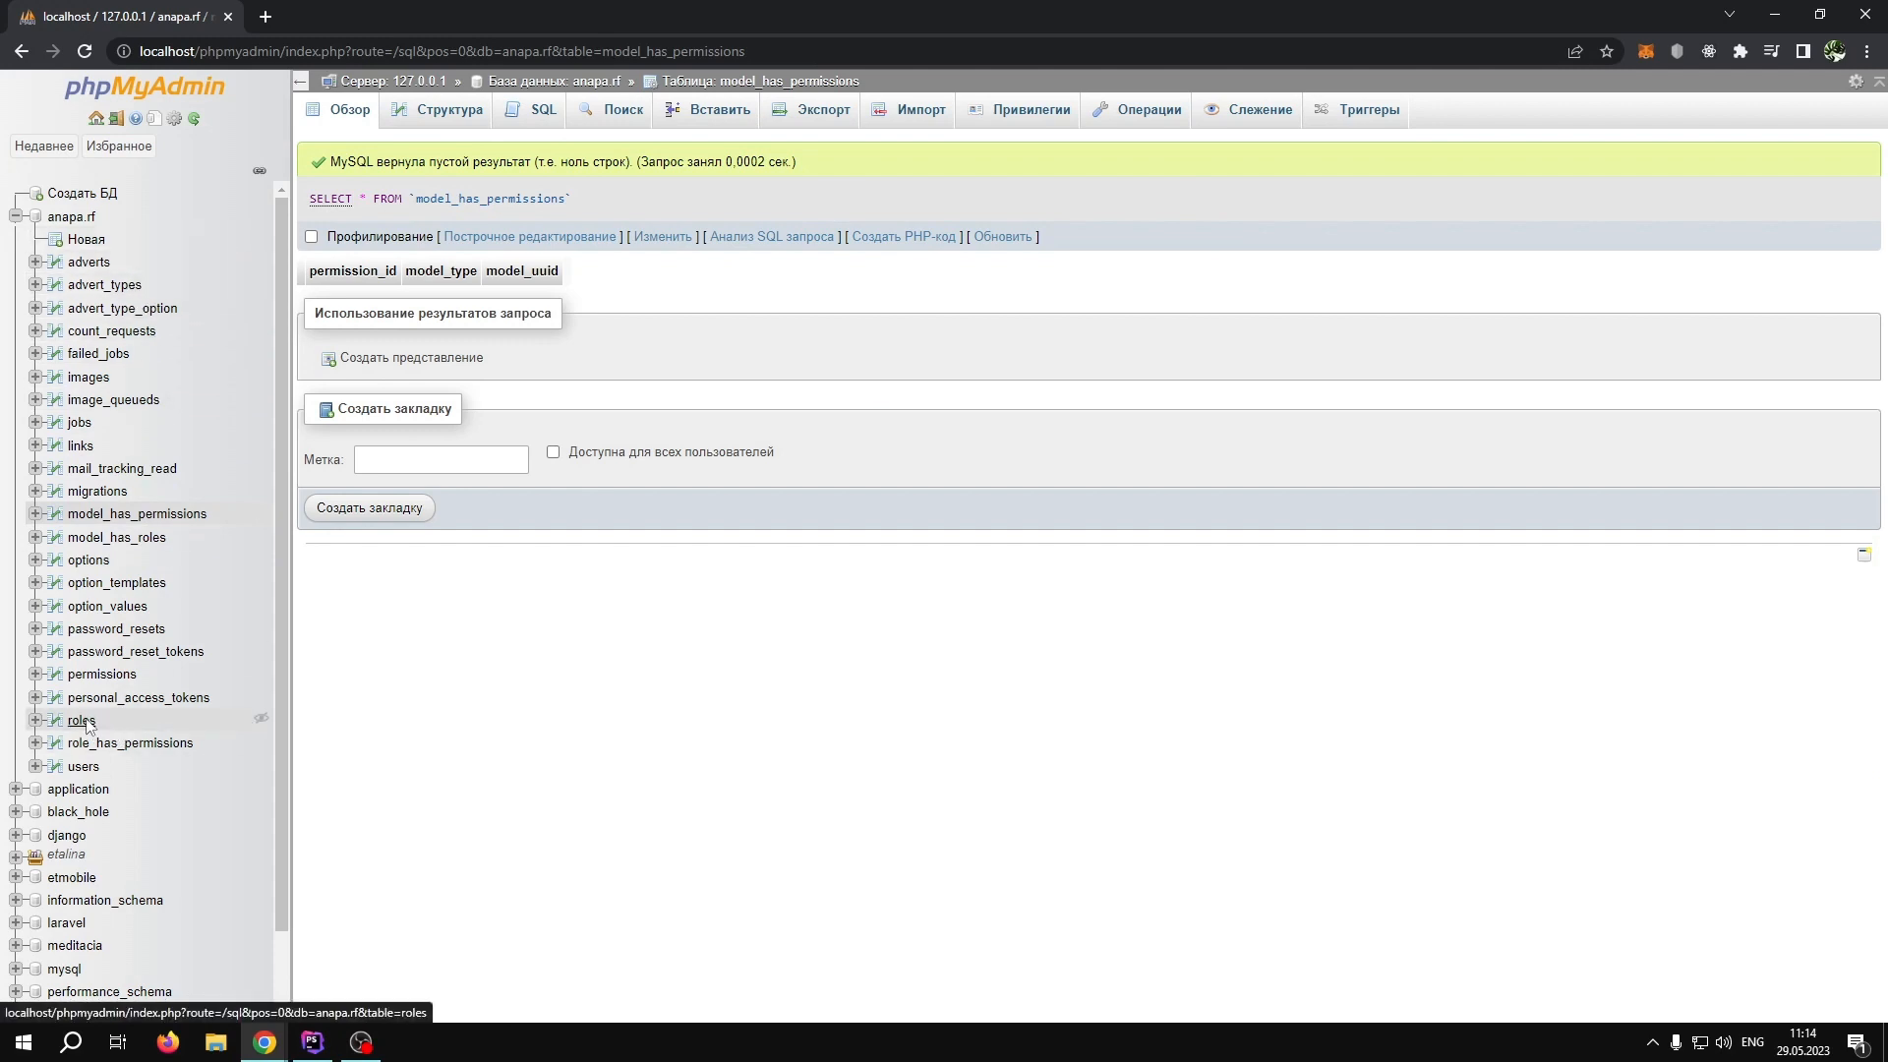
{"action": "left_click", "coordinate": [80, 720]}
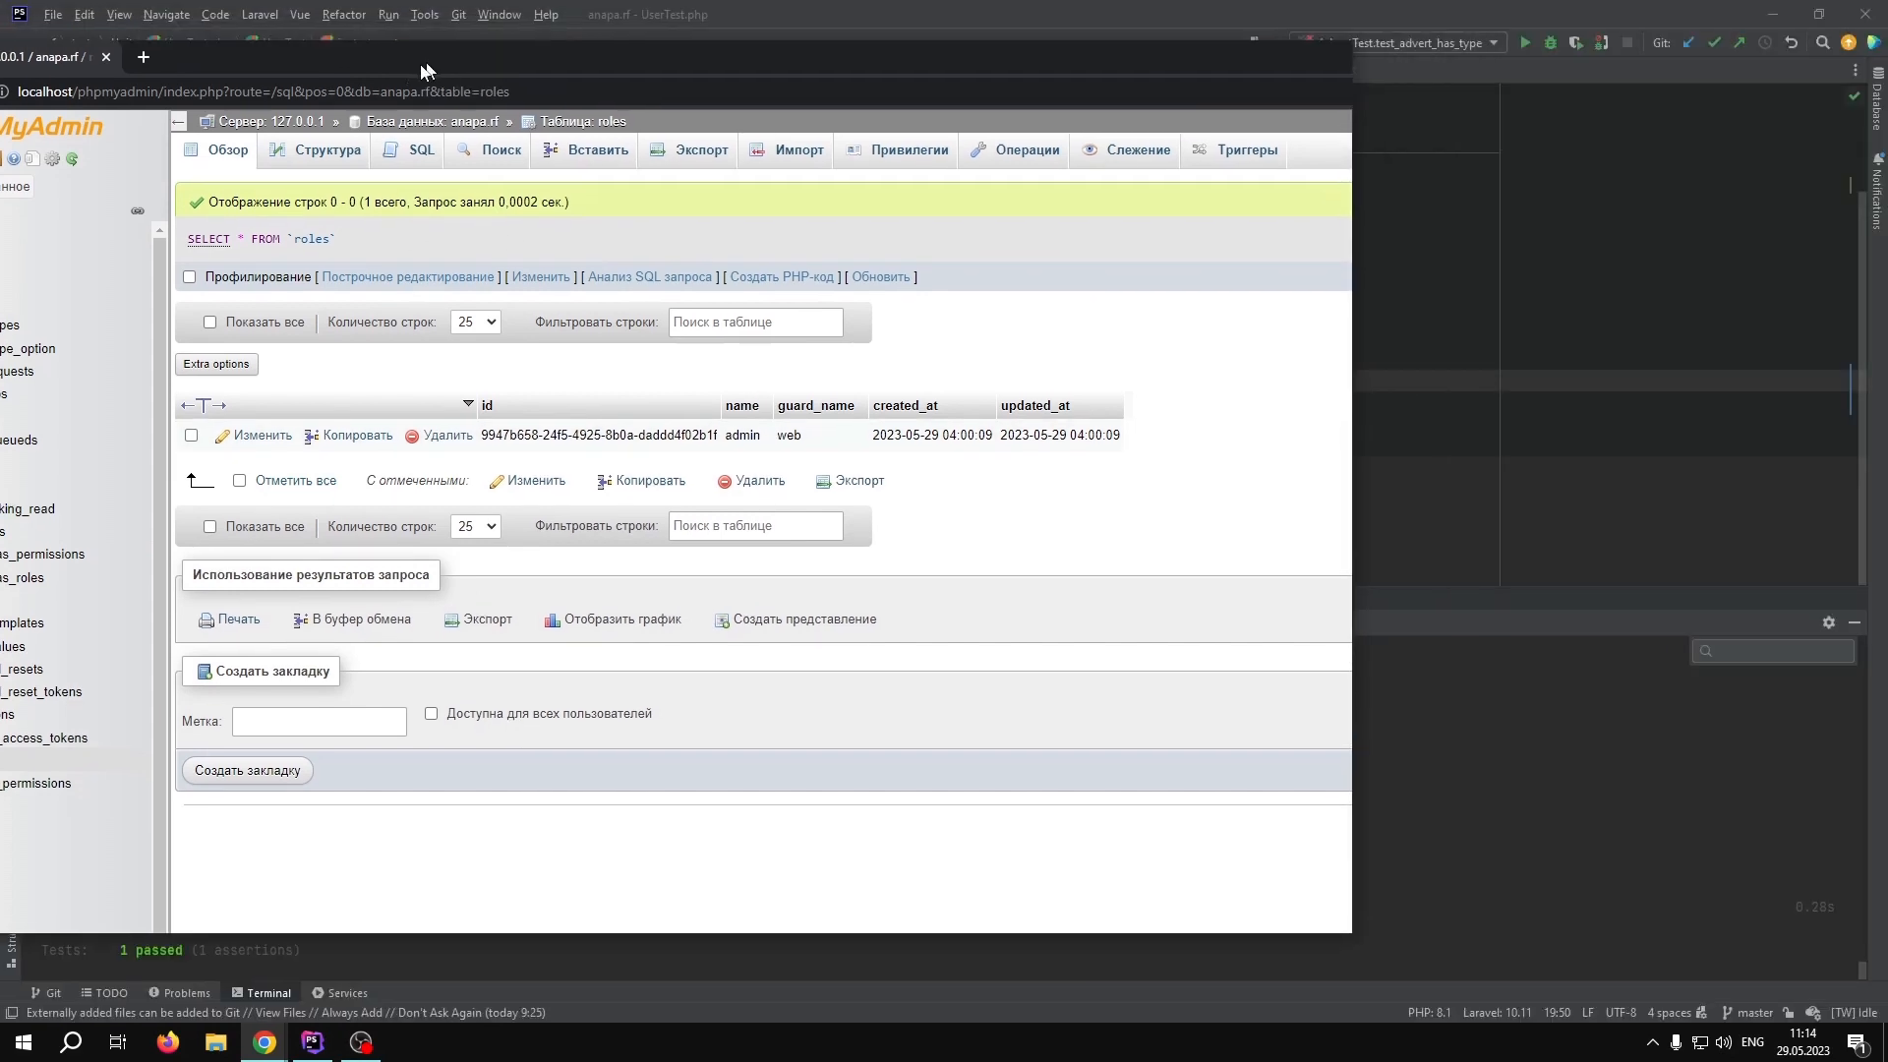
{"action": "left_click", "coordinate": [311, 1042]}
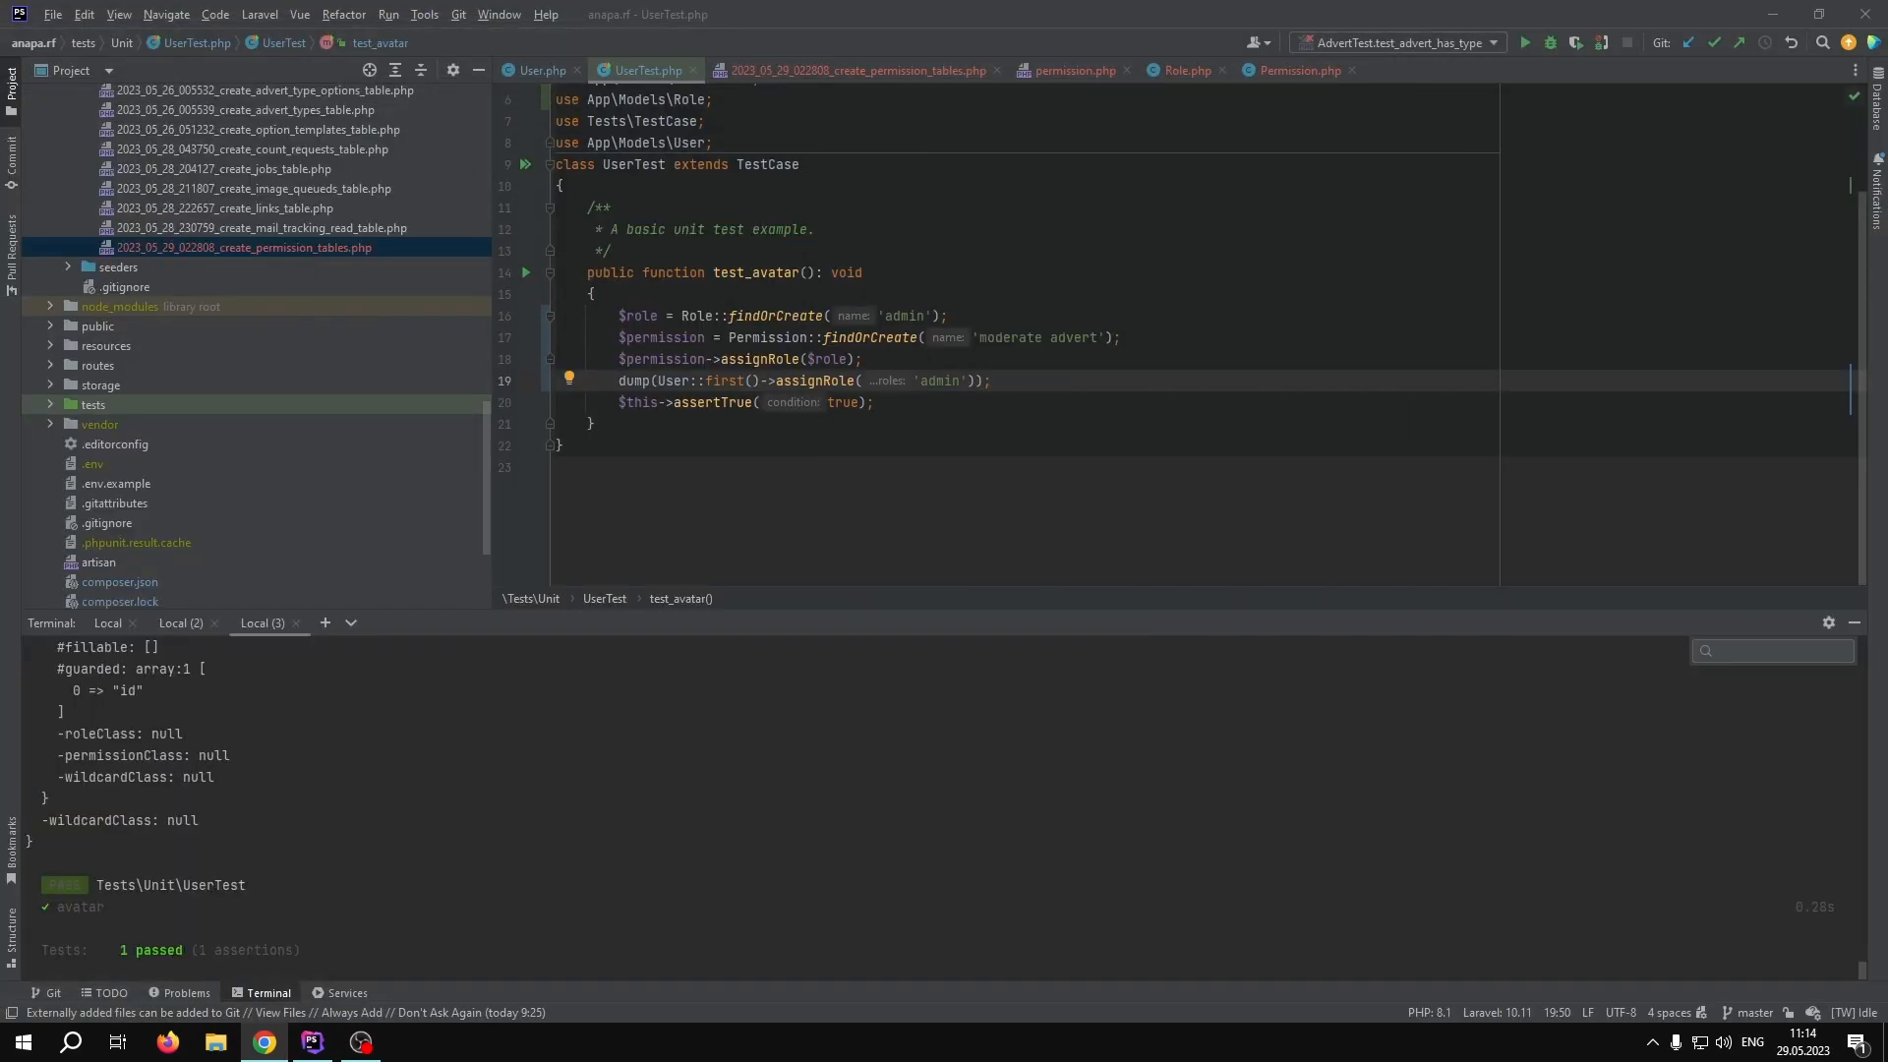